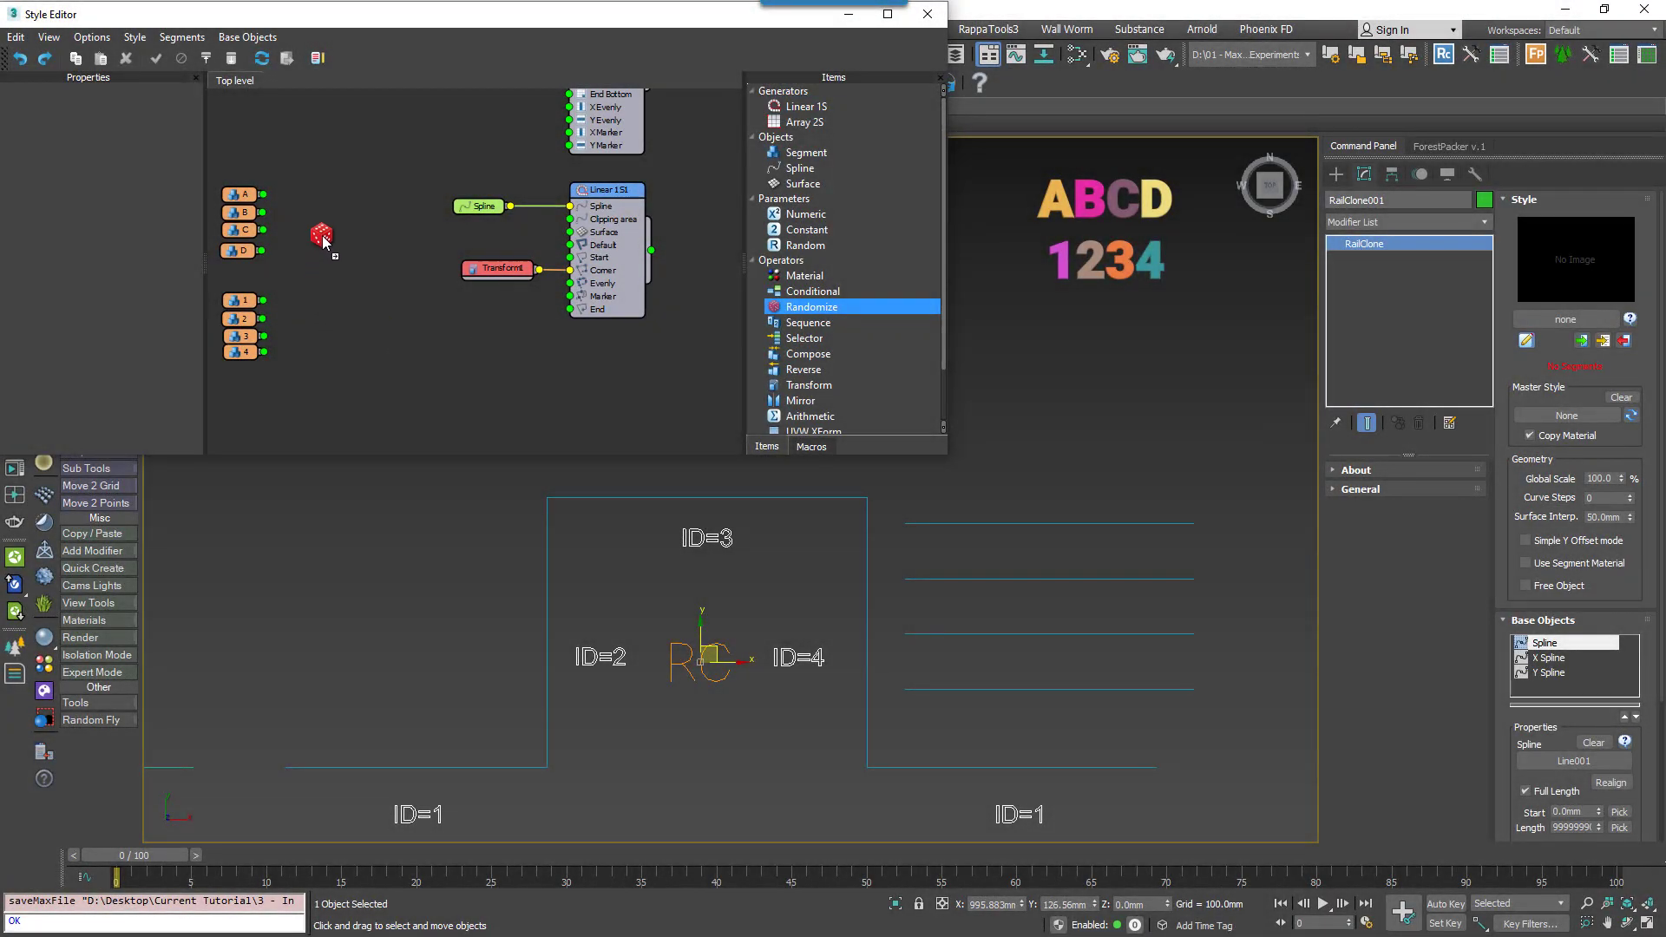
# Add a Randomize operator mixing letters A–D and use it as the Default segment.
pyautogui.click(811, 306)
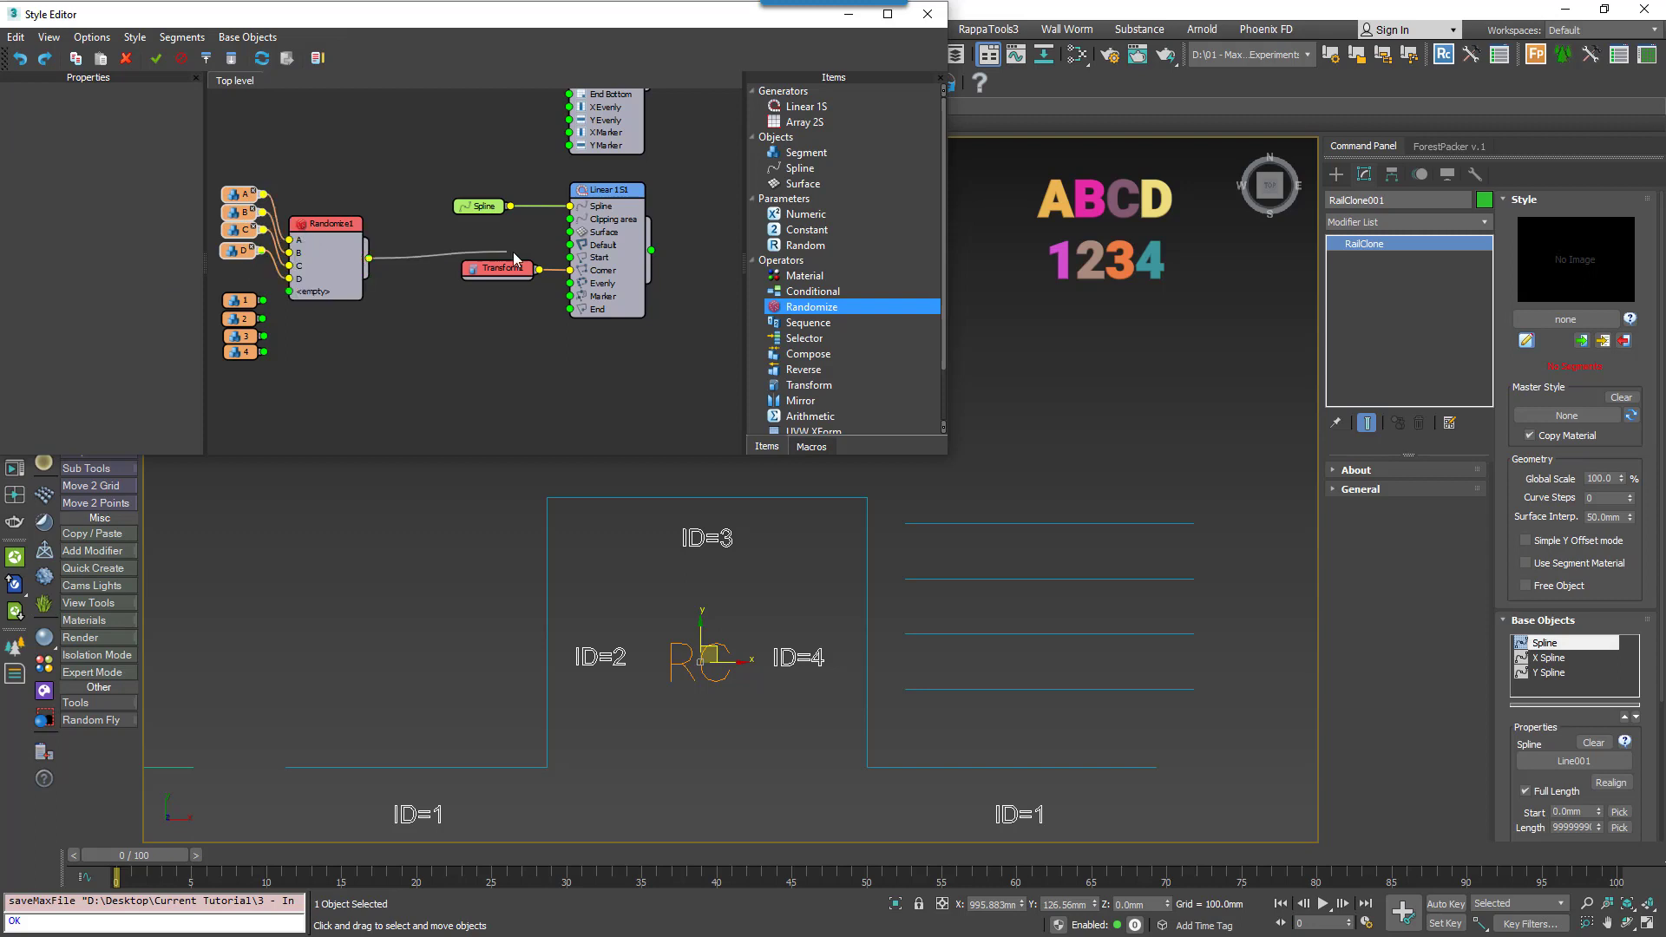
pyautogui.click(336, 199)
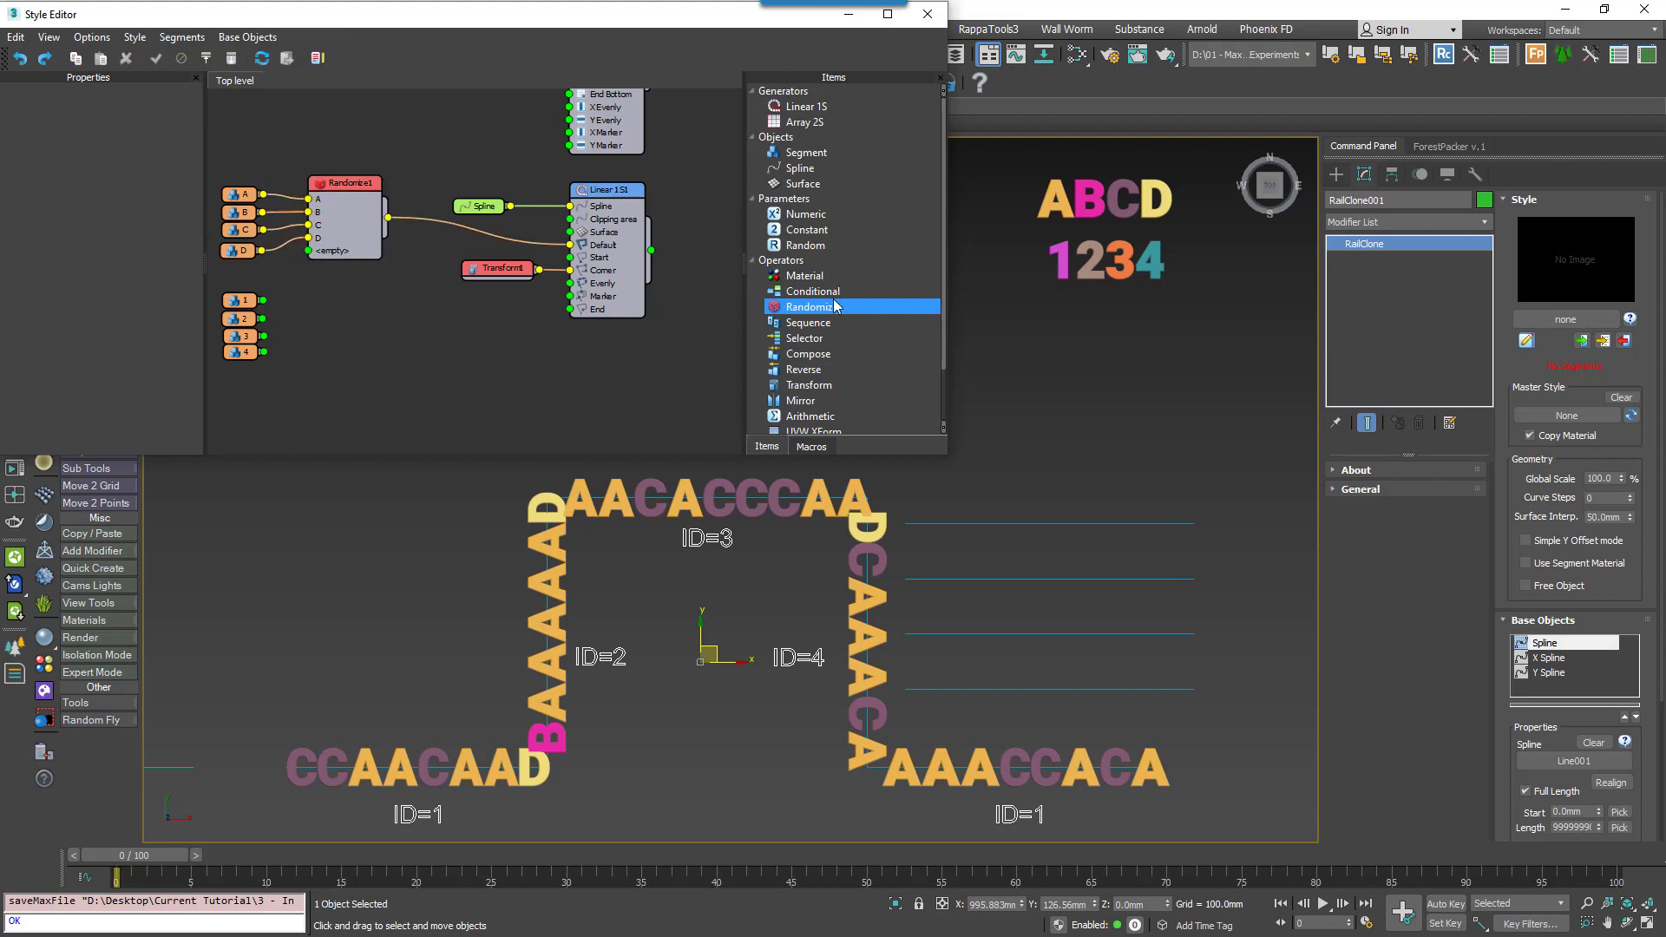
# Add a Sequence of numbers 1–4 with counters 1 and 2 set to 2, resetting per spline section.
pyautogui.click(809, 321)
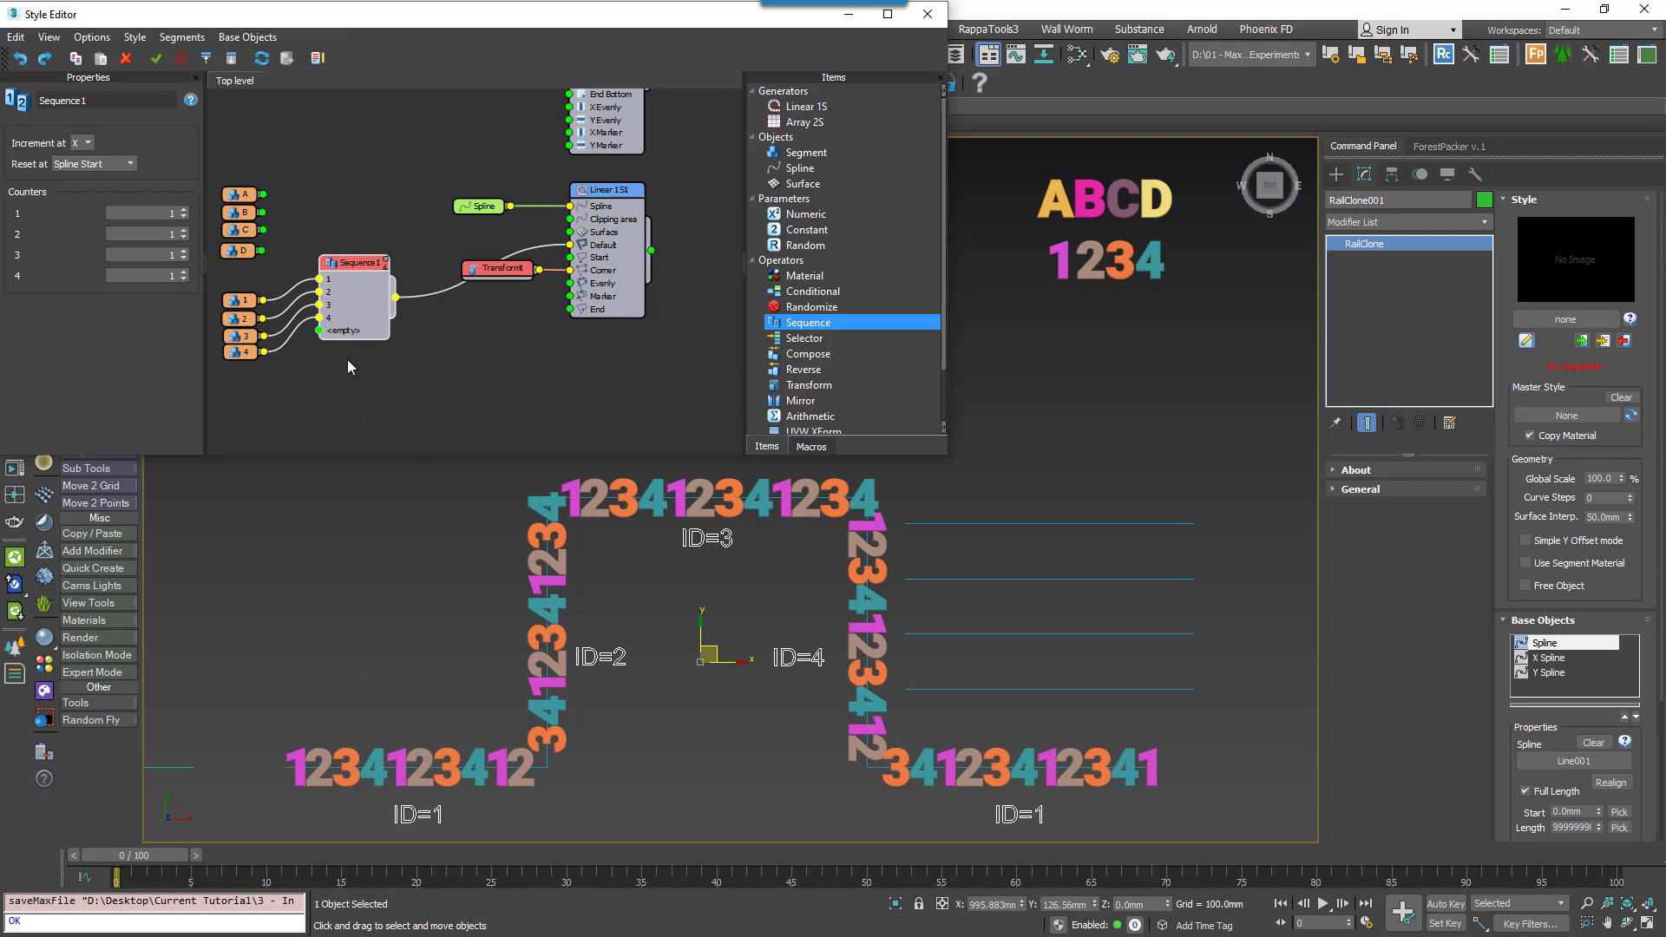
pyautogui.click(183, 209)
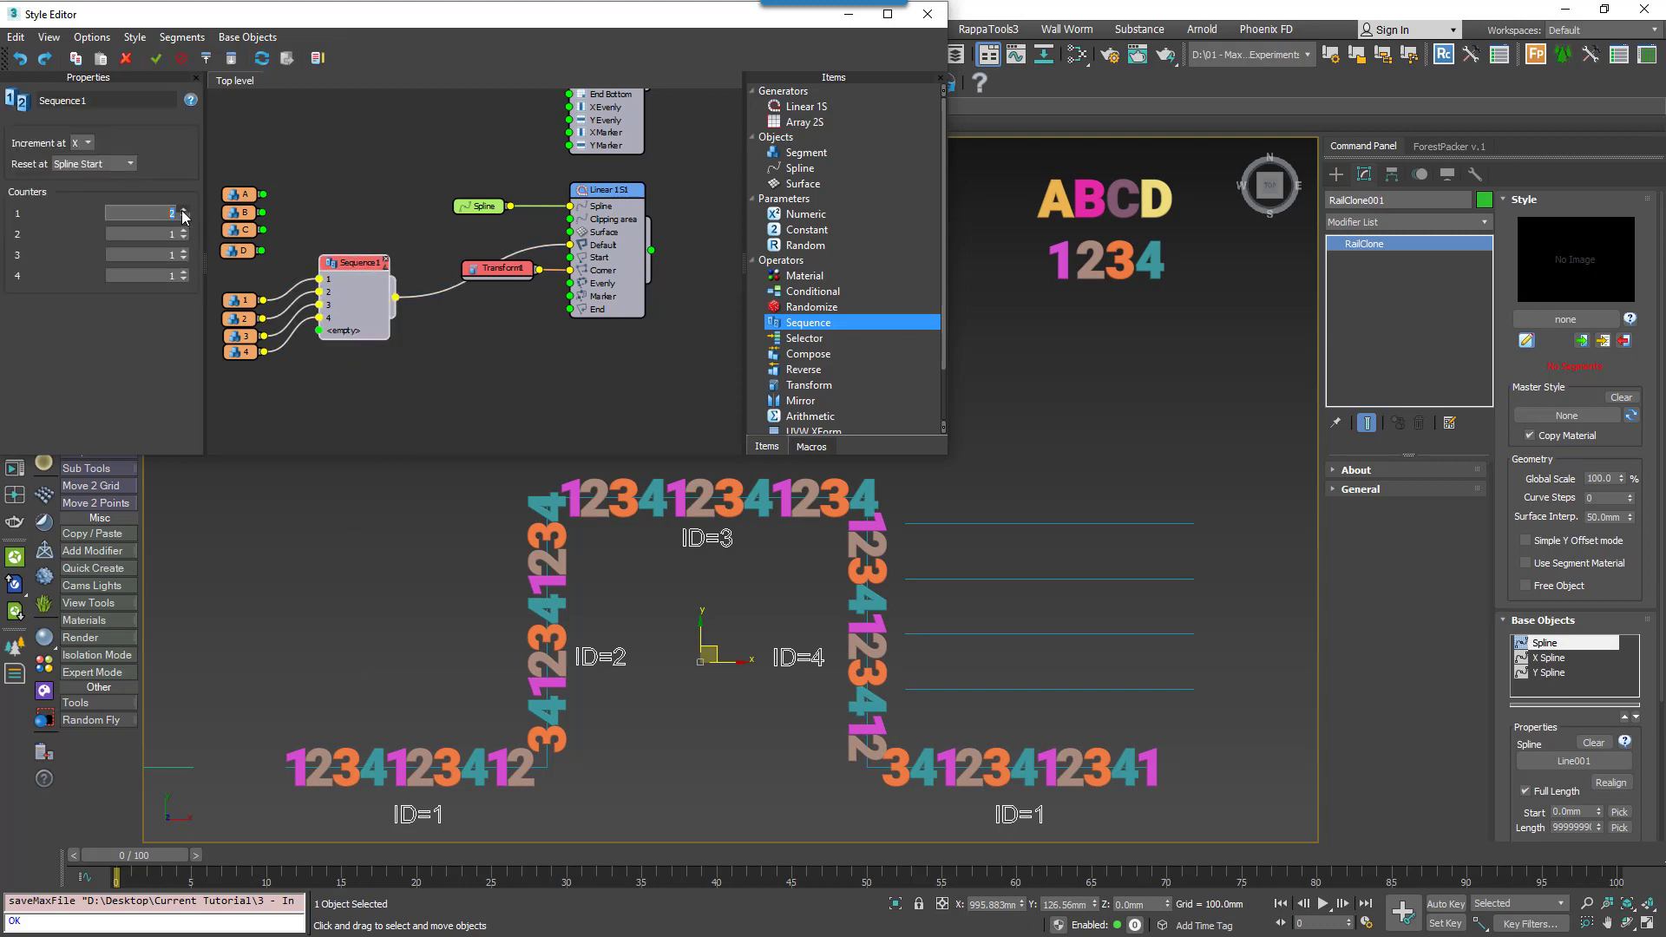
pyautogui.click(183, 236)
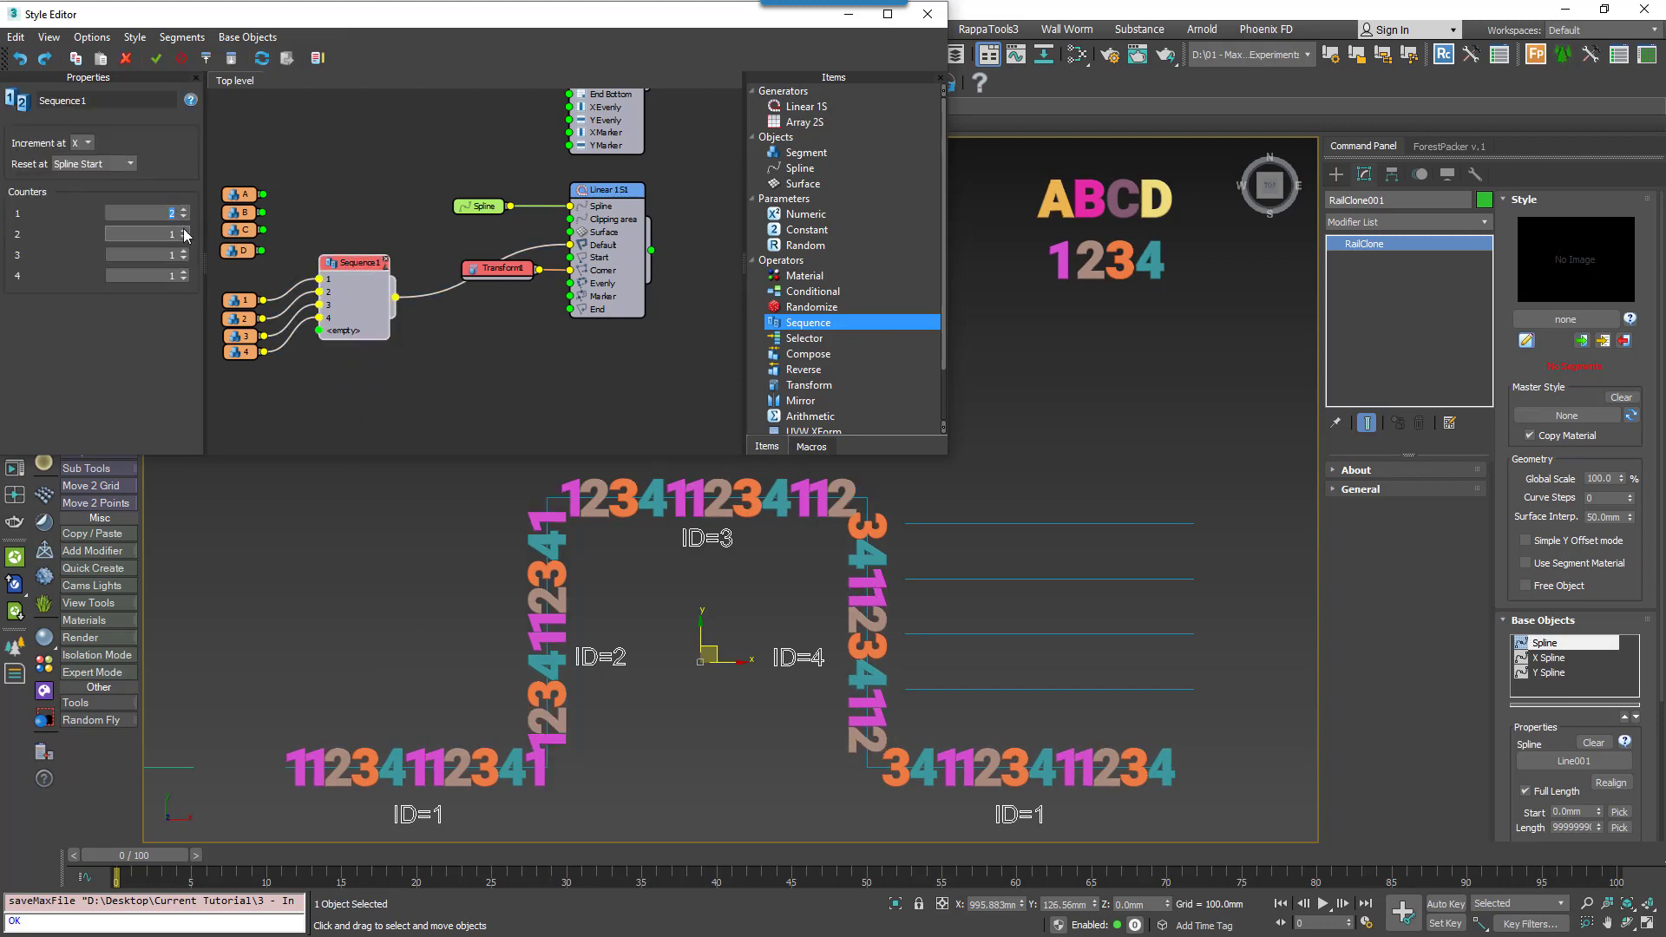
pyautogui.click(183, 234)
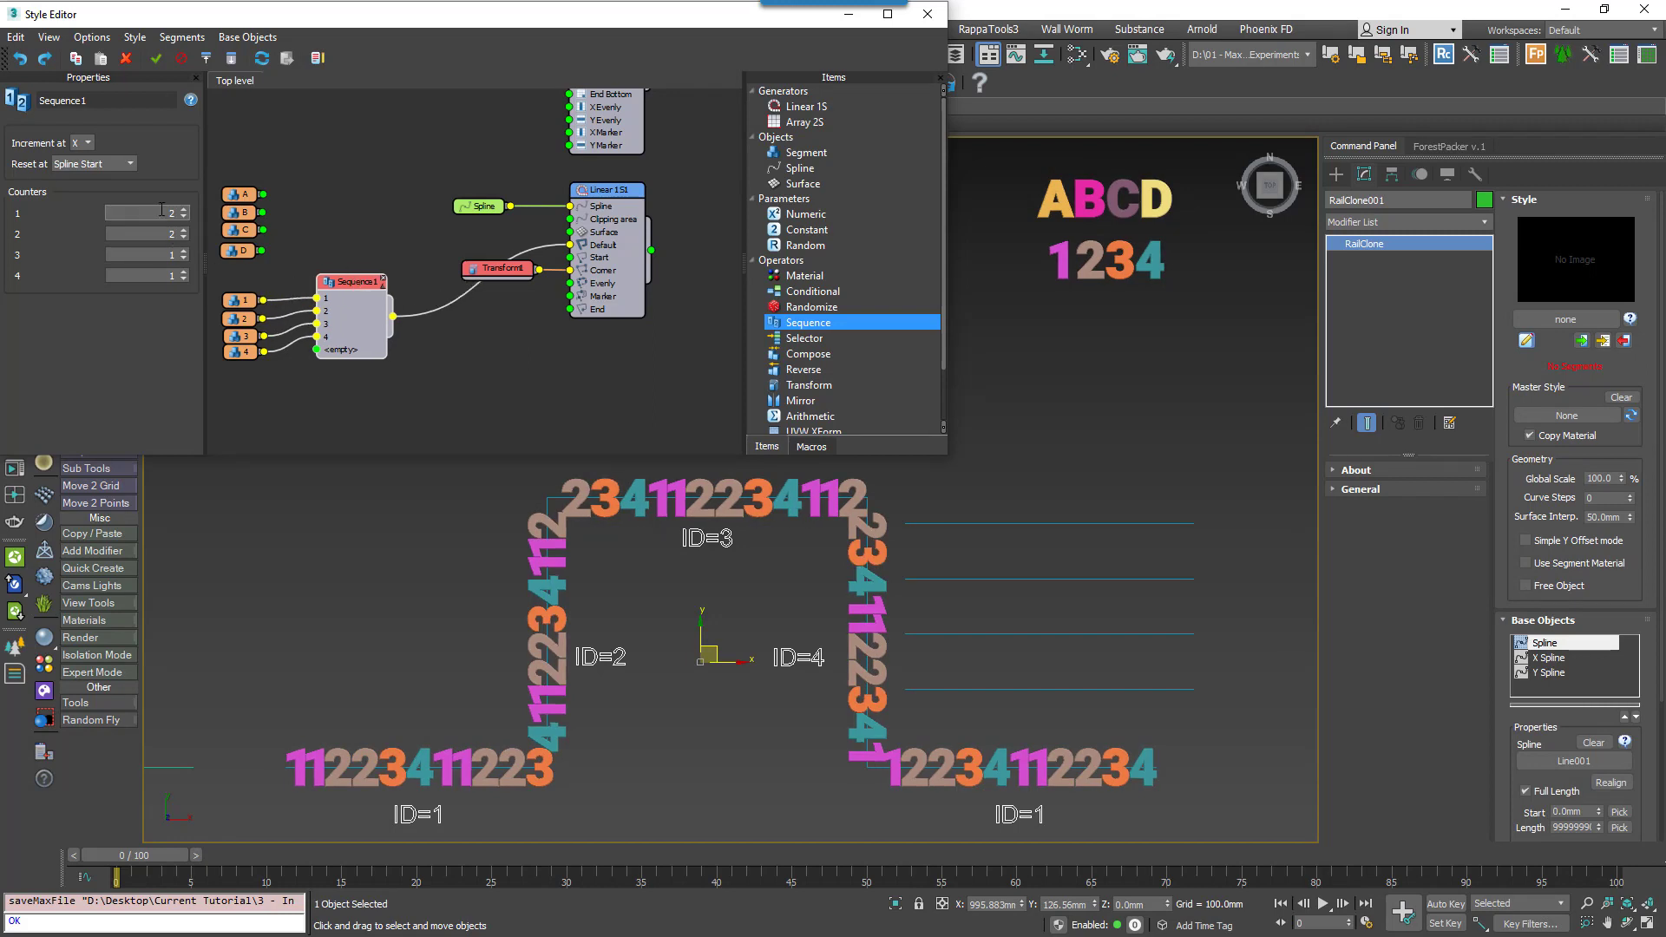
pyautogui.moveTo(140, 200)
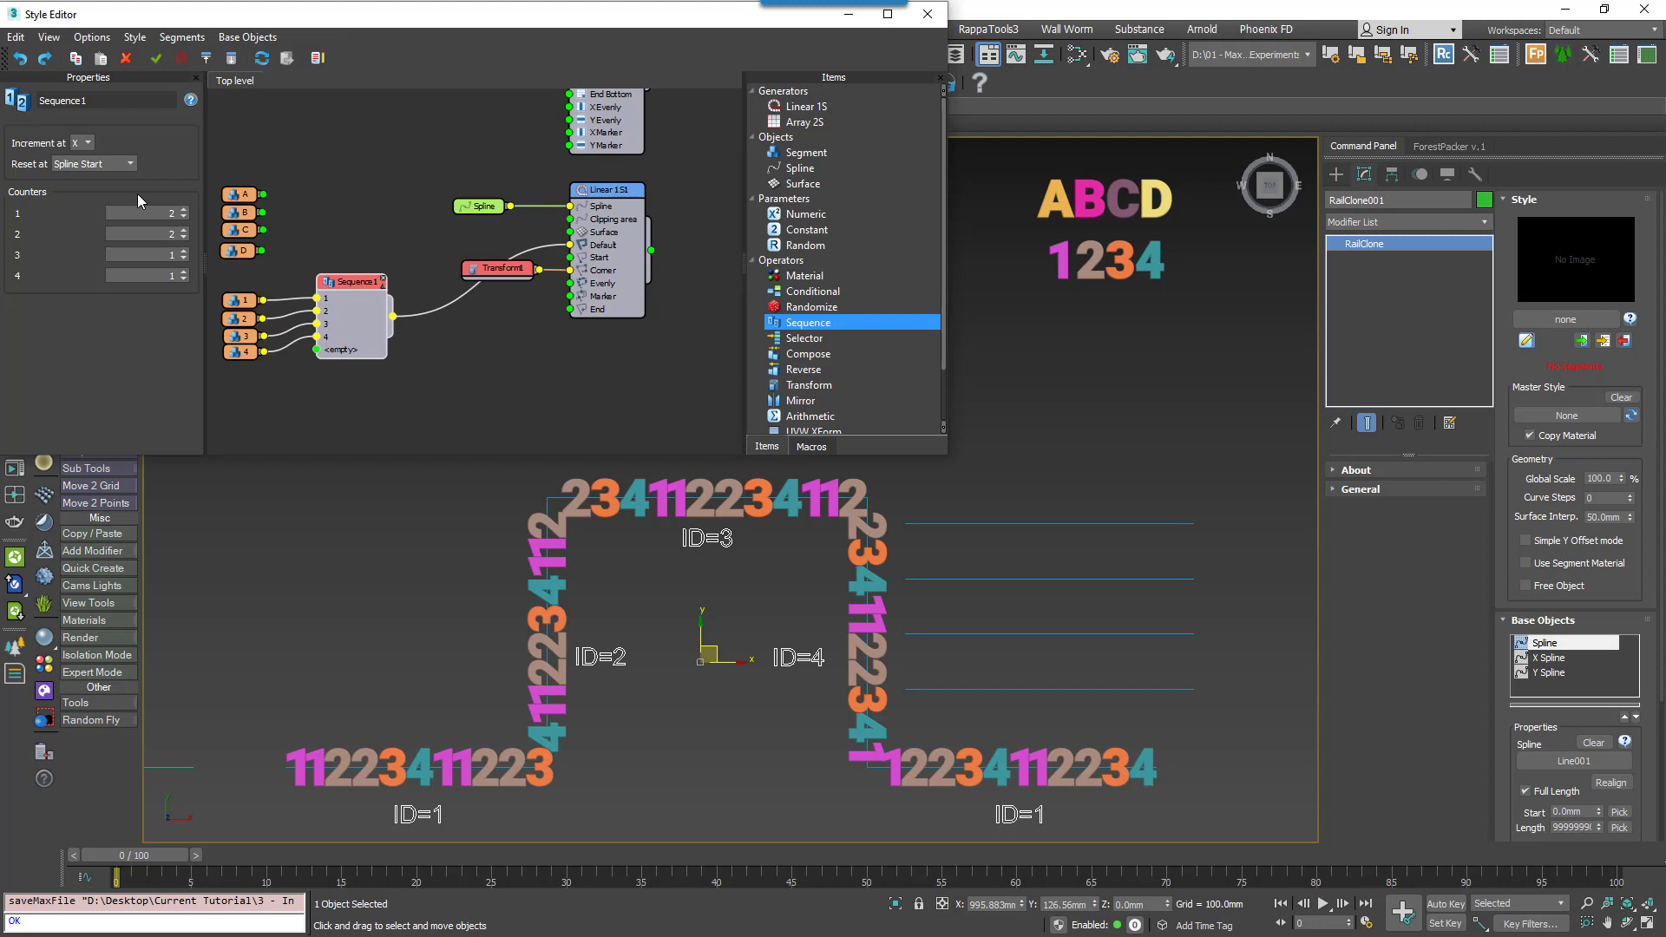
pyautogui.click(132, 164)
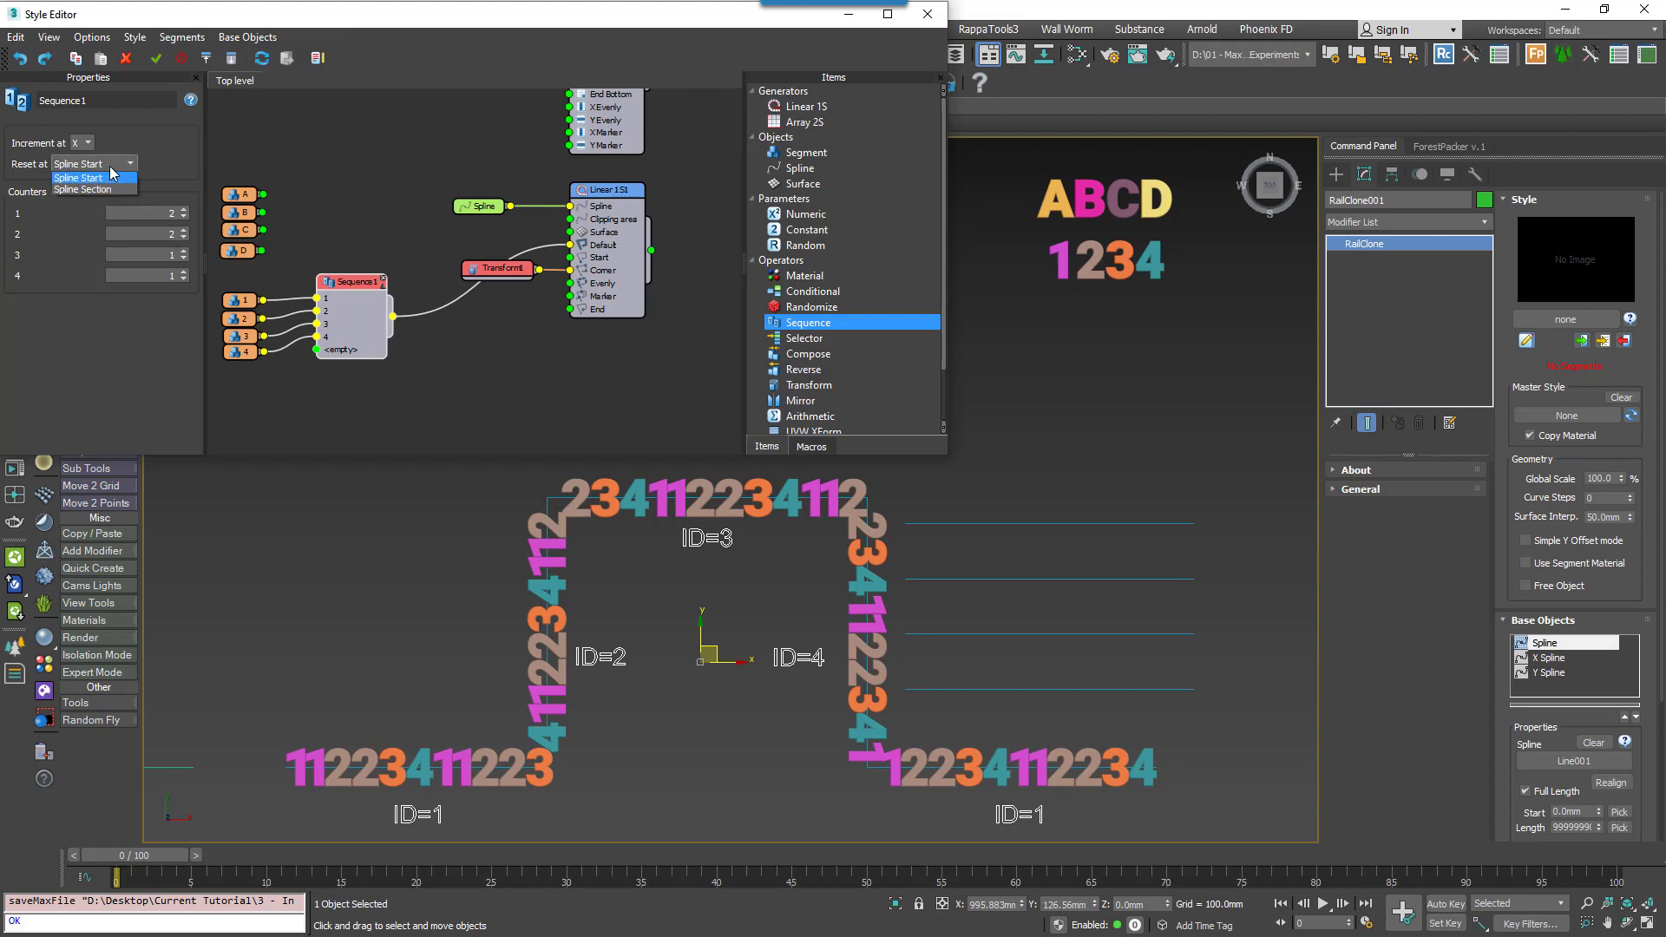
pyautogui.moveTo(95, 189)
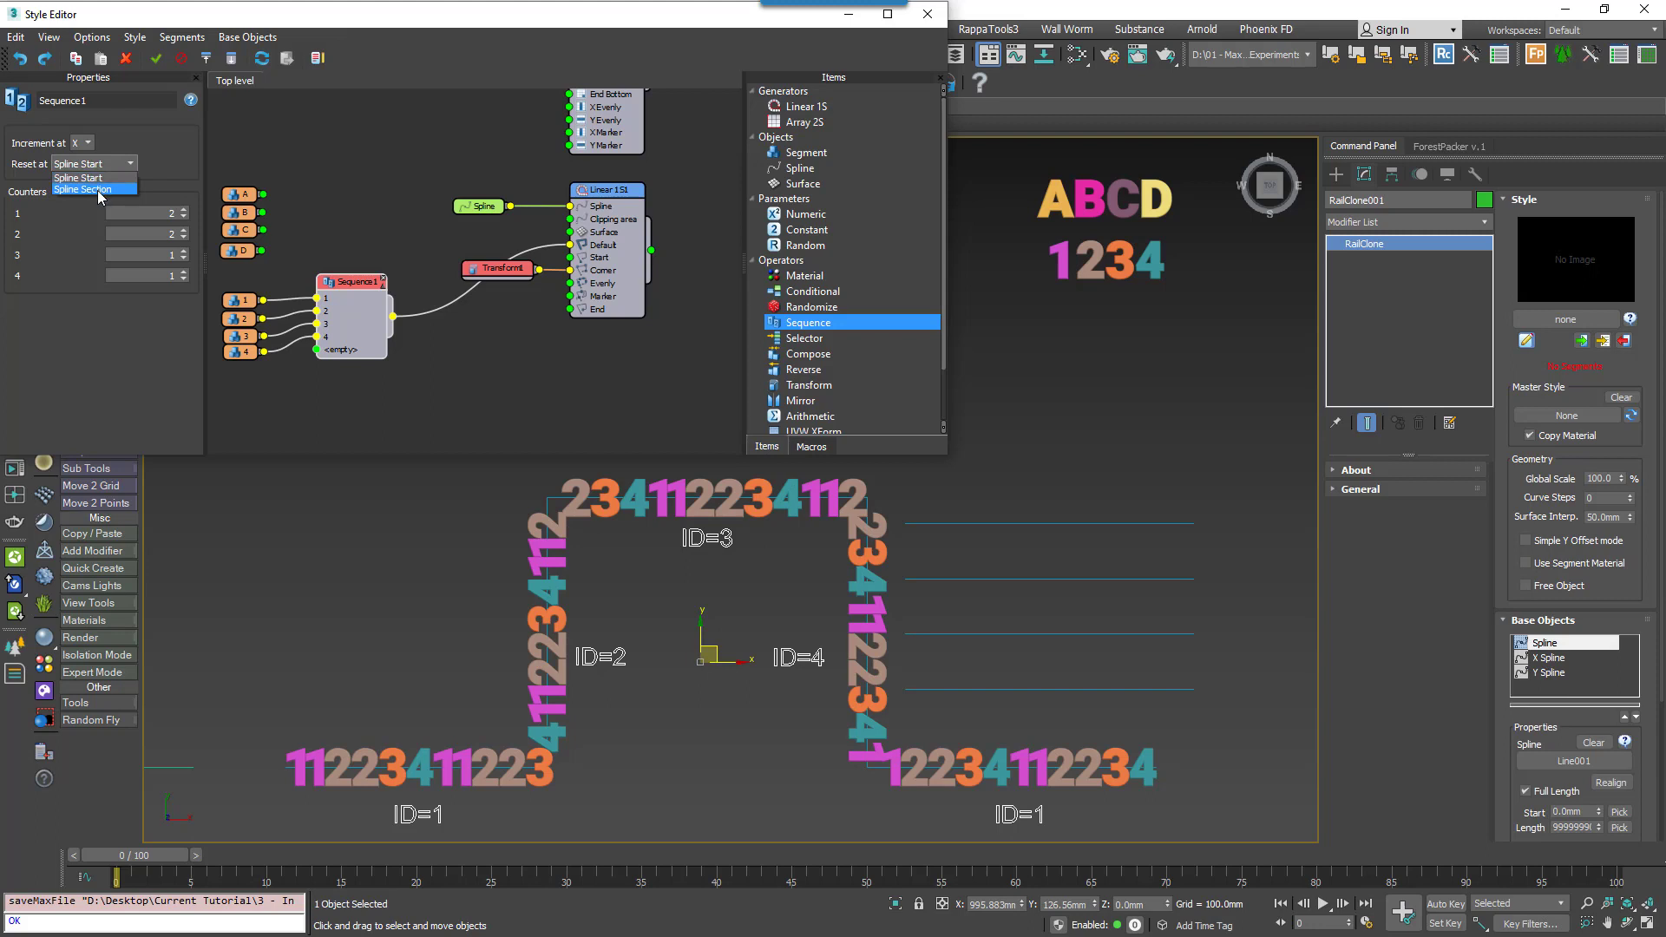
pyautogui.click(92, 188)
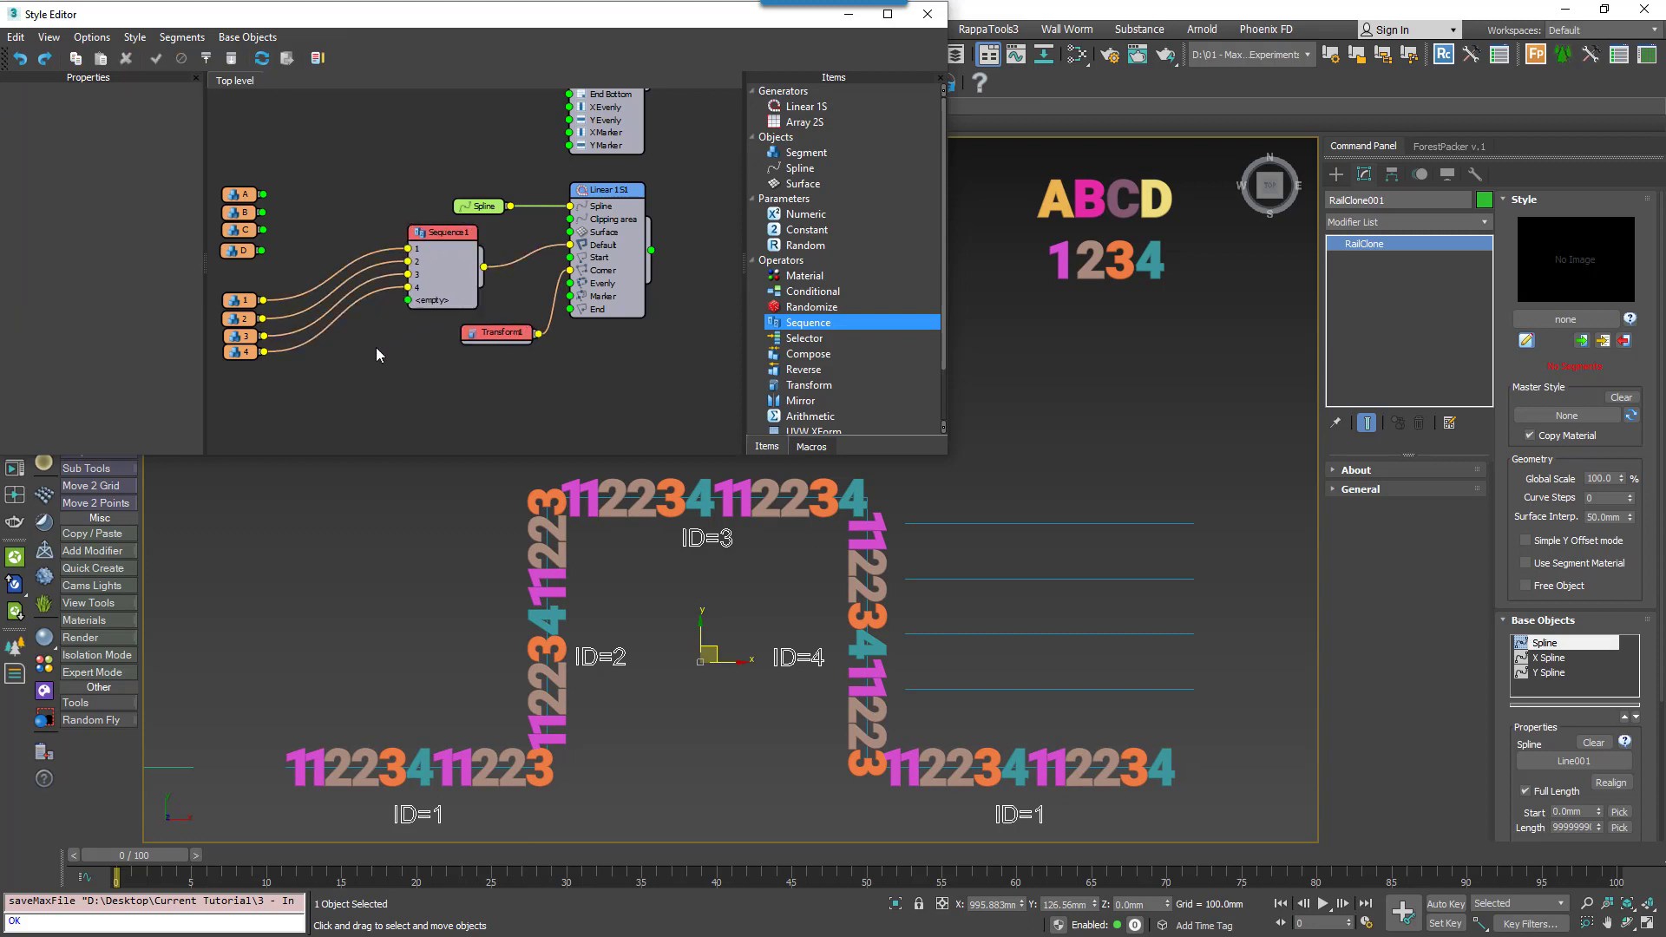
# Add another Randomize operator and inspect the Sequence operator's counters.
pyautogui.click(811, 306)
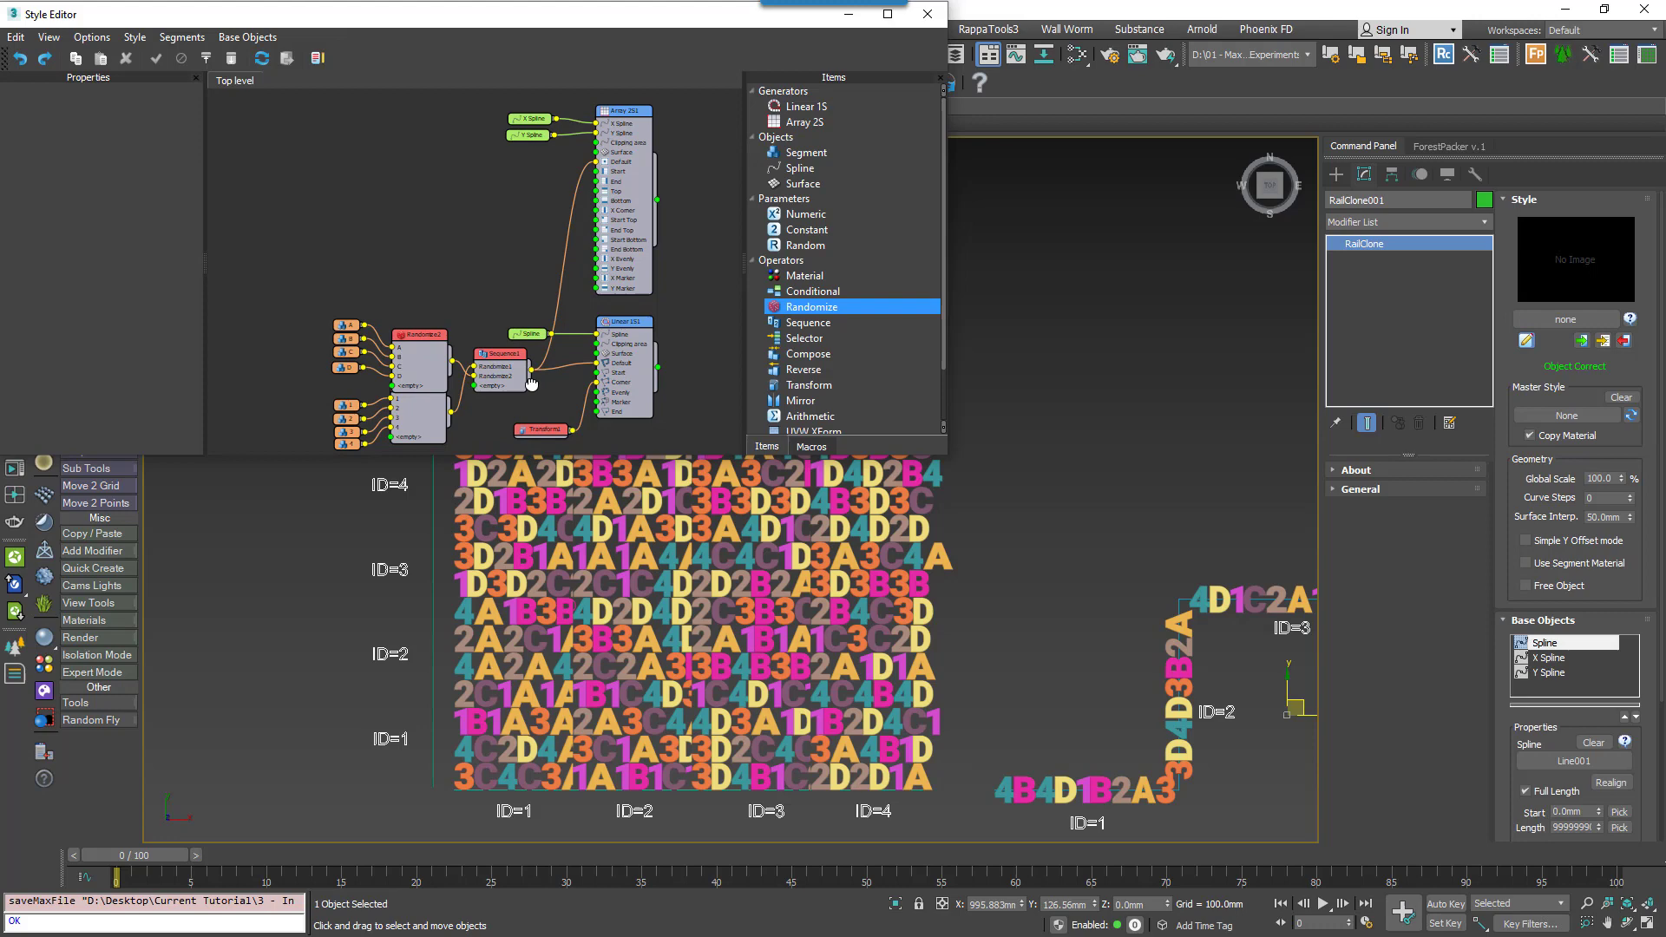
pyautogui.click(498, 354)
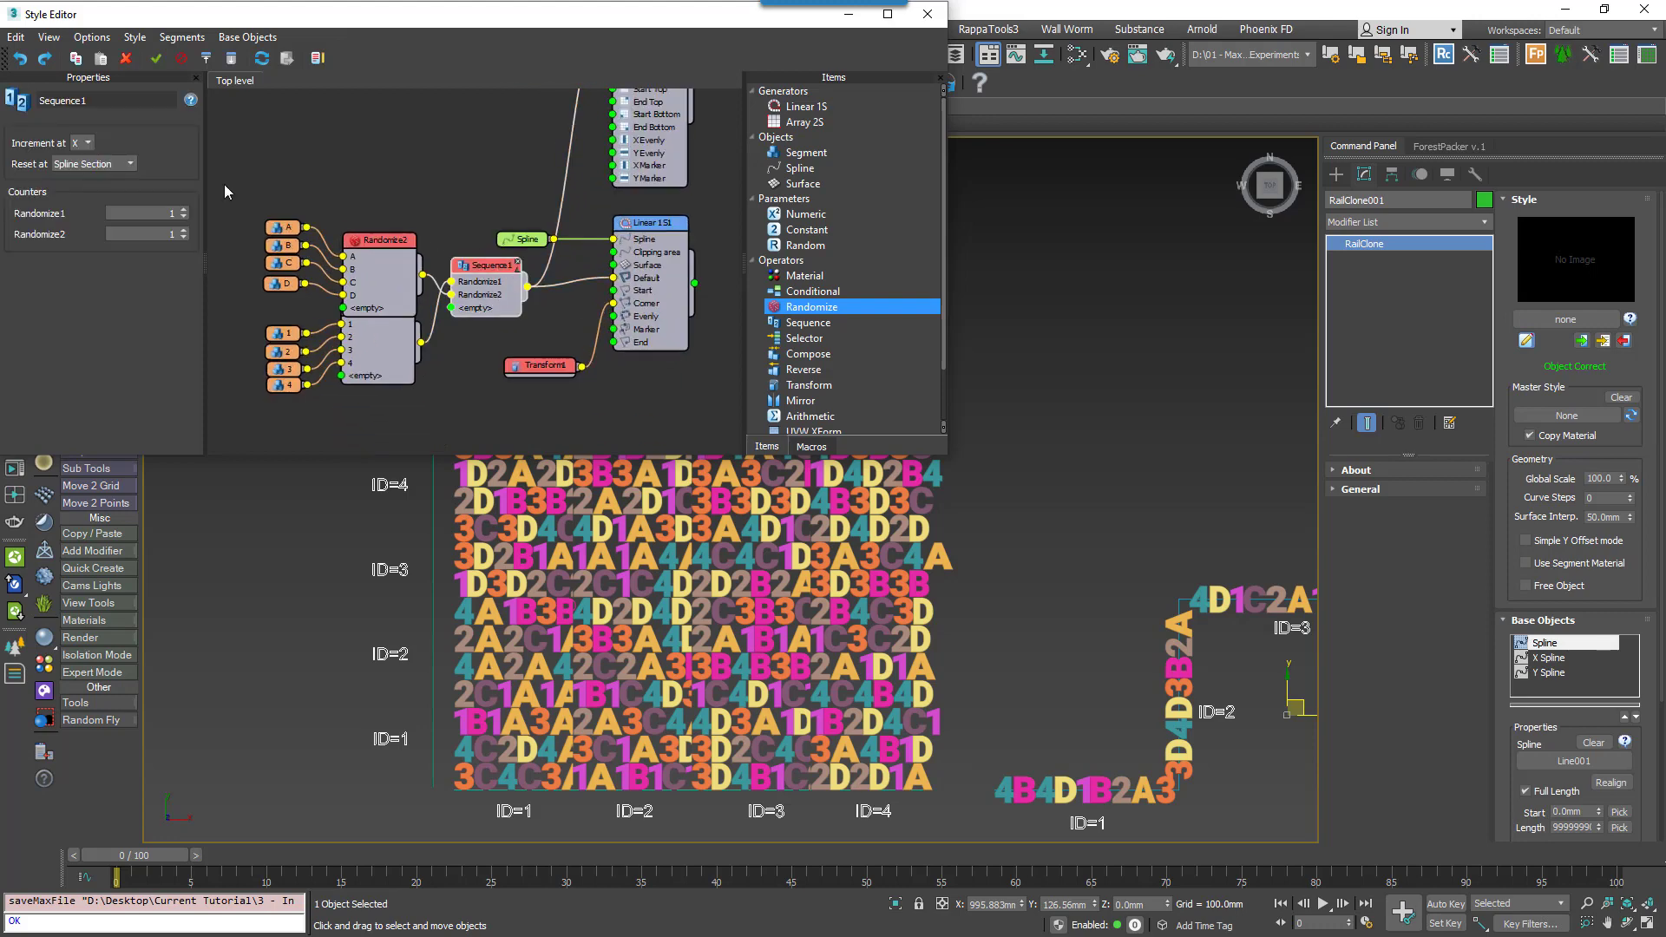
pyautogui.click(90, 142)
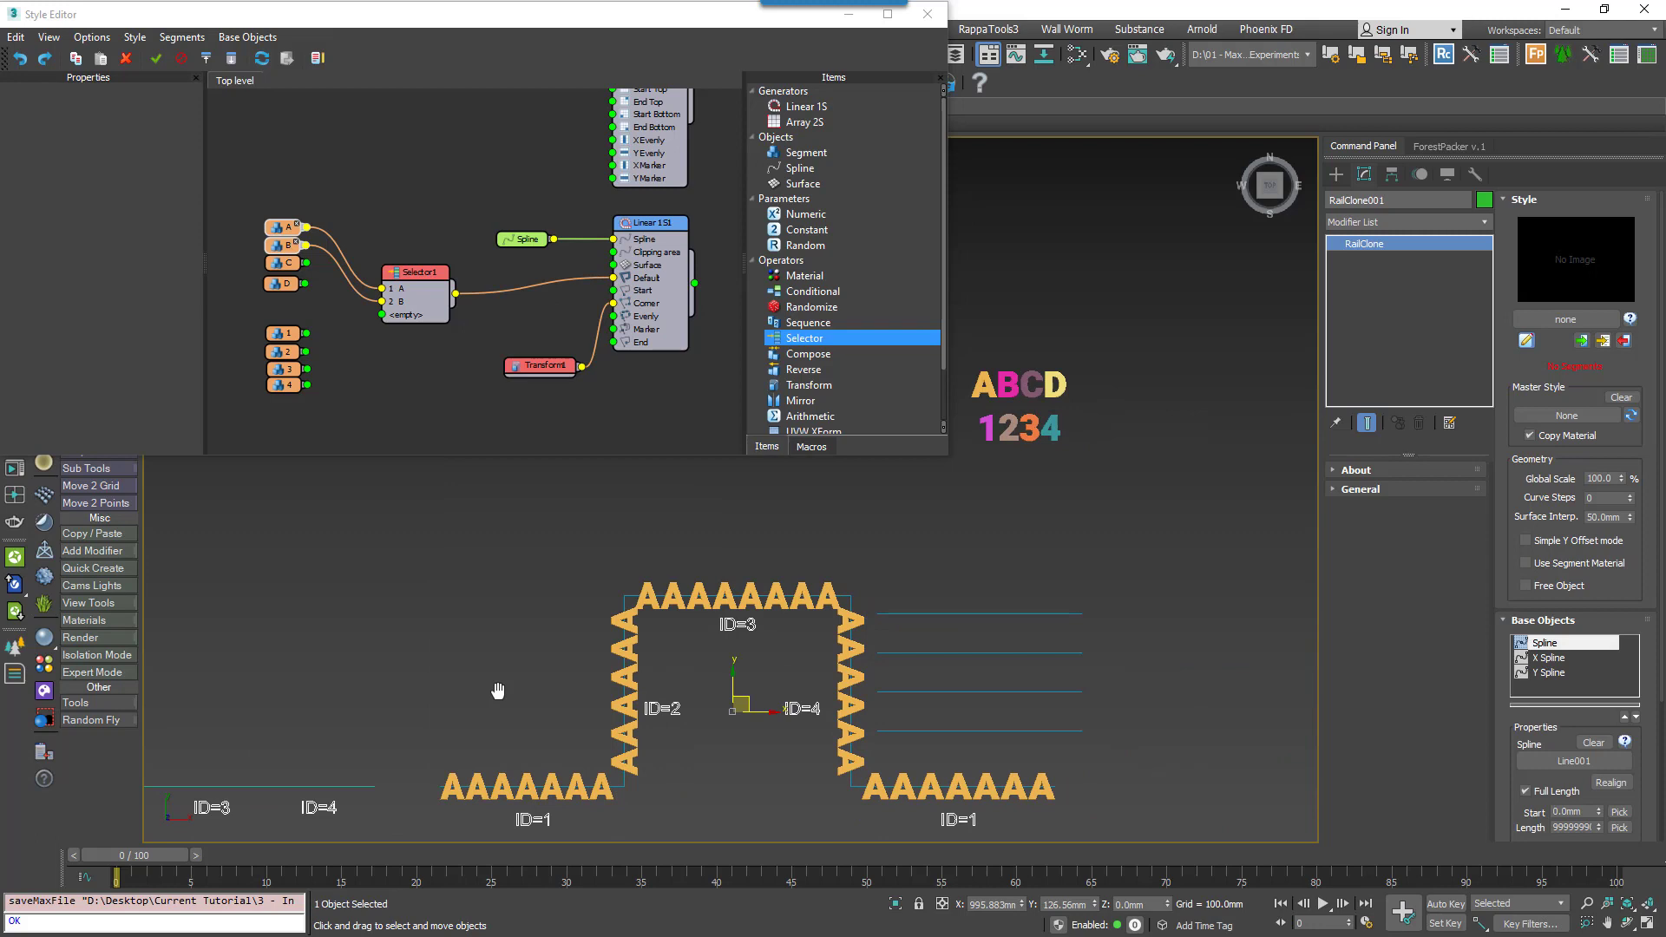
# Toggle the Selector index between letters A and B, ending on B.
pyautogui.click(414, 273)
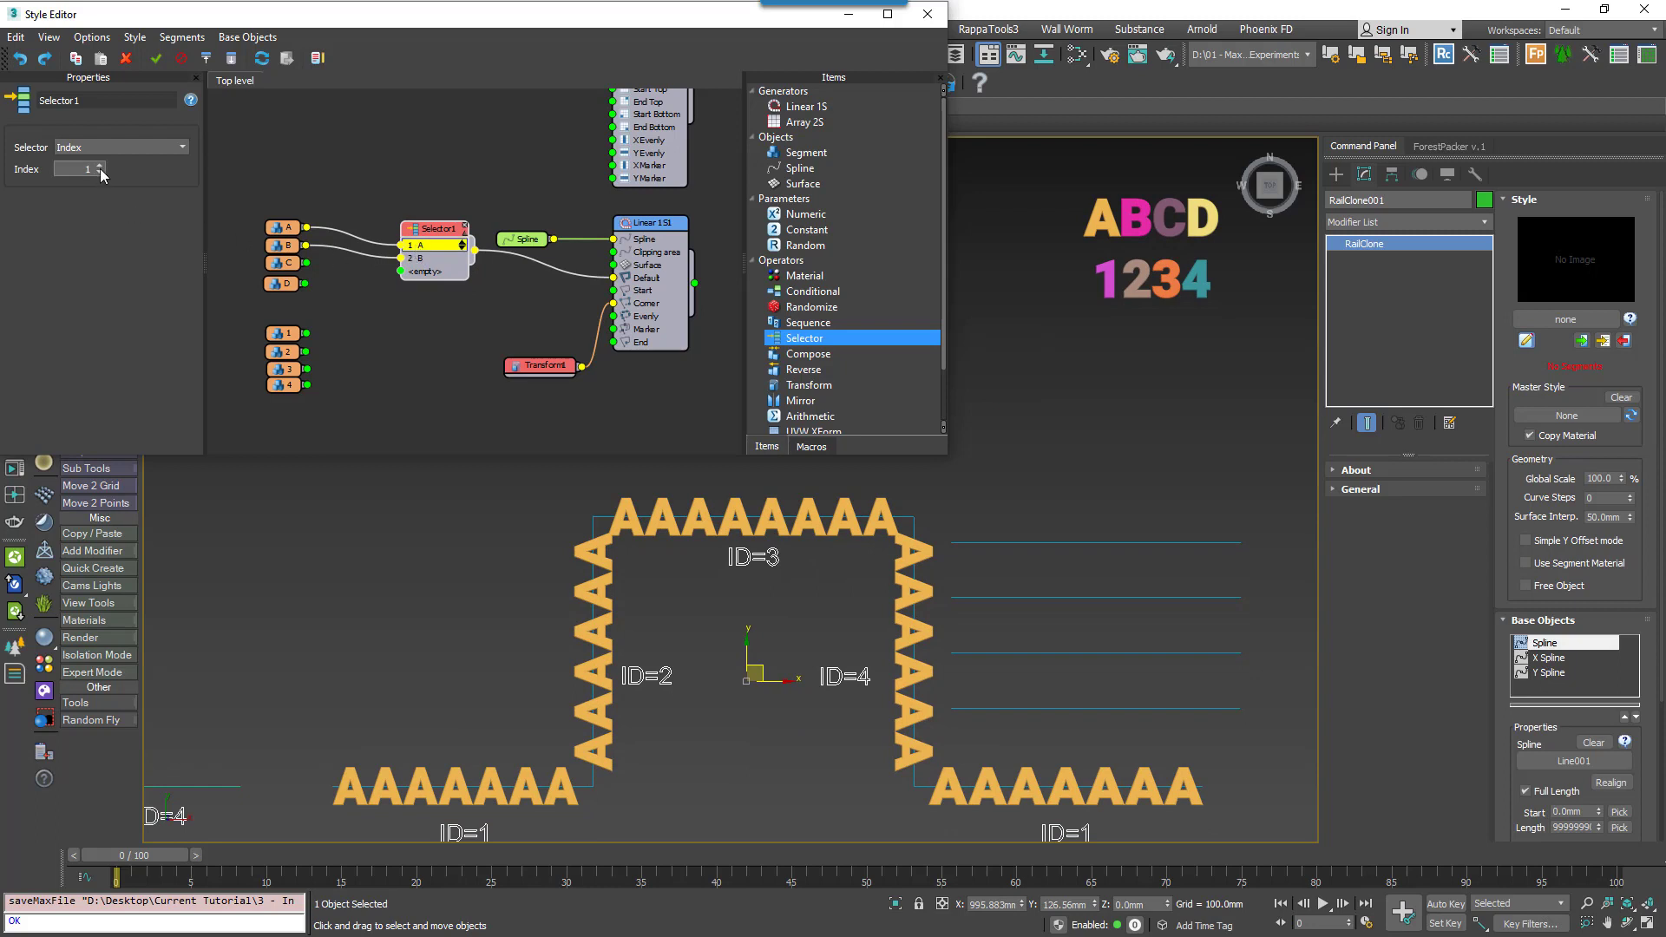
pyautogui.click(103, 165)
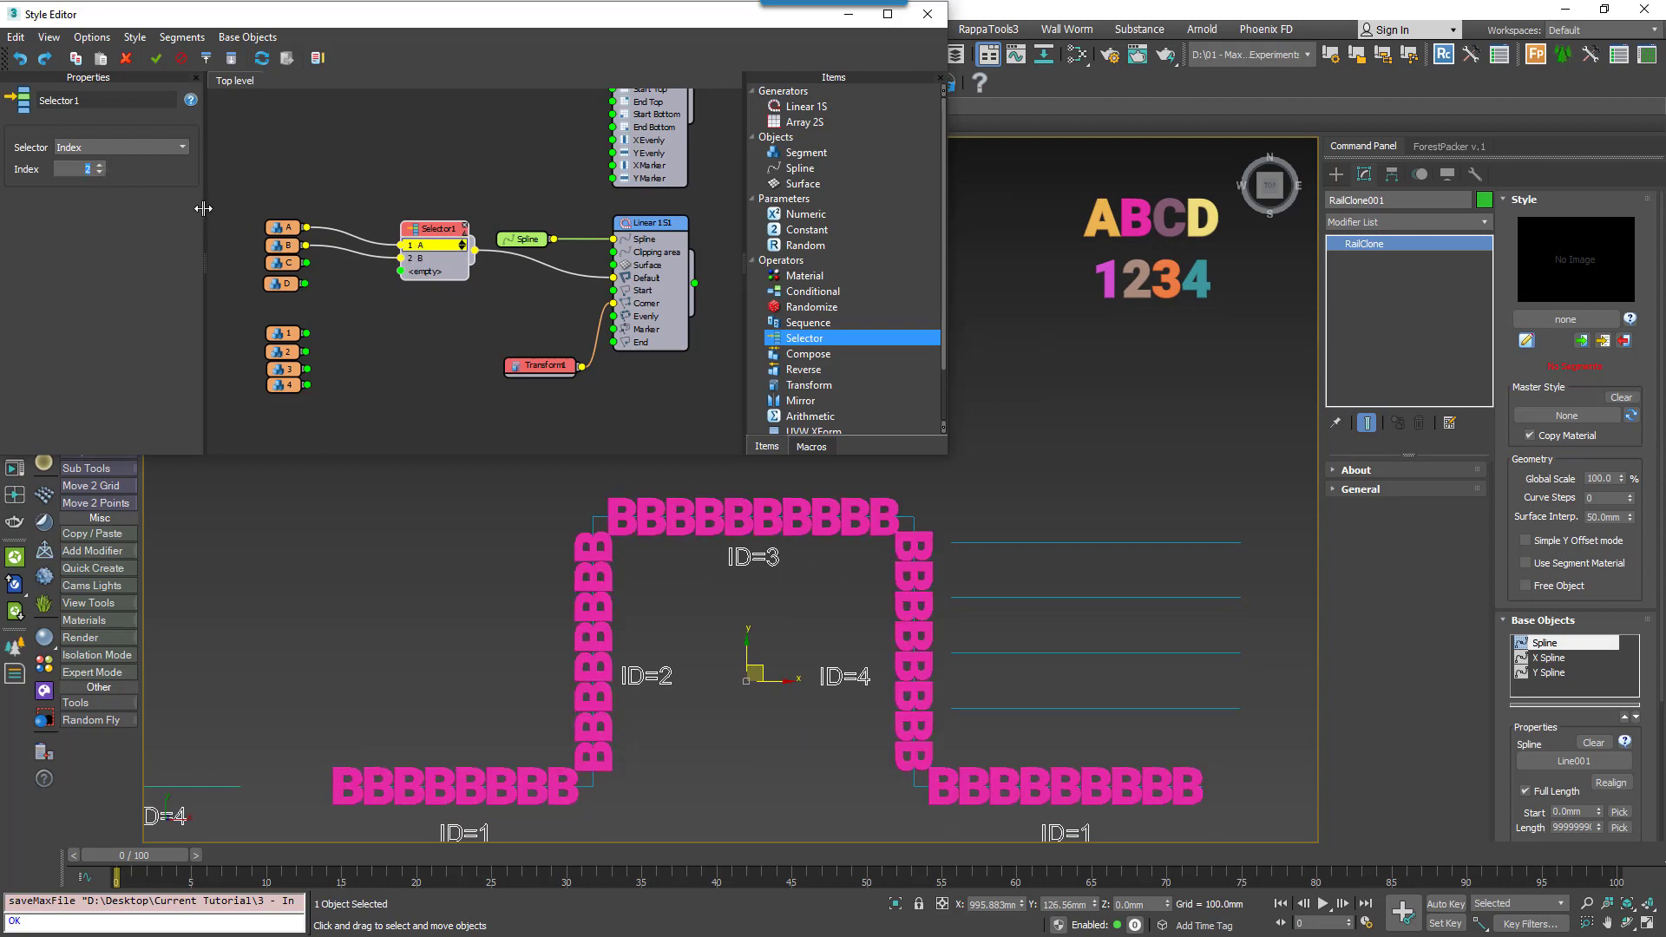
pyautogui.click(97, 169)
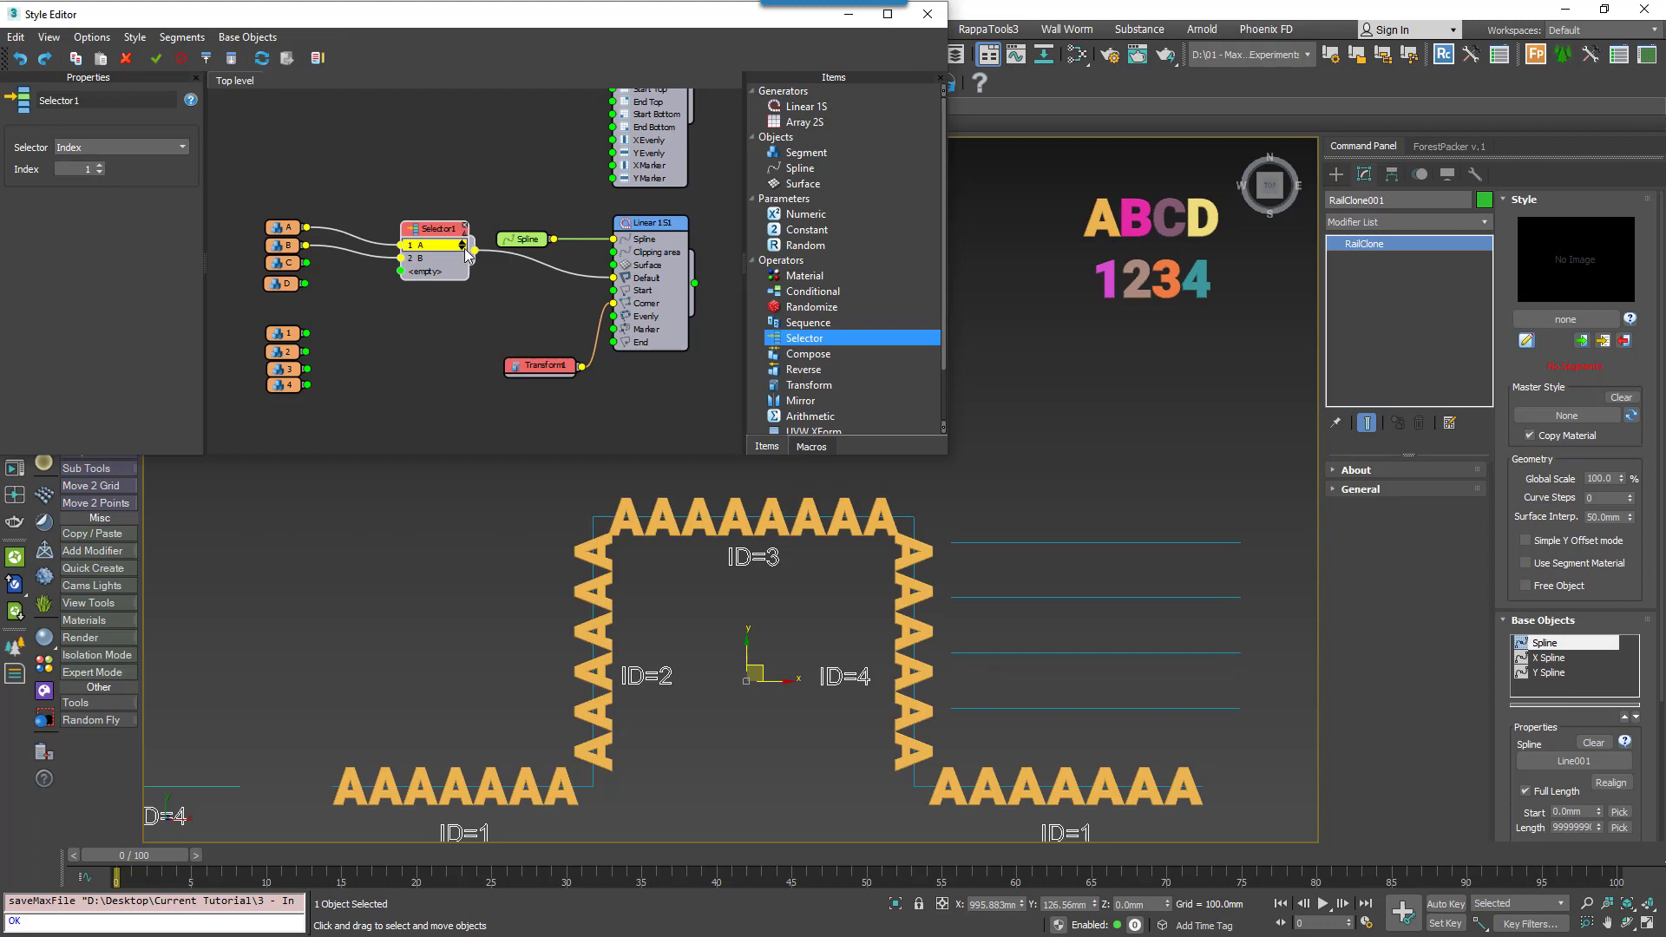
pyautogui.click(436, 259)
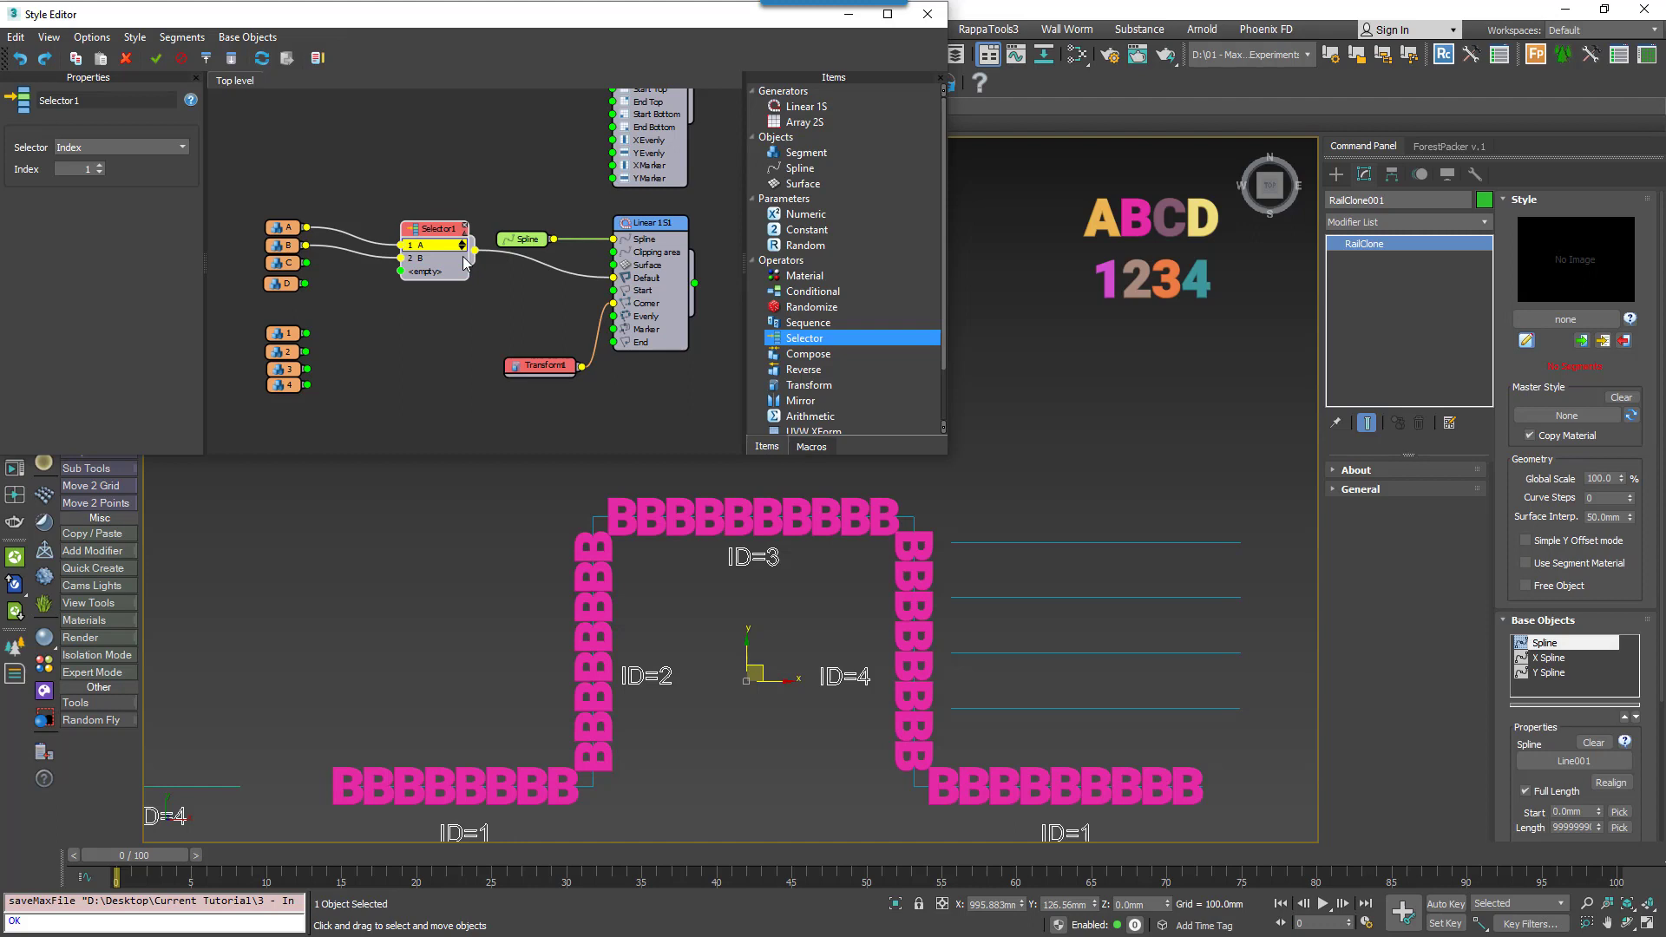
# Export the Selector's Index parameter and set it on the object to show A.
pyautogui.rightClick(436, 229)
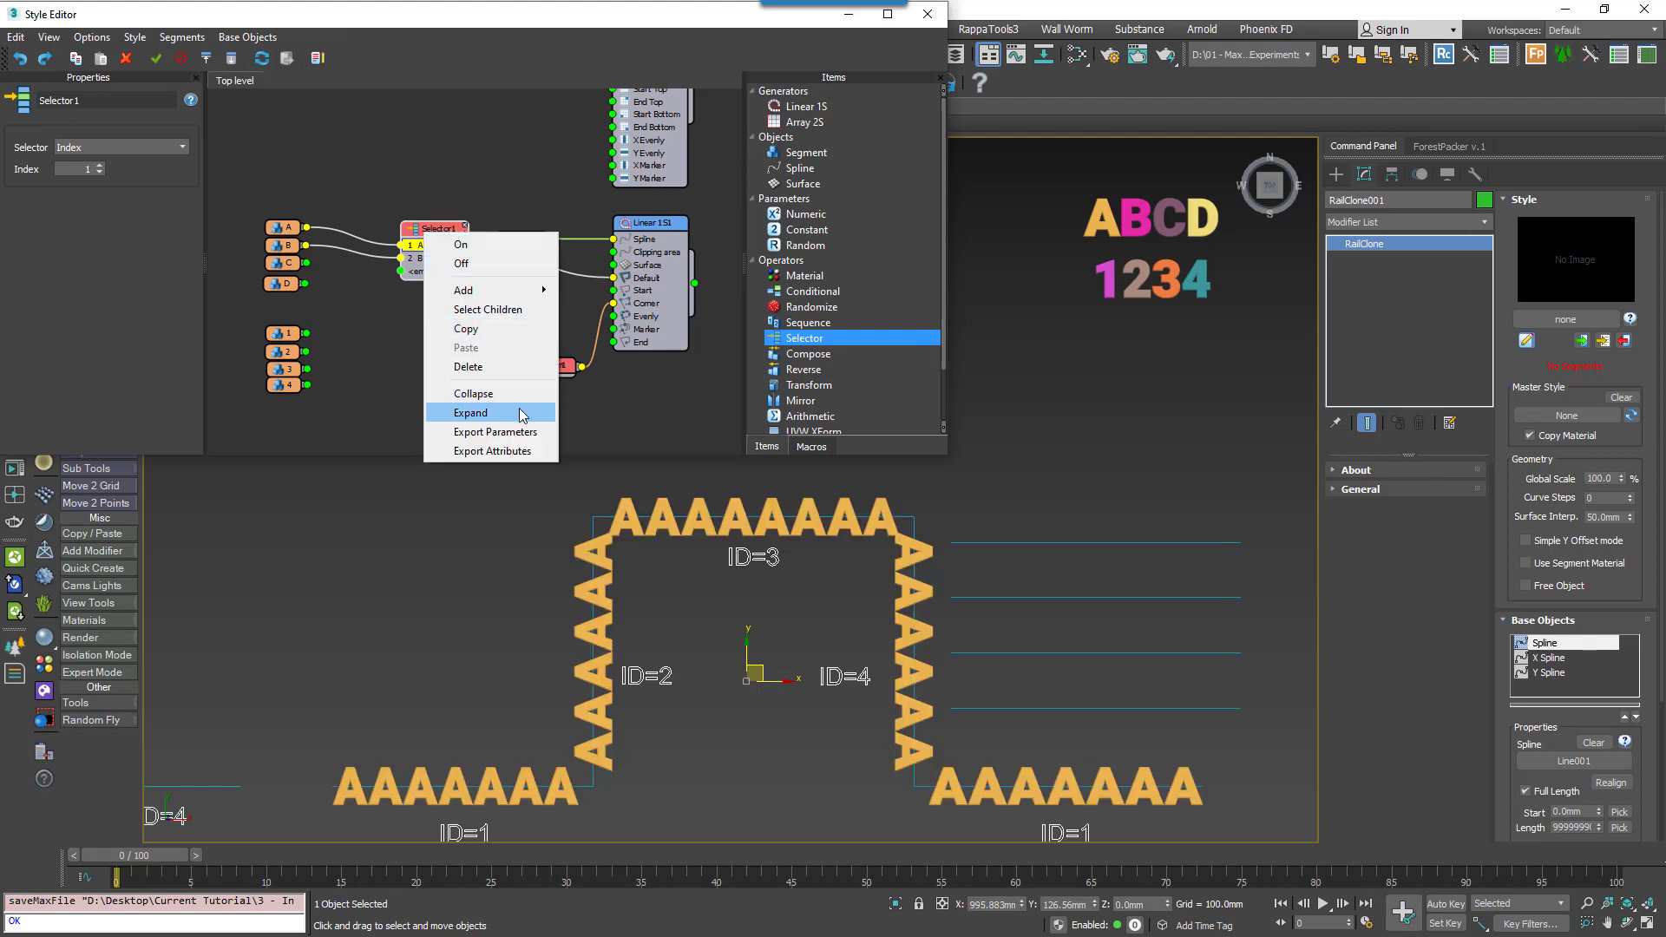
pyautogui.click(495, 432)
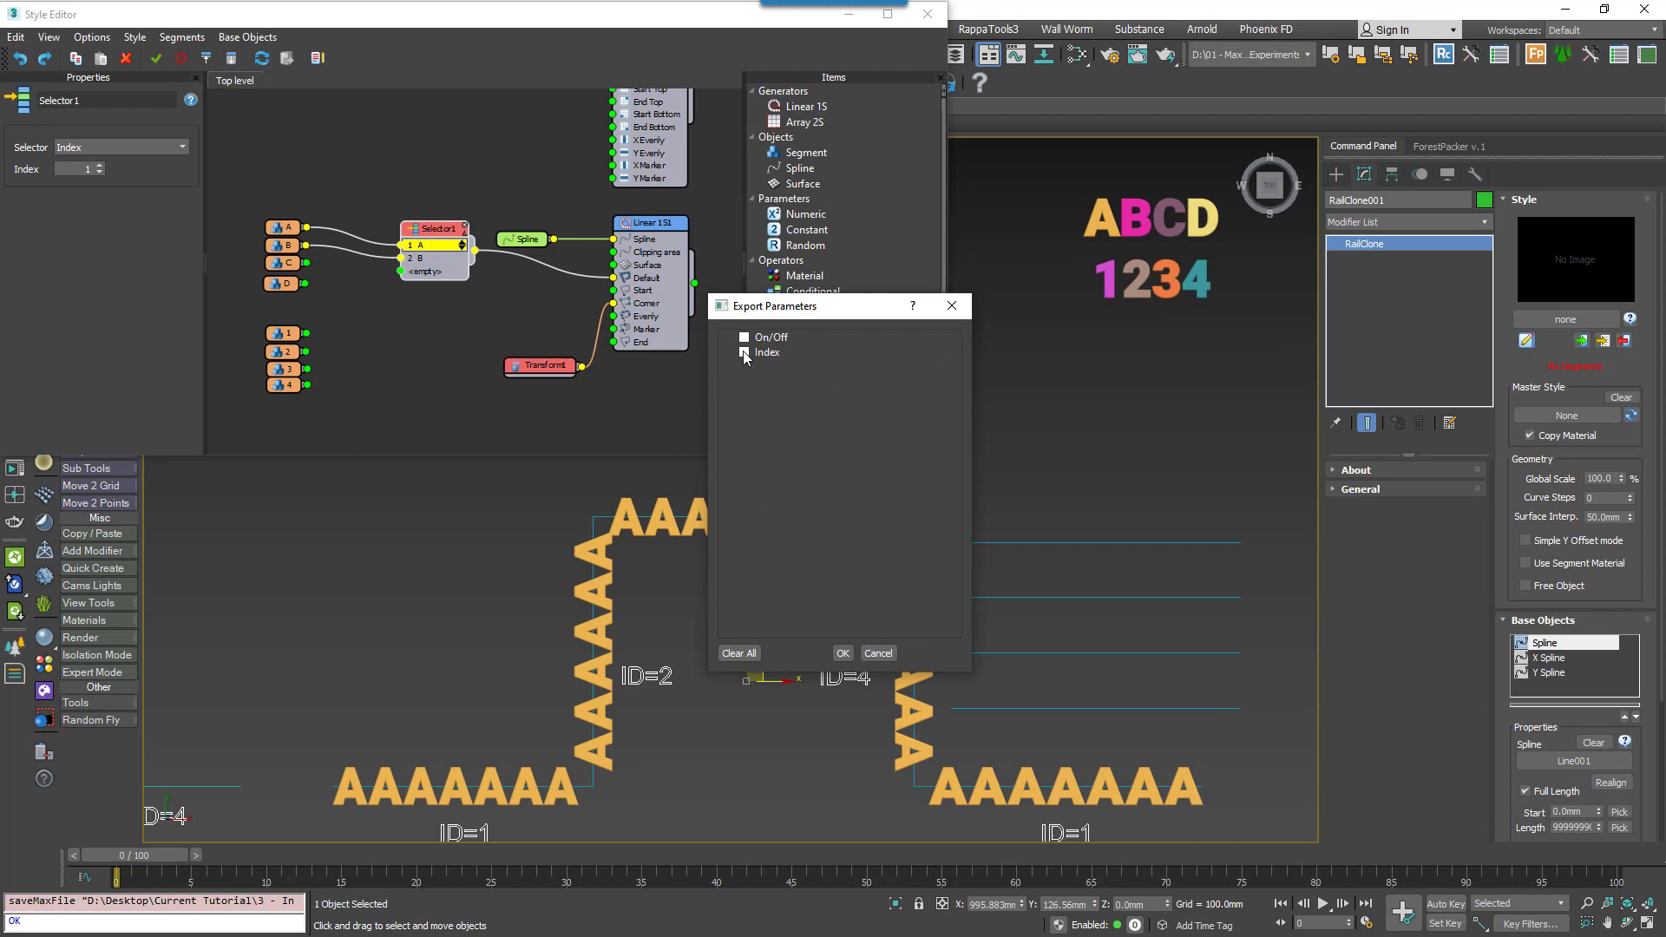
pyautogui.click(843, 652)
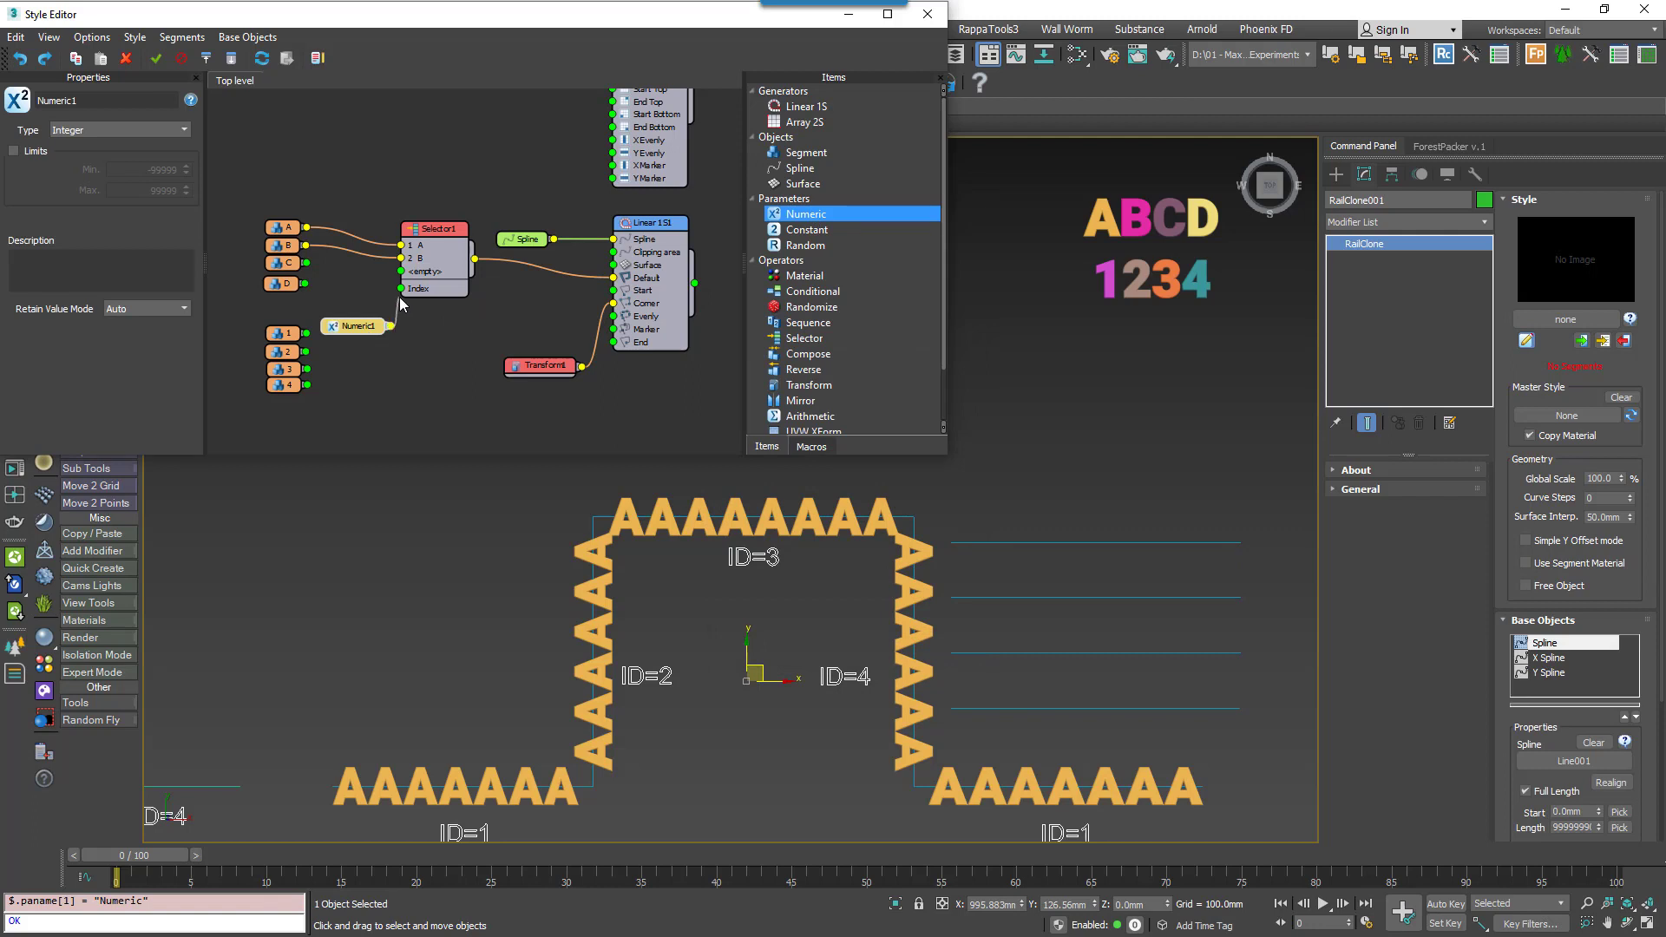
pyautogui.click(350, 326)
pyautogui.write('Index')
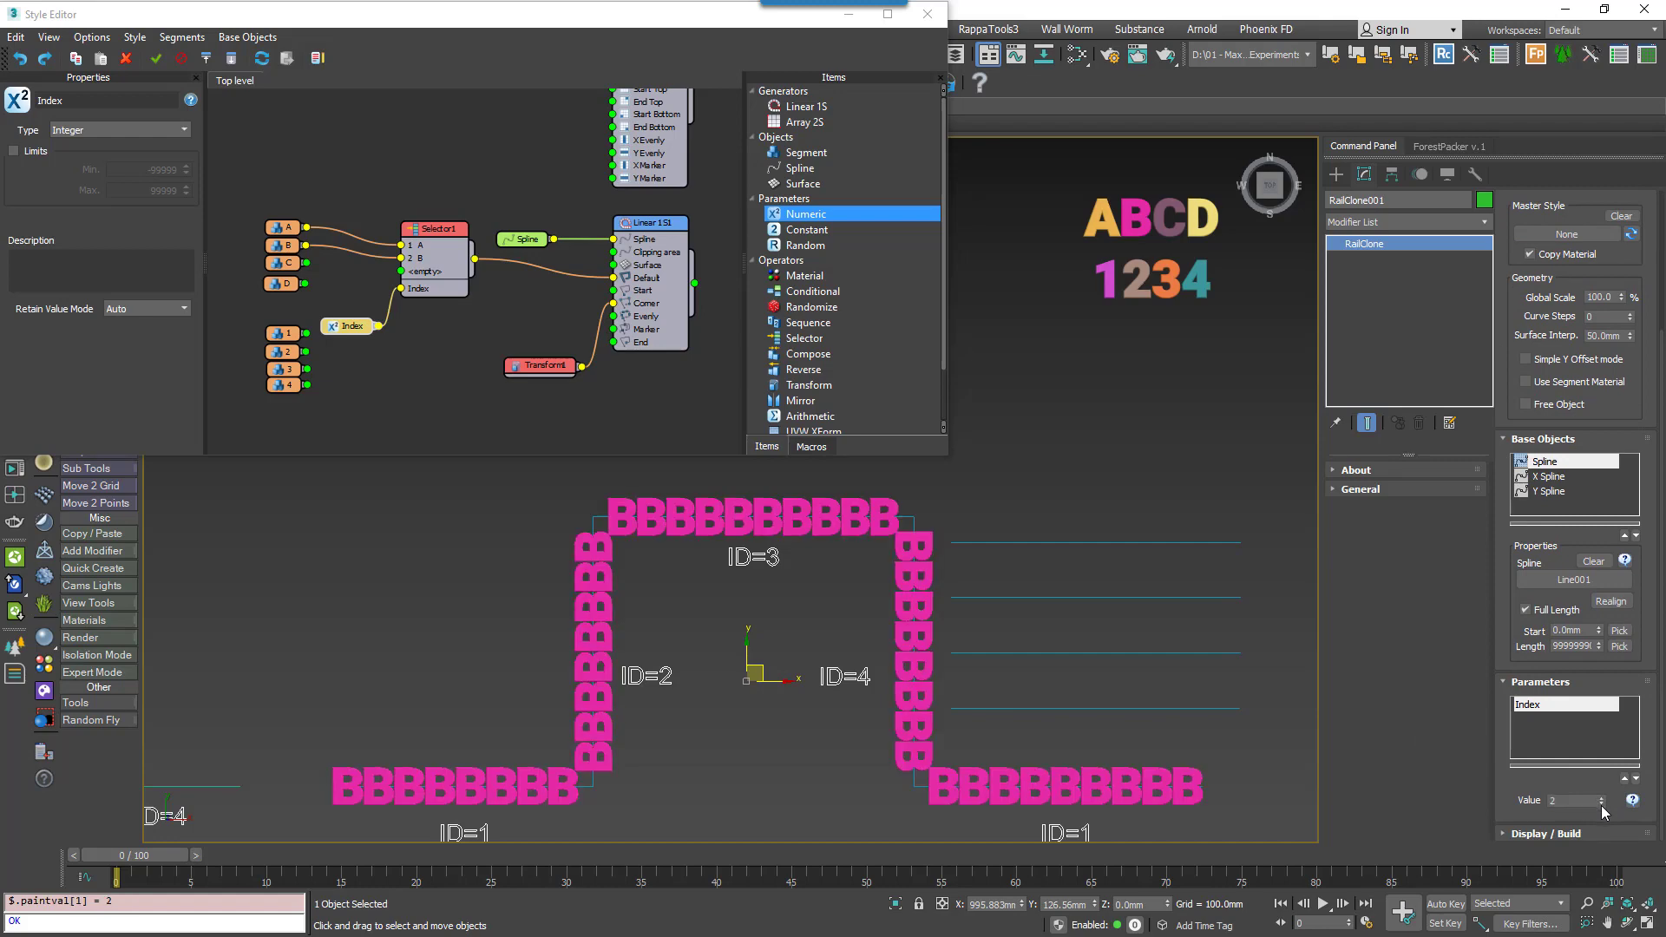
pyautogui.click(1600, 803)
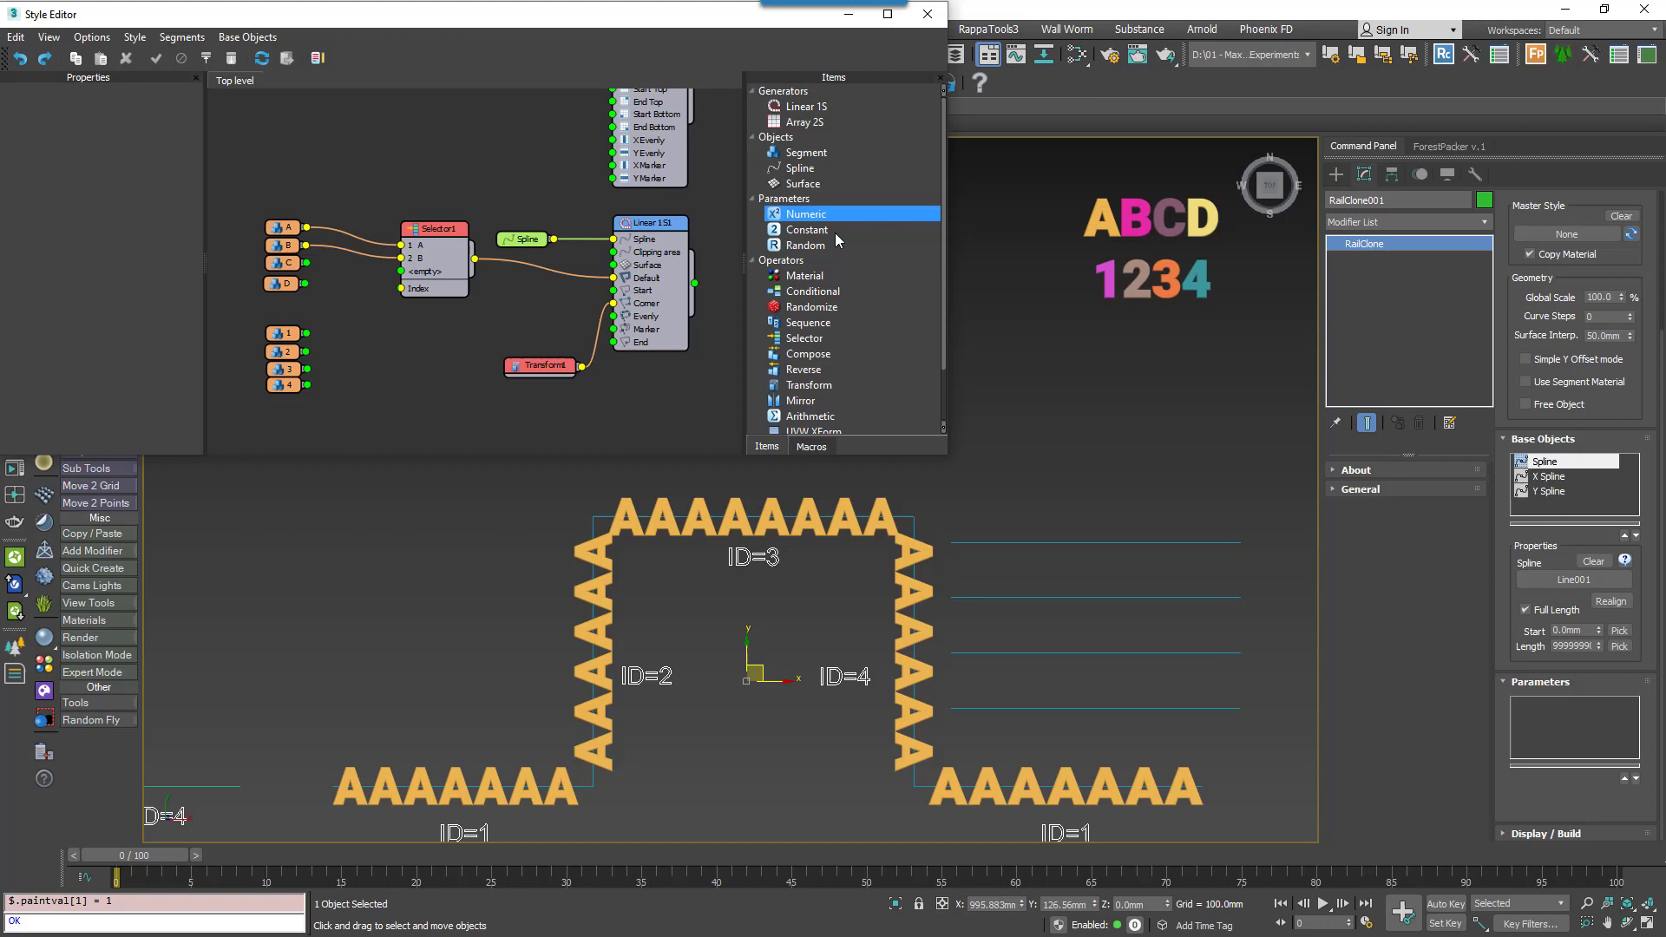
# Connect letters C and D to new Selector operator inputs.
pyautogui.click(807, 229)
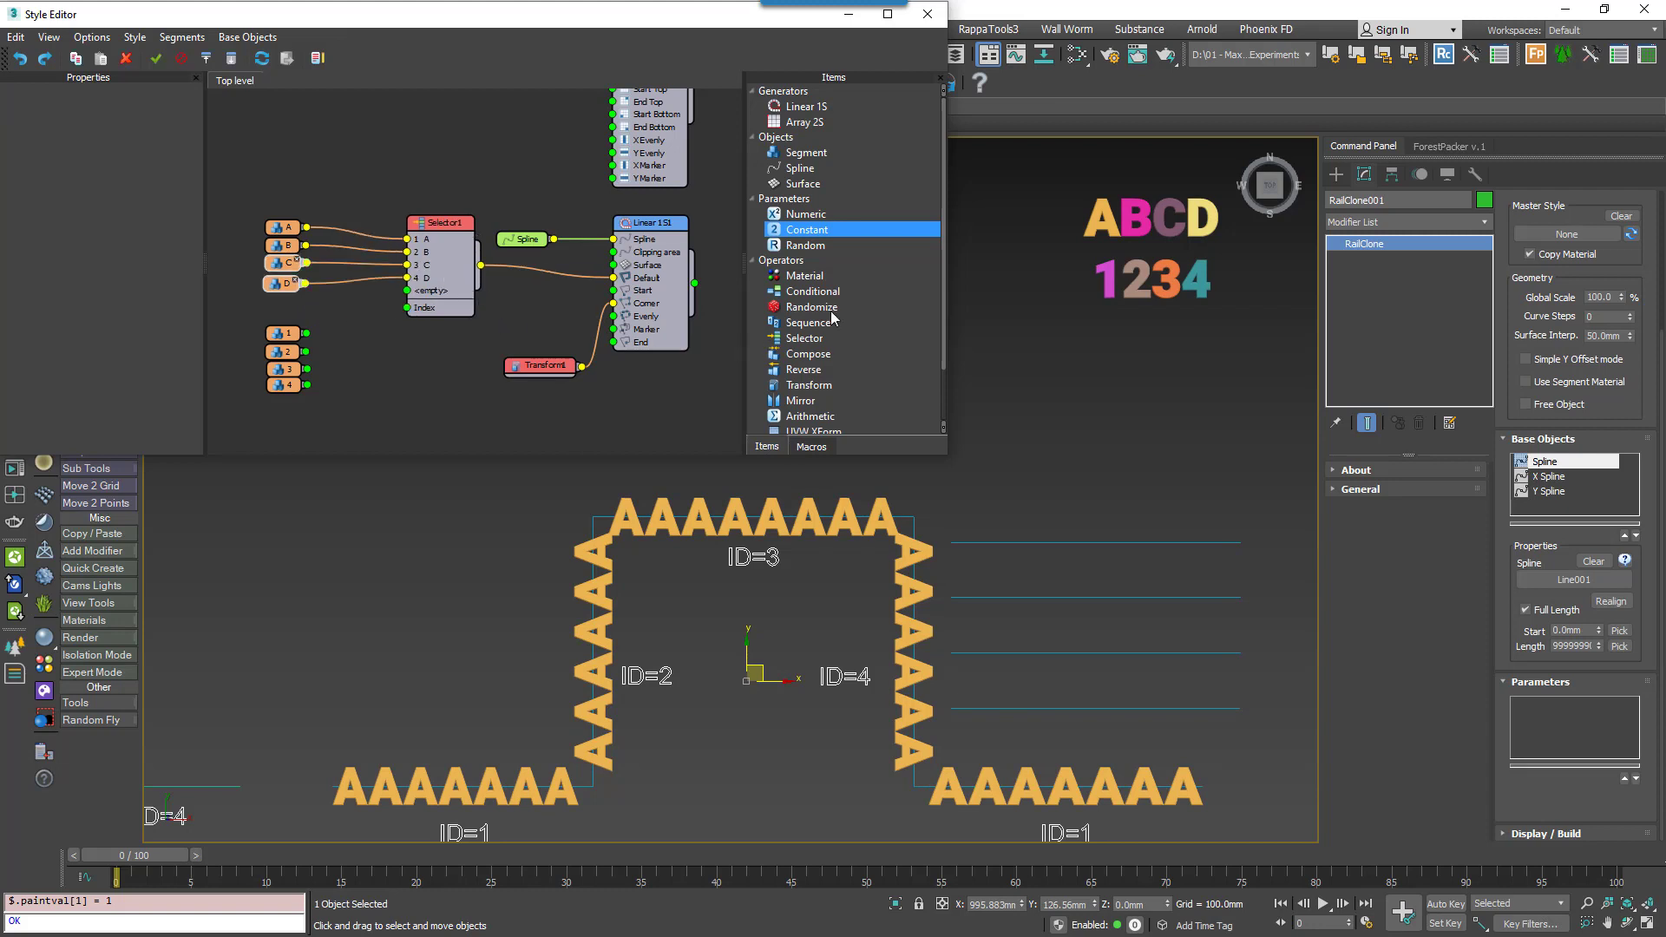
pyautogui.click(804, 244)
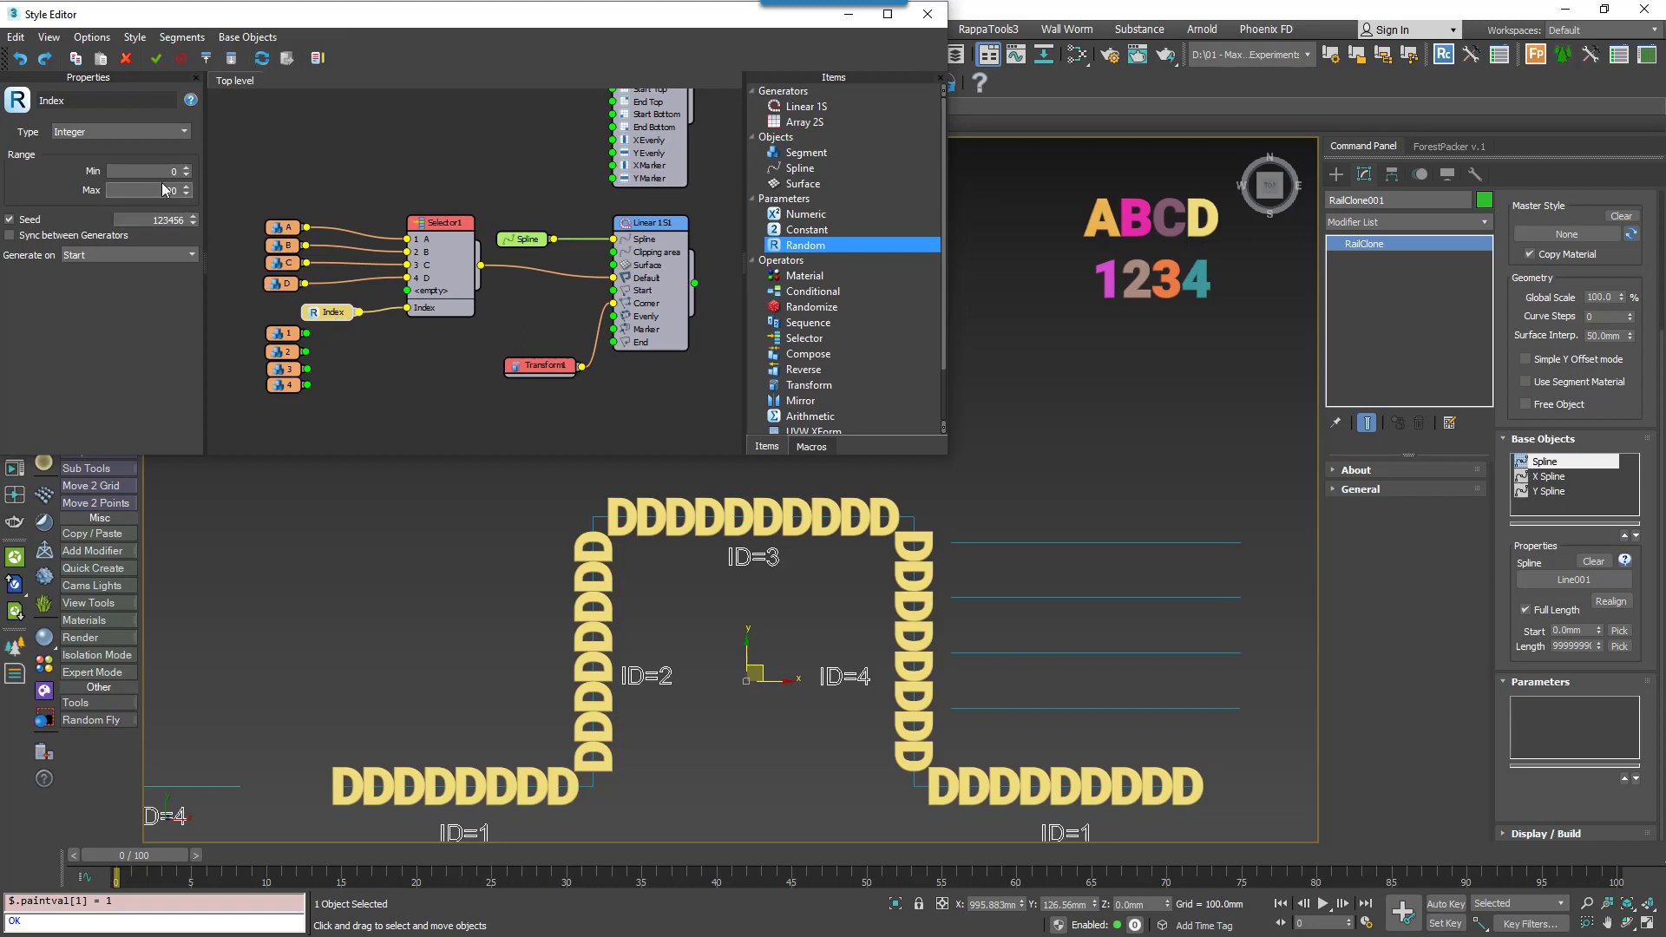
# Enter 100 on the Random Index node and step its seed until all letters are B.
pyautogui.write('100')
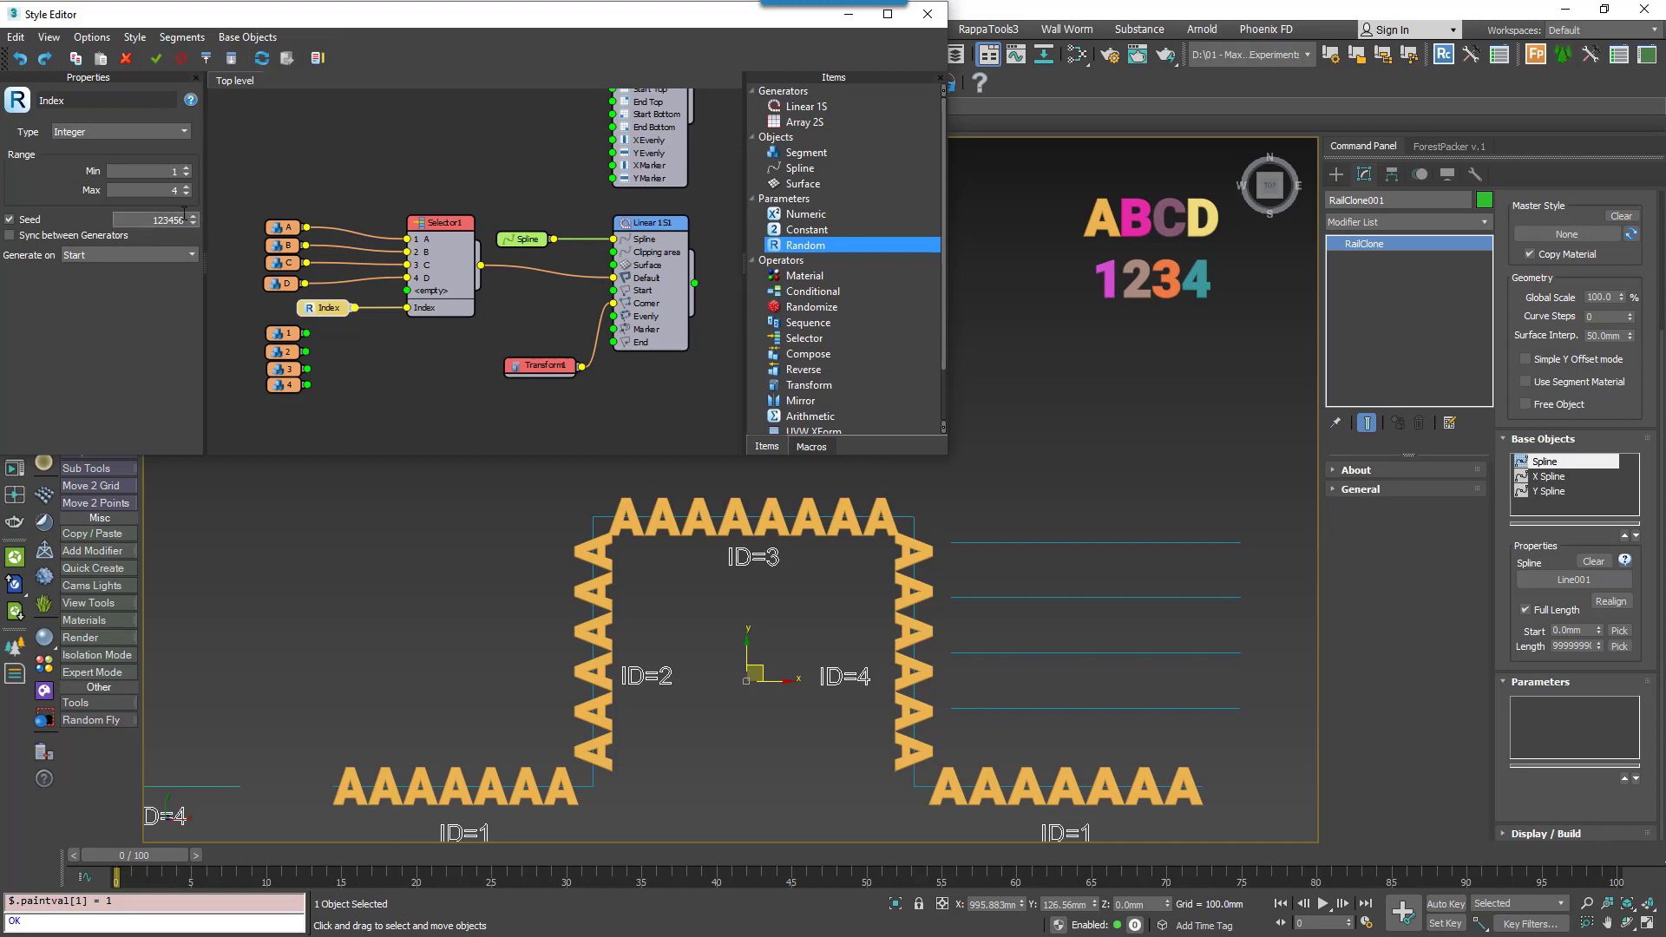
pyautogui.click(193, 216)
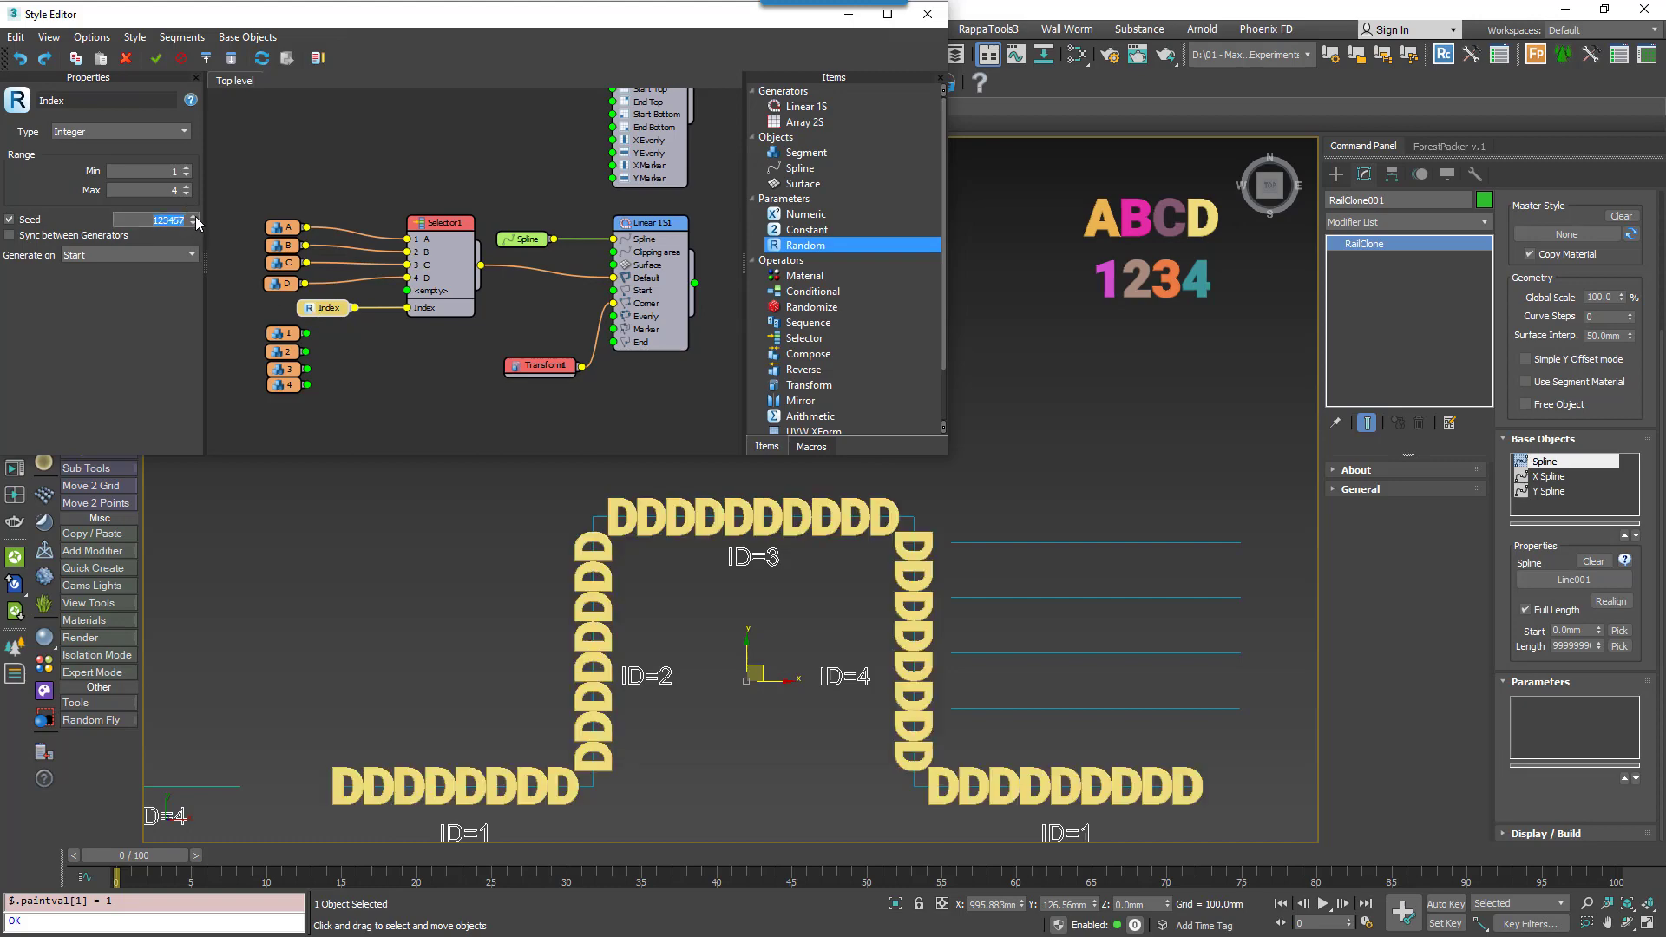
pyautogui.click(194, 224)
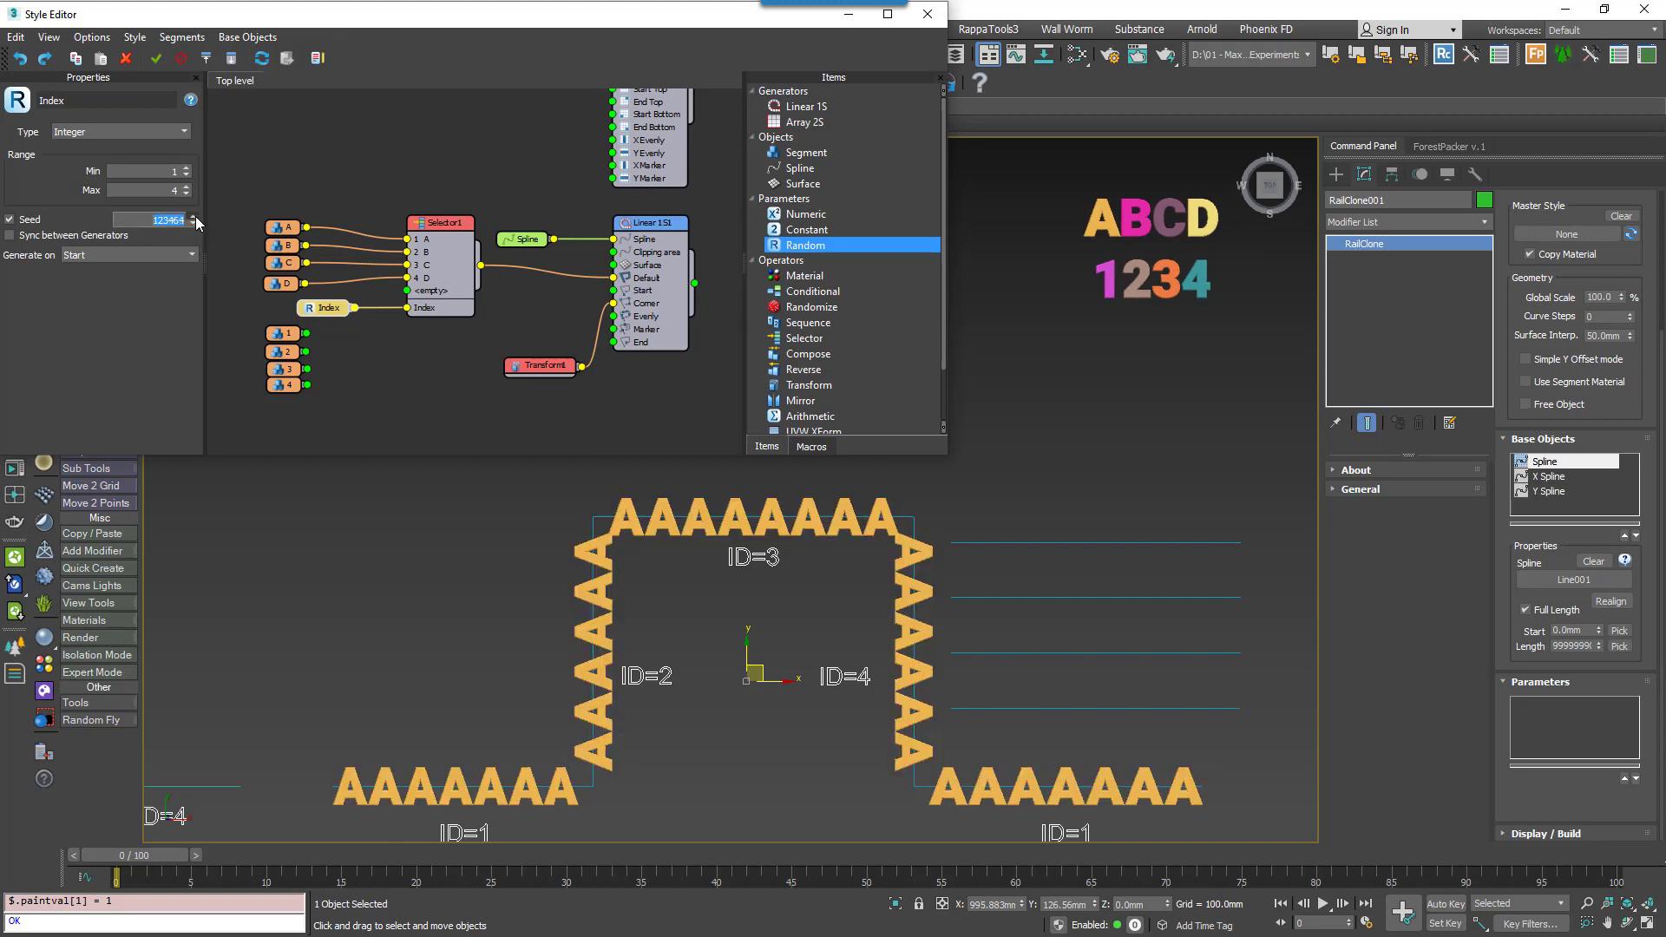
pyautogui.click(195, 216)
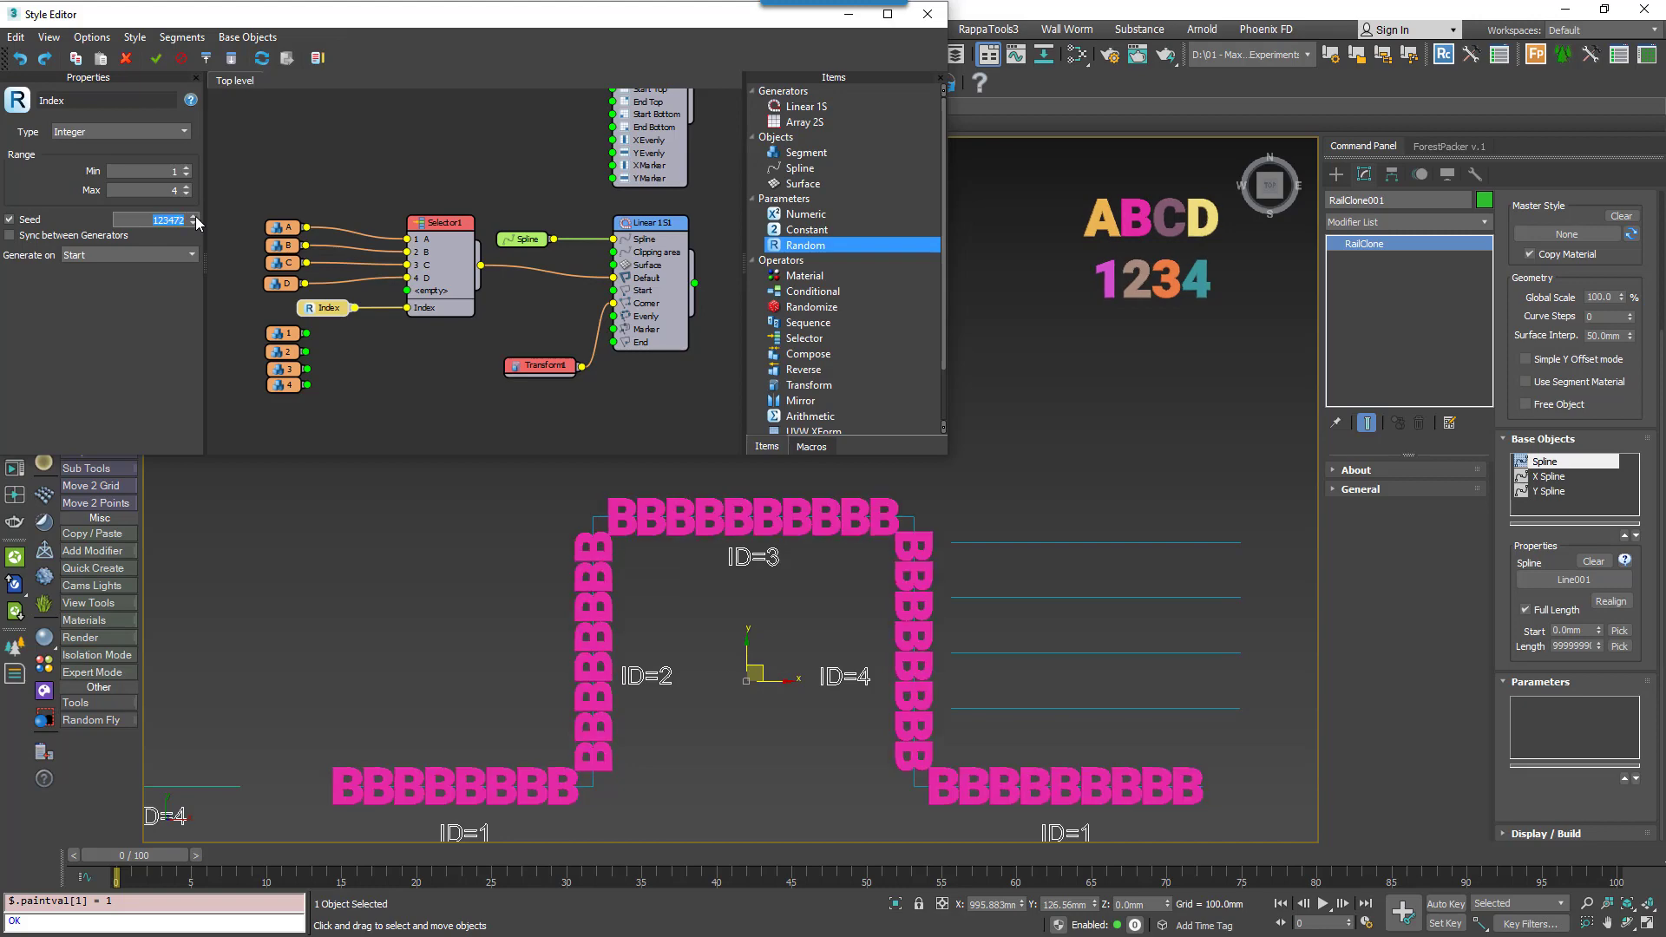
pyautogui.click(188, 254)
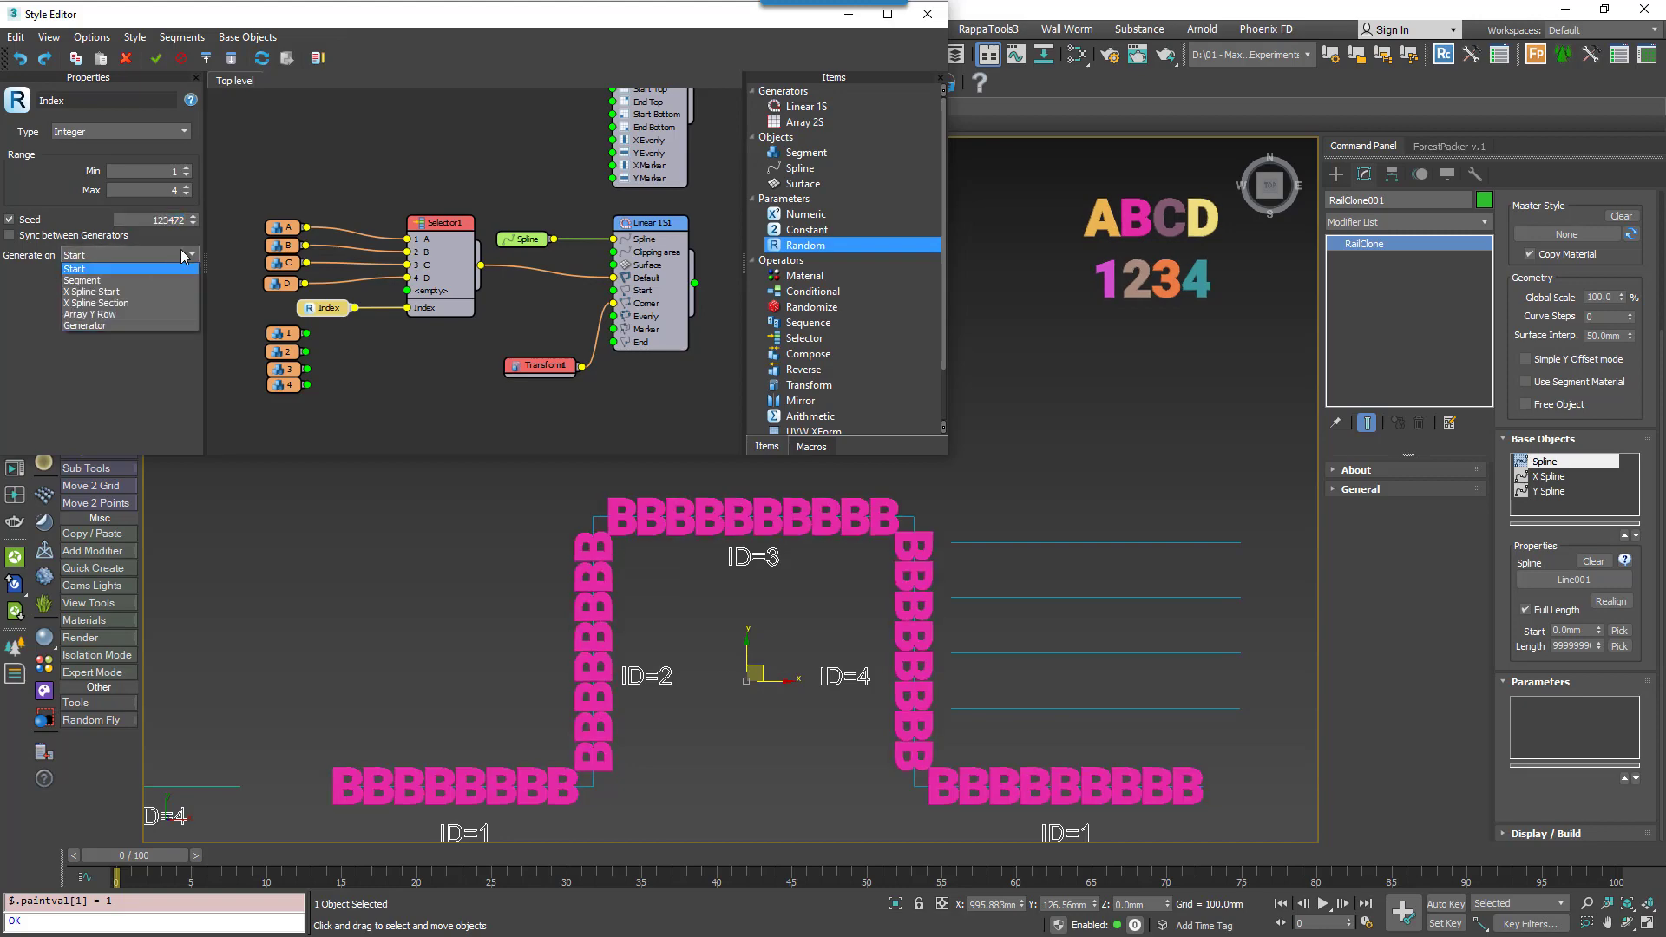
# Cycle Random Index Generate on through Segment, X Spline Start and X Spline Section.
pyautogui.click(81, 280)
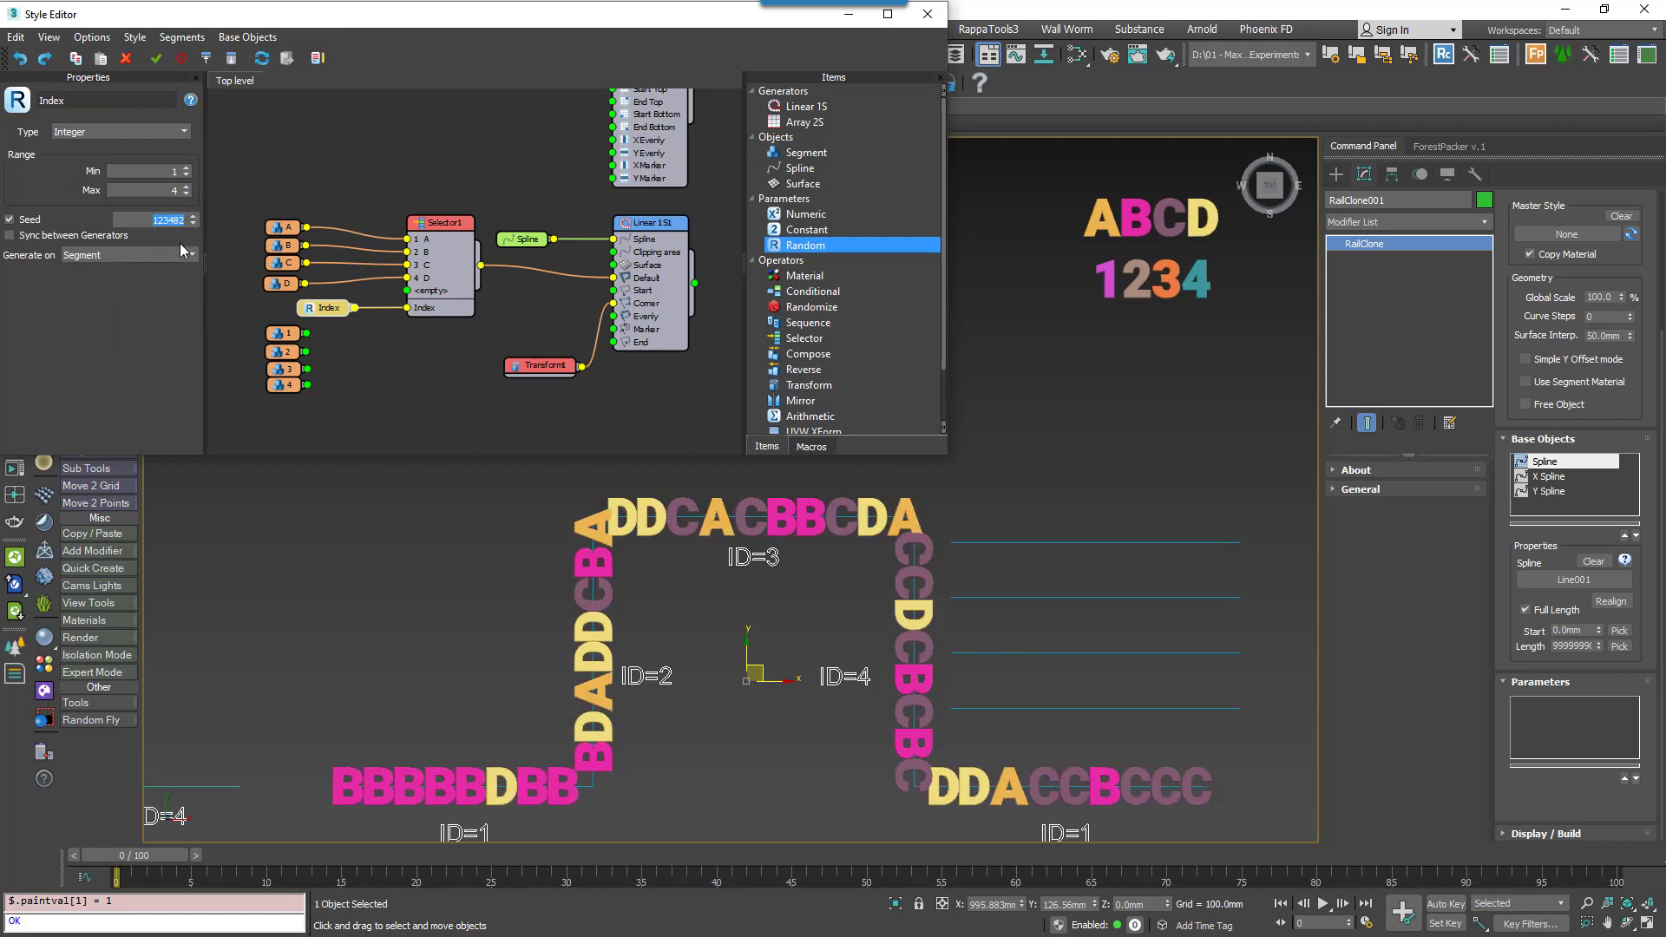
pyautogui.click(129, 254)
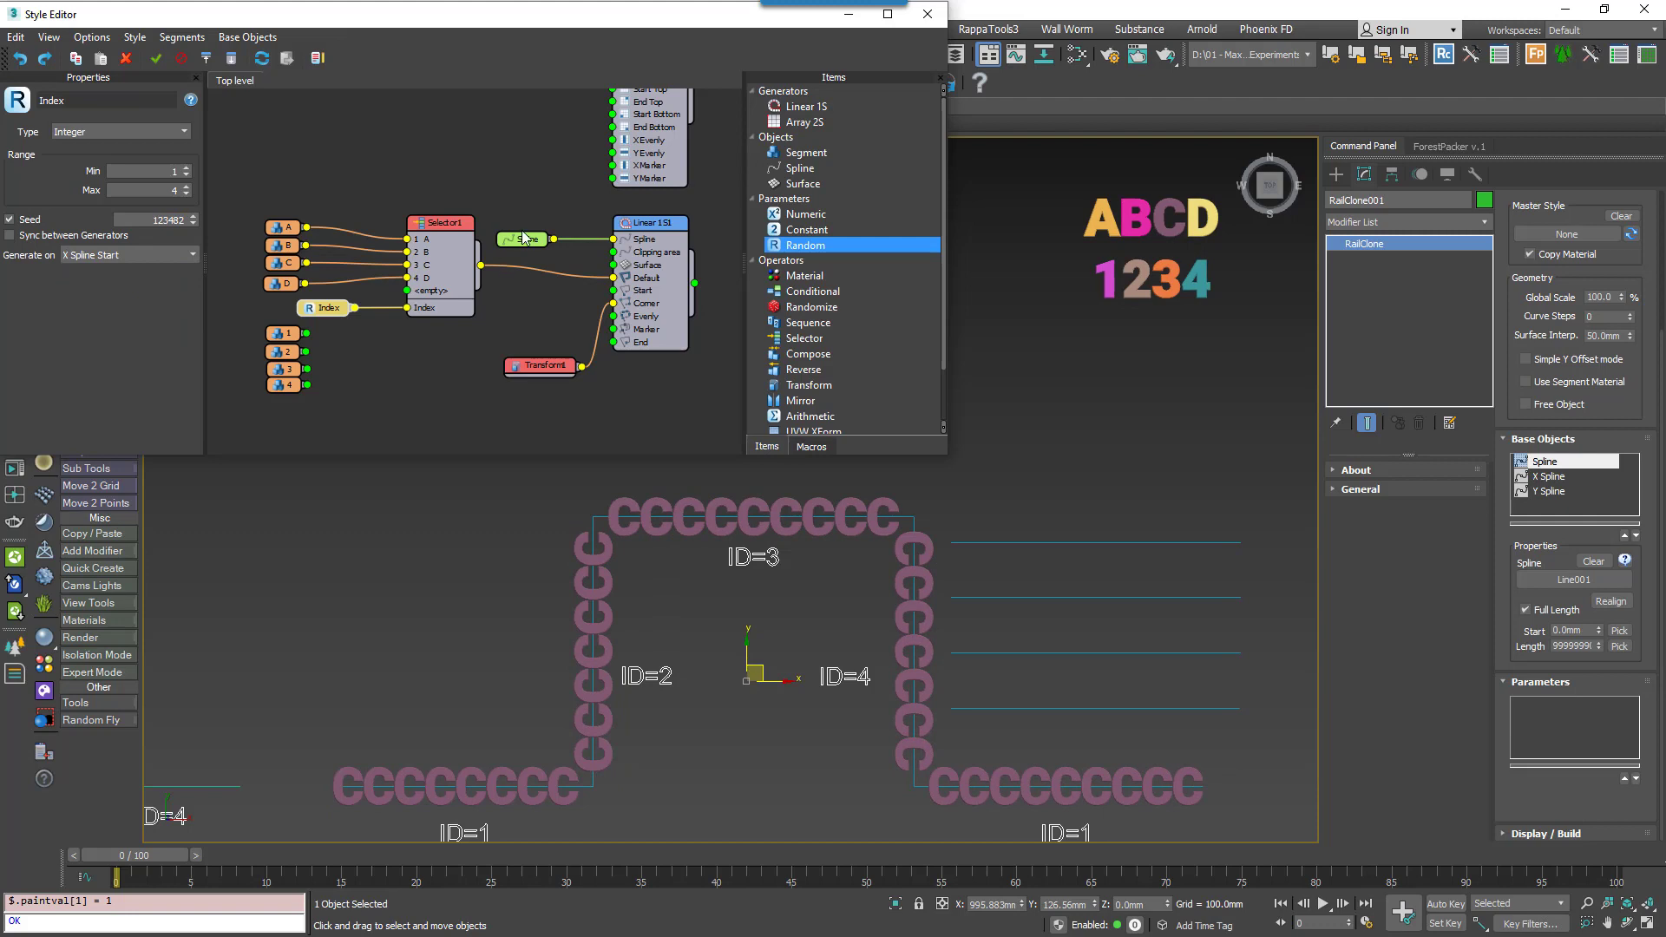
pyautogui.click(524, 238)
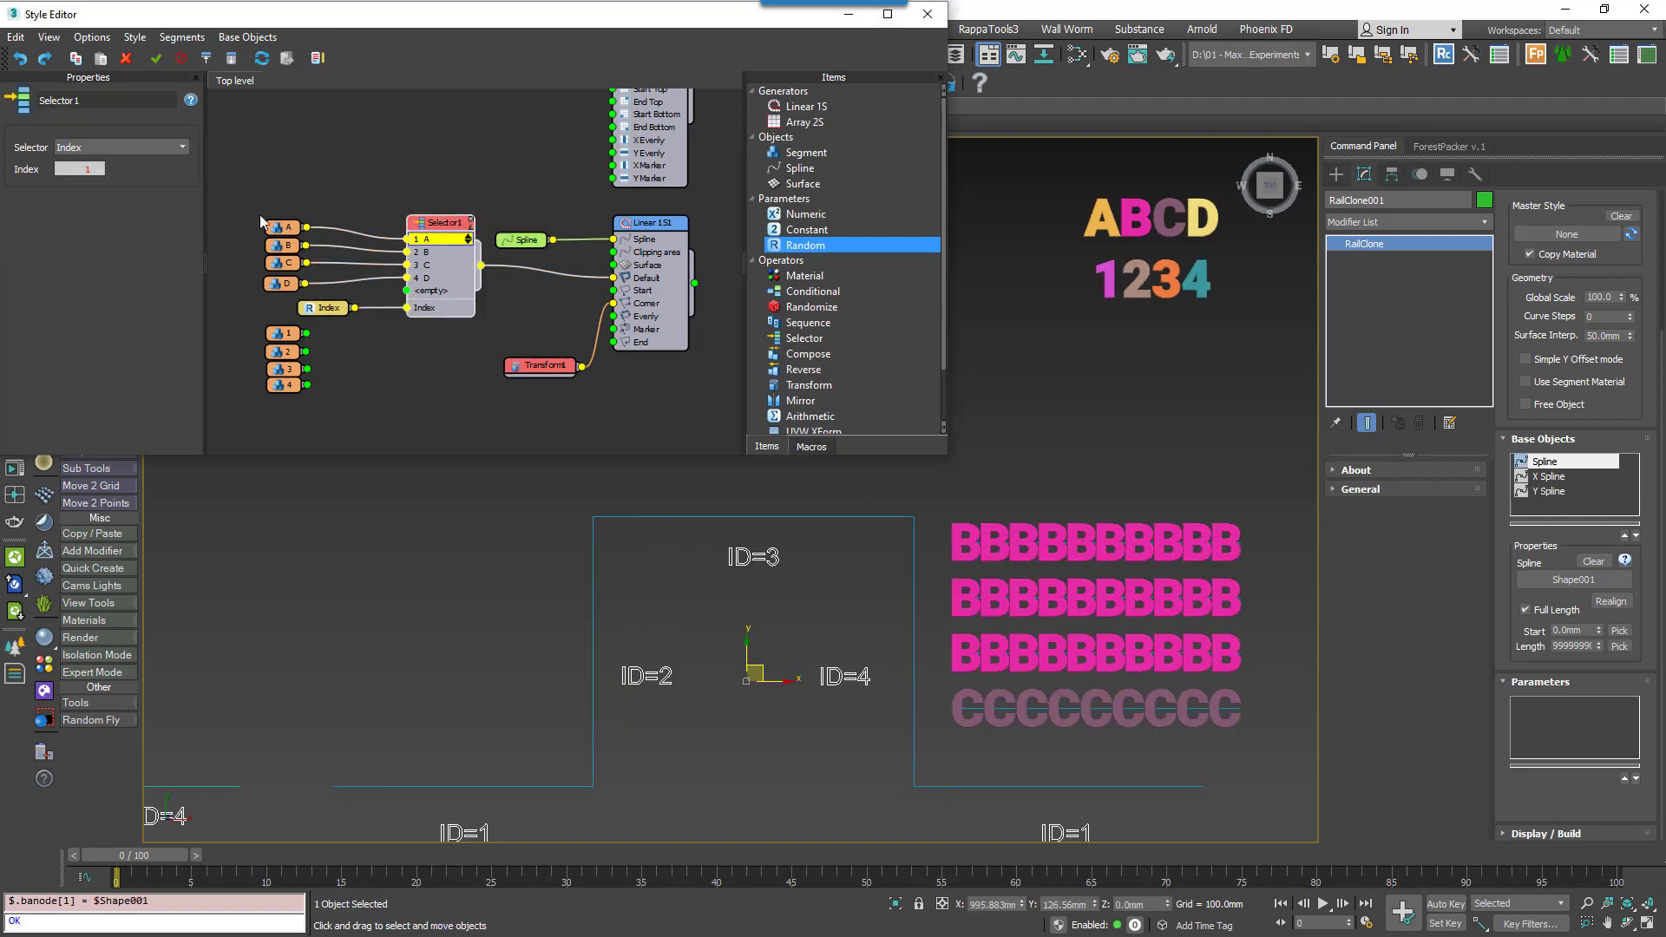
pyautogui.click(323, 308)
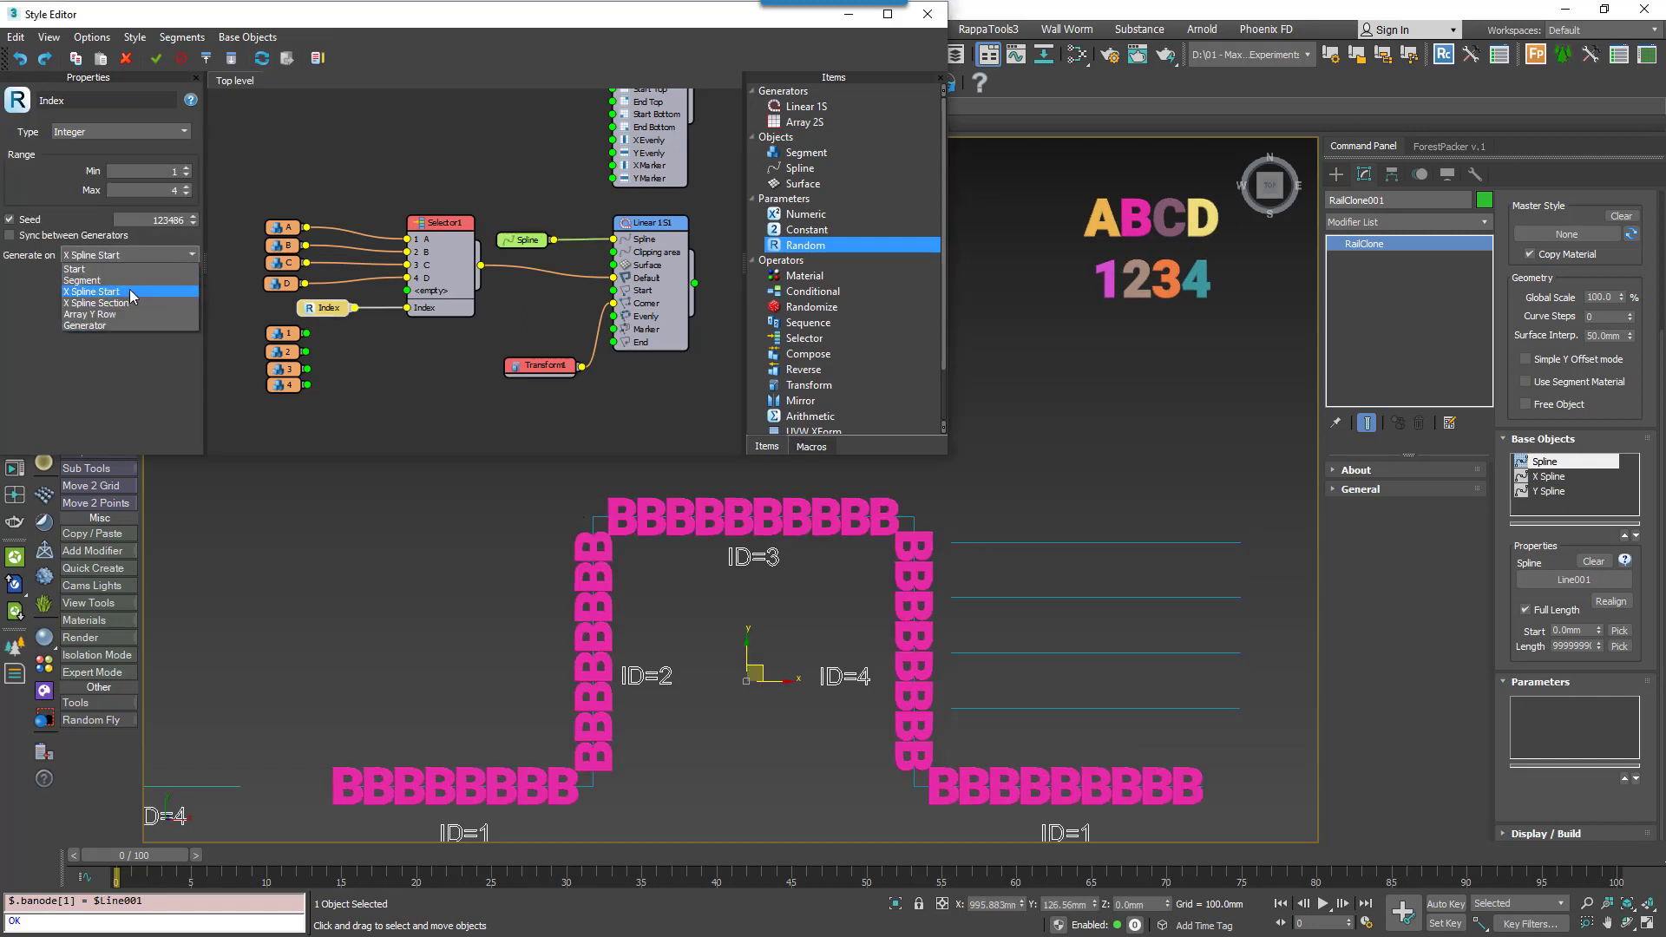
pyautogui.click(97, 303)
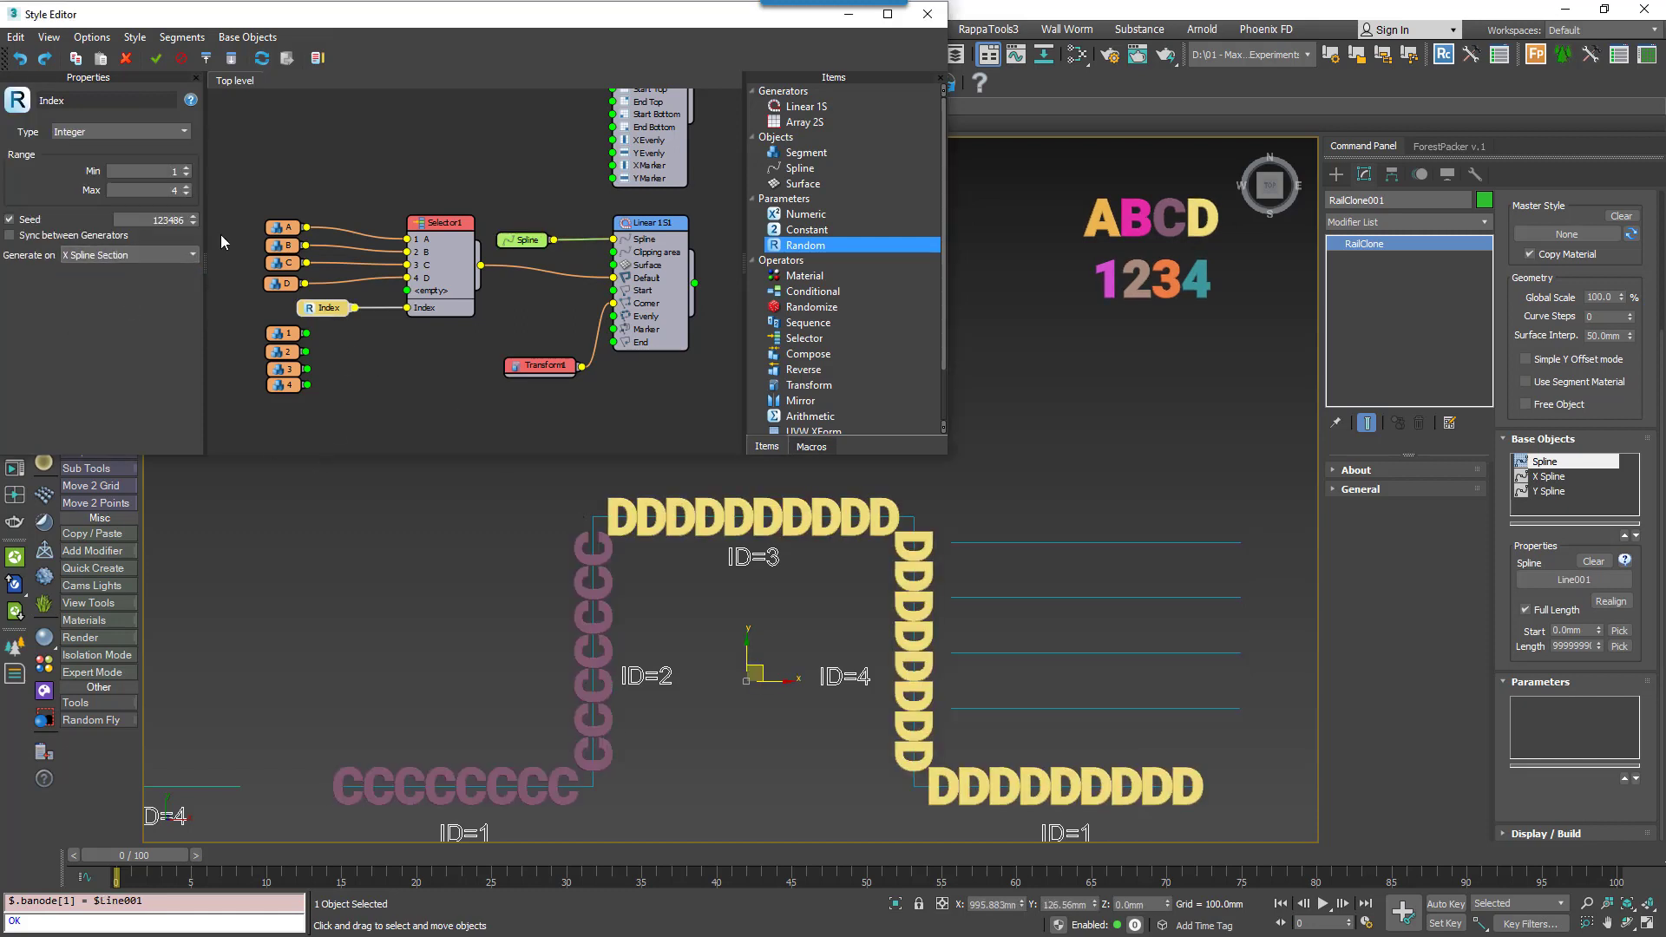
# Step the Random Index seed several times to get different letters.
pyautogui.click(197, 219)
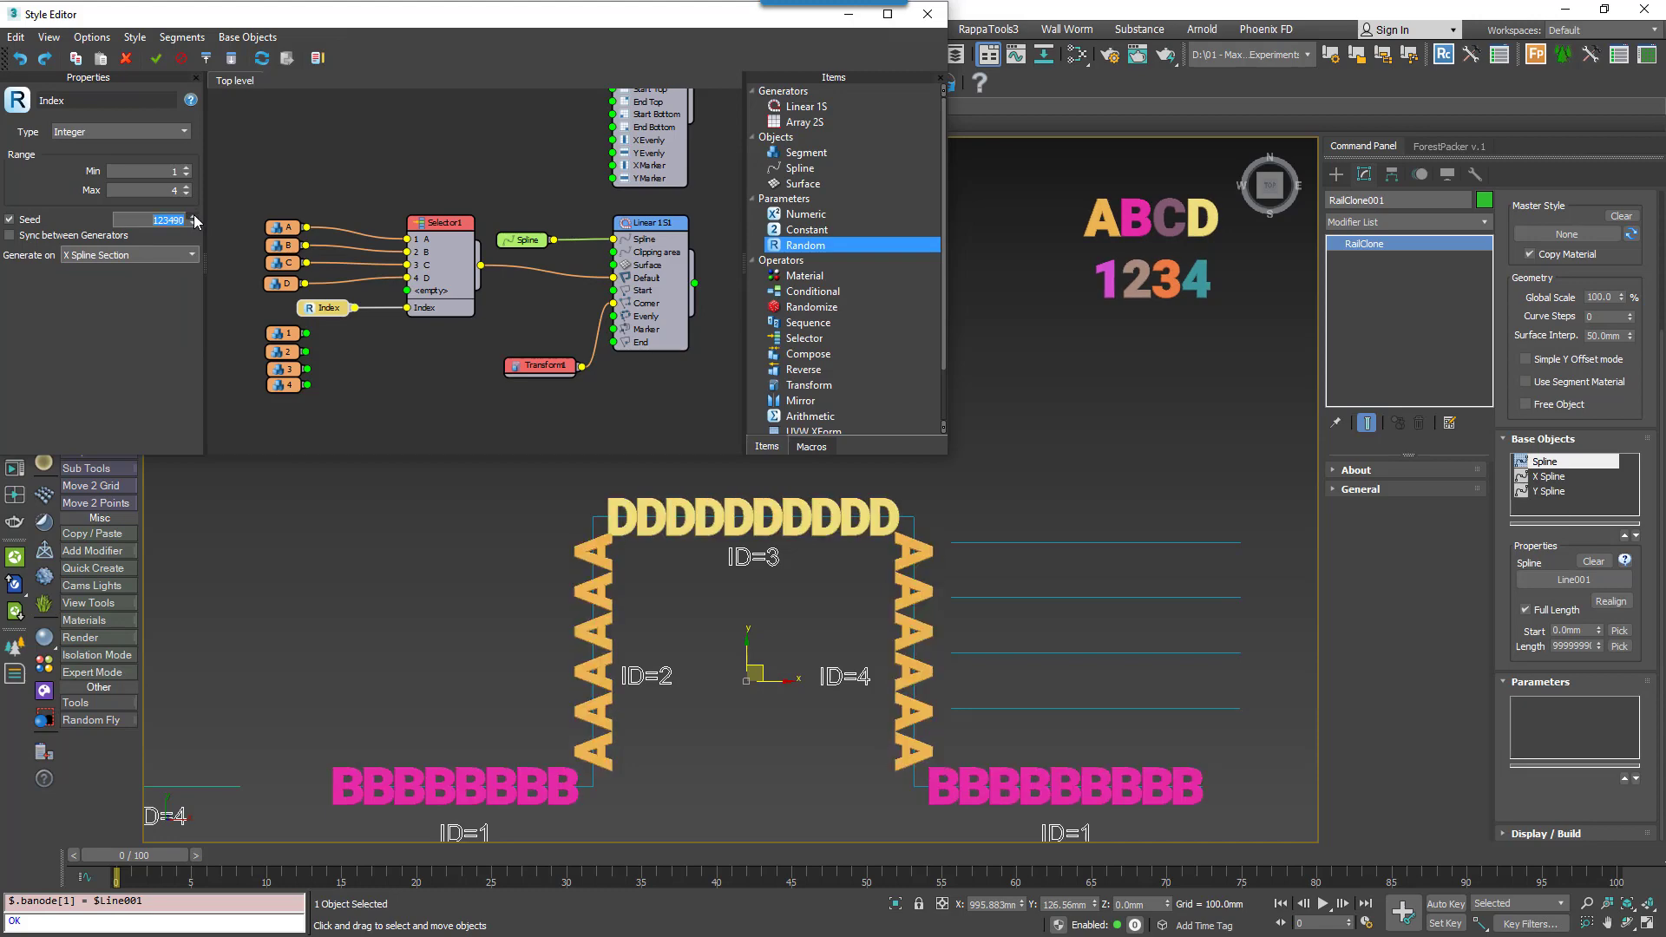
pyautogui.click(194, 217)
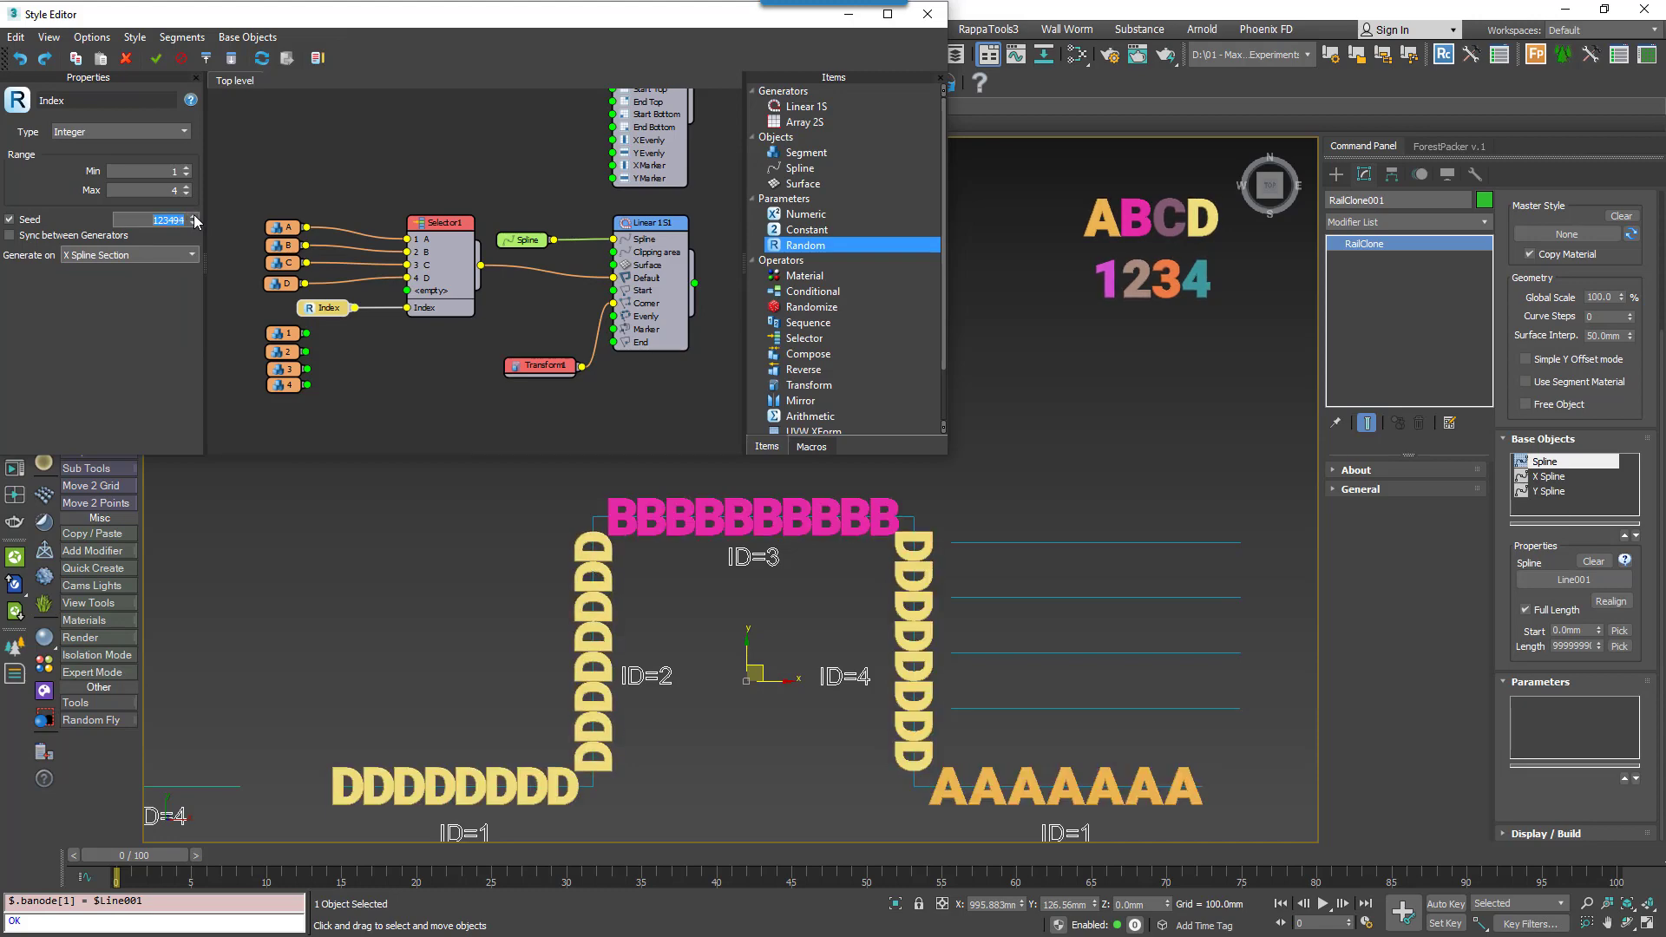
pyautogui.click(195, 216)
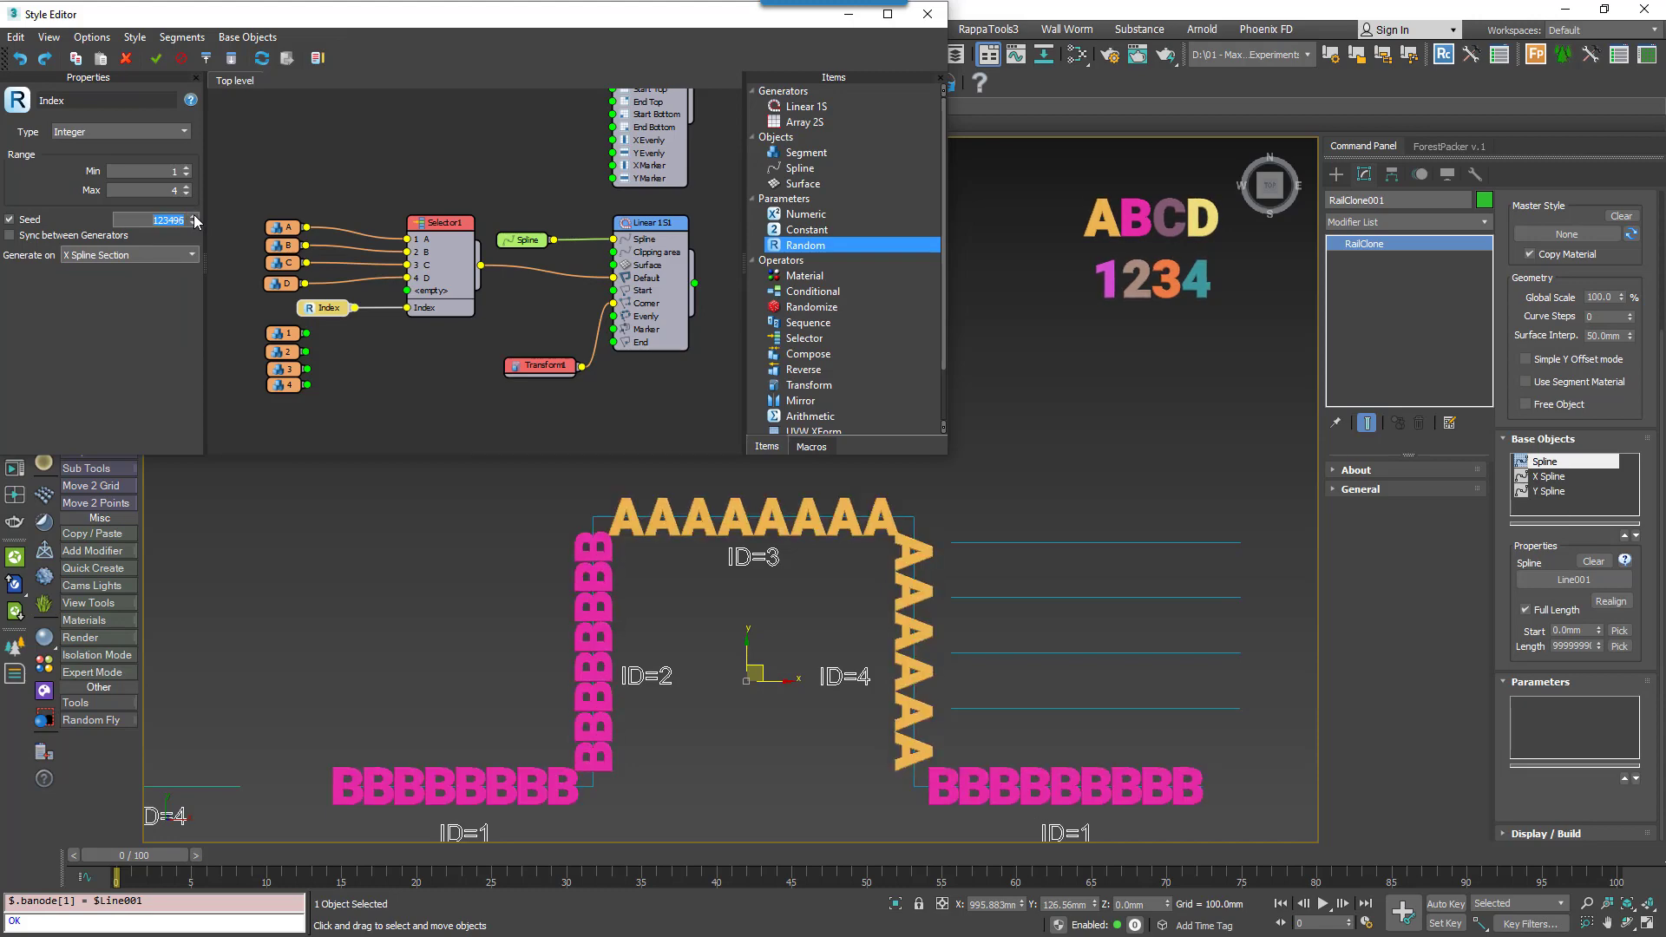
pyautogui.click(196, 216)
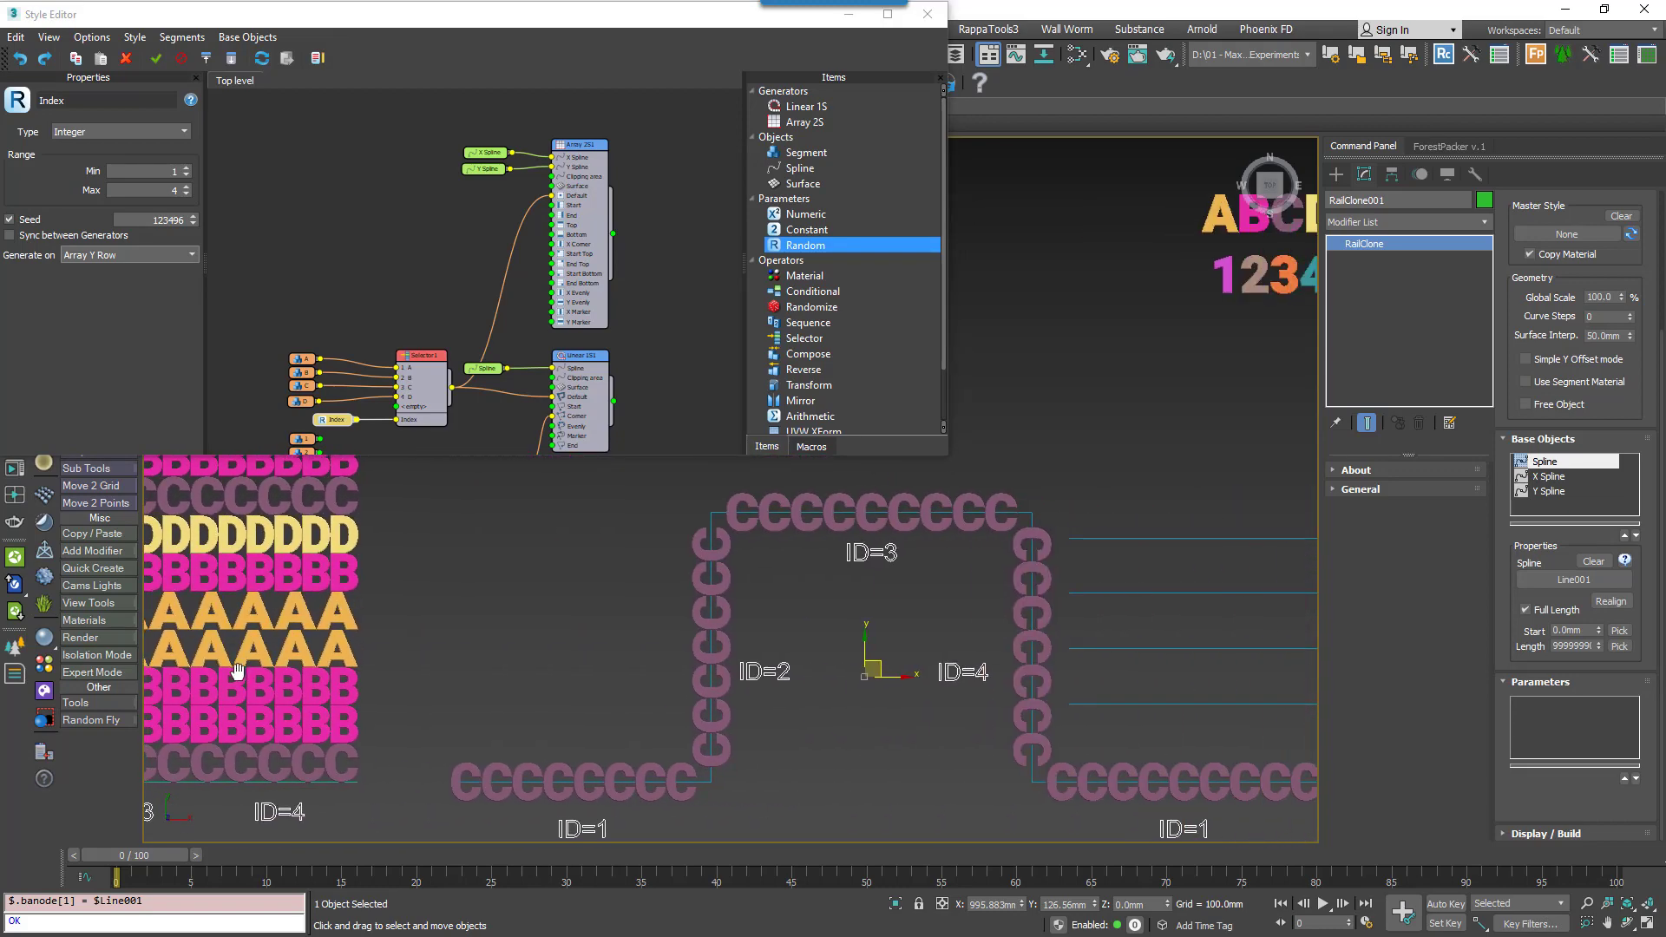
# Show Selector1's settings and its list of driving modes.
pyautogui.click(129, 254)
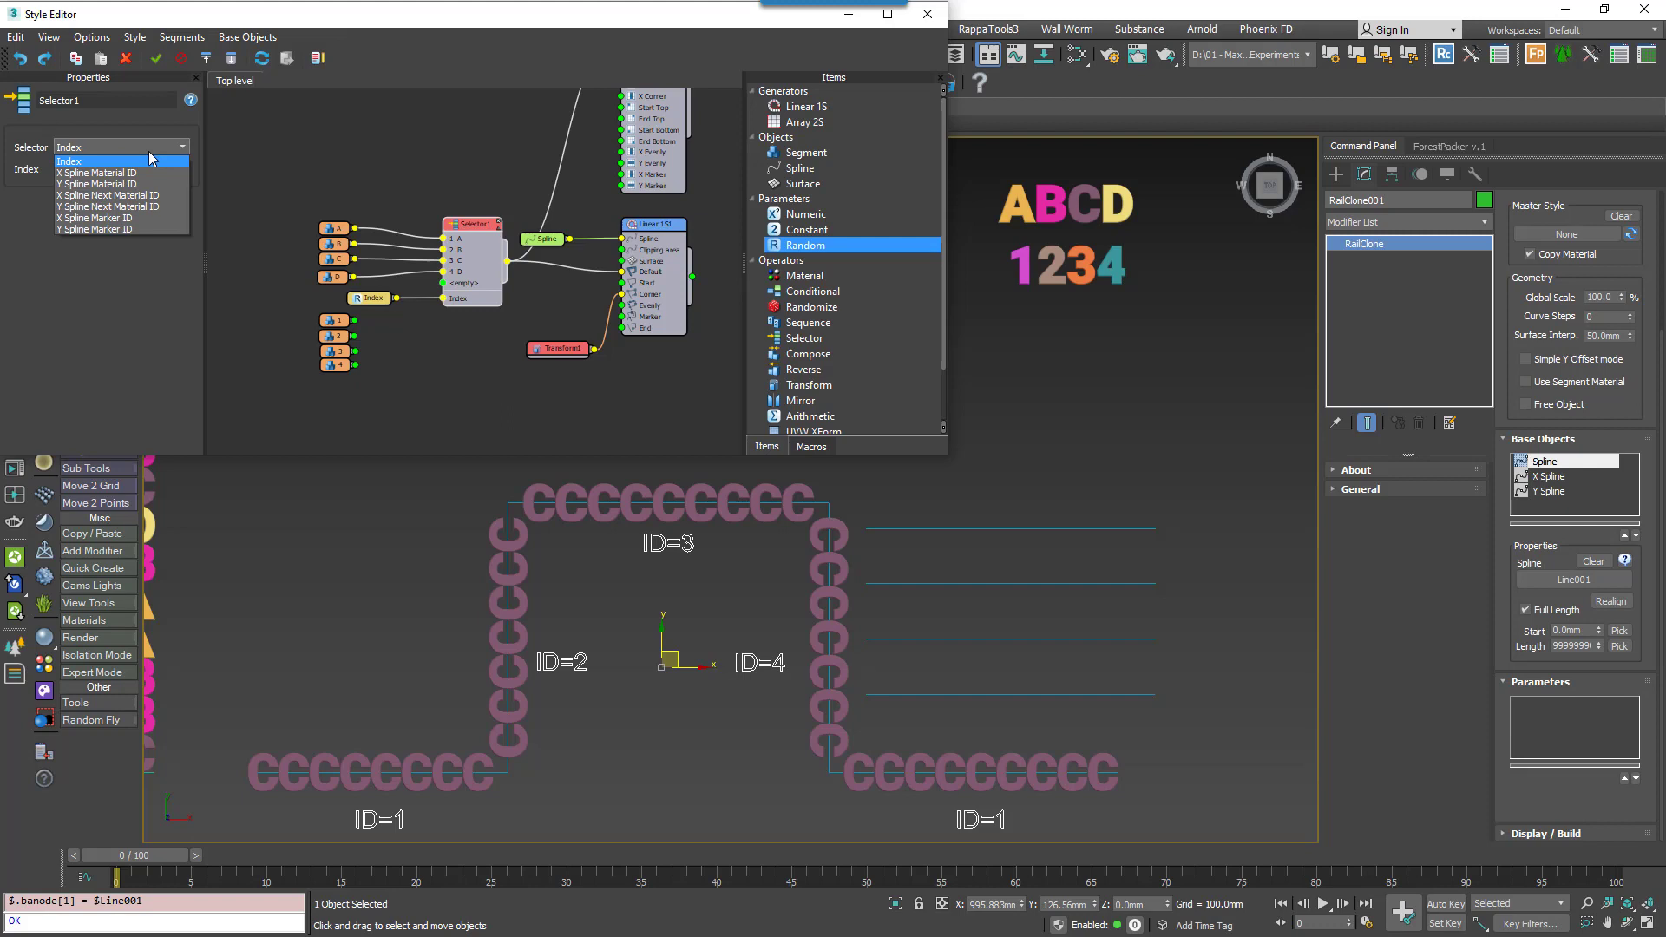
pyautogui.moveTo(96, 173)
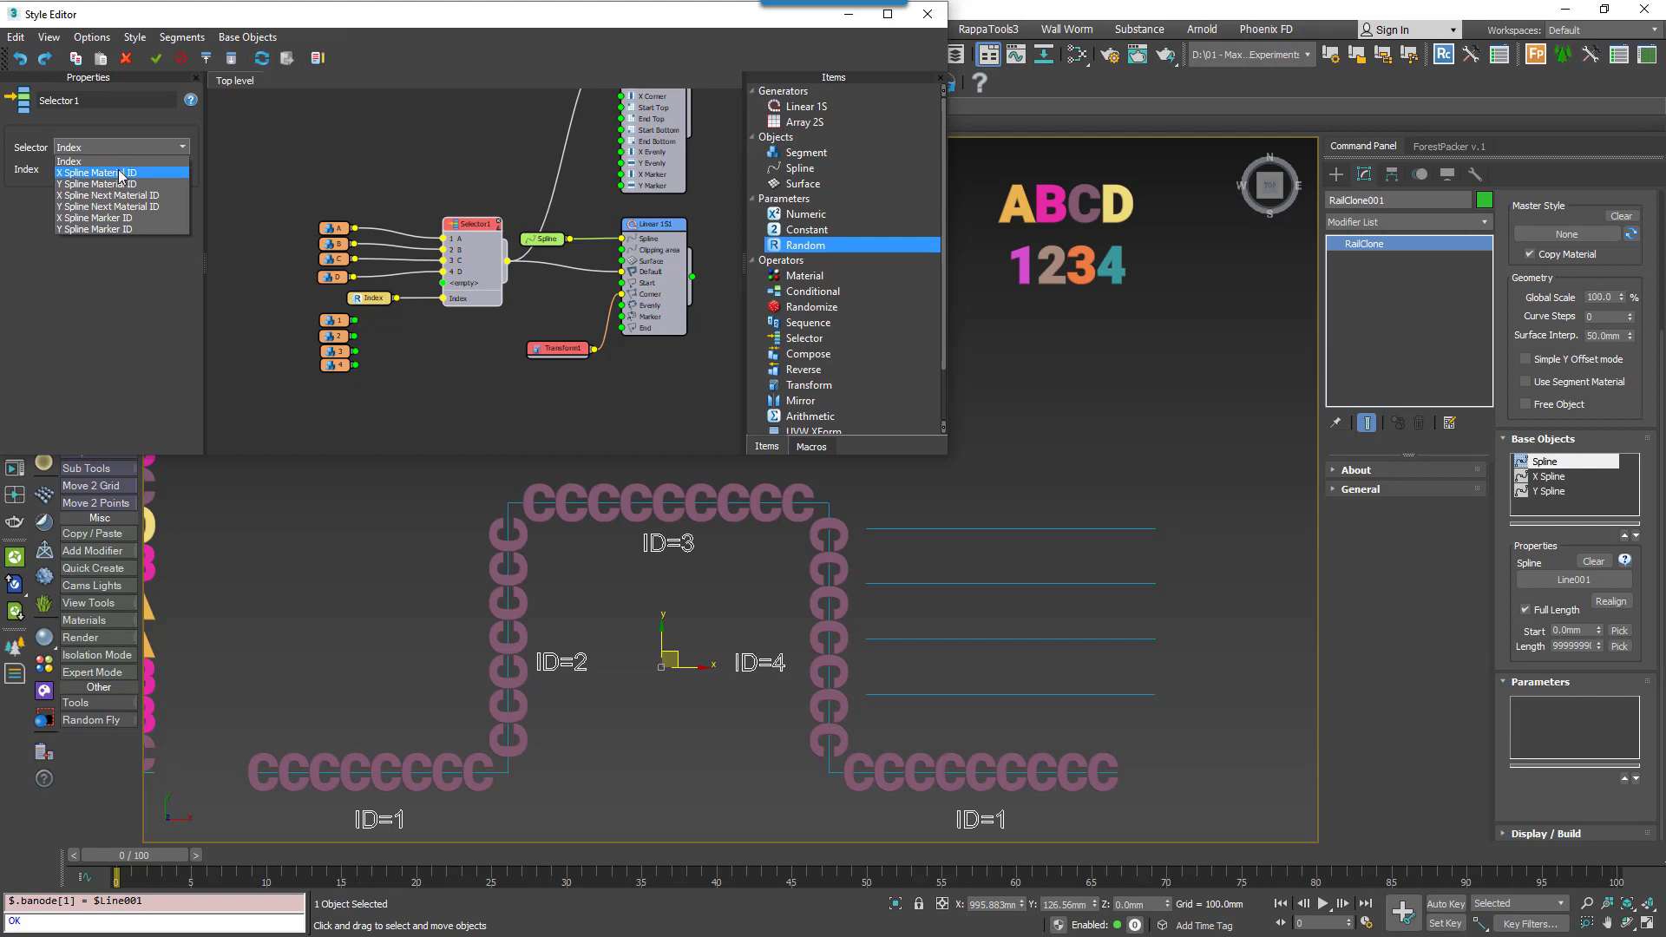
# Set the Selector to X Spline Material ID and check Line001's segment material IDs.
pyautogui.click(94, 173)
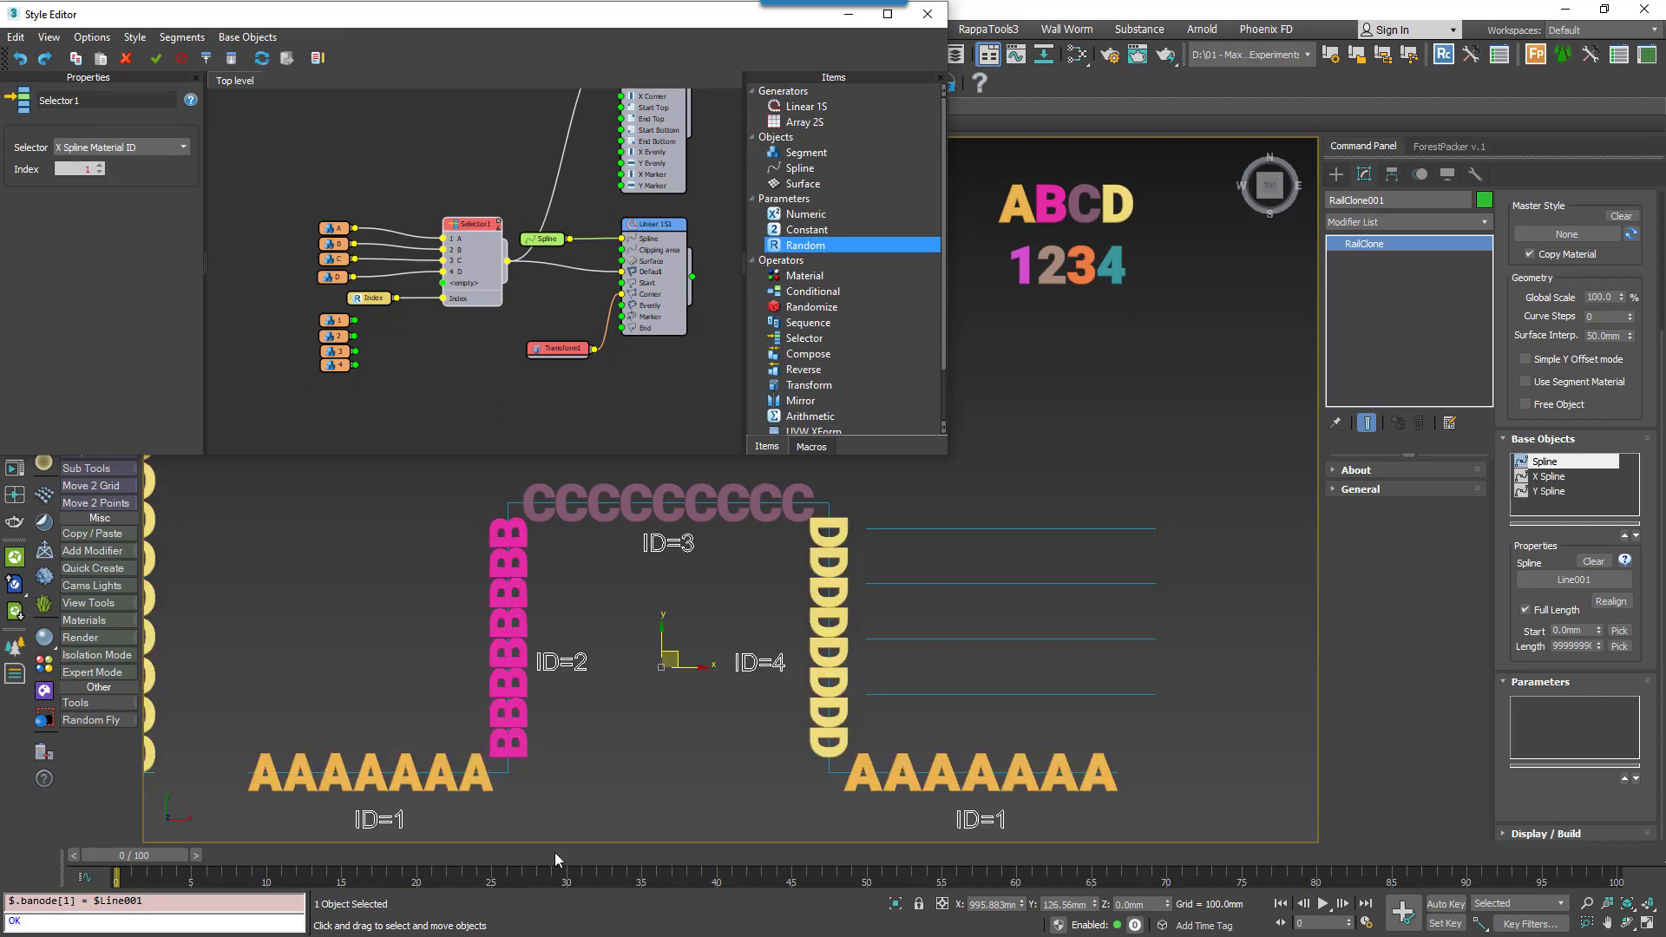
pyautogui.click(928, 14)
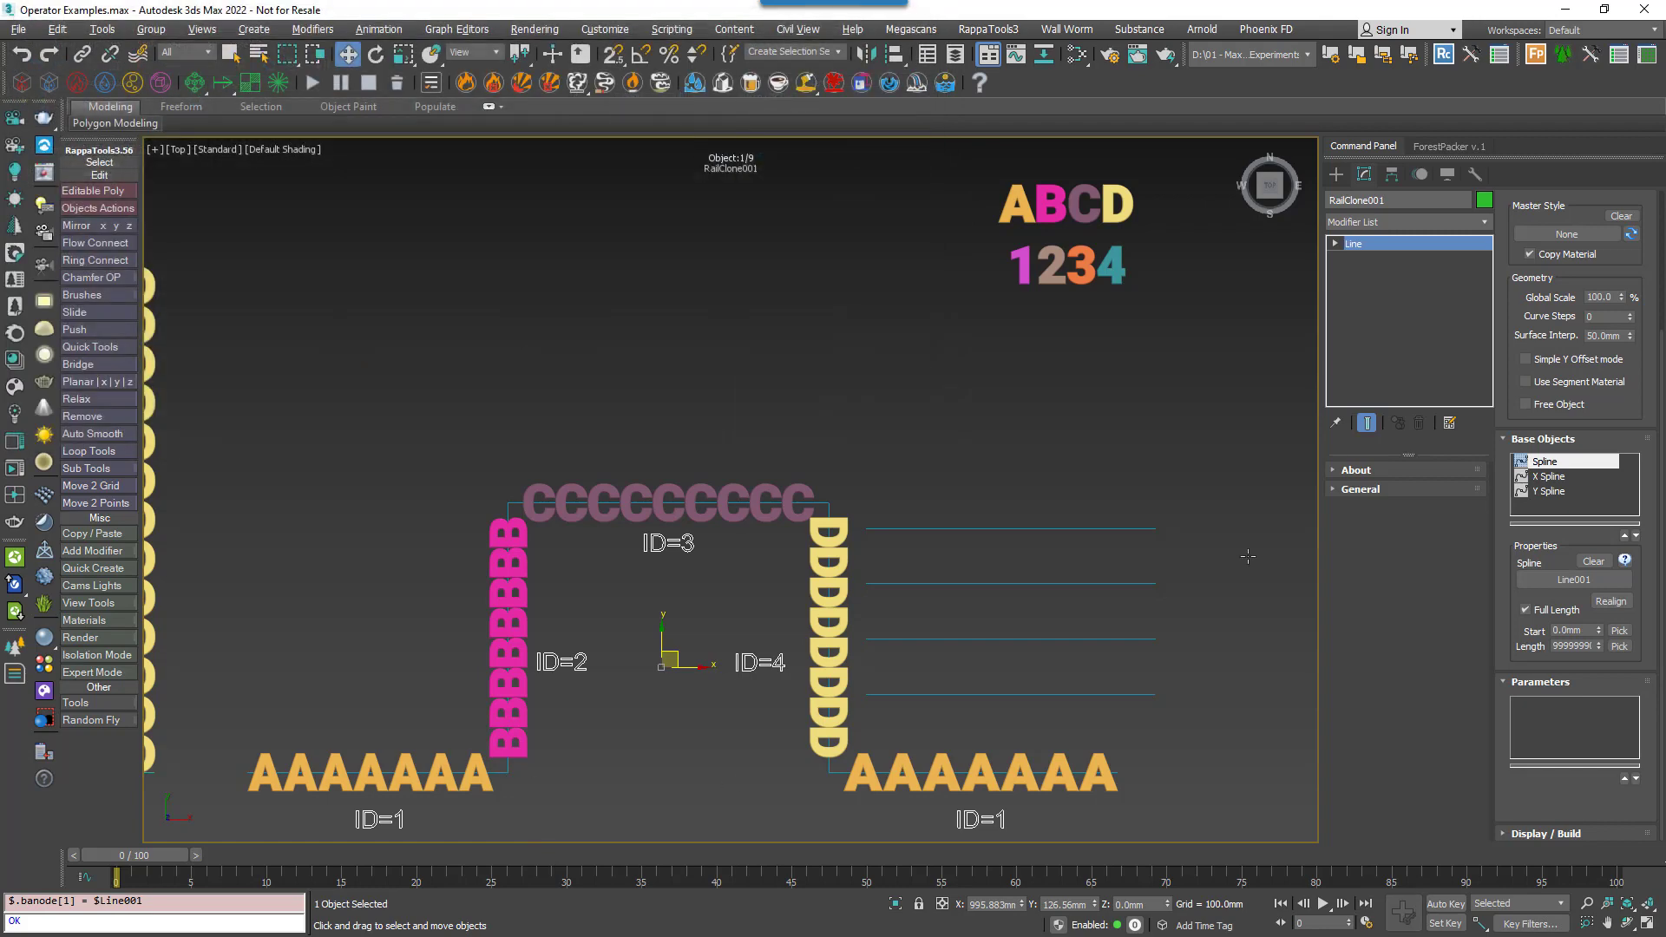
pyautogui.click(1373, 273)
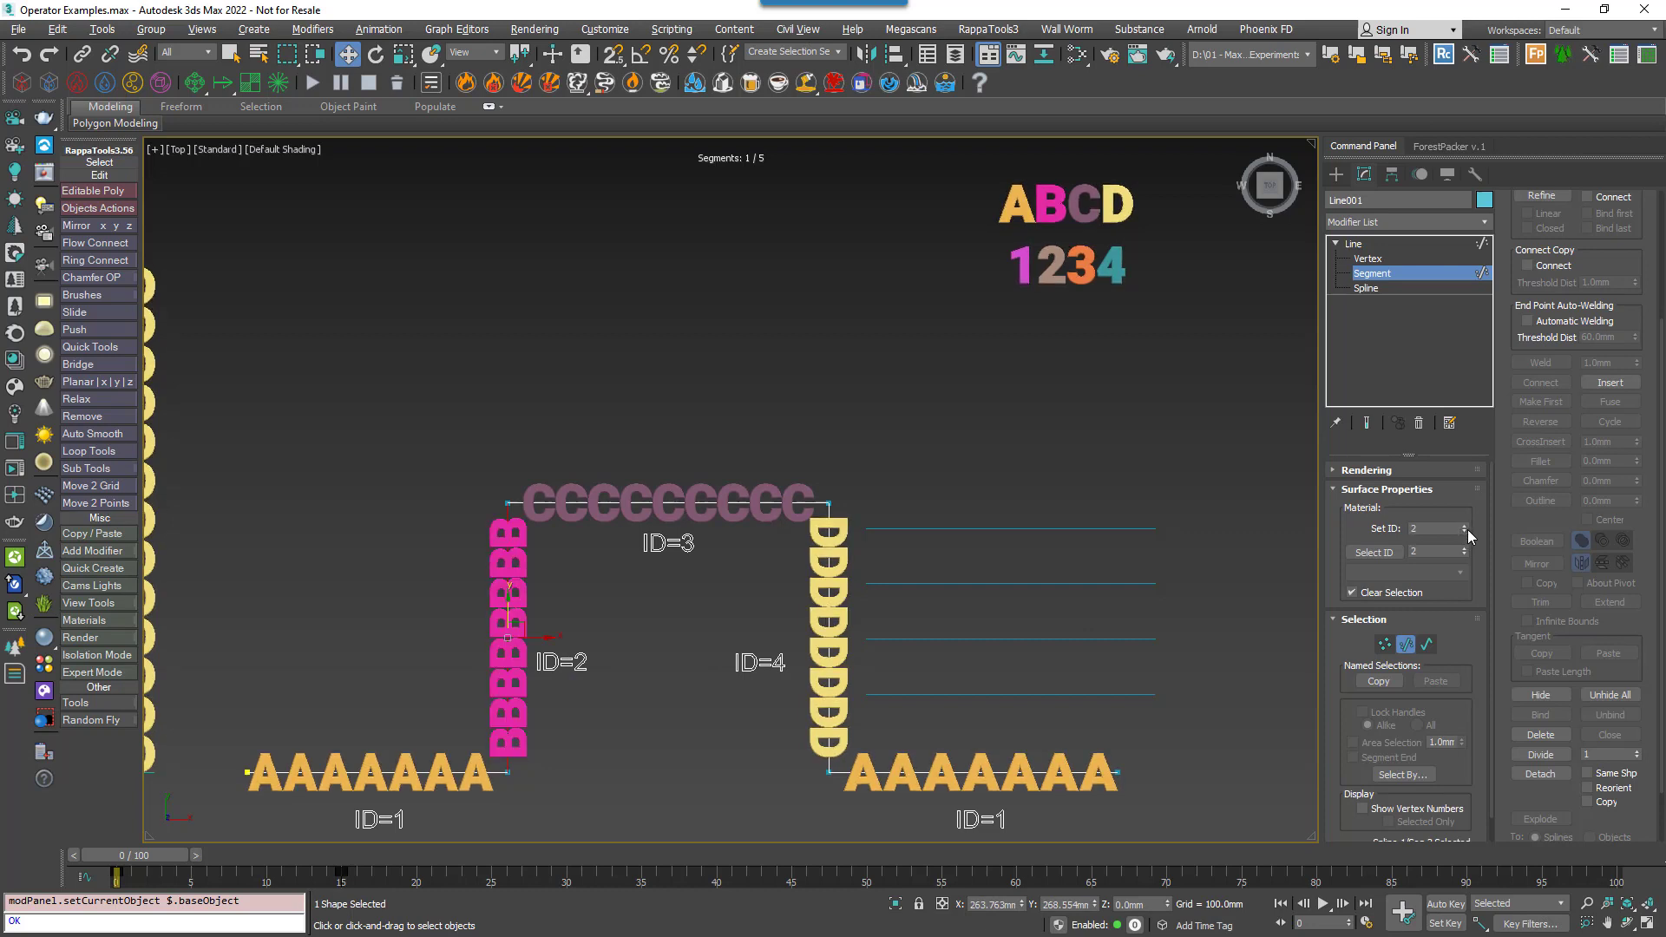
pyautogui.click(1465, 524)
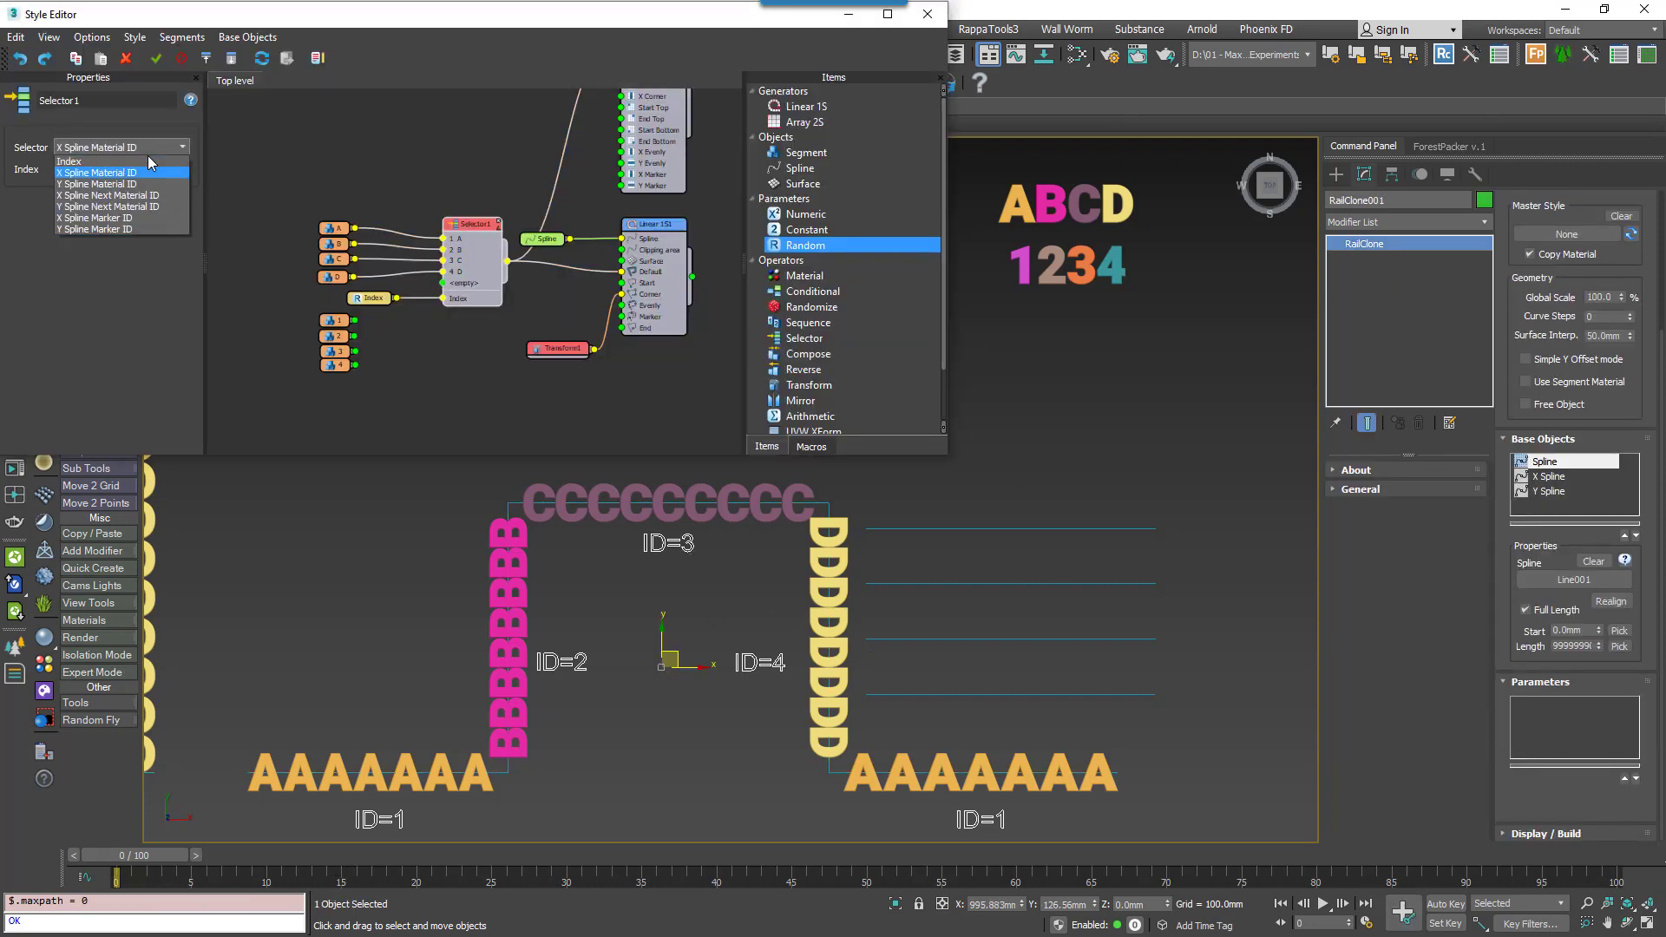
# Switch the Selector from Y Spline Material ID to Y Spline Marker ID and select Line001.
pyautogui.click(107, 194)
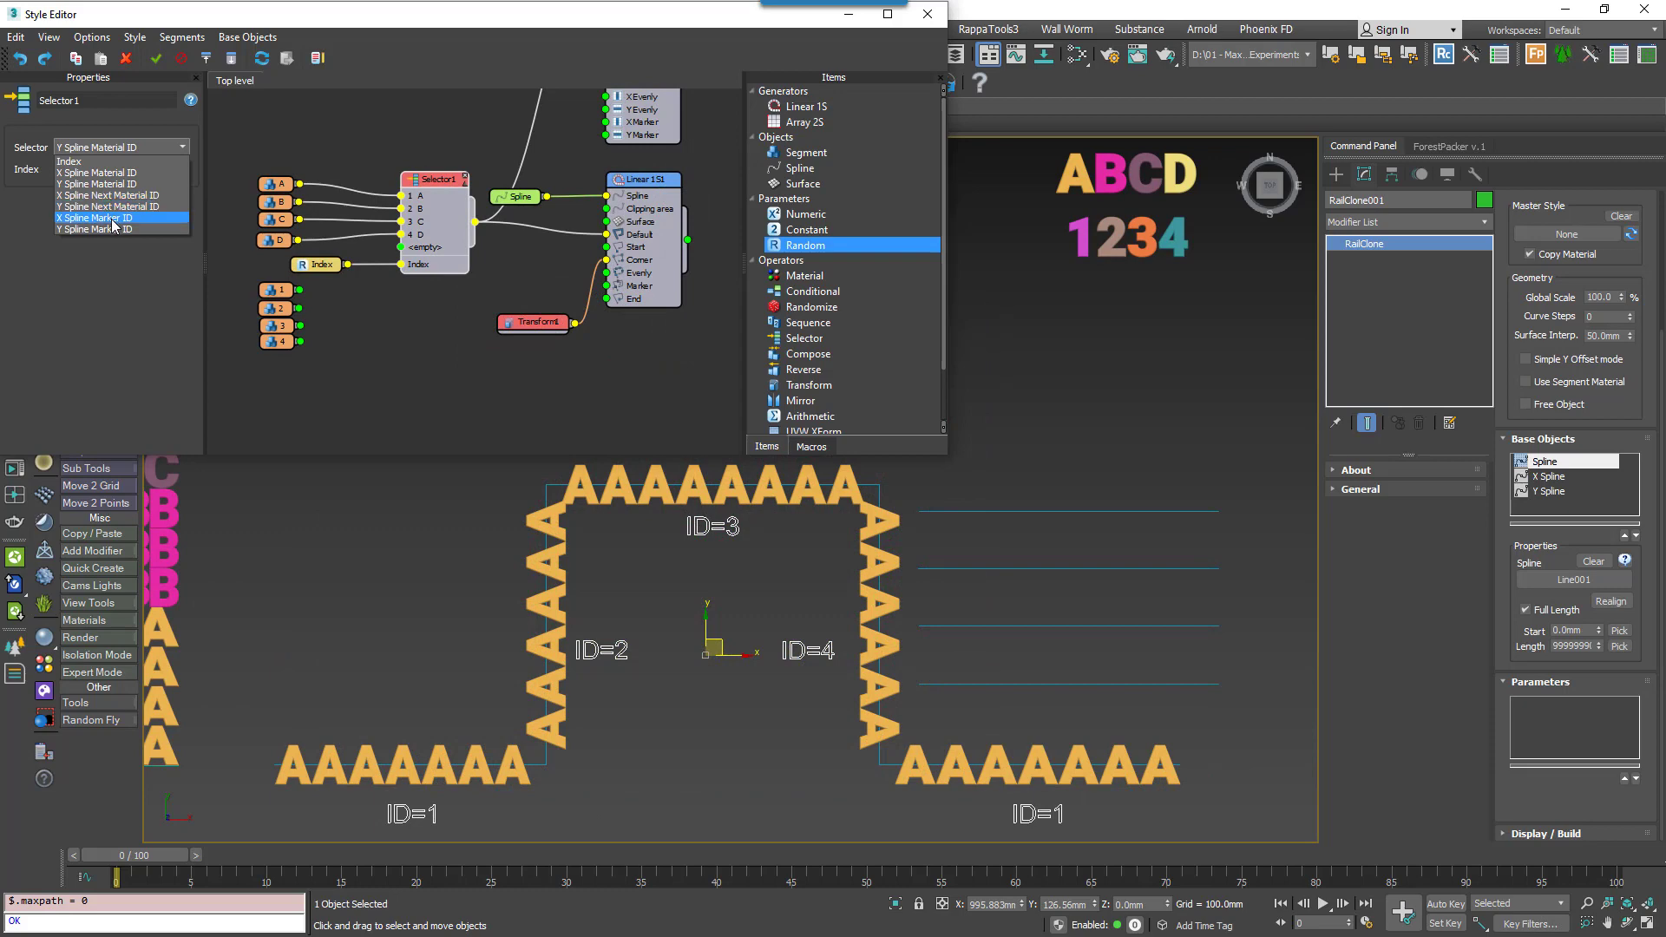
pyautogui.click(92, 219)
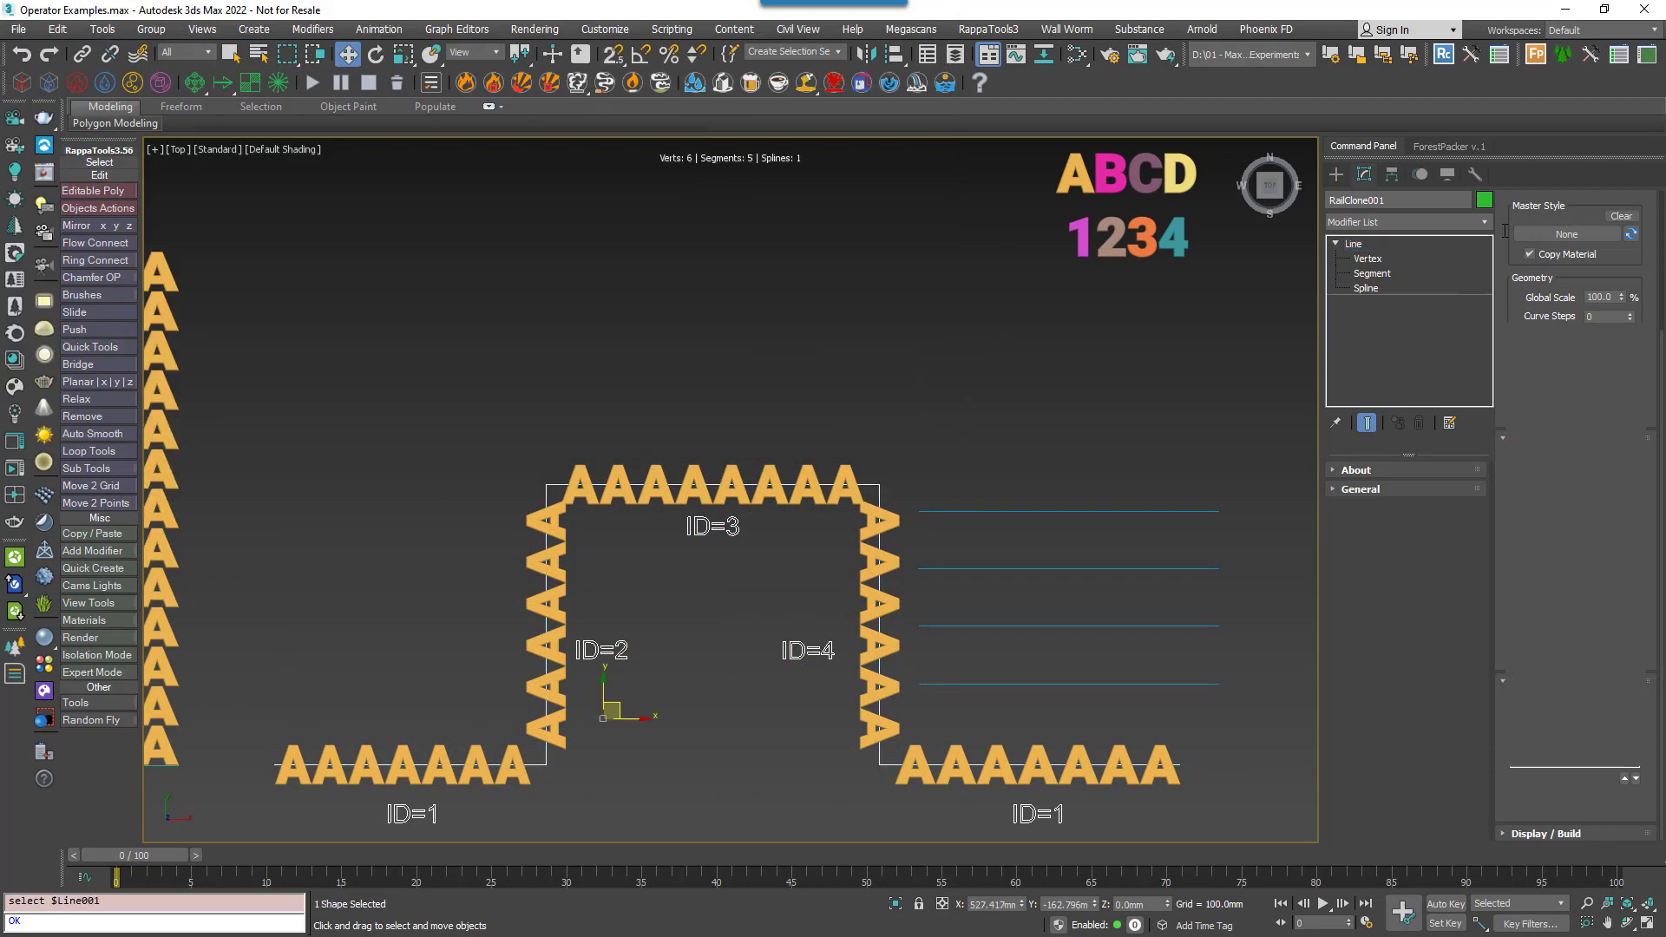
pyautogui.click(1482, 222)
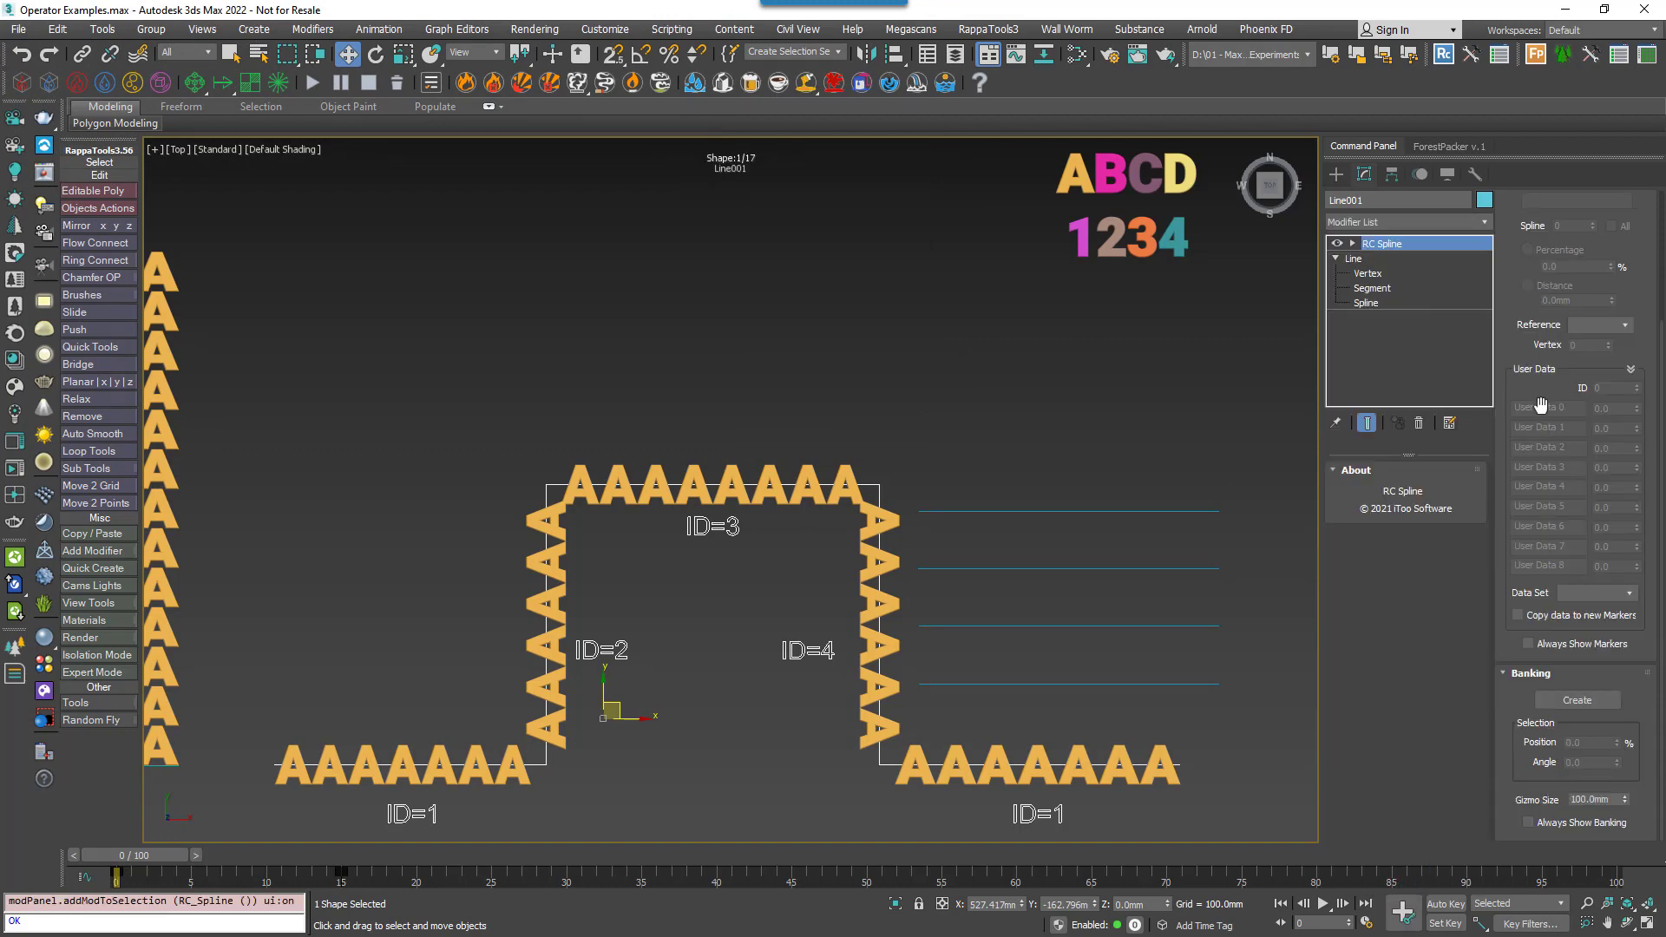
pyautogui.moveTo(1536, 286)
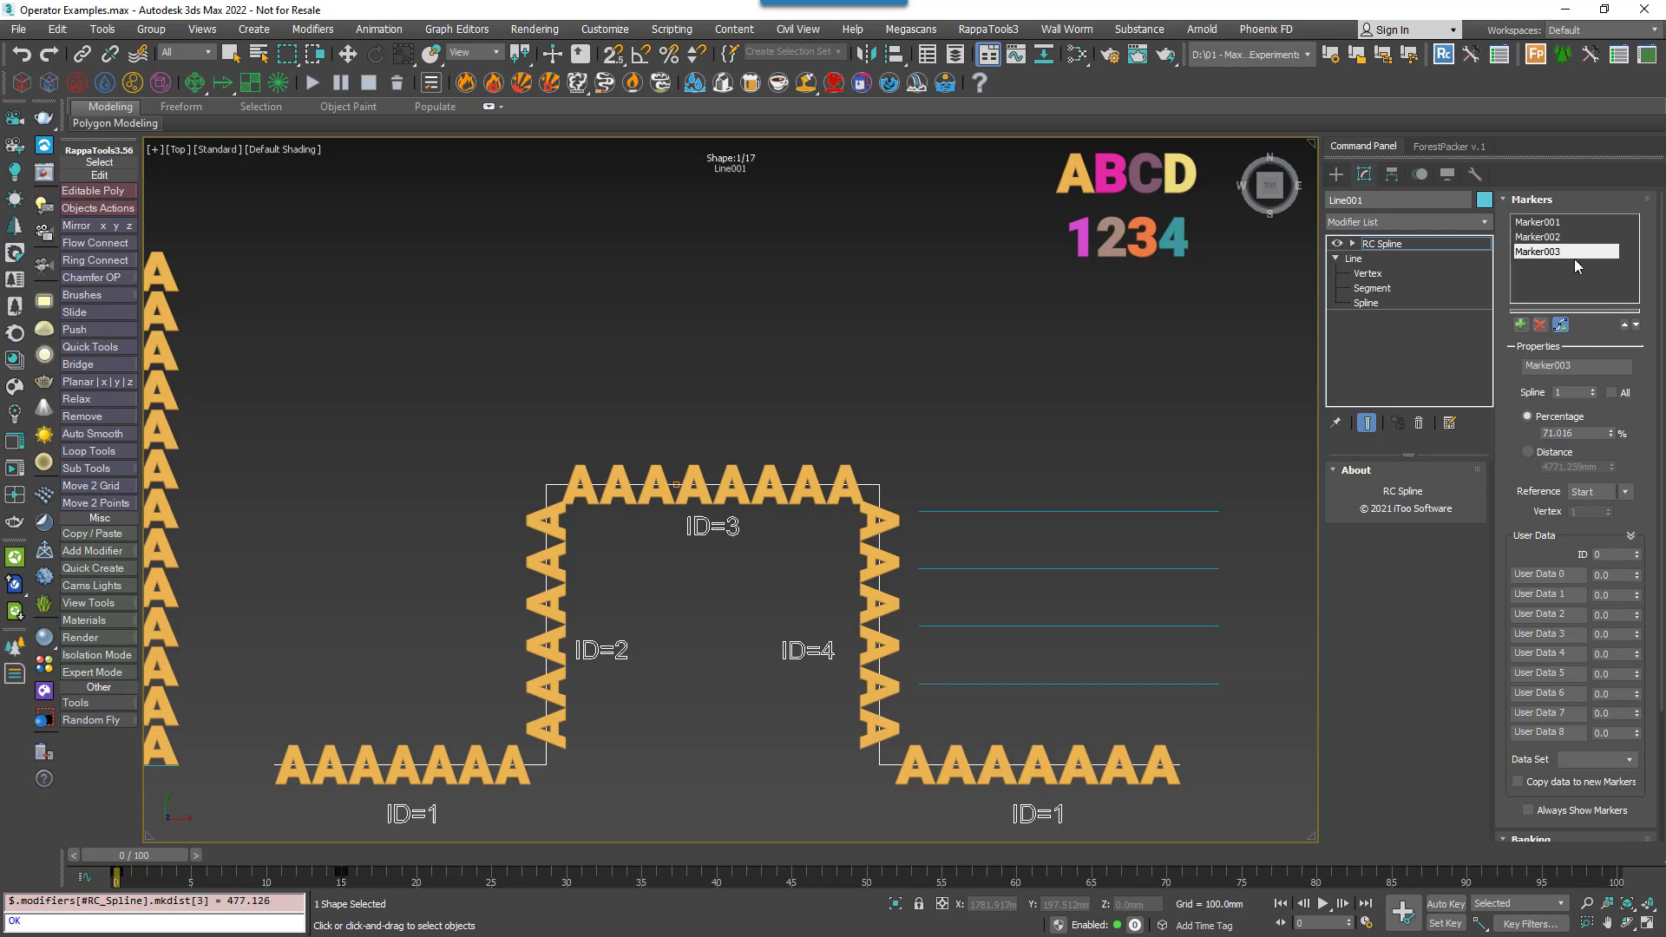
# Select Marker001 and Marker002 on the path and raise Marker002's ID to 3.
pyautogui.click(1539, 222)
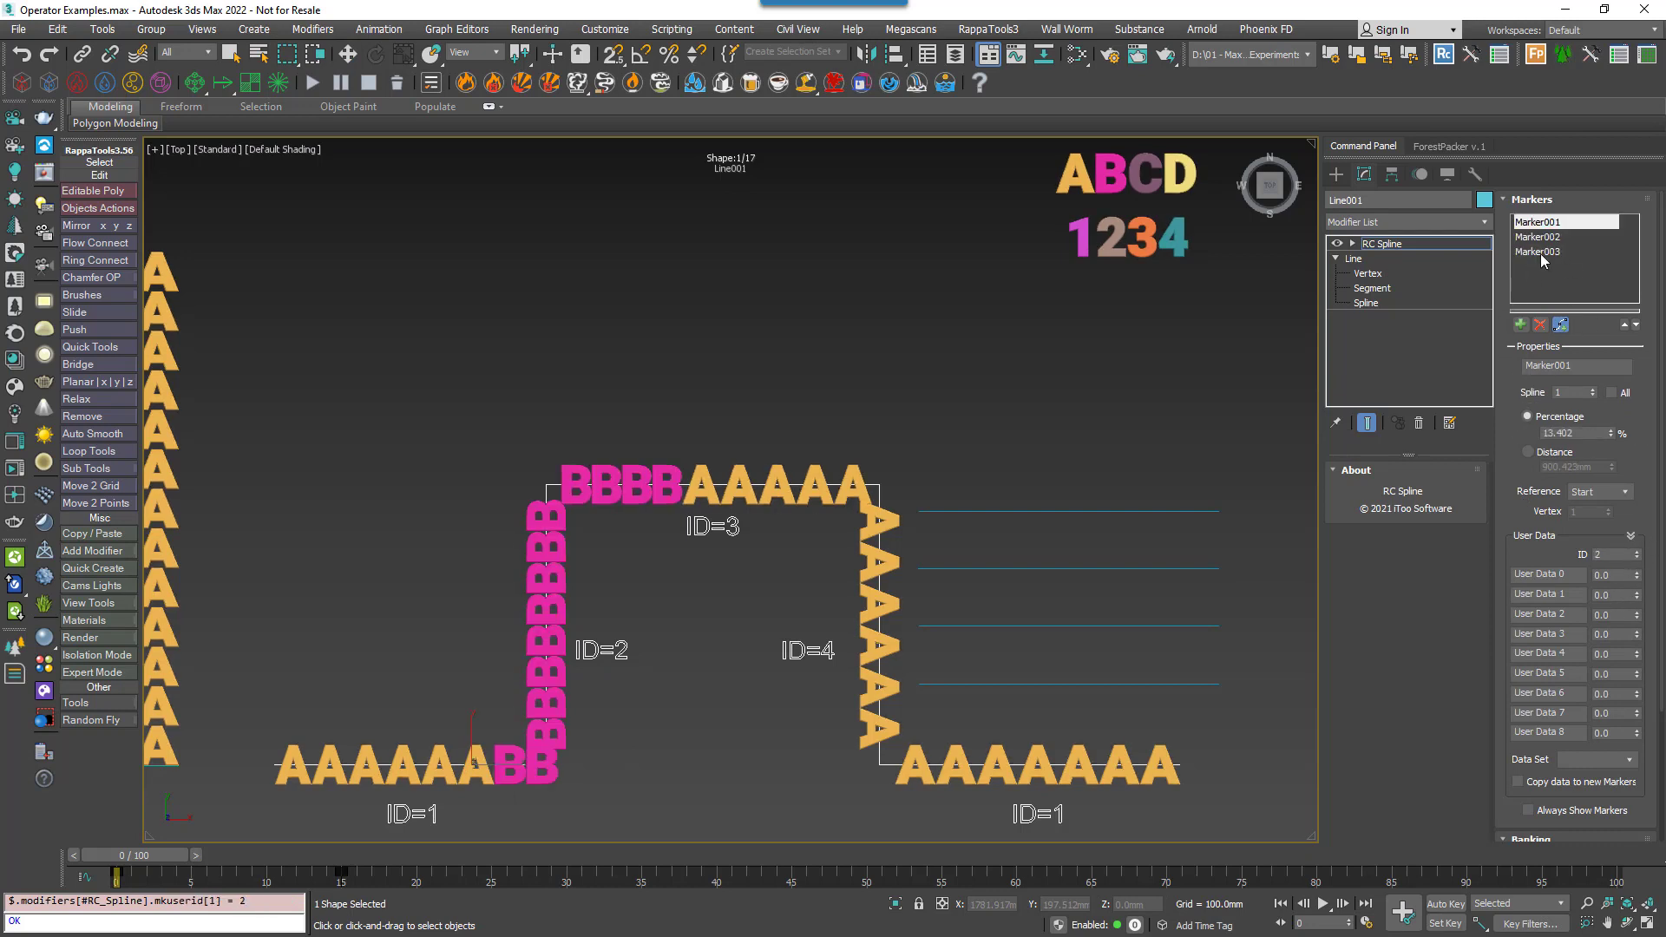
pyautogui.click(1538, 236)
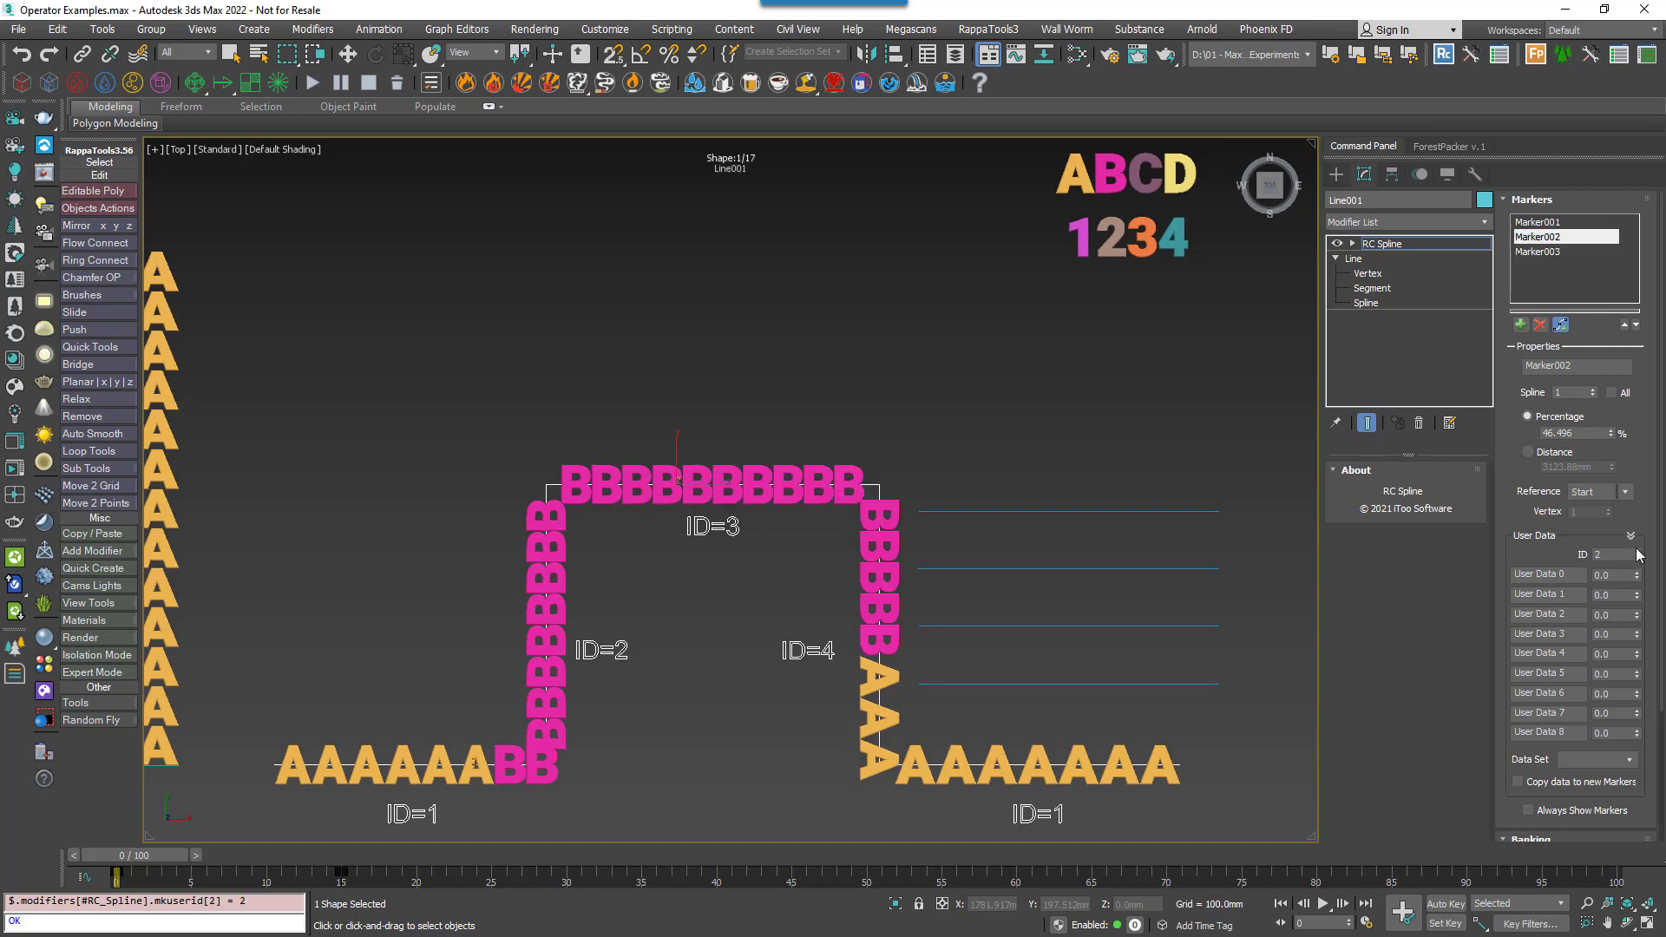
pyautogui.click(1634, 550)
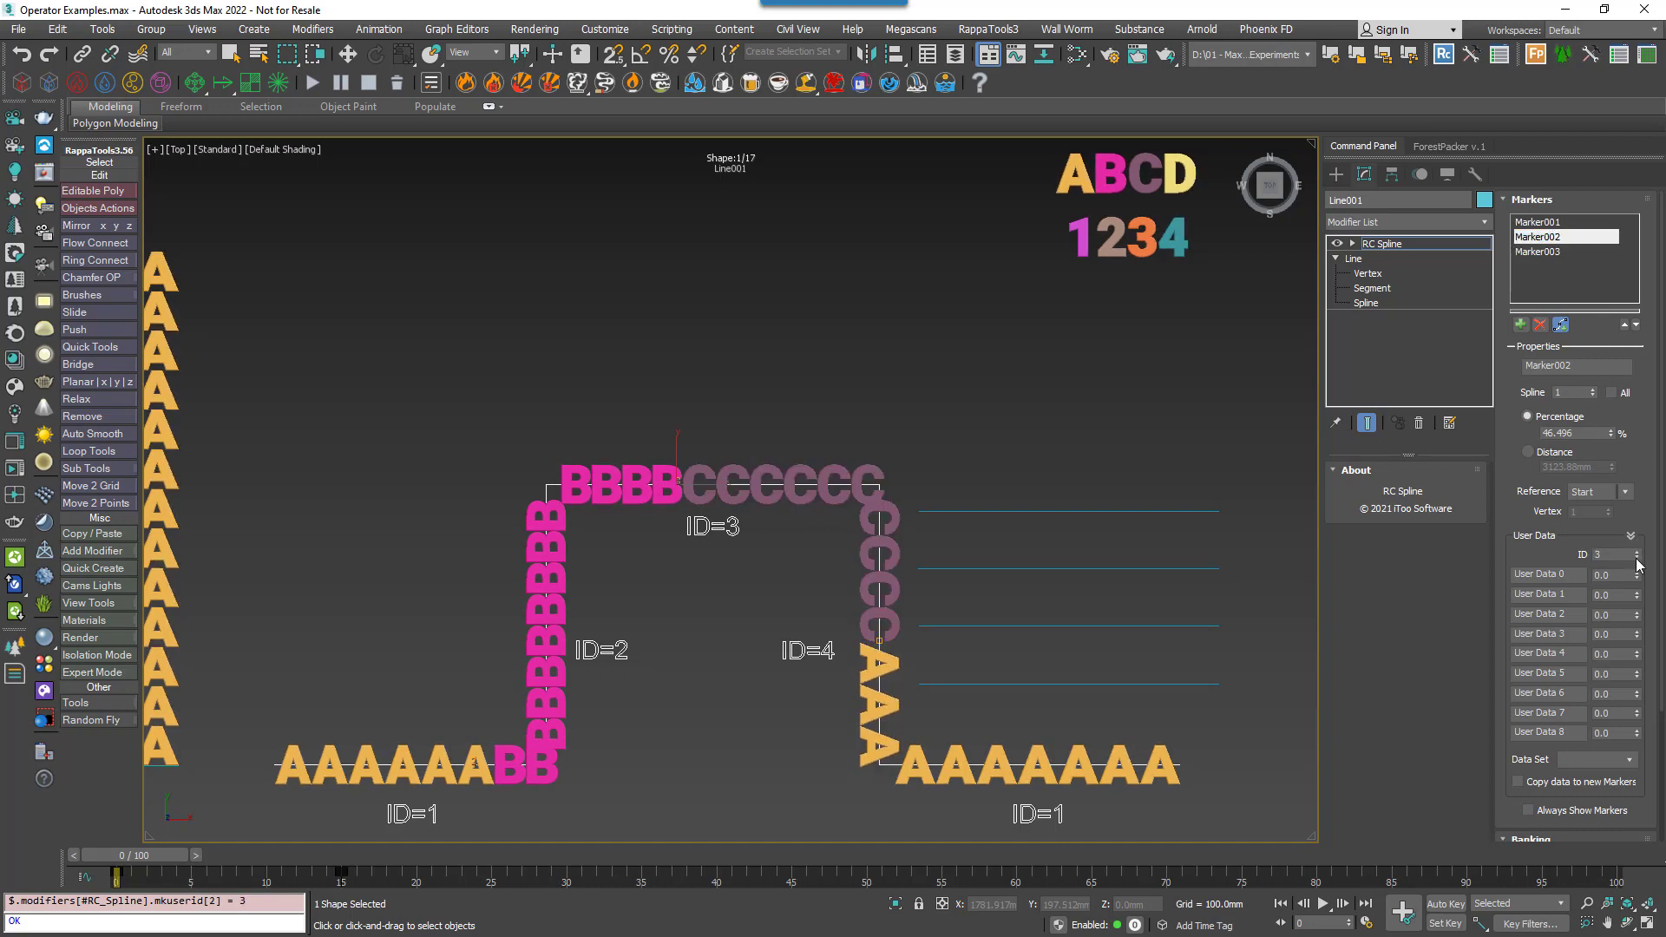
pyautogui.click(1631, 551)
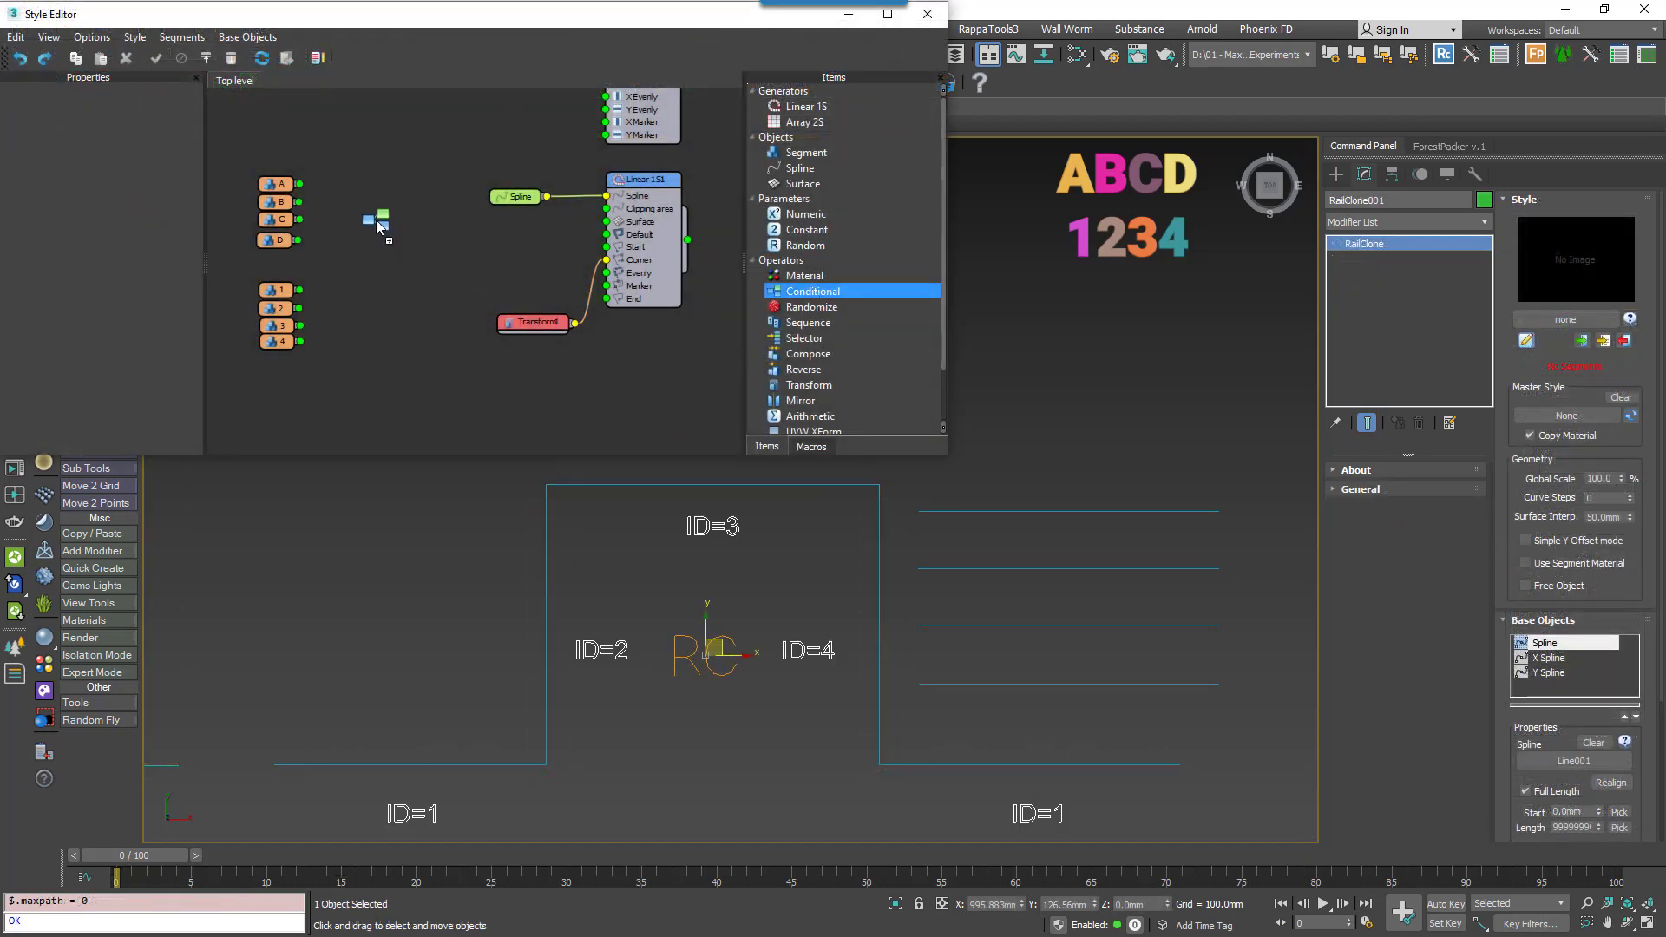
# Place a Conditional node and make it test full spline length greater than 5000 mm.
pyautogui.click(379, 224)
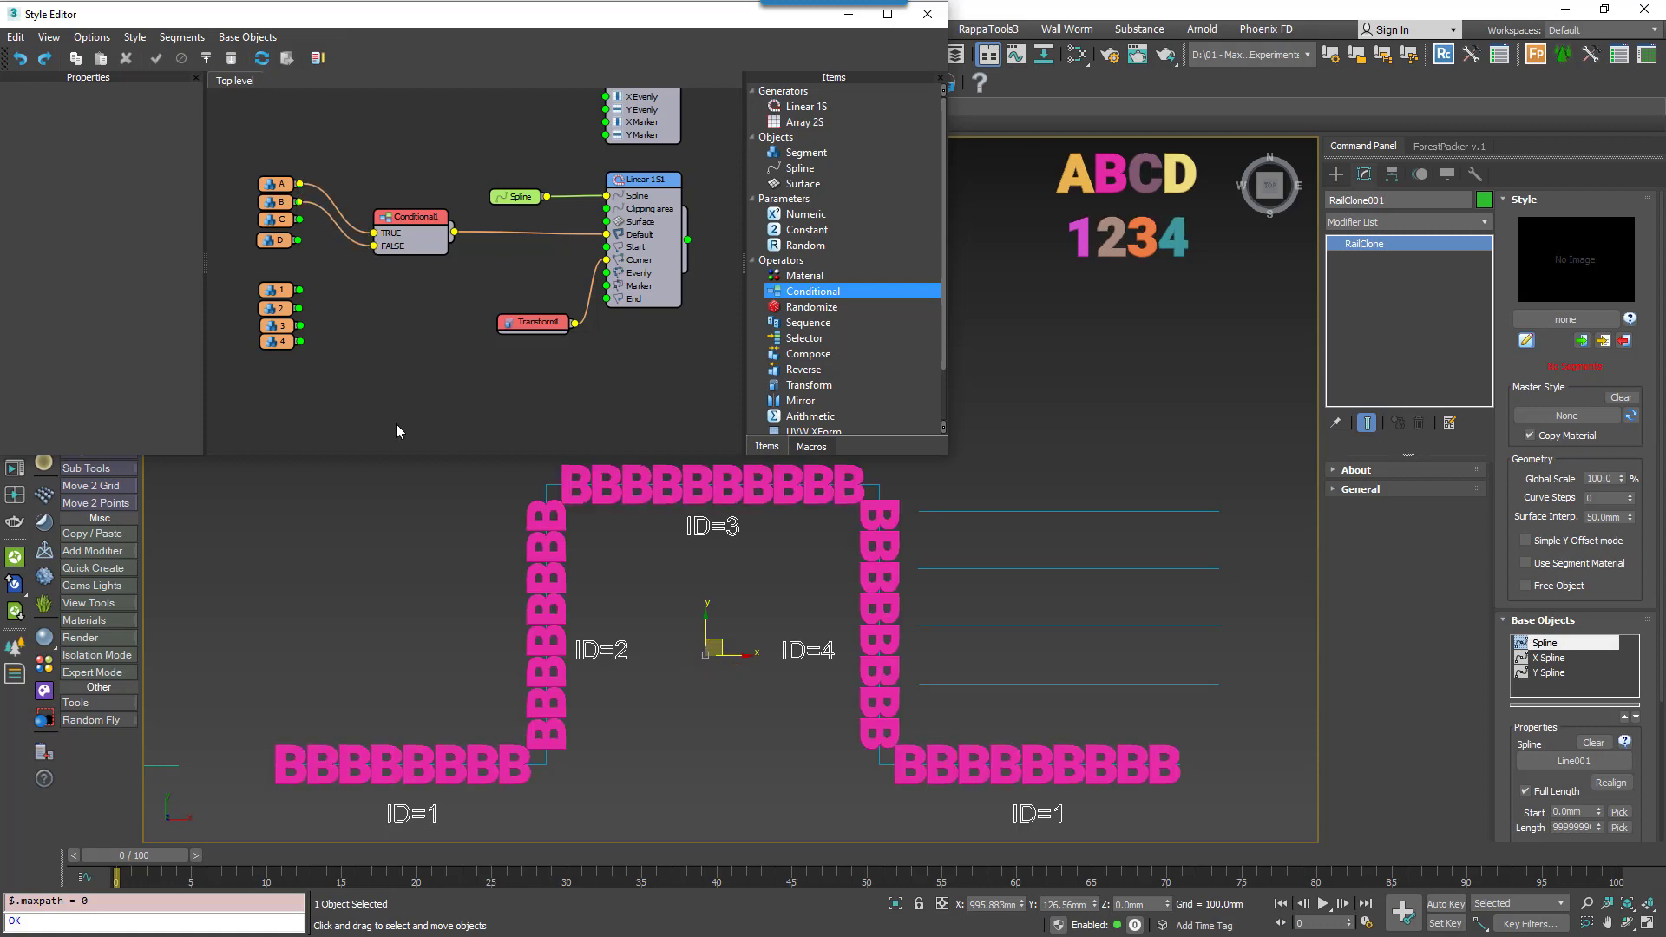
pyautogui.click(409, 216)
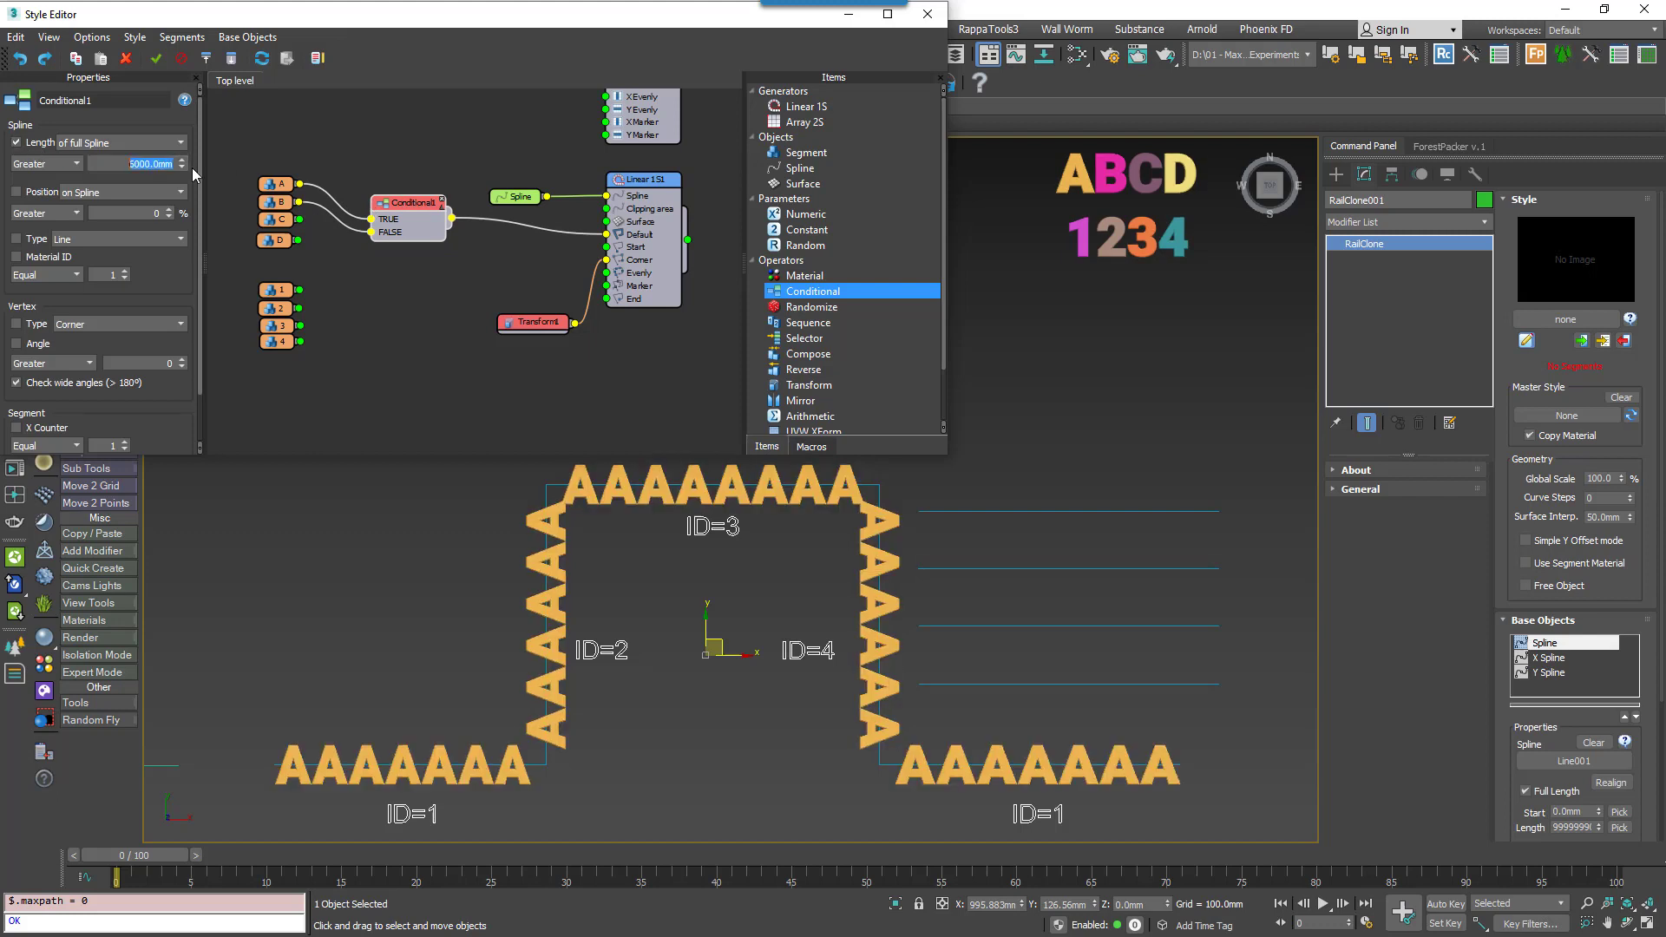
# Raise the length threshold to 6000 mm and measure length per section.
pyautogui.moveTo(87, 877); pyautogui.dragTo(312, 876)
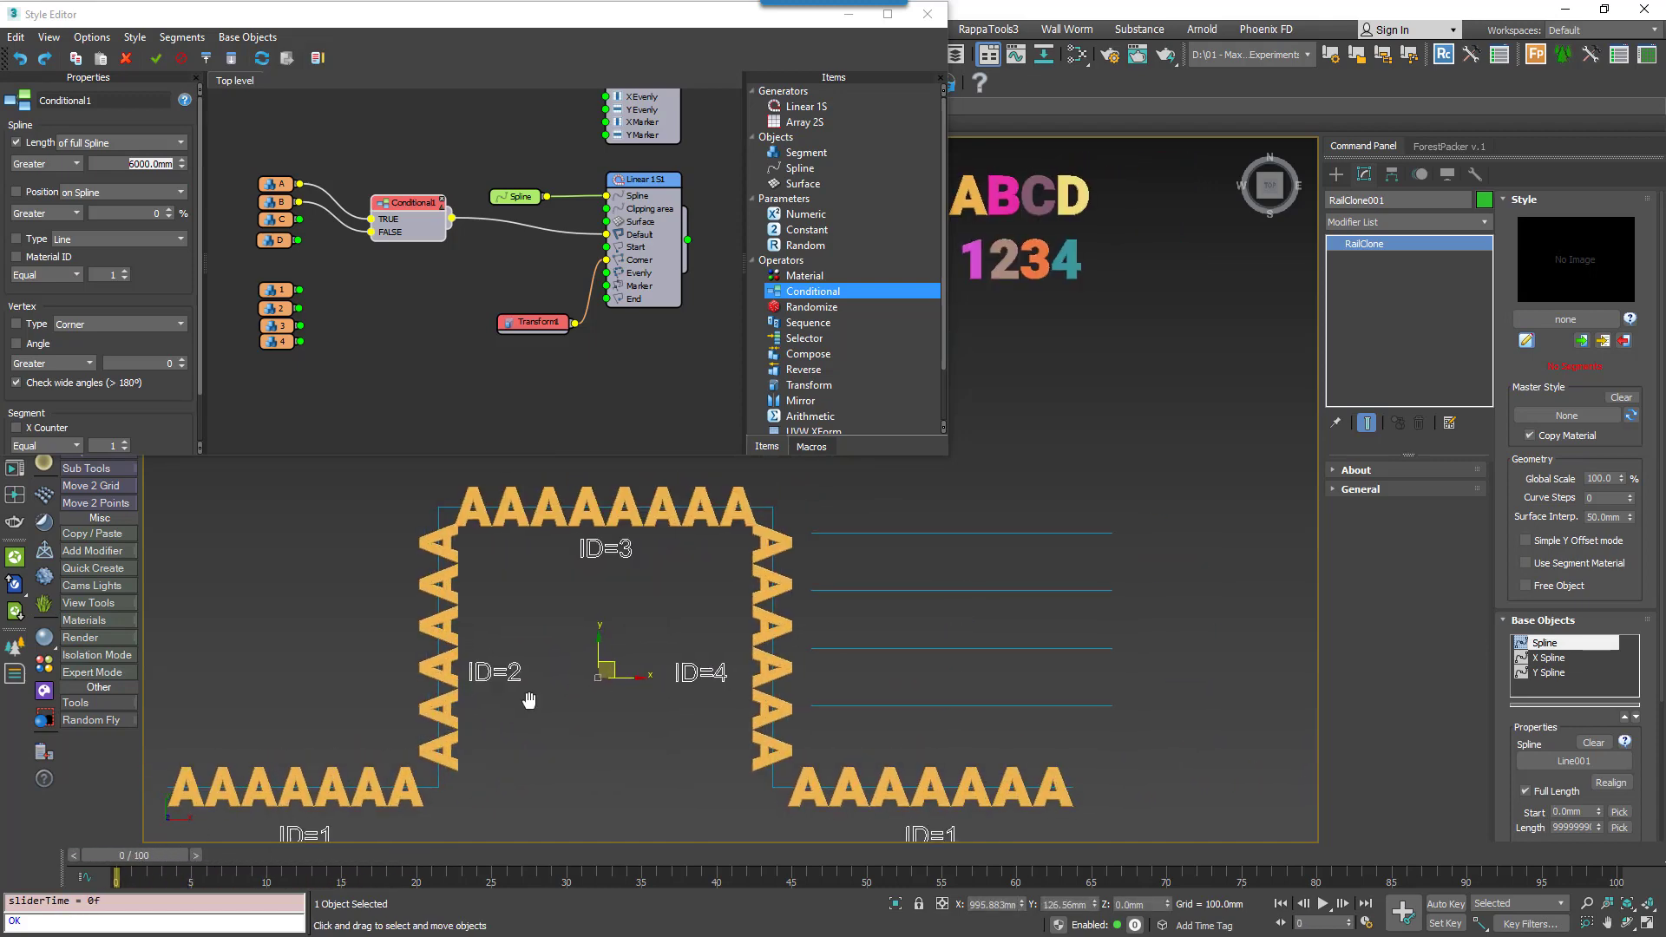
pyautogui.moveTo(117, 877); pyautogui.dragTo(415, 877)
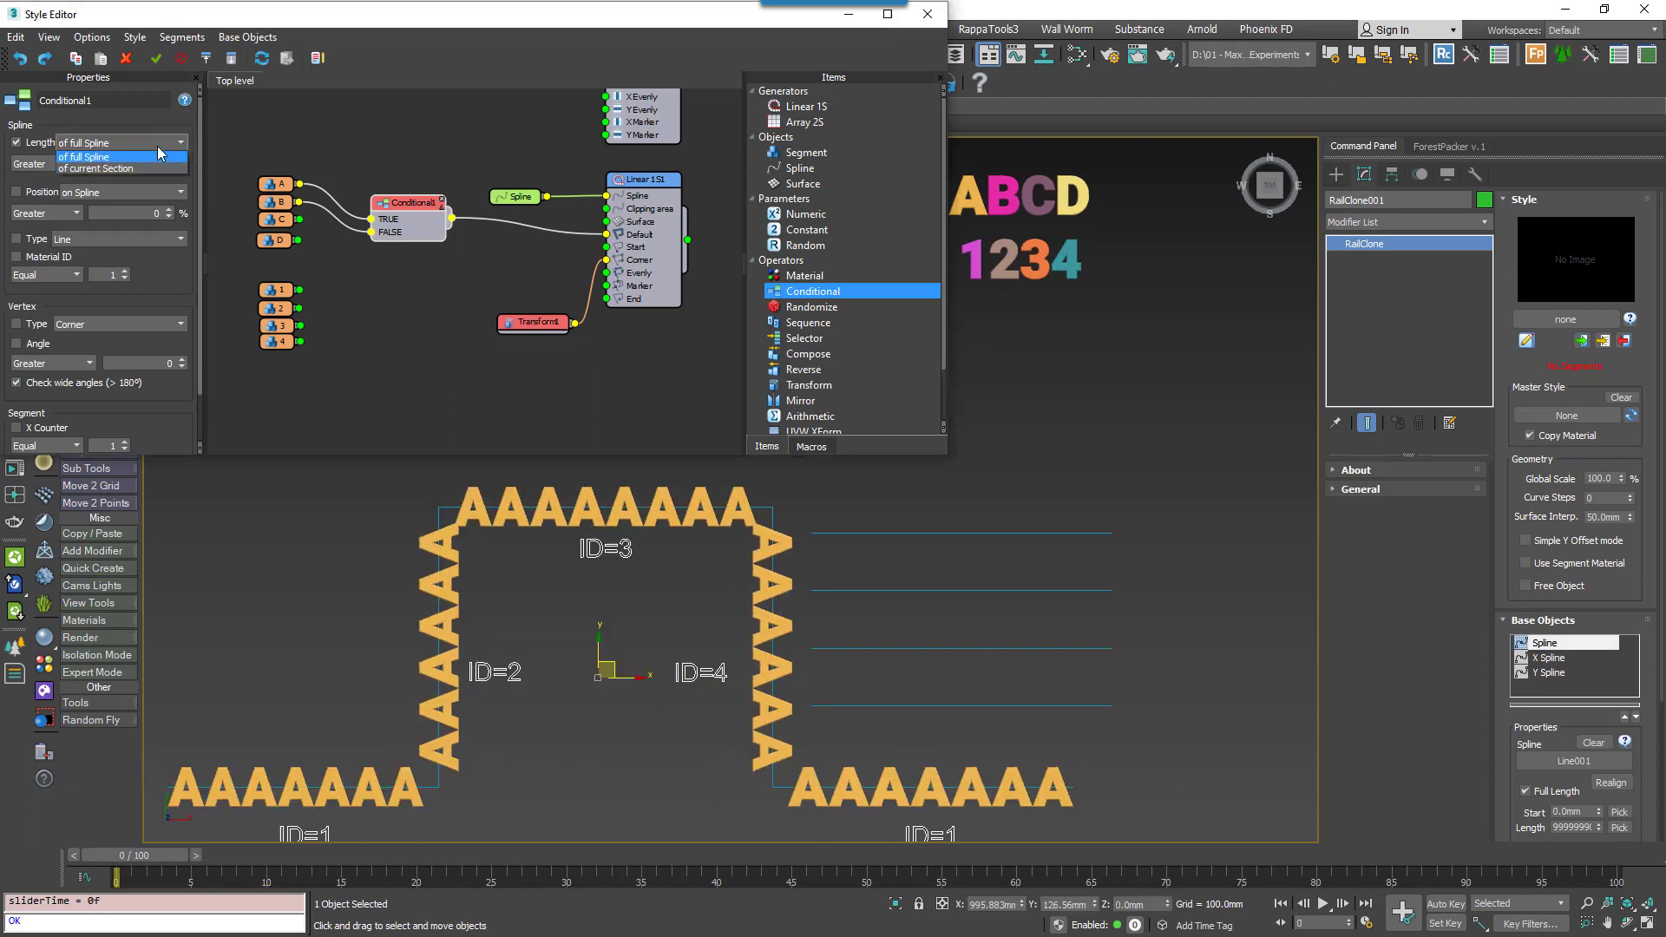
pyautogui.click(95, 169)
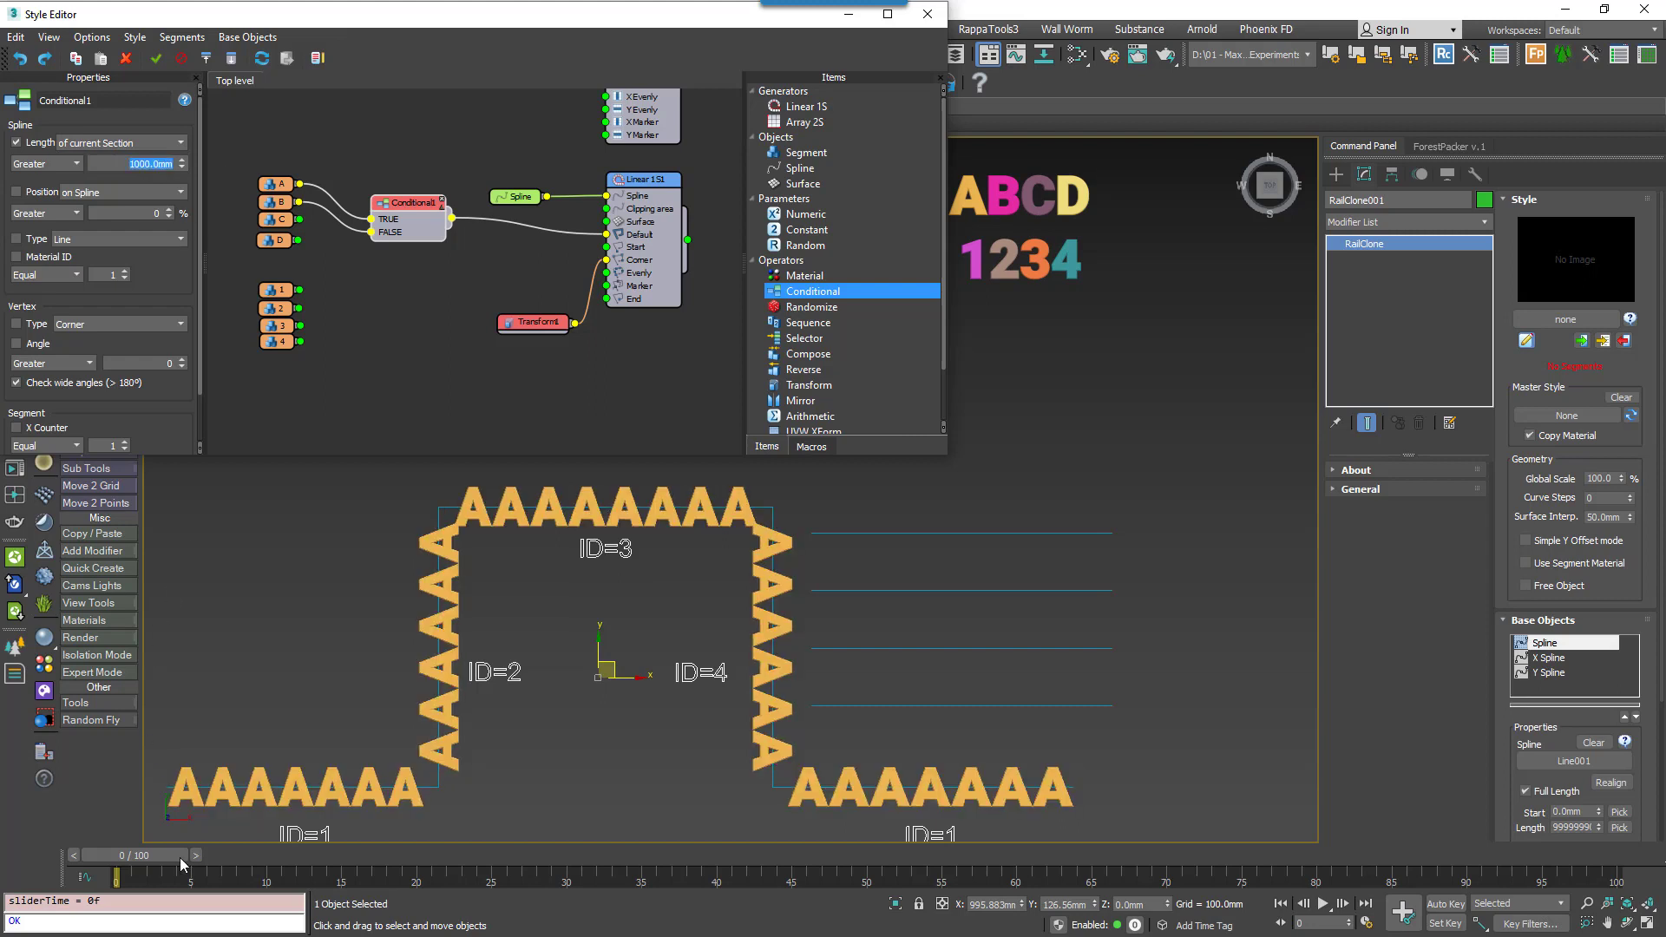
pyautogui.moveTo(117, 878); pyautogui.dragTo(252, 877)
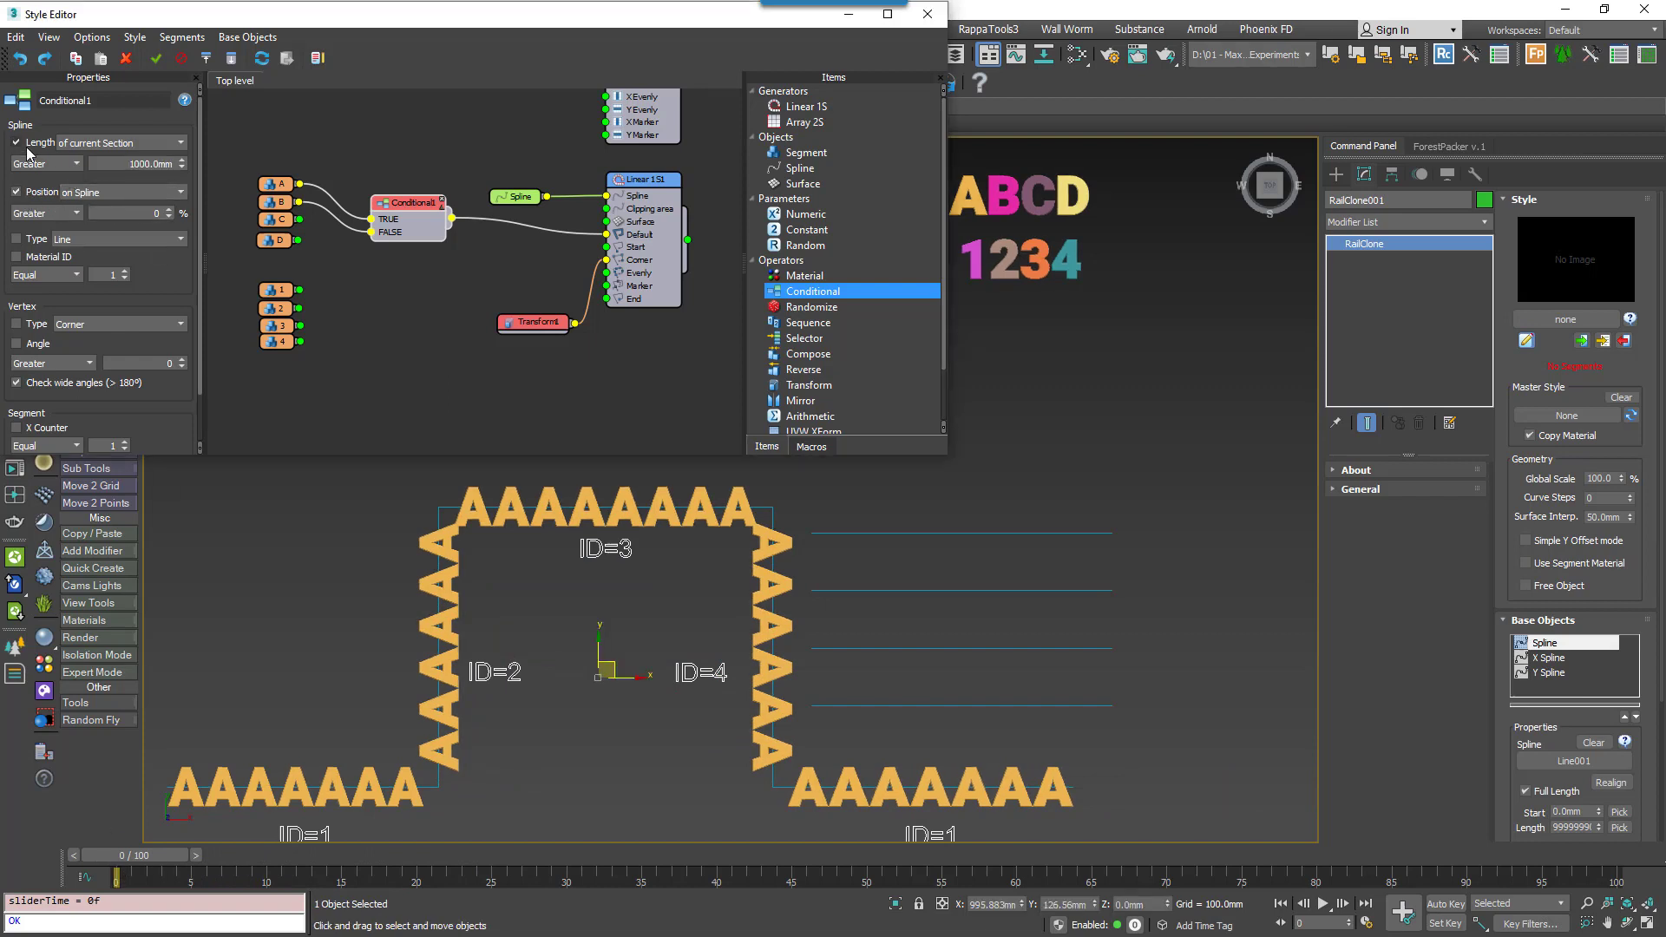
# Test position at 50% along each section, enable the Type test, and select Line001.
pyautogui.write('50')
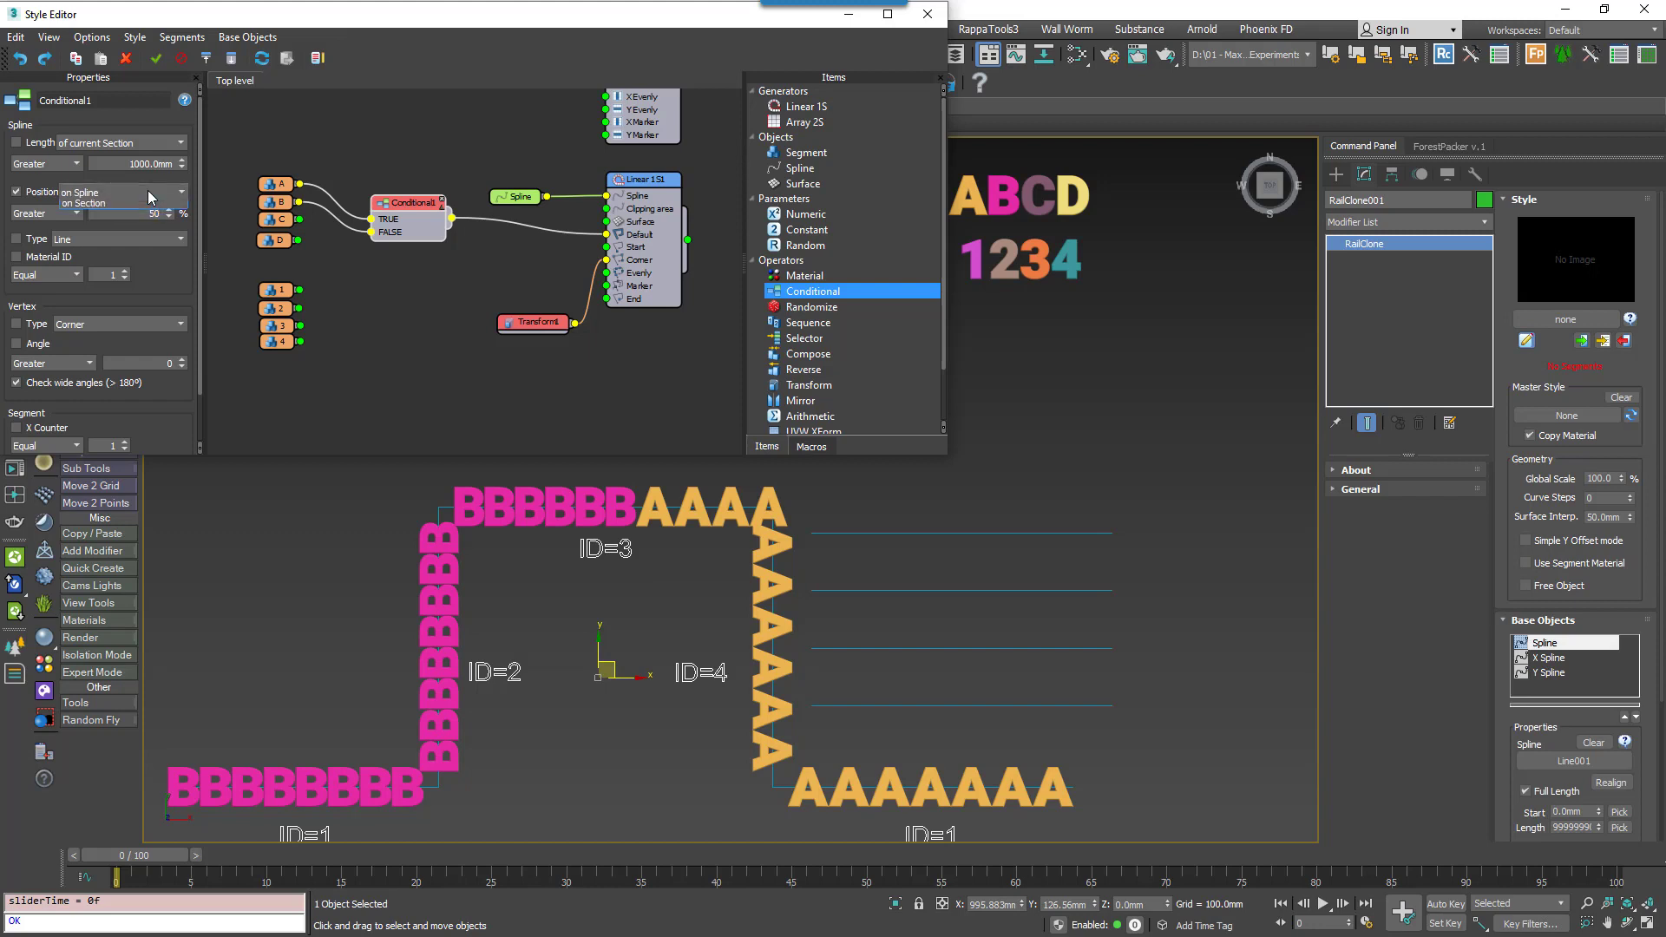
pyautogui.click(121, 191)
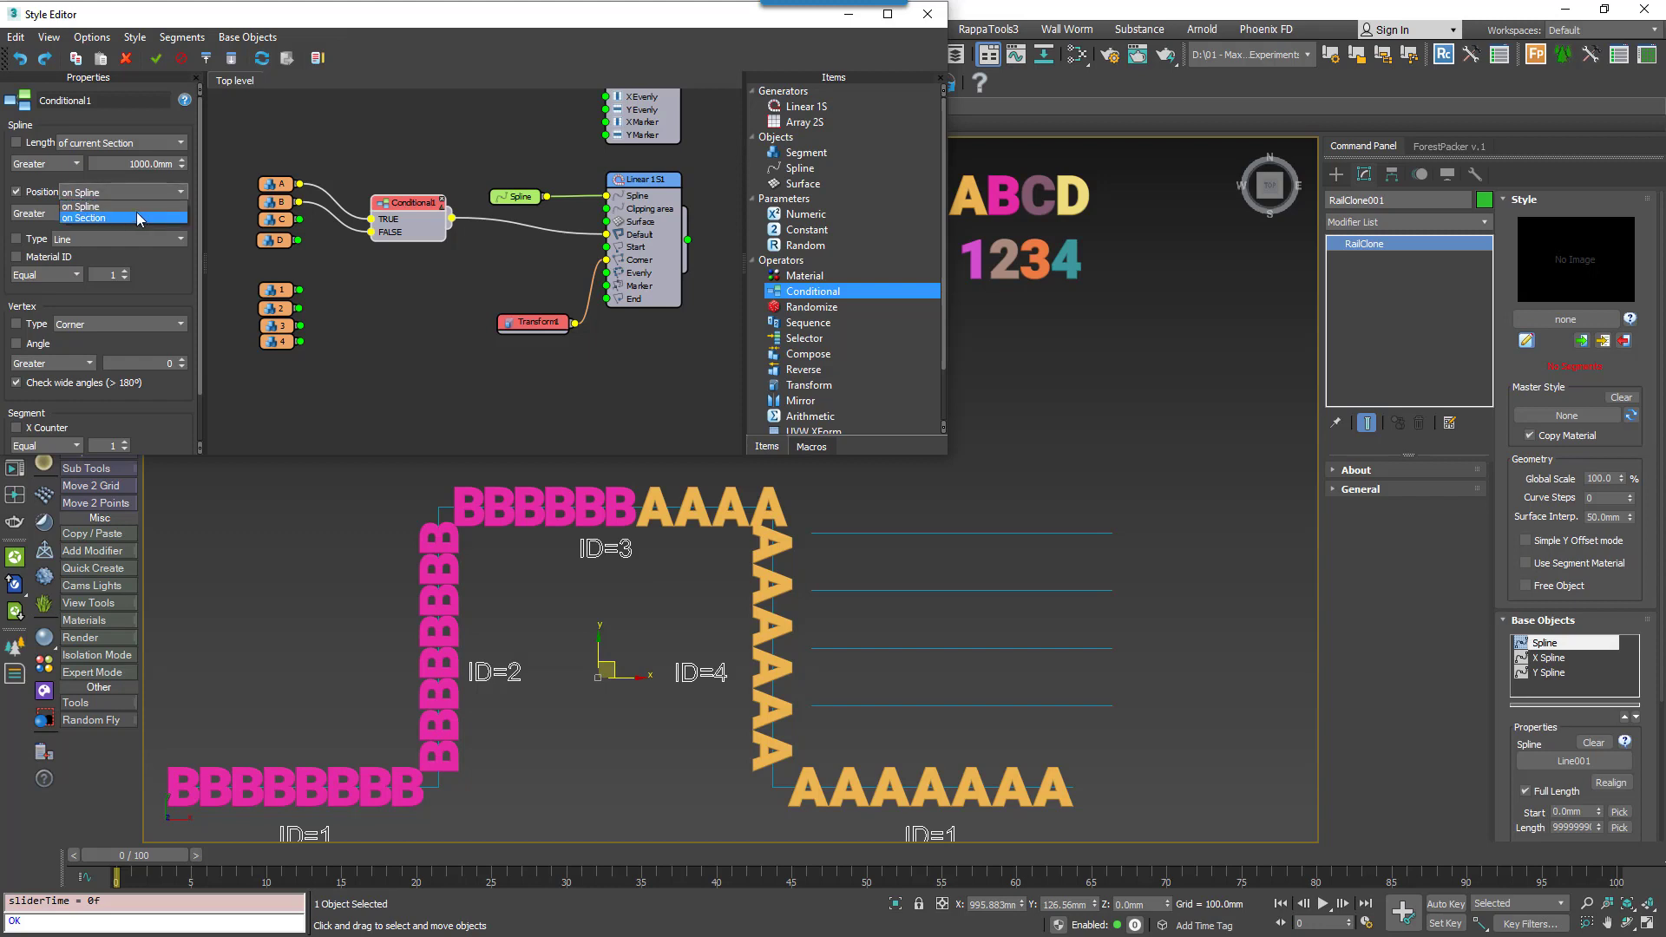
pyautogui.click(96, 219)
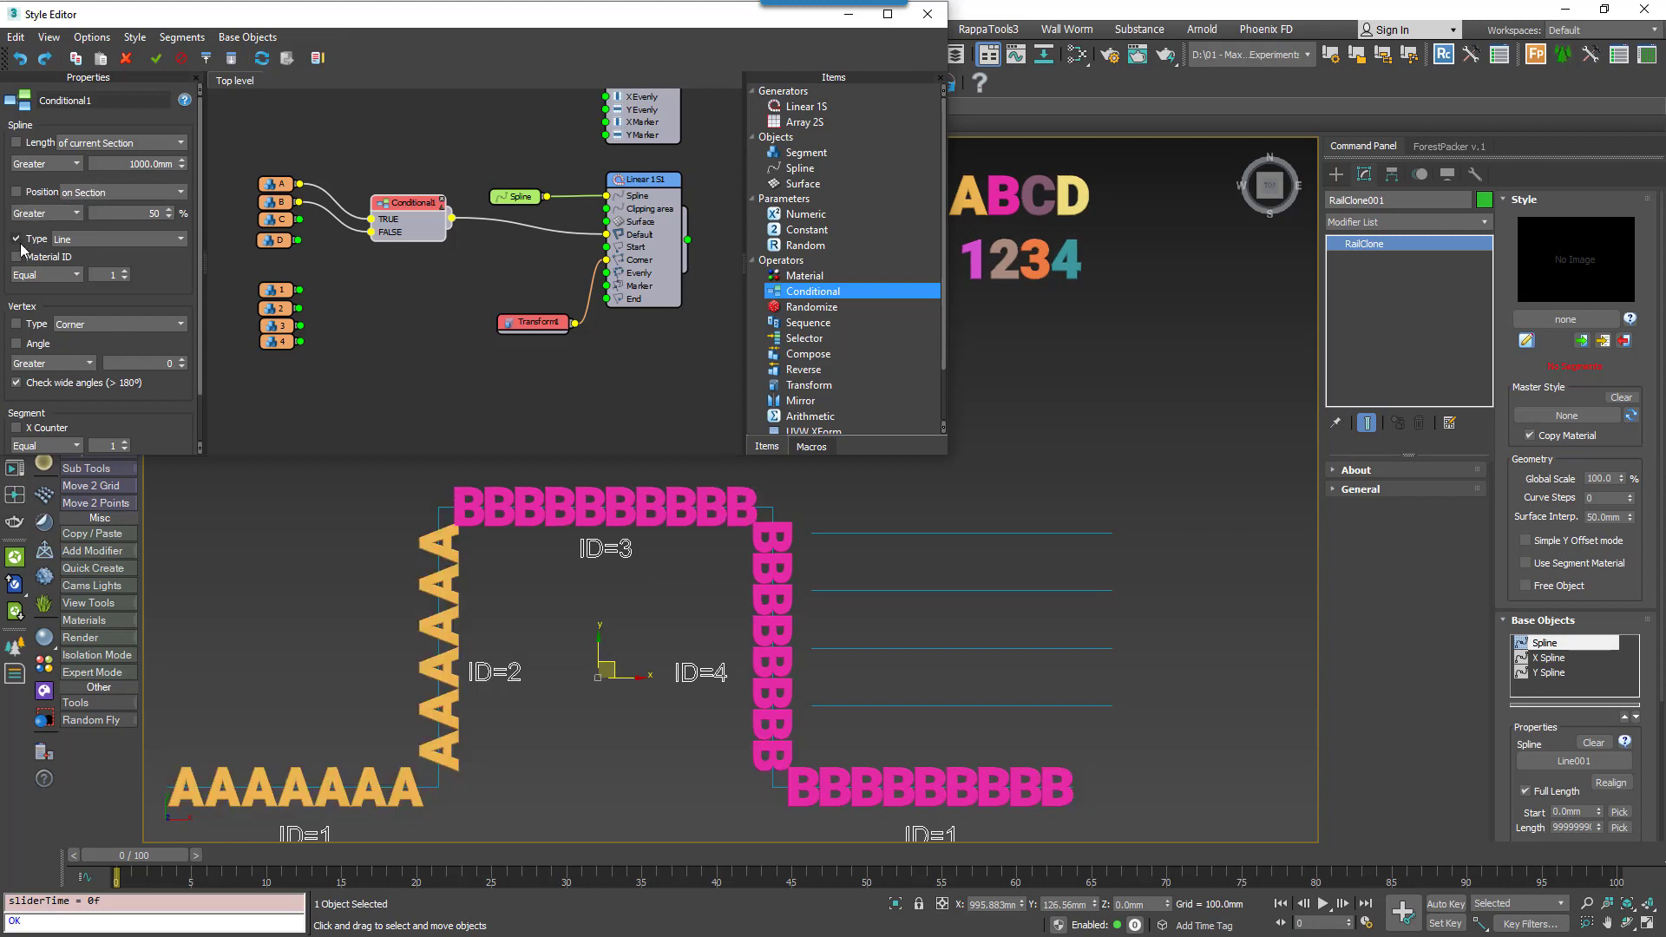
pyautogui.click(119, 239)
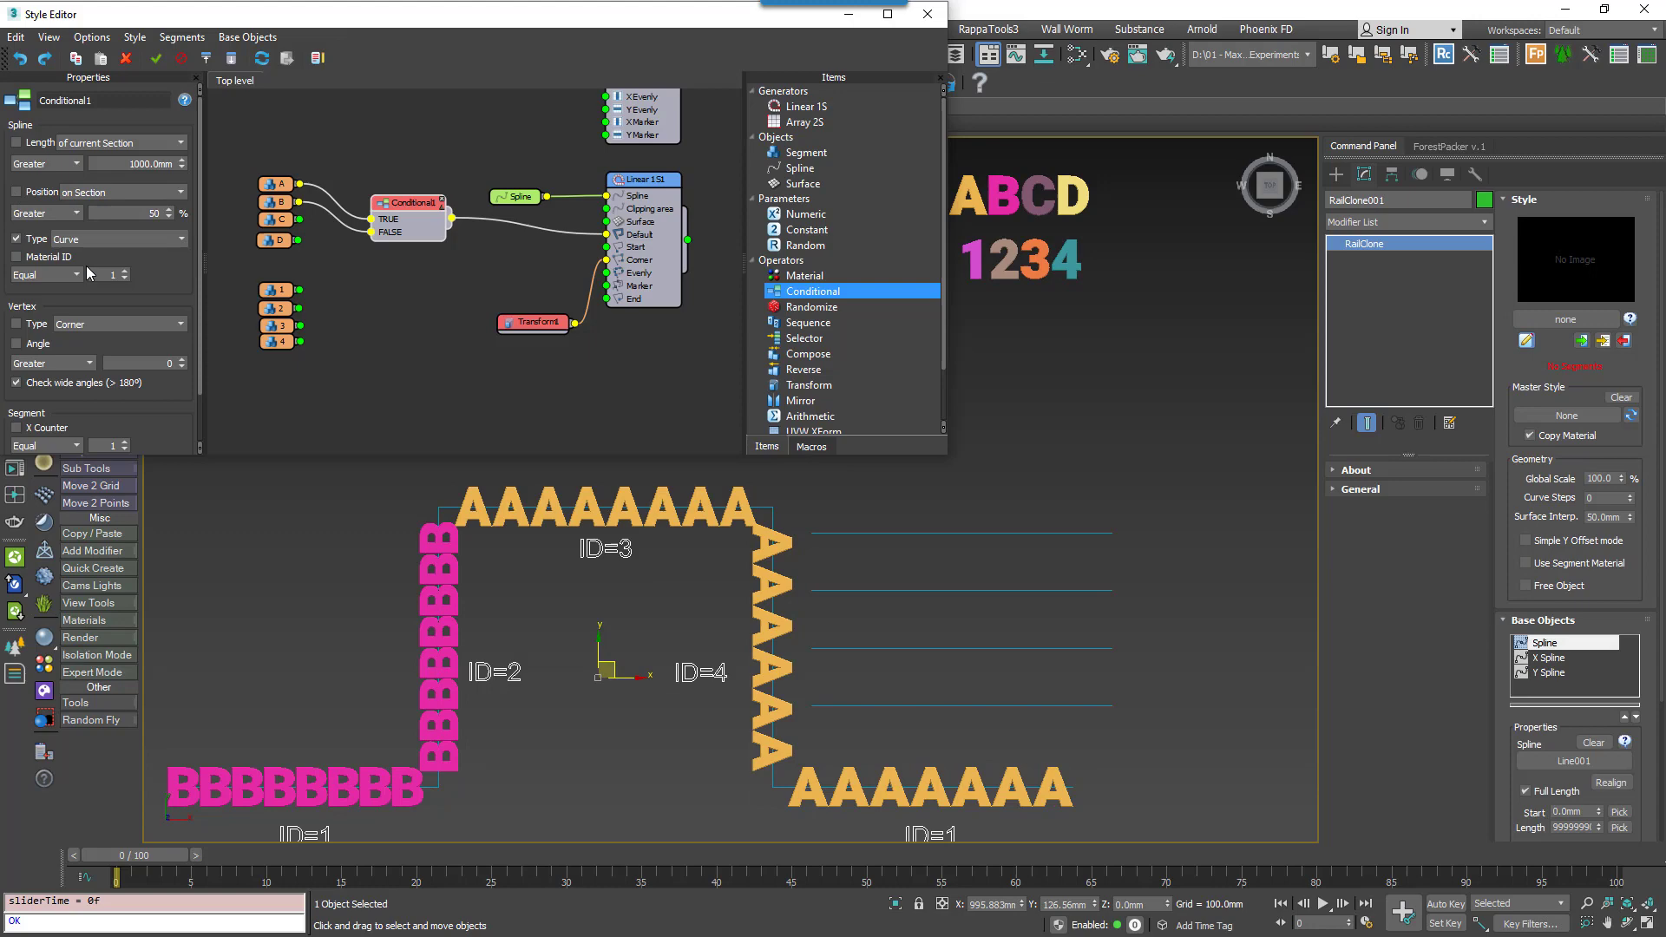
pyautogui.click(119, 239)
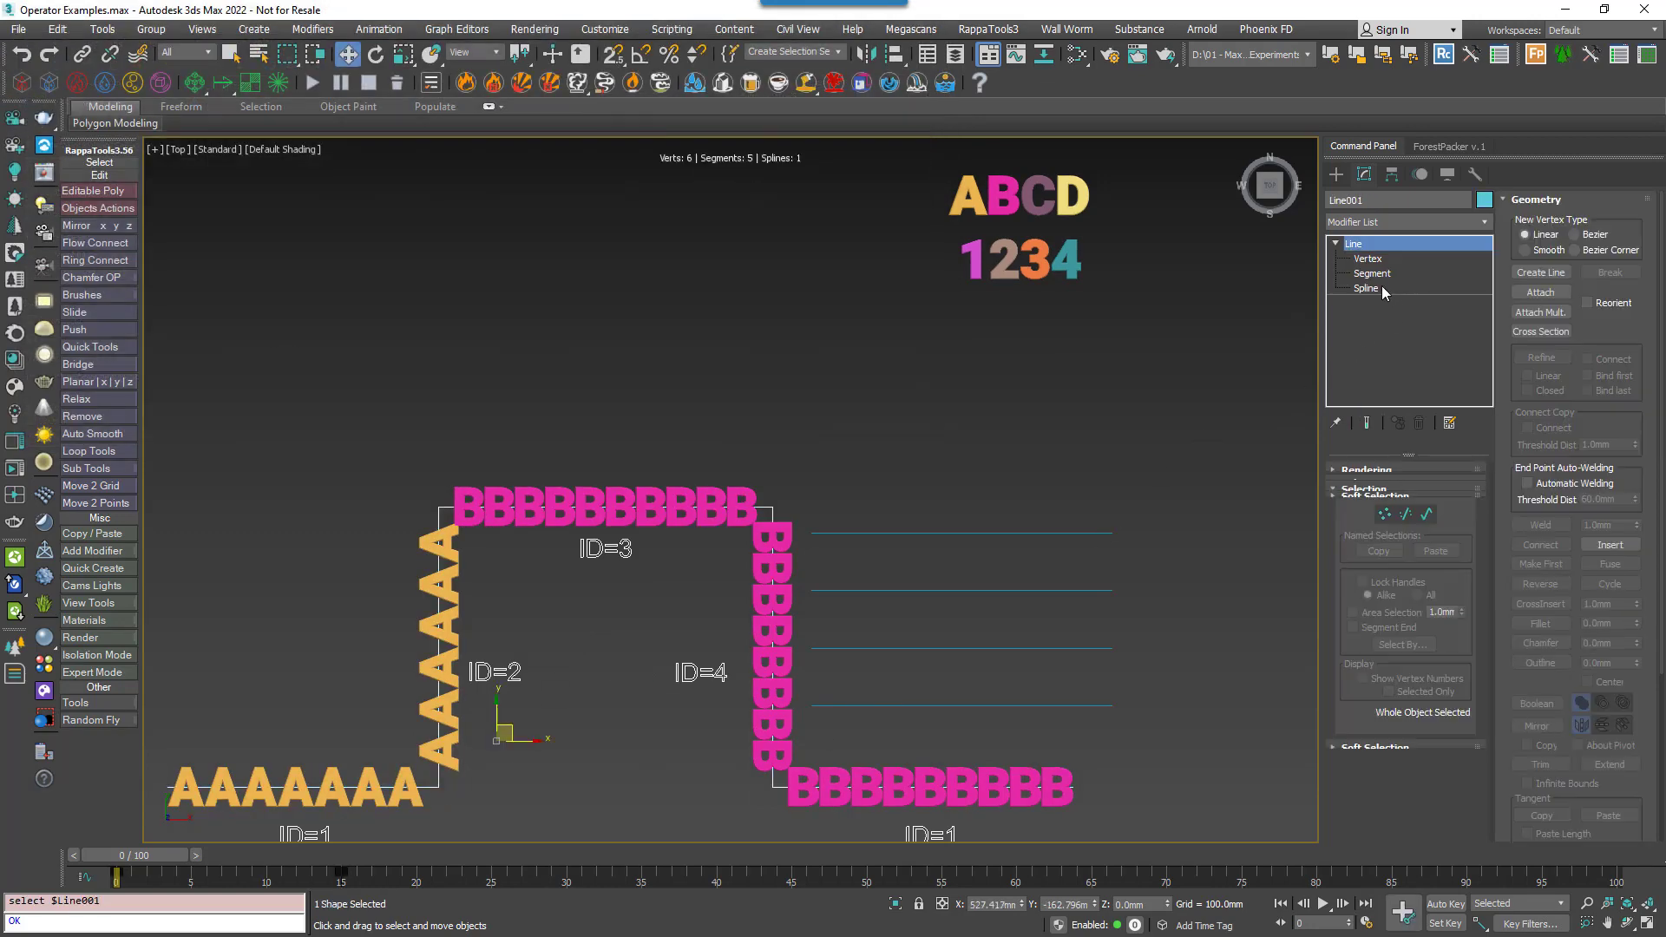
# Enable the Material ID test, adjusting its comparison and raising its limit so every ID qualifies.
pyautogui.click(1373, 273)
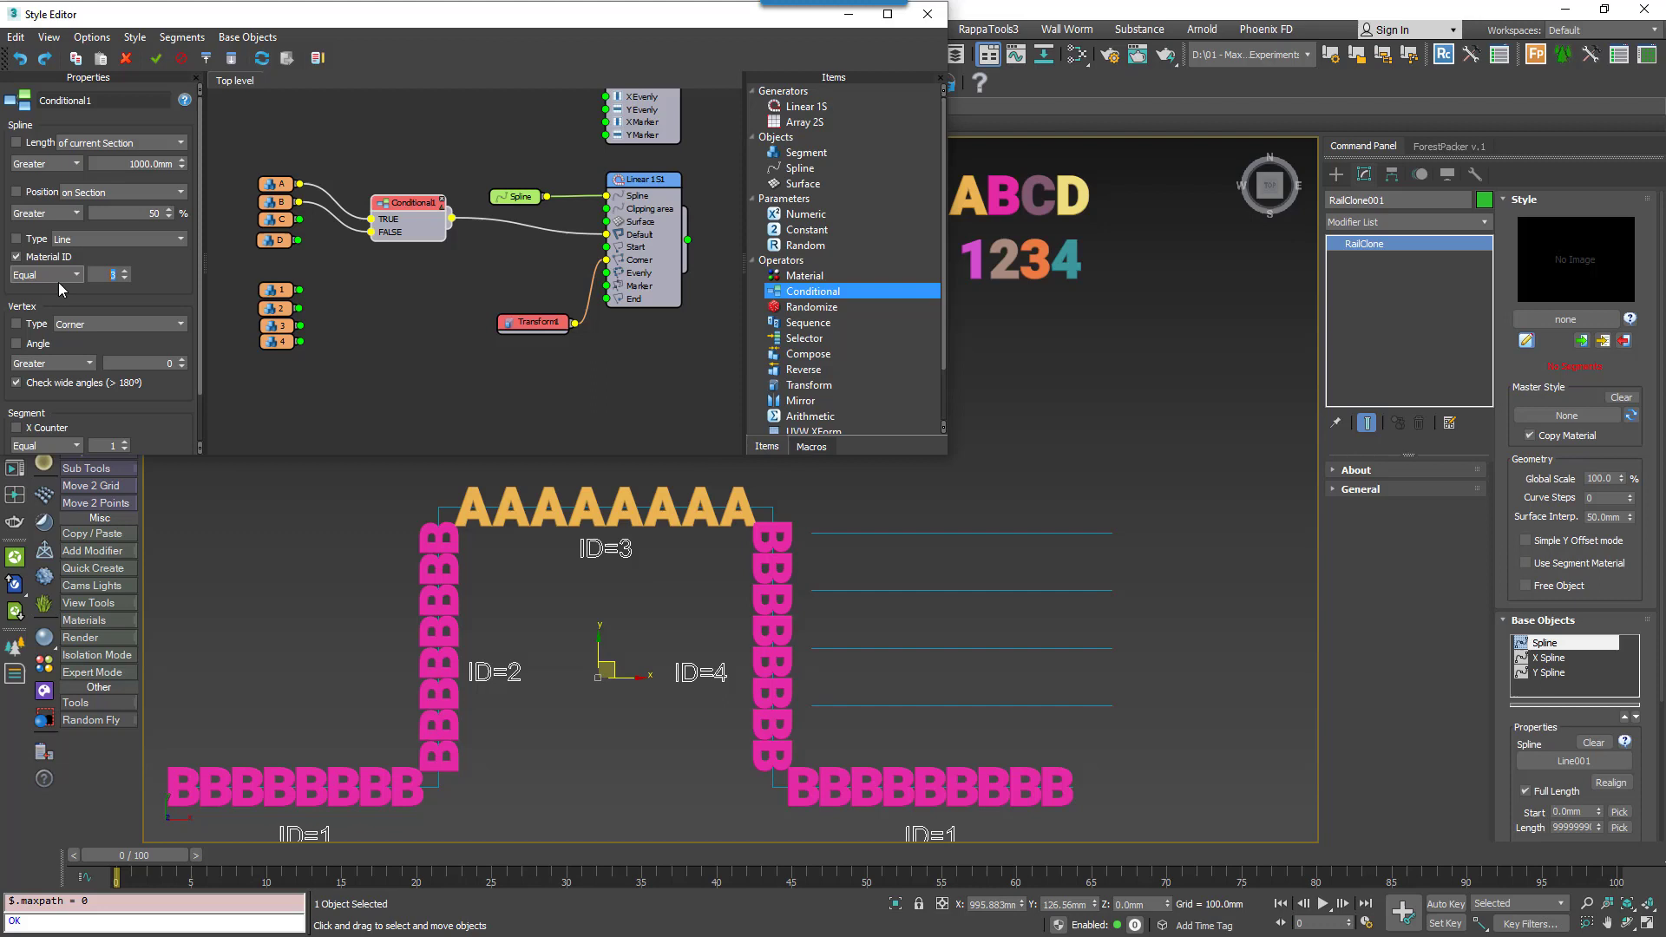
pyautogui.click(45, 274)
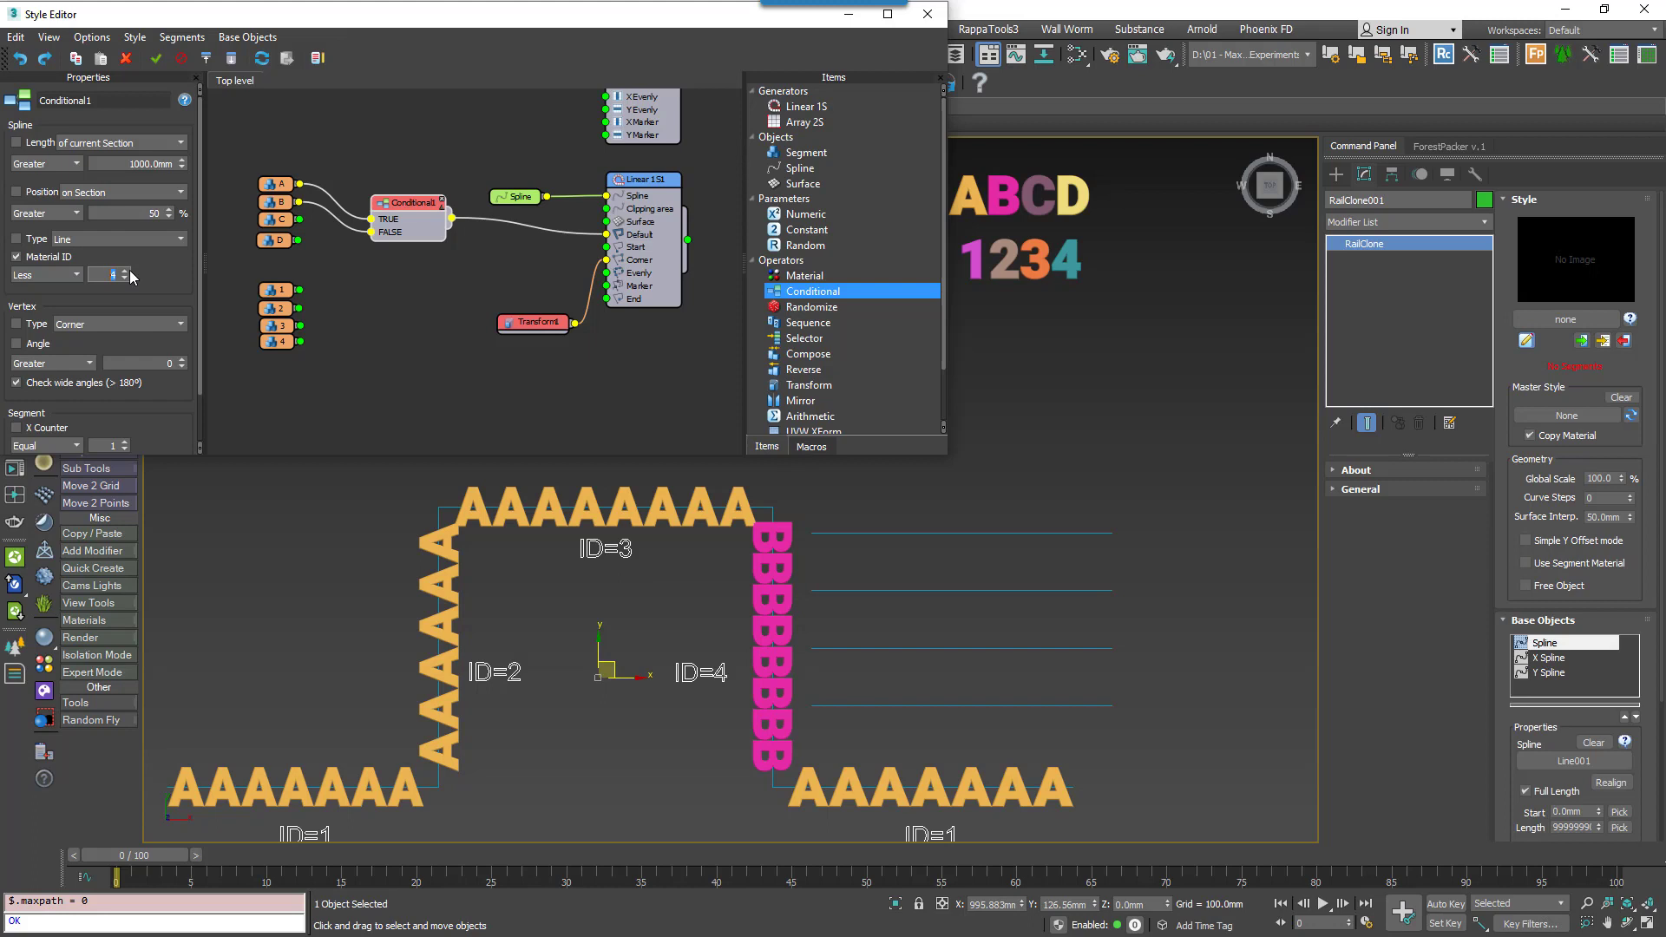
pyautogui.click(125, 271)
pyautogui.write('5')
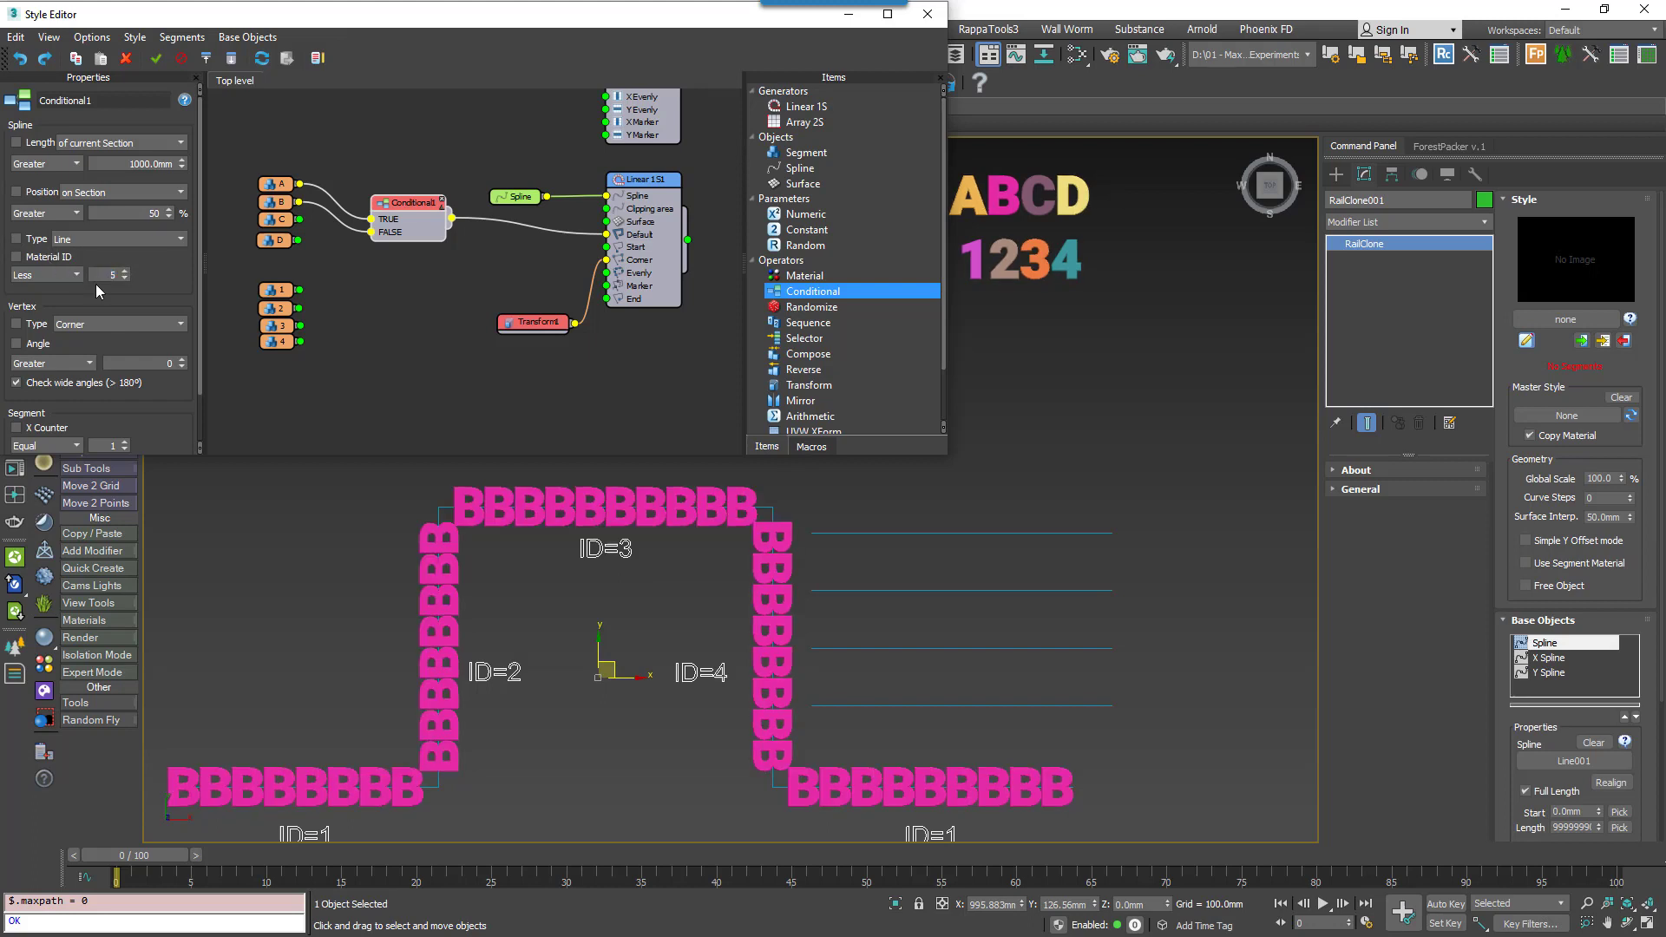
pyautogui.scroll(-3)
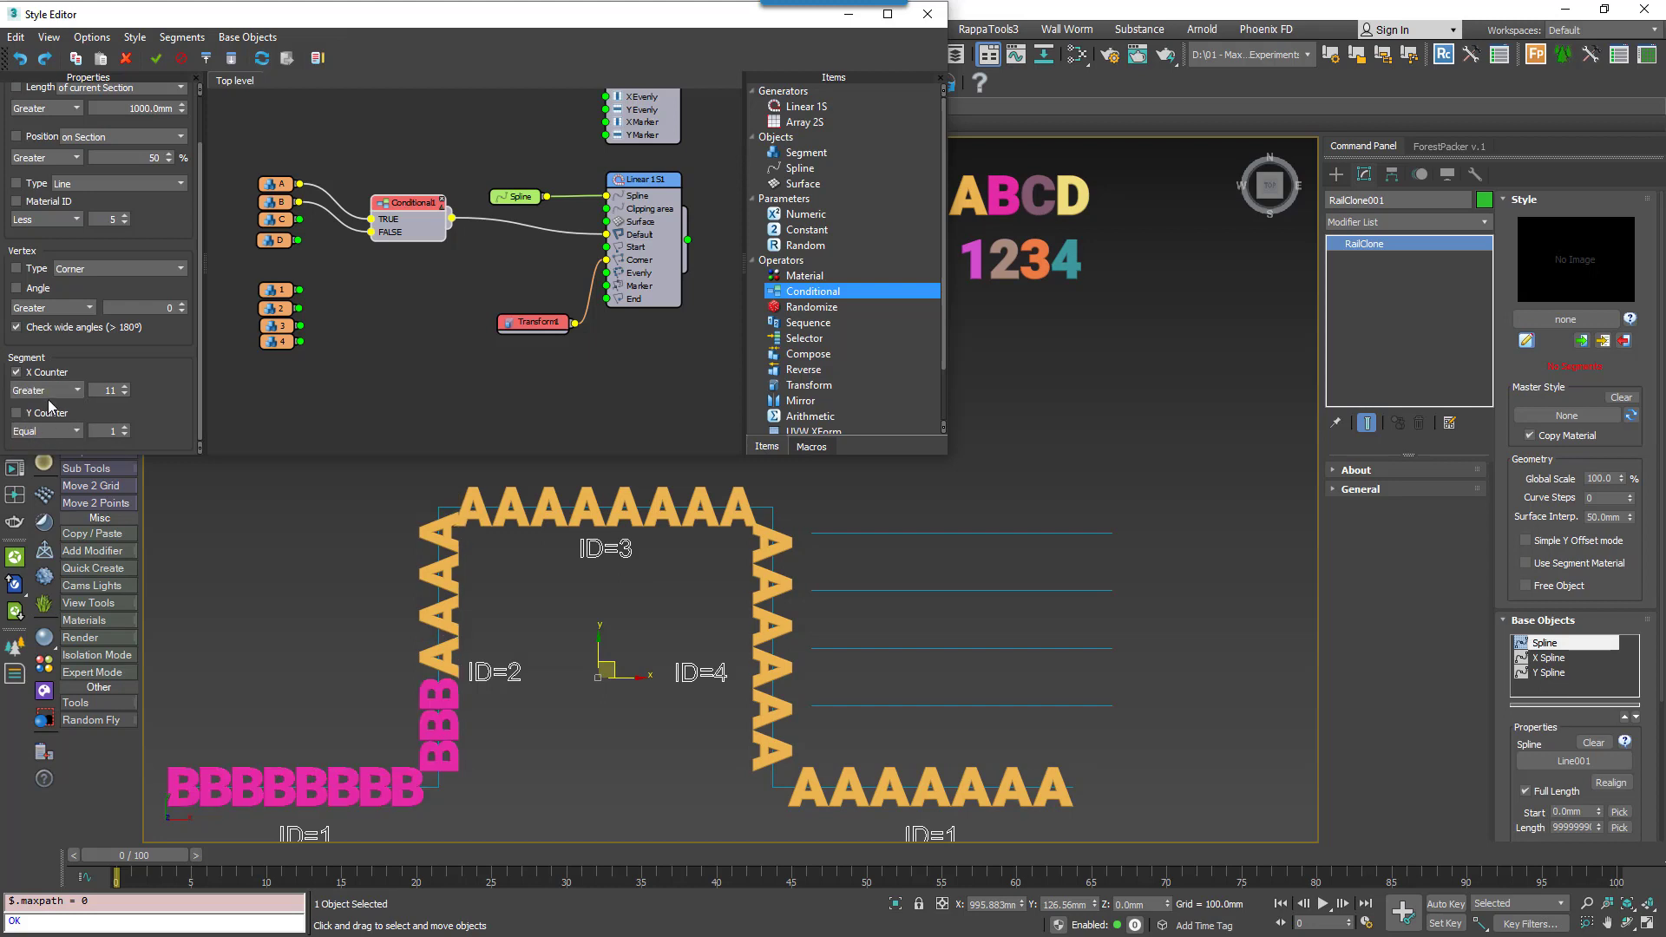
# Set the X Counter test to Multiple of 2, then replace it with a Vertex Angle test.
pyautogui.click(47, 389)
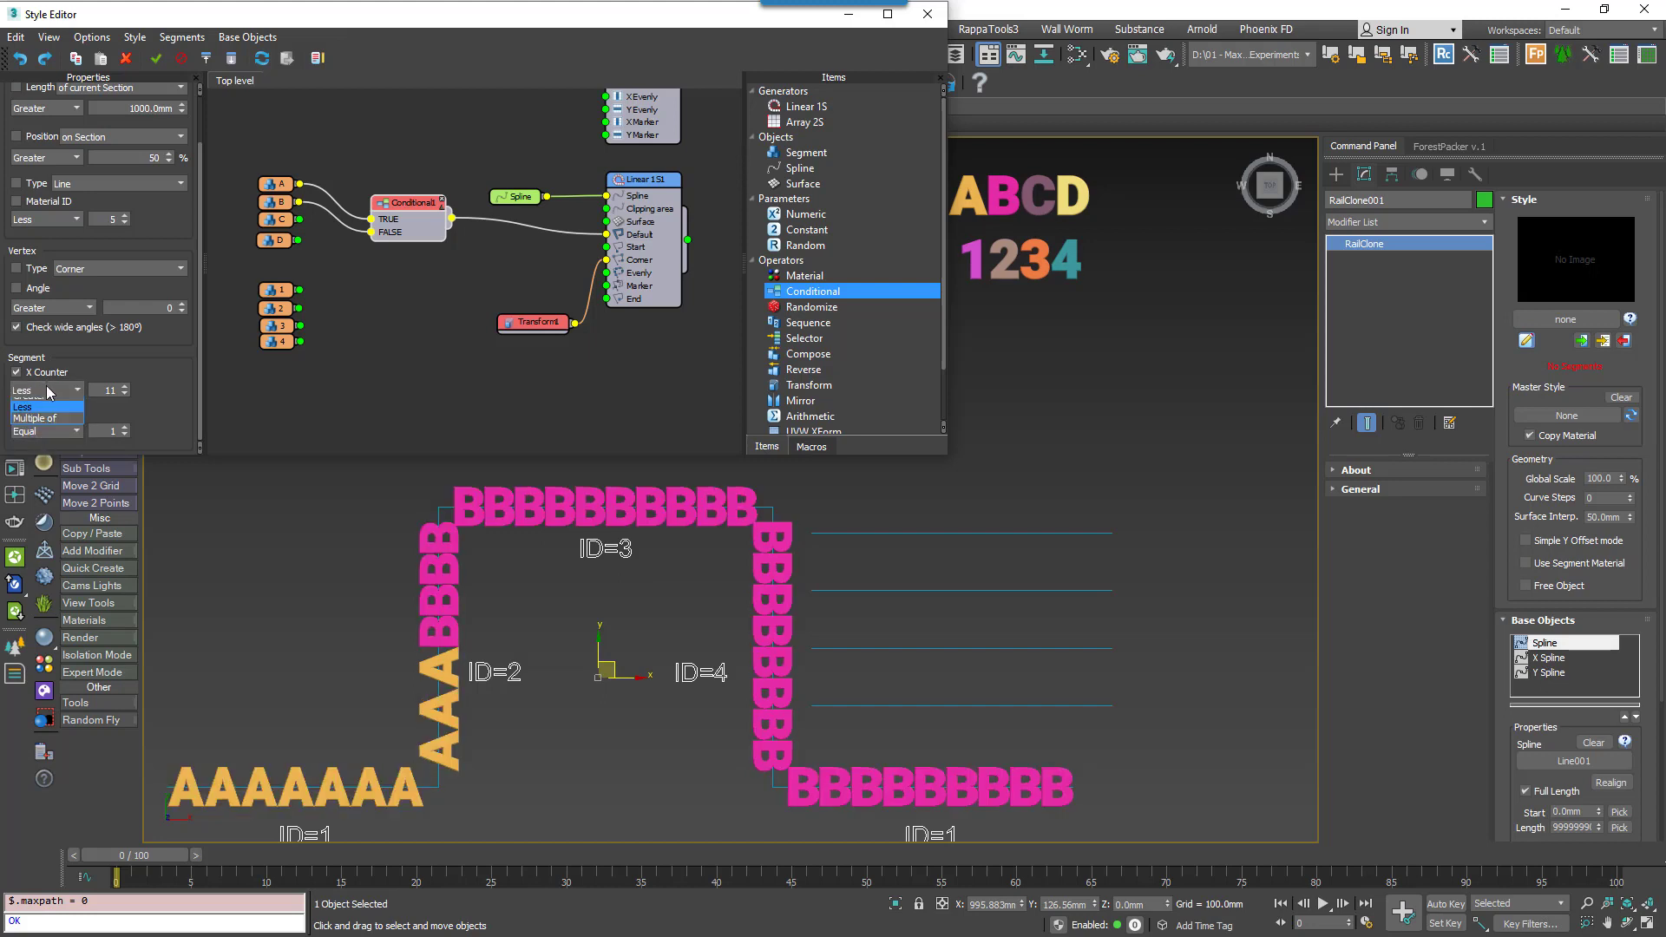
pyautogui.click(46, 417)
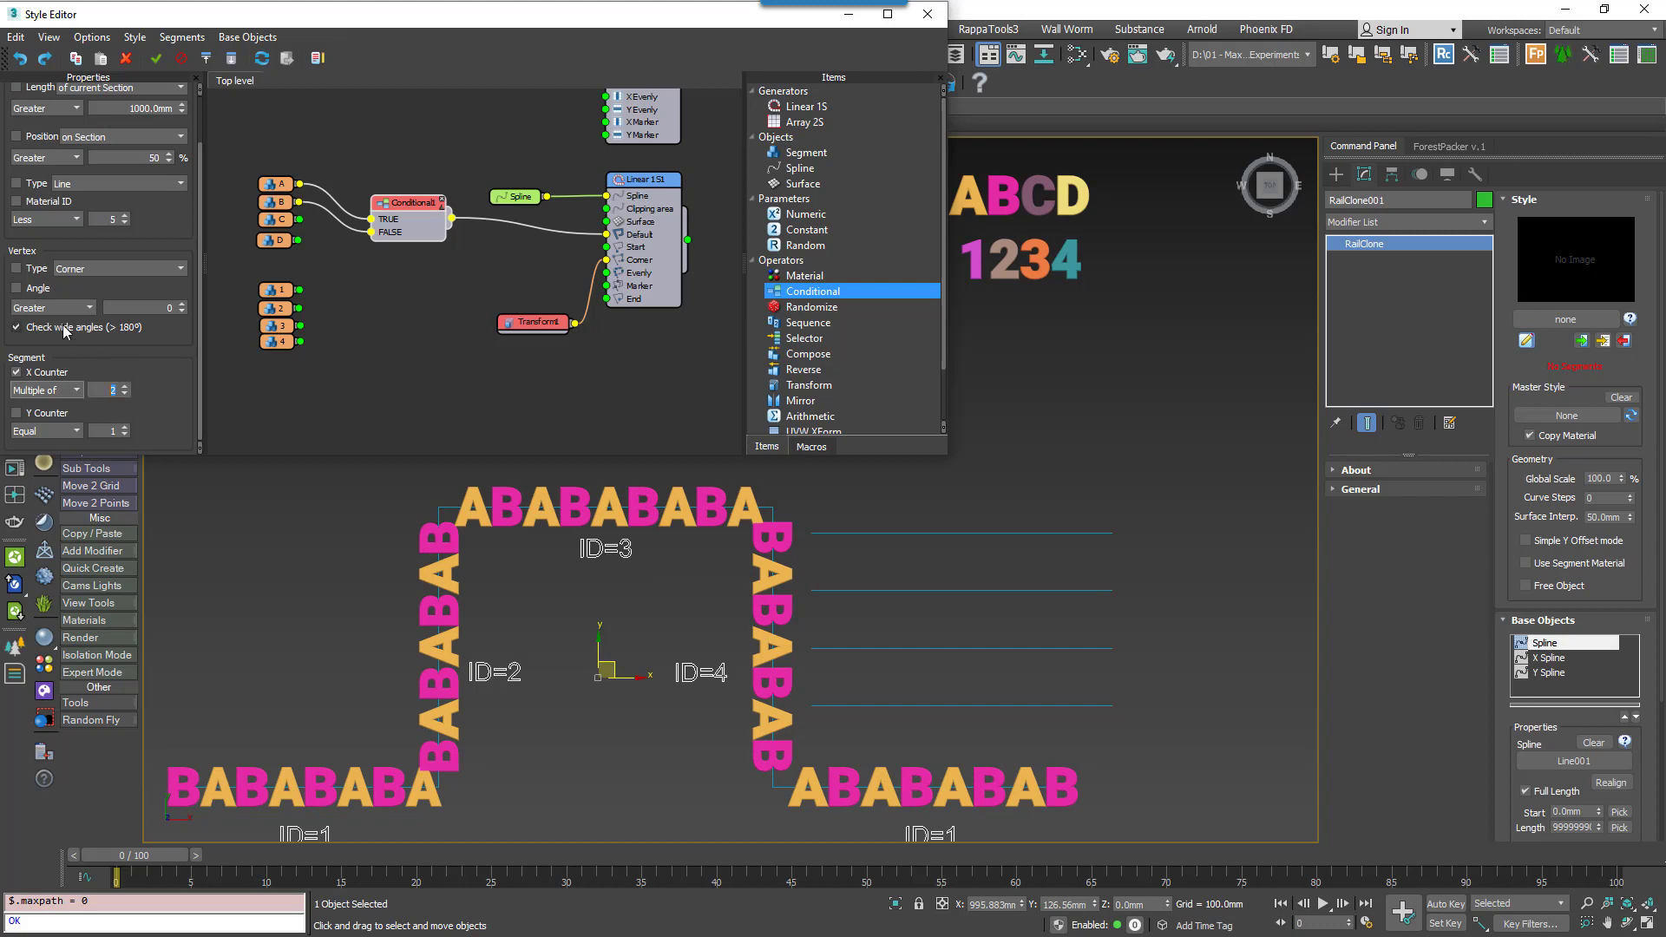
pyautogui.click(15, 287)
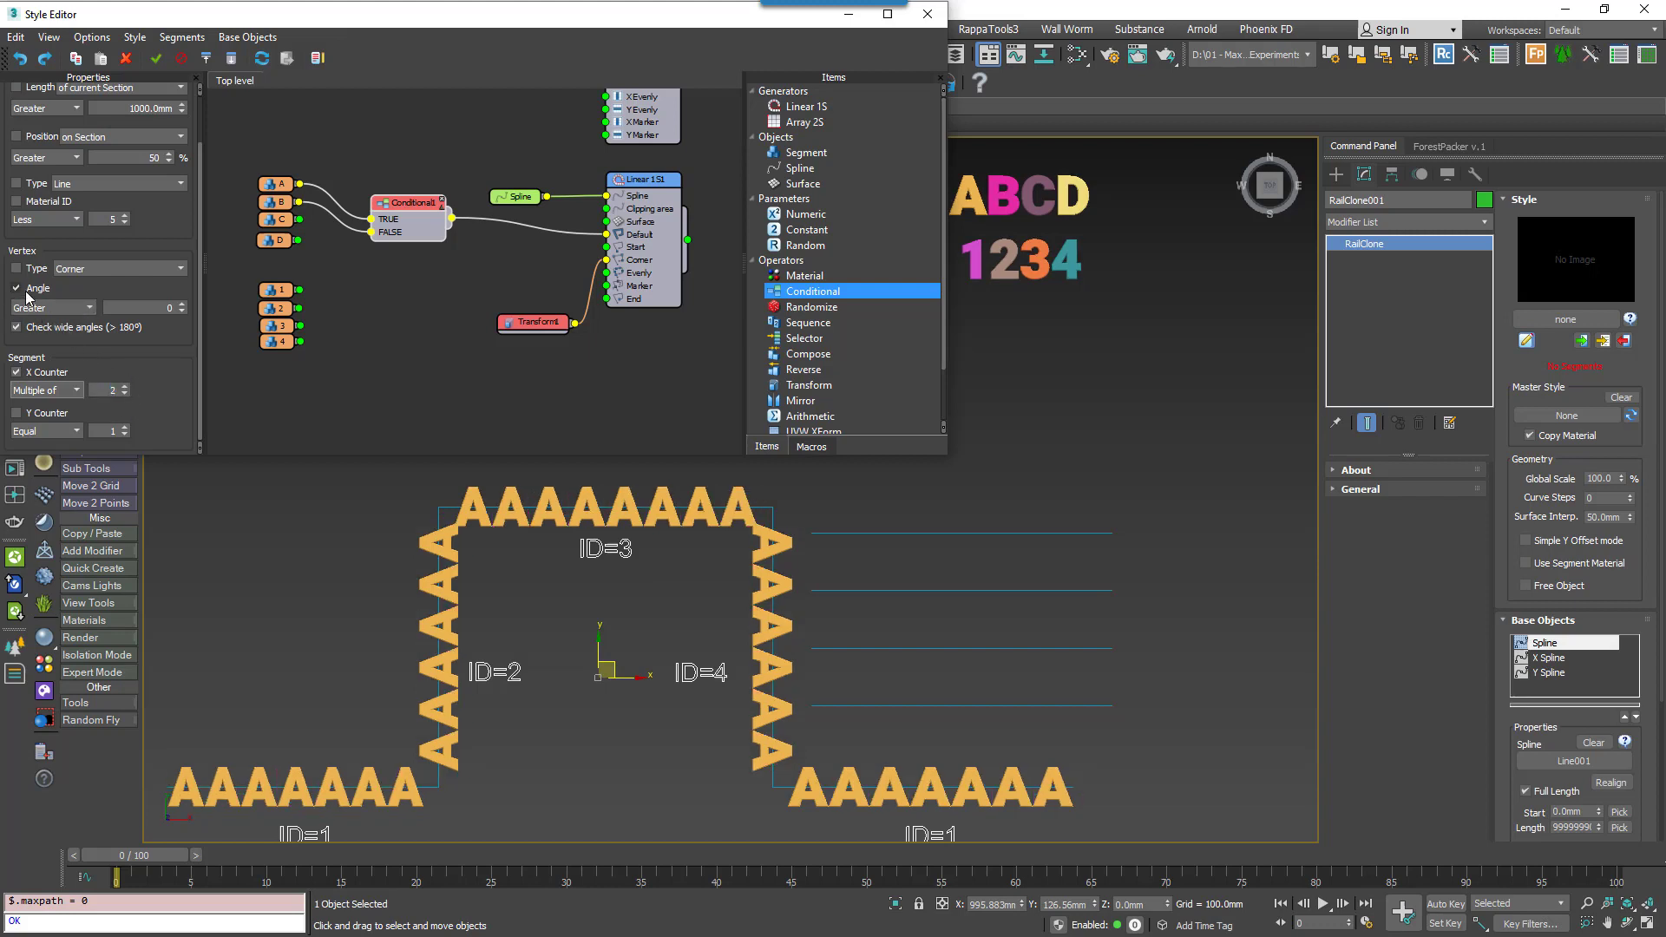
pyautogui.click(15, 288)
pyautogui.write('91')
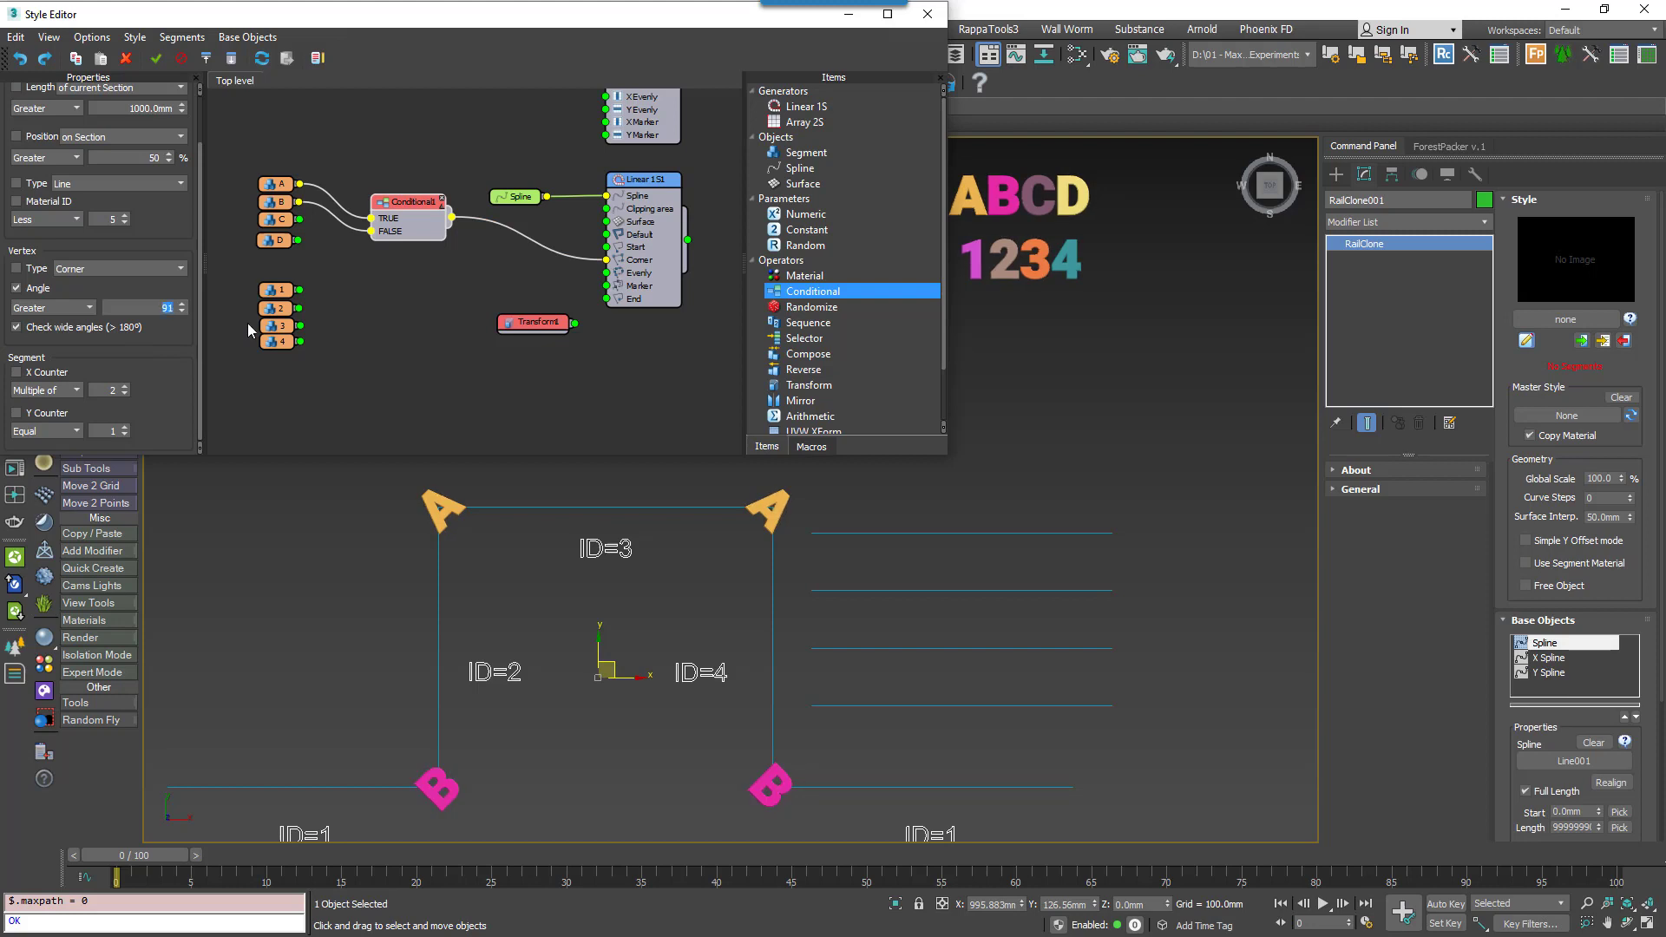
# Scrub the animation to watch corner letters change under the 91° and 135° angle tests.
pyautogui.moveTo(84, 878); pyautogui.dragTo(208, 878)
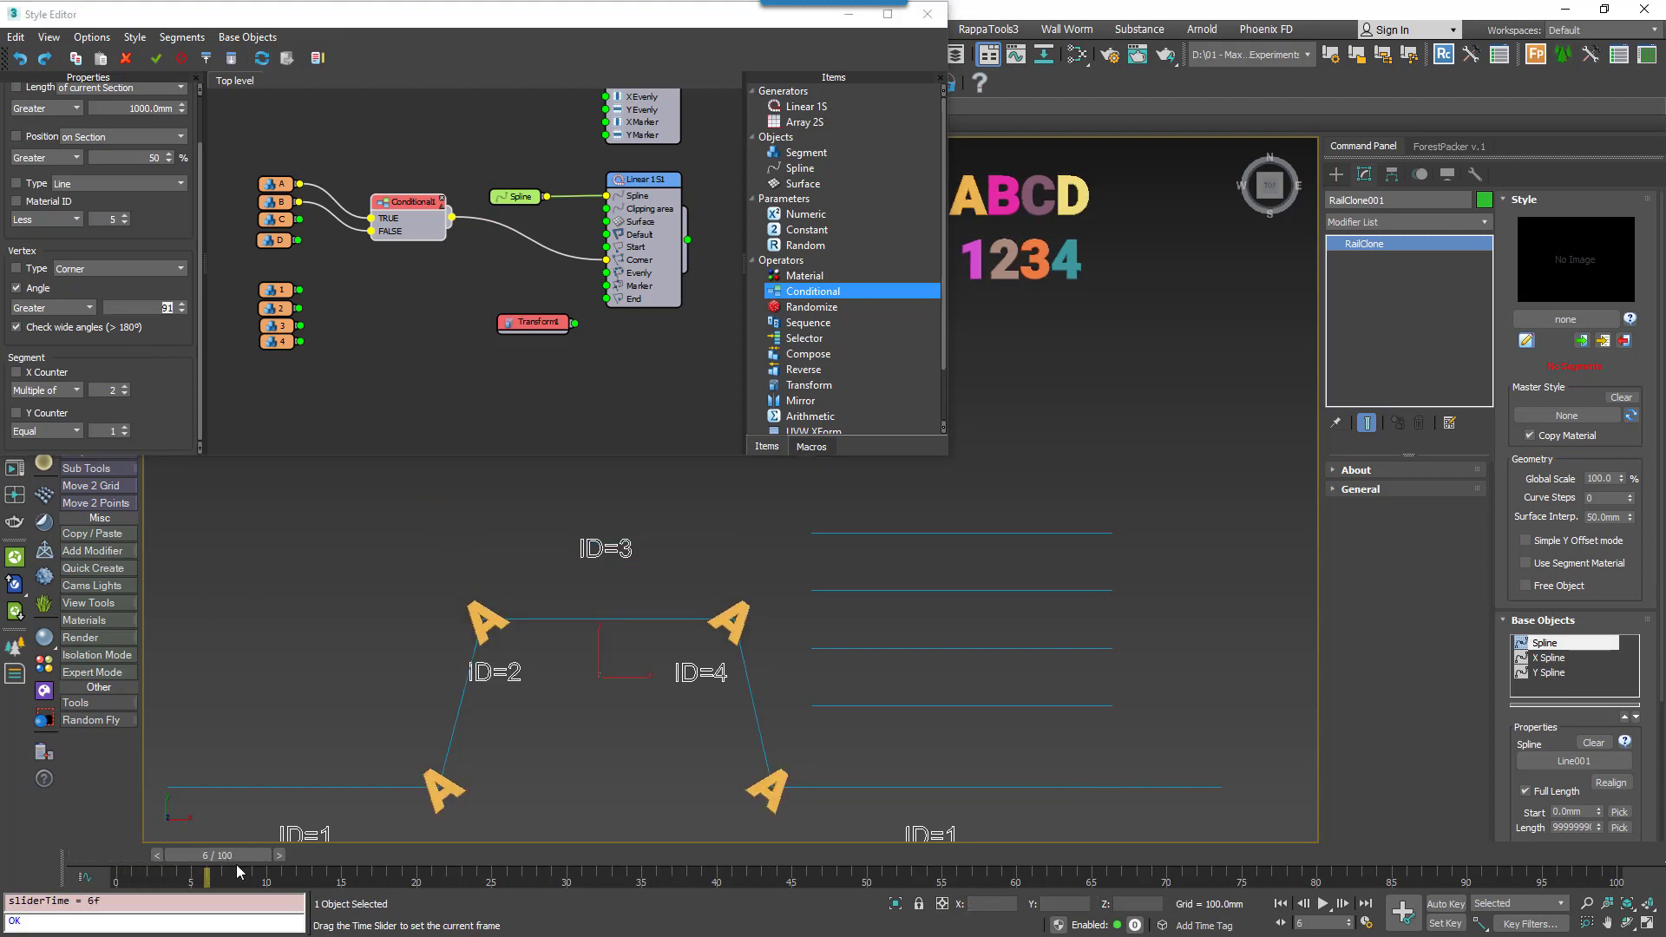
pyautogui.moveTo(203, 871); pyautogui.dragTo(117, 872)
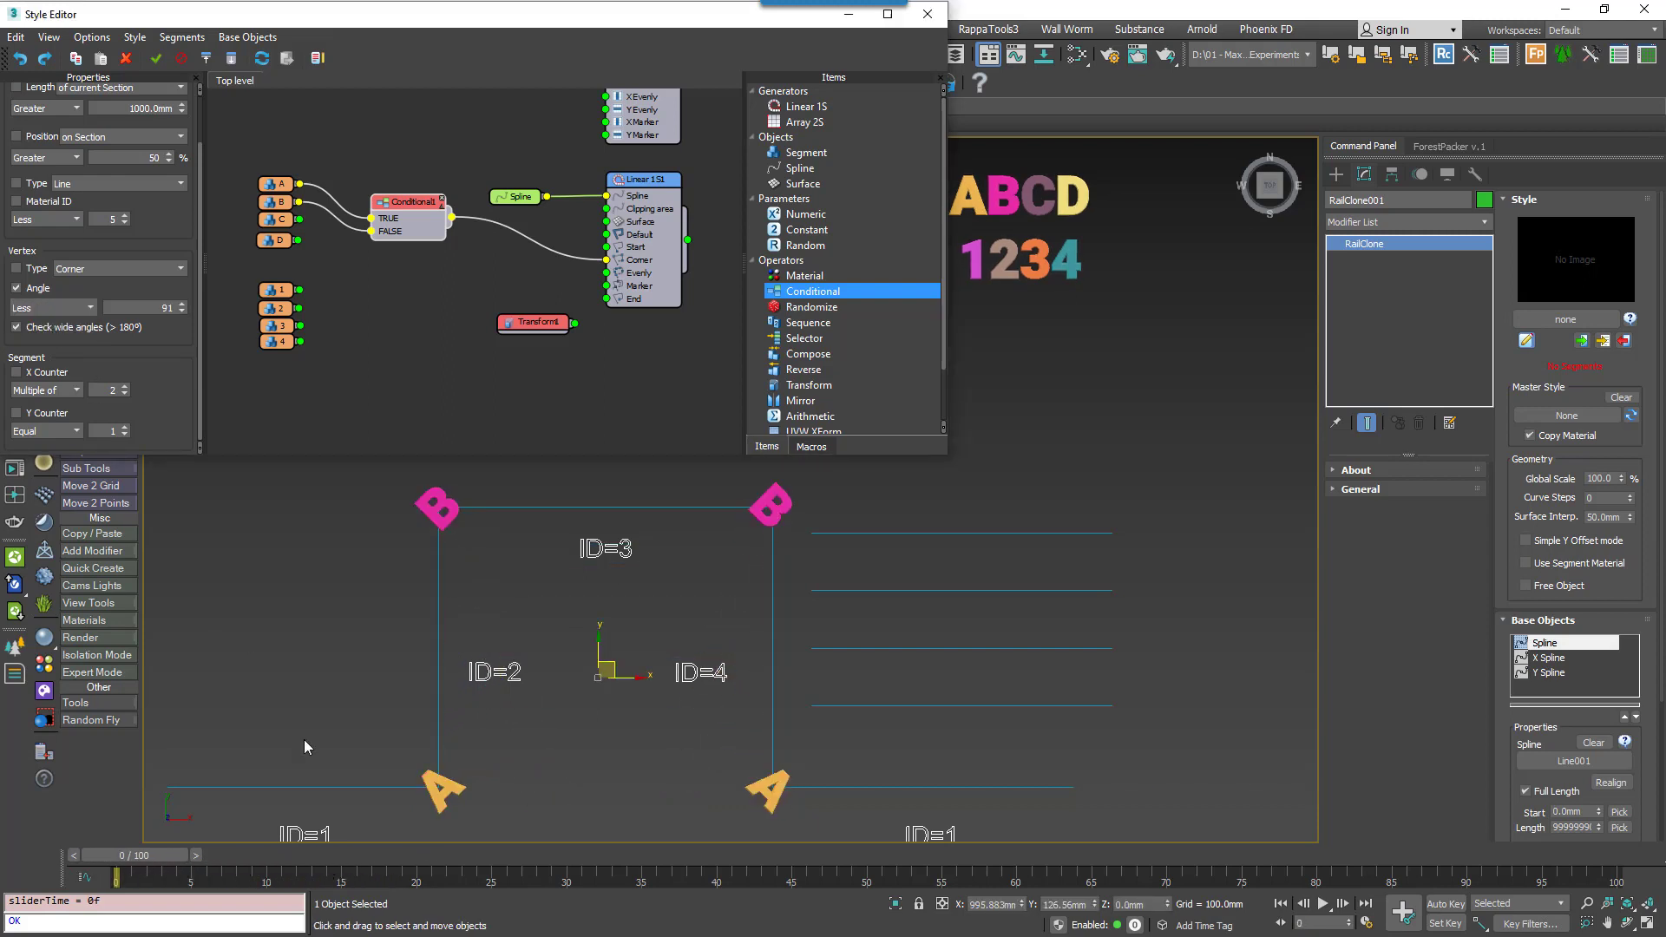
pyautogui.moveTo(117, 879); pyautogui.dragTo(330, 879)
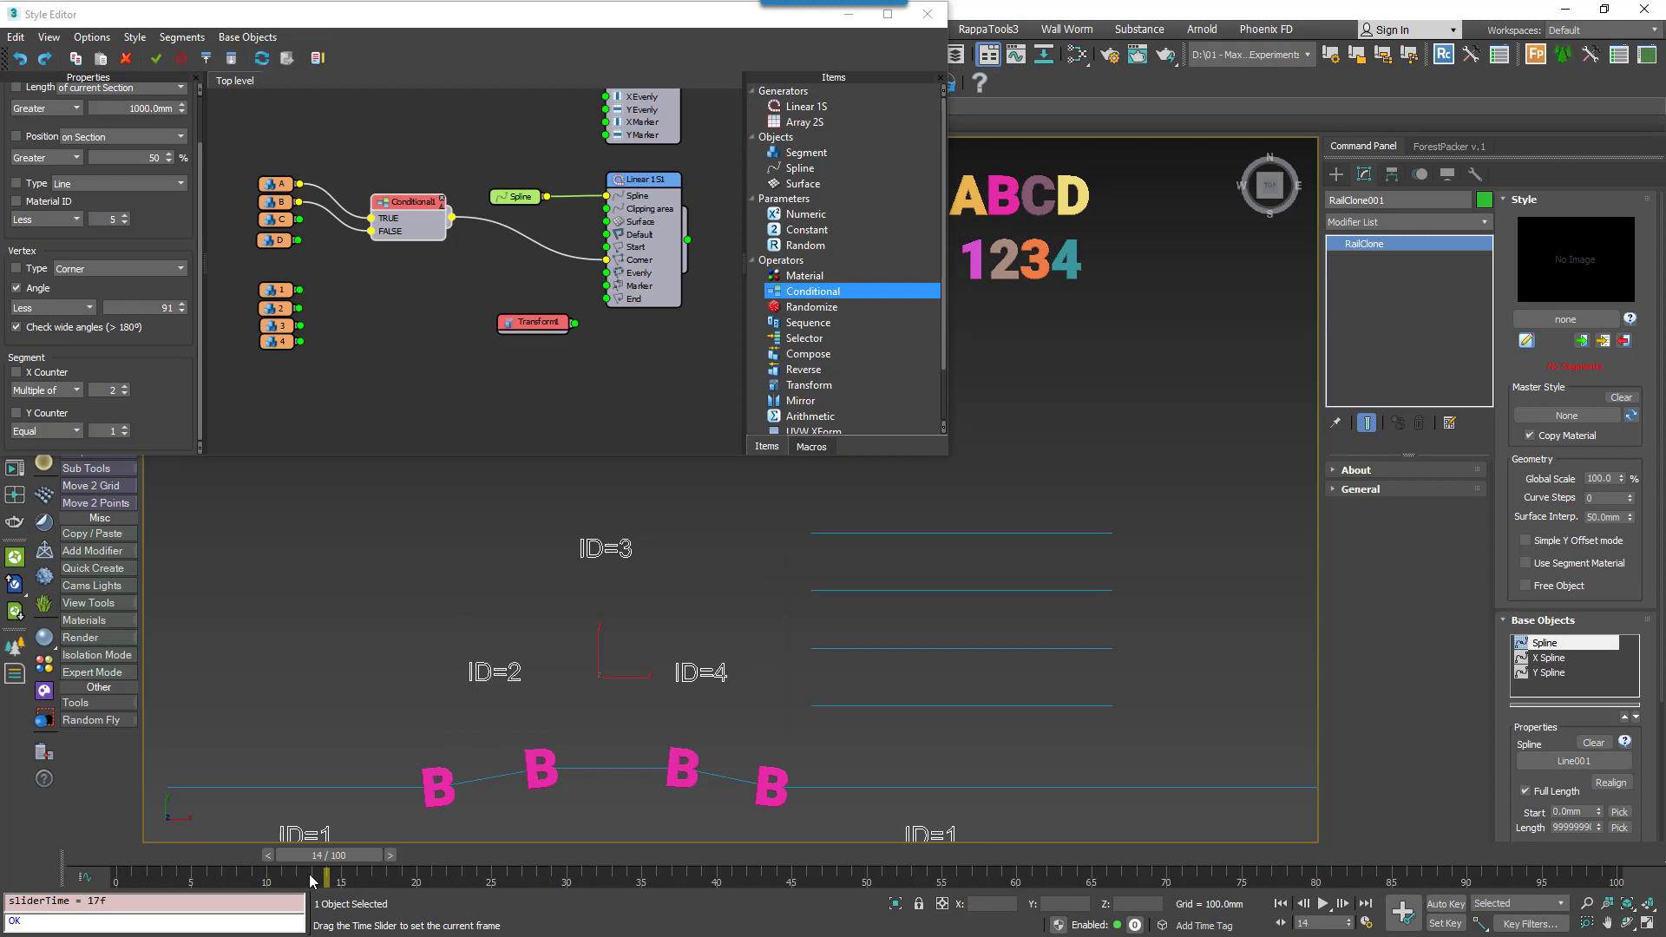
pyautogui.moveTo(335, 855); pyautogui.dragTo(117, 856)
pyautogui.write('135')
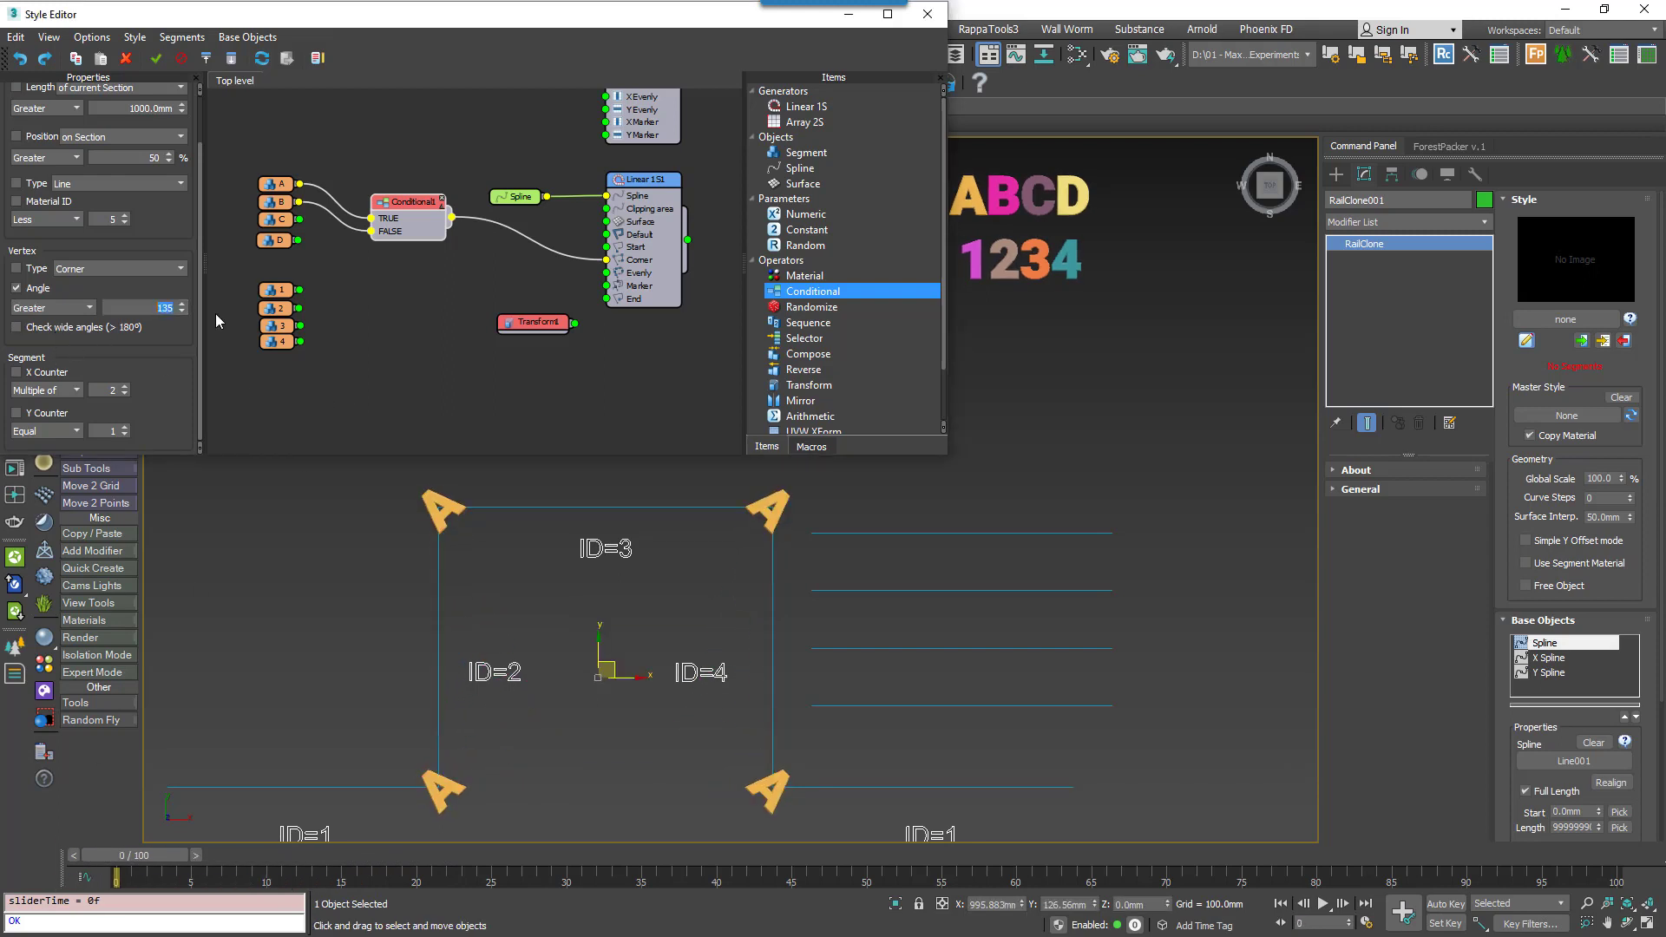
pyautogui.moveTo(117, 880); pyautogui.dragTo(204, 879)
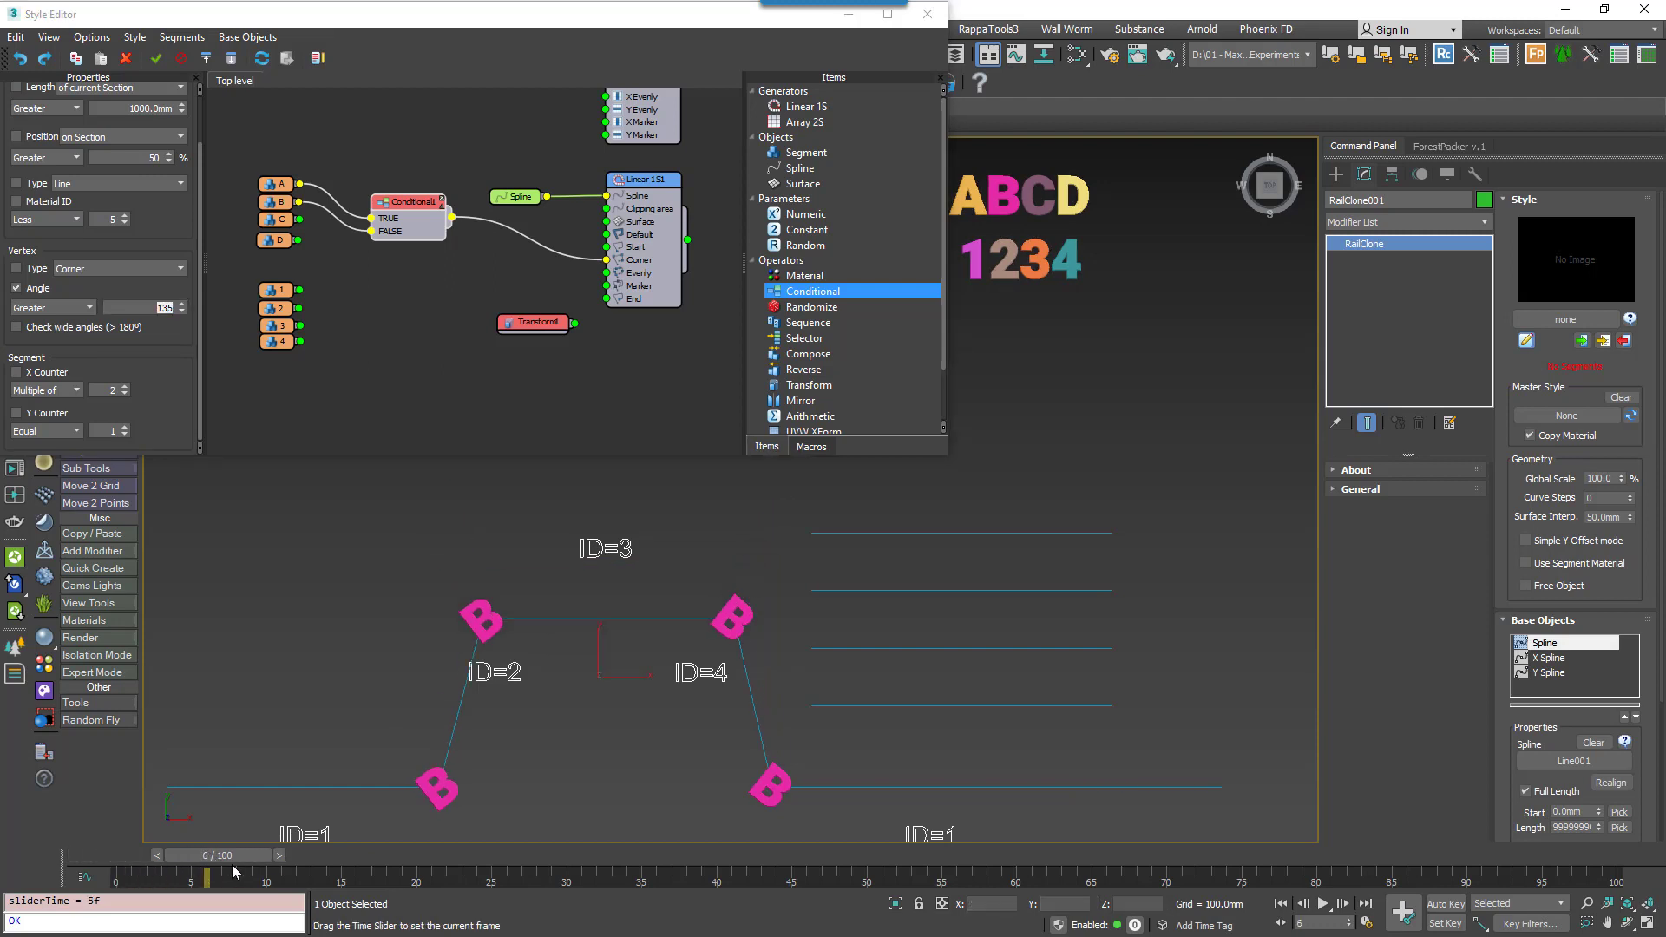
pyautogui.moveTo(207, 863); pyautogui.dragTo(161, 863)
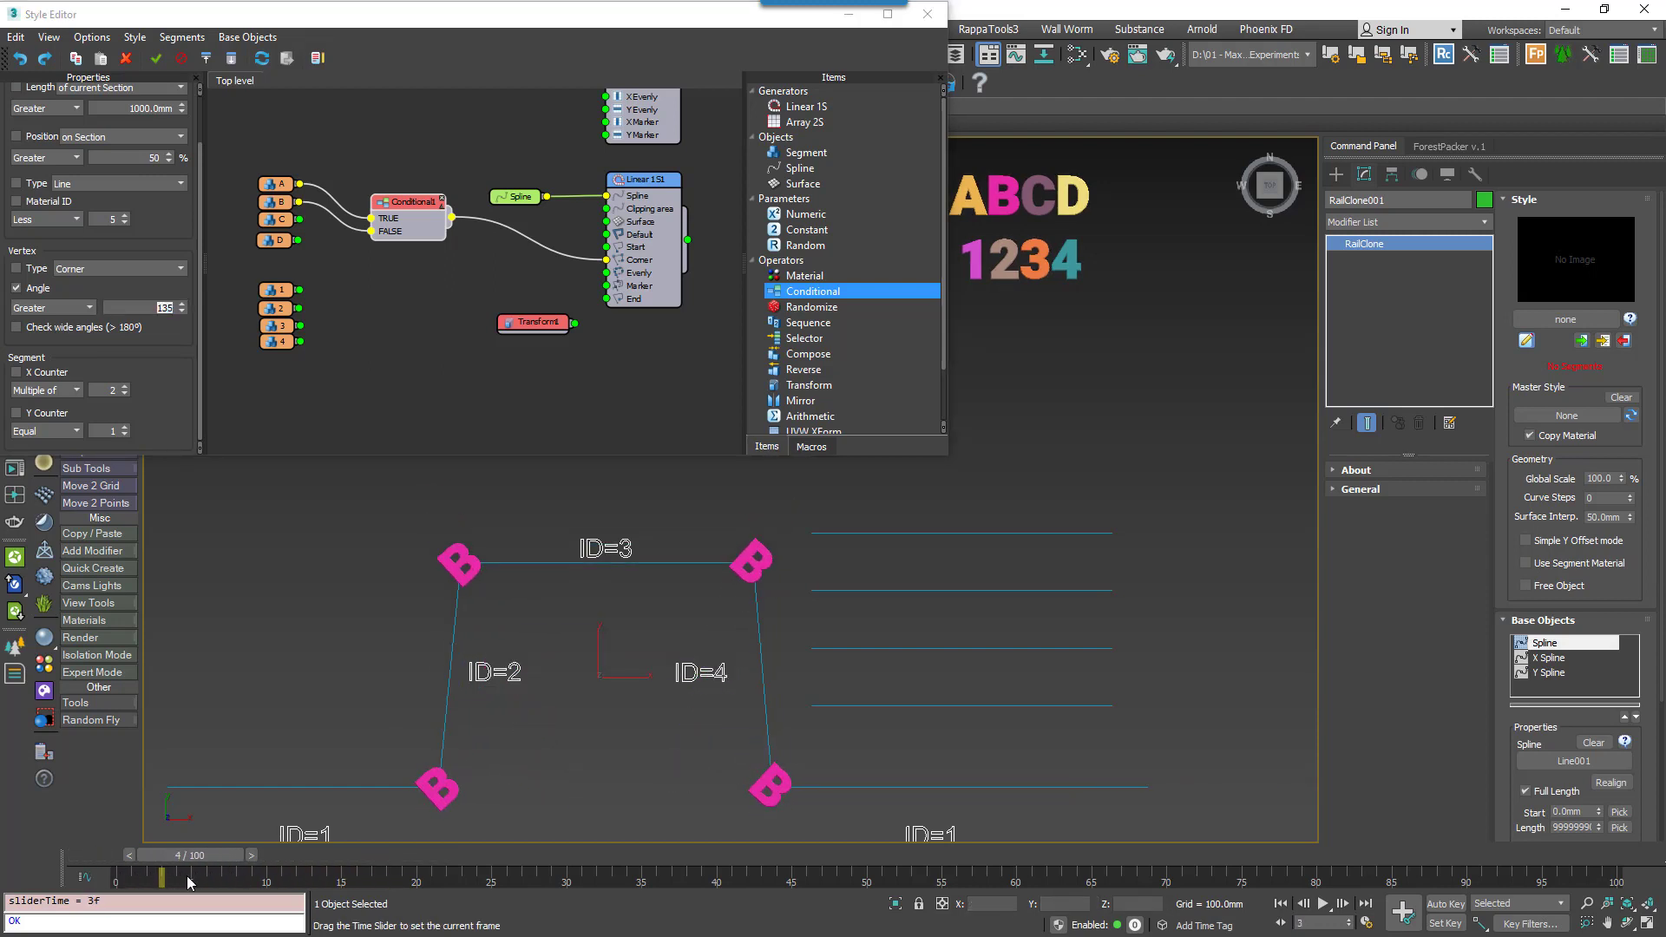
pyautogui.moveTo(161, 875); pyautogui.dragTo(207, 875)
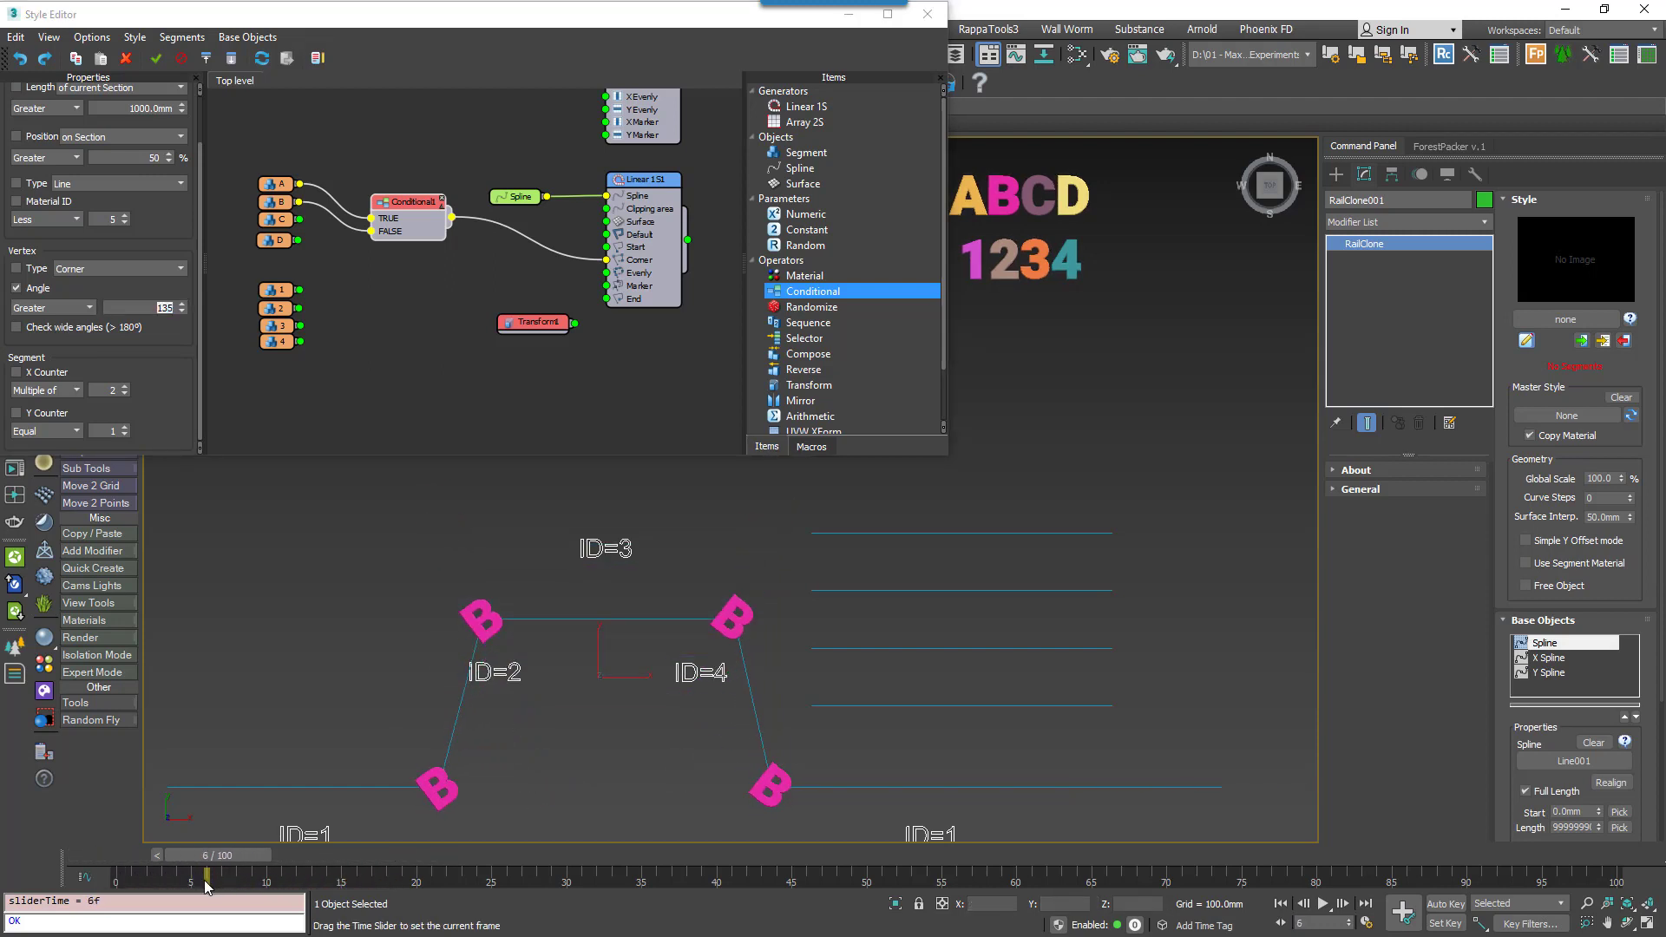
pyautogui.moveTo(208, 879); pyautogui.dragTo(170, 879)
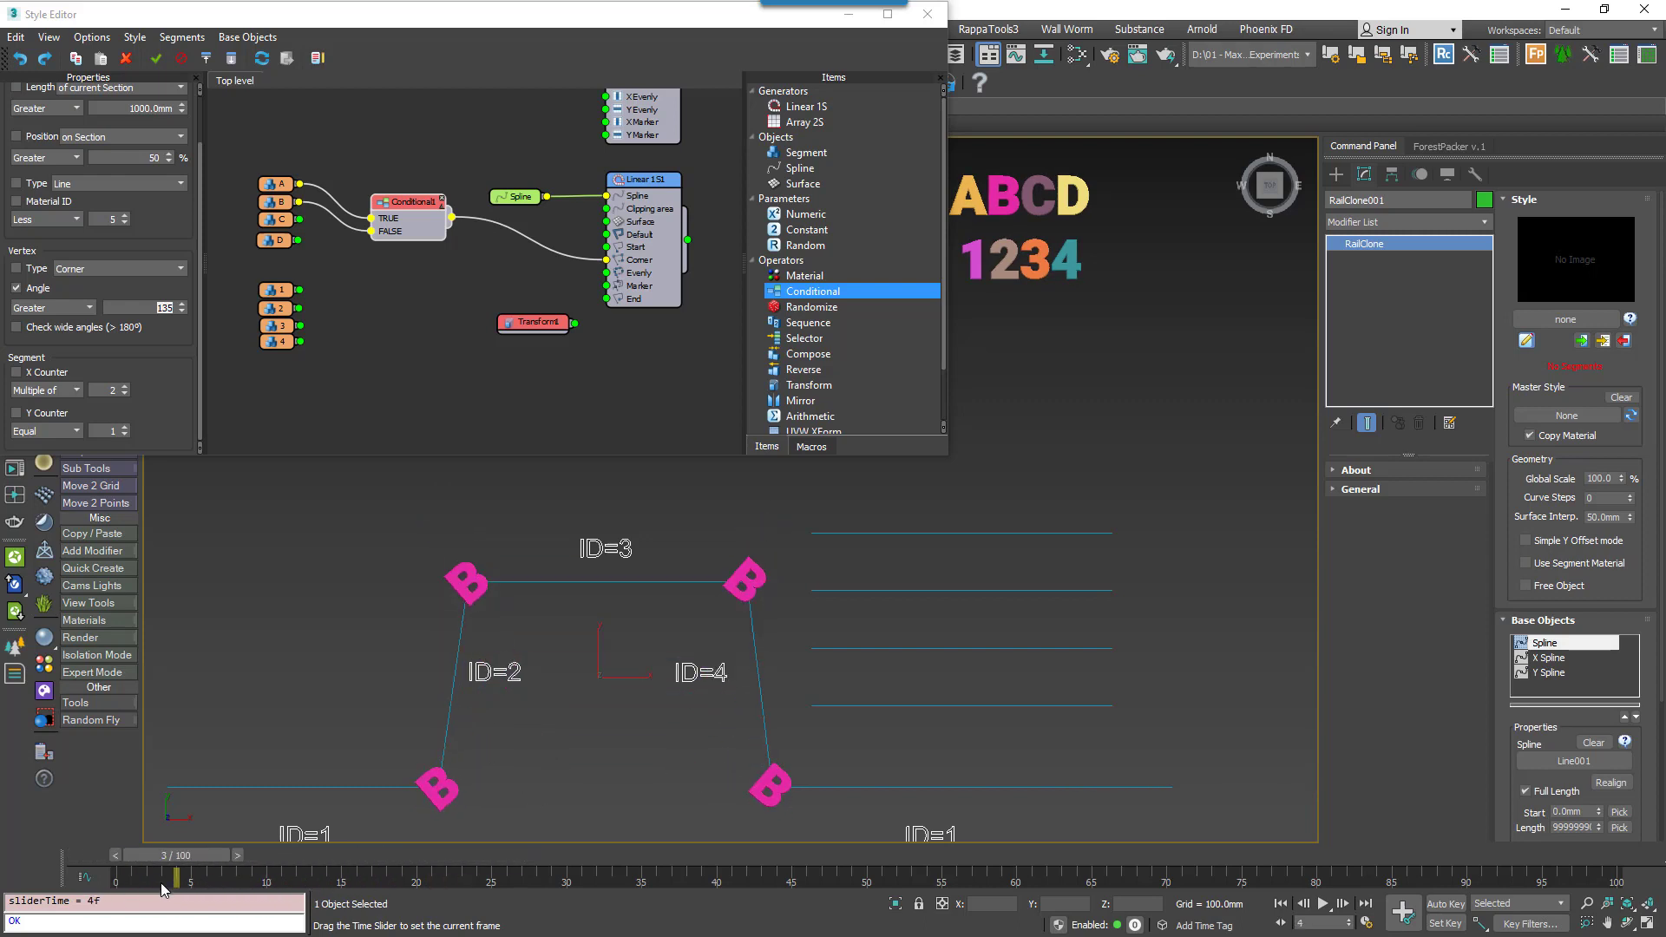
pyautogui.moveTo(172, 879); pyautogui.dragTo(117, 879)
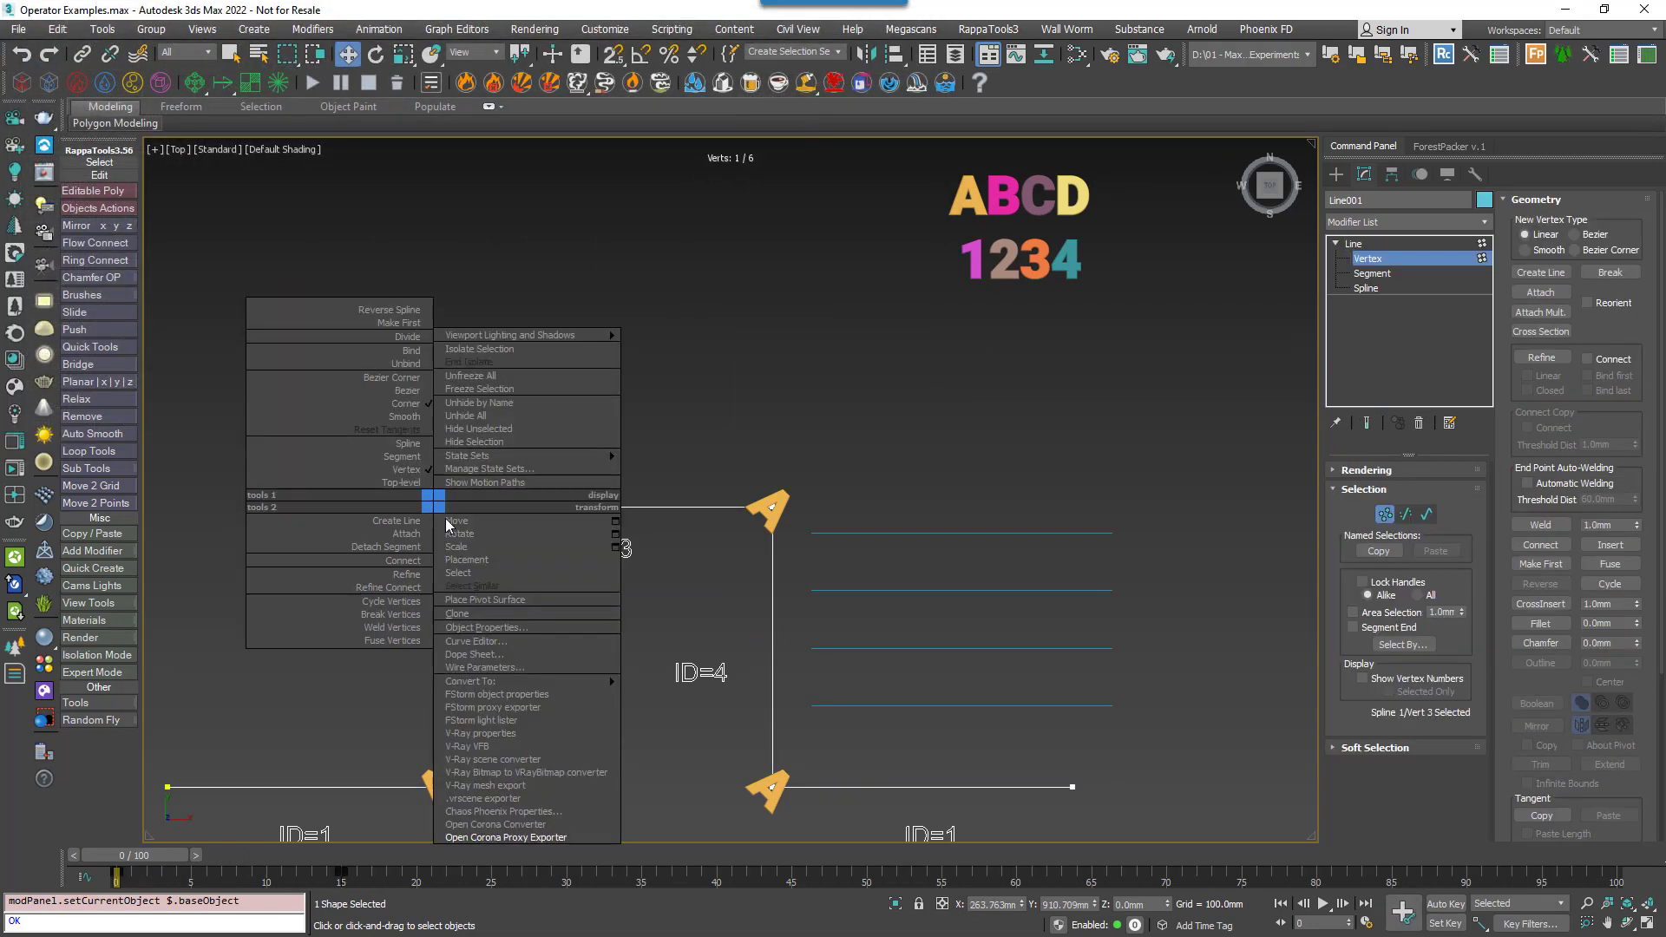
# Change the top-left corner vertex's type from the vertex quad menu.
pyautogui.click(456, 521)
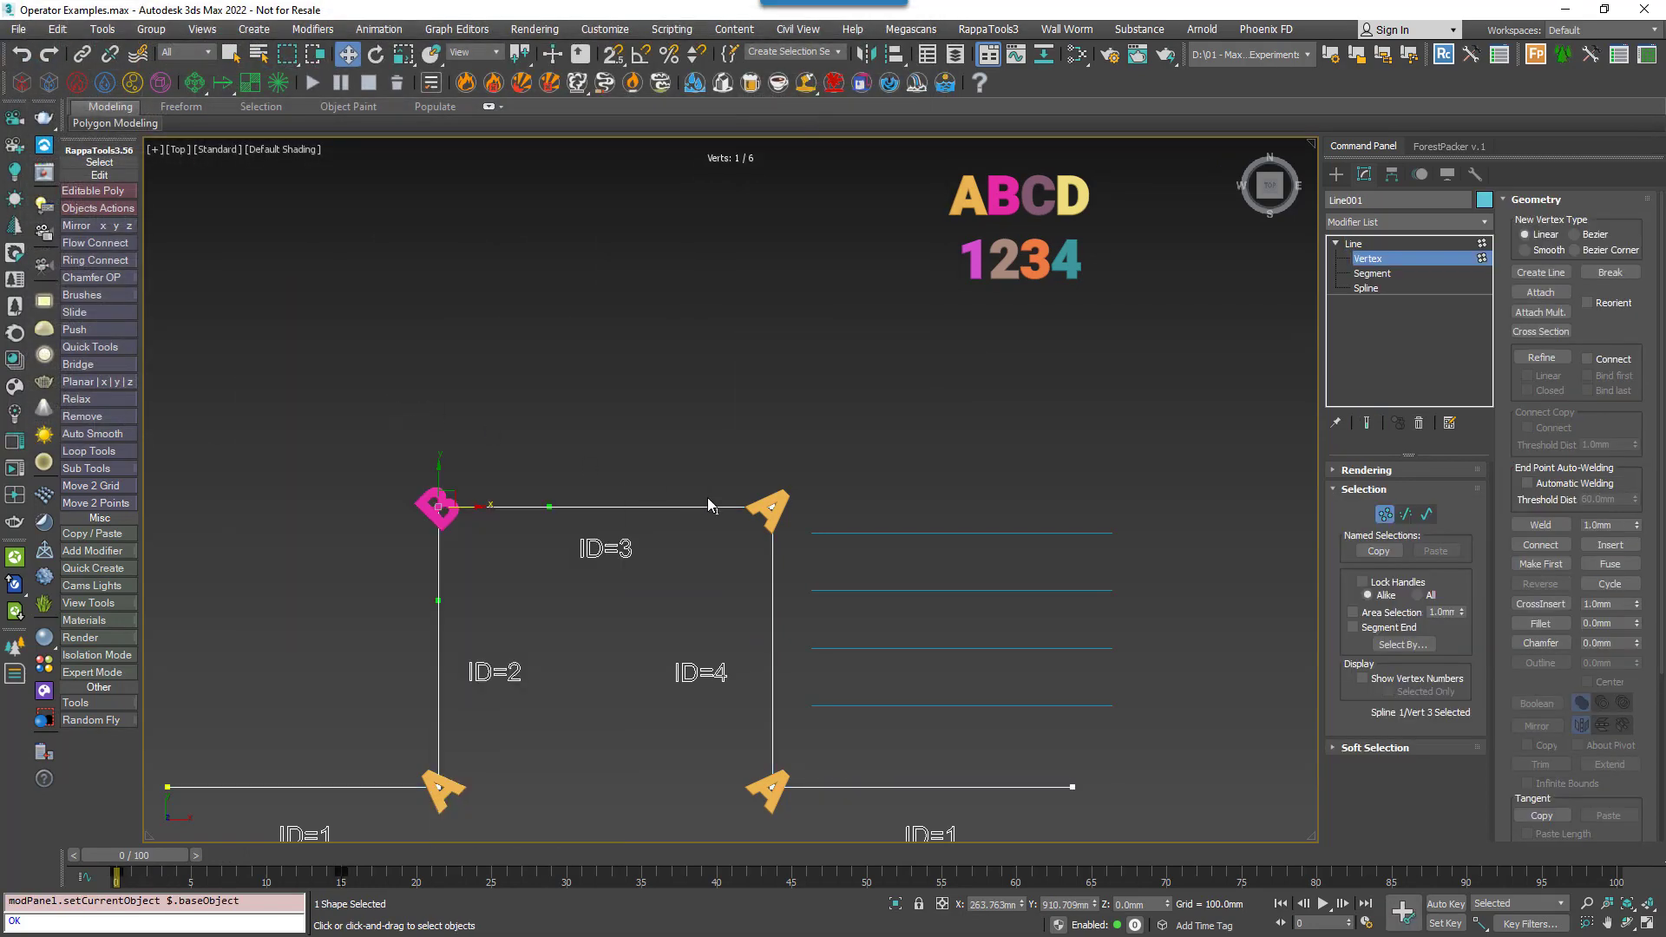
pyautogui.rightClick(711, 506)
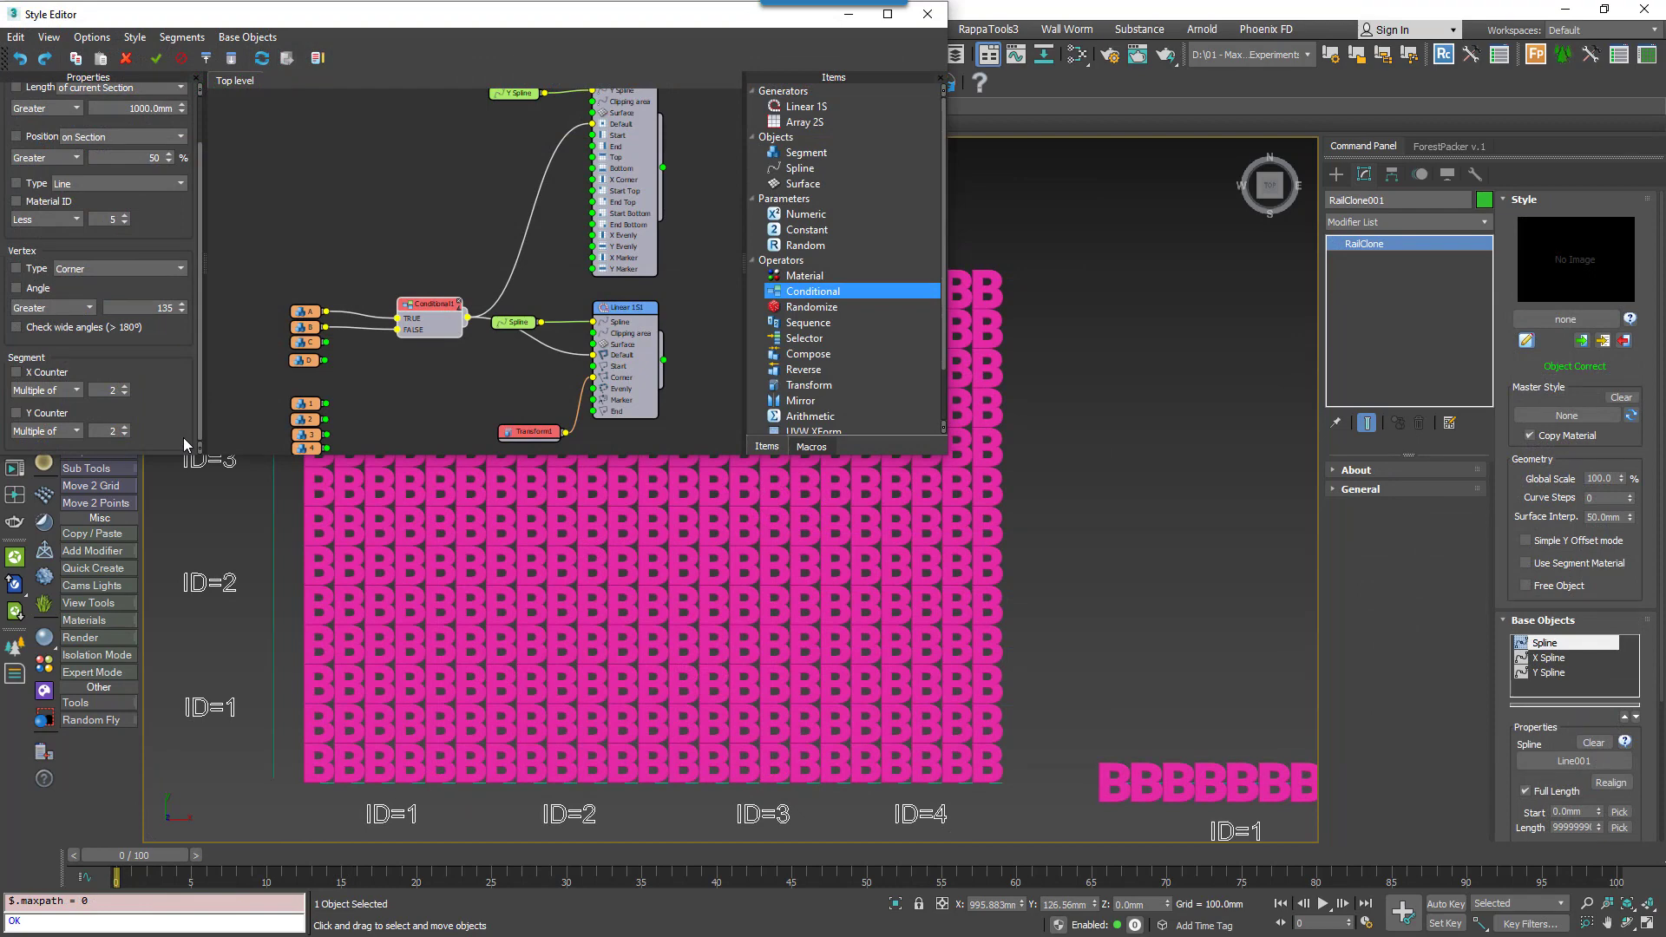
pyautogui.click(17, 373)
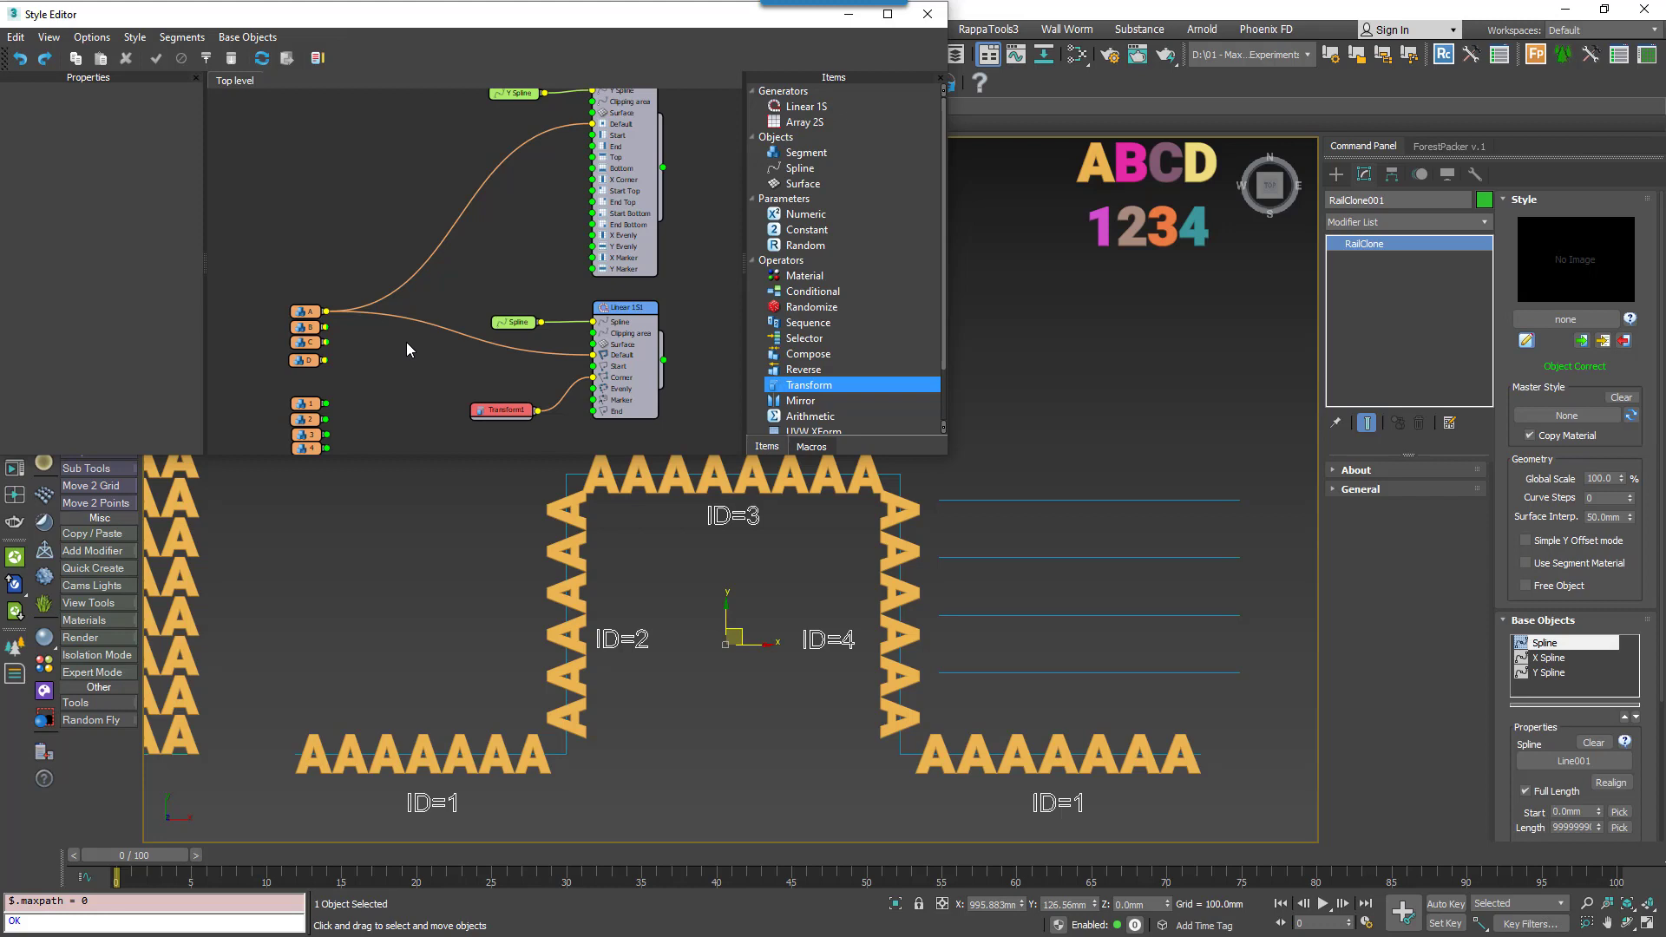
pyautogui.moveTo(562, 577)
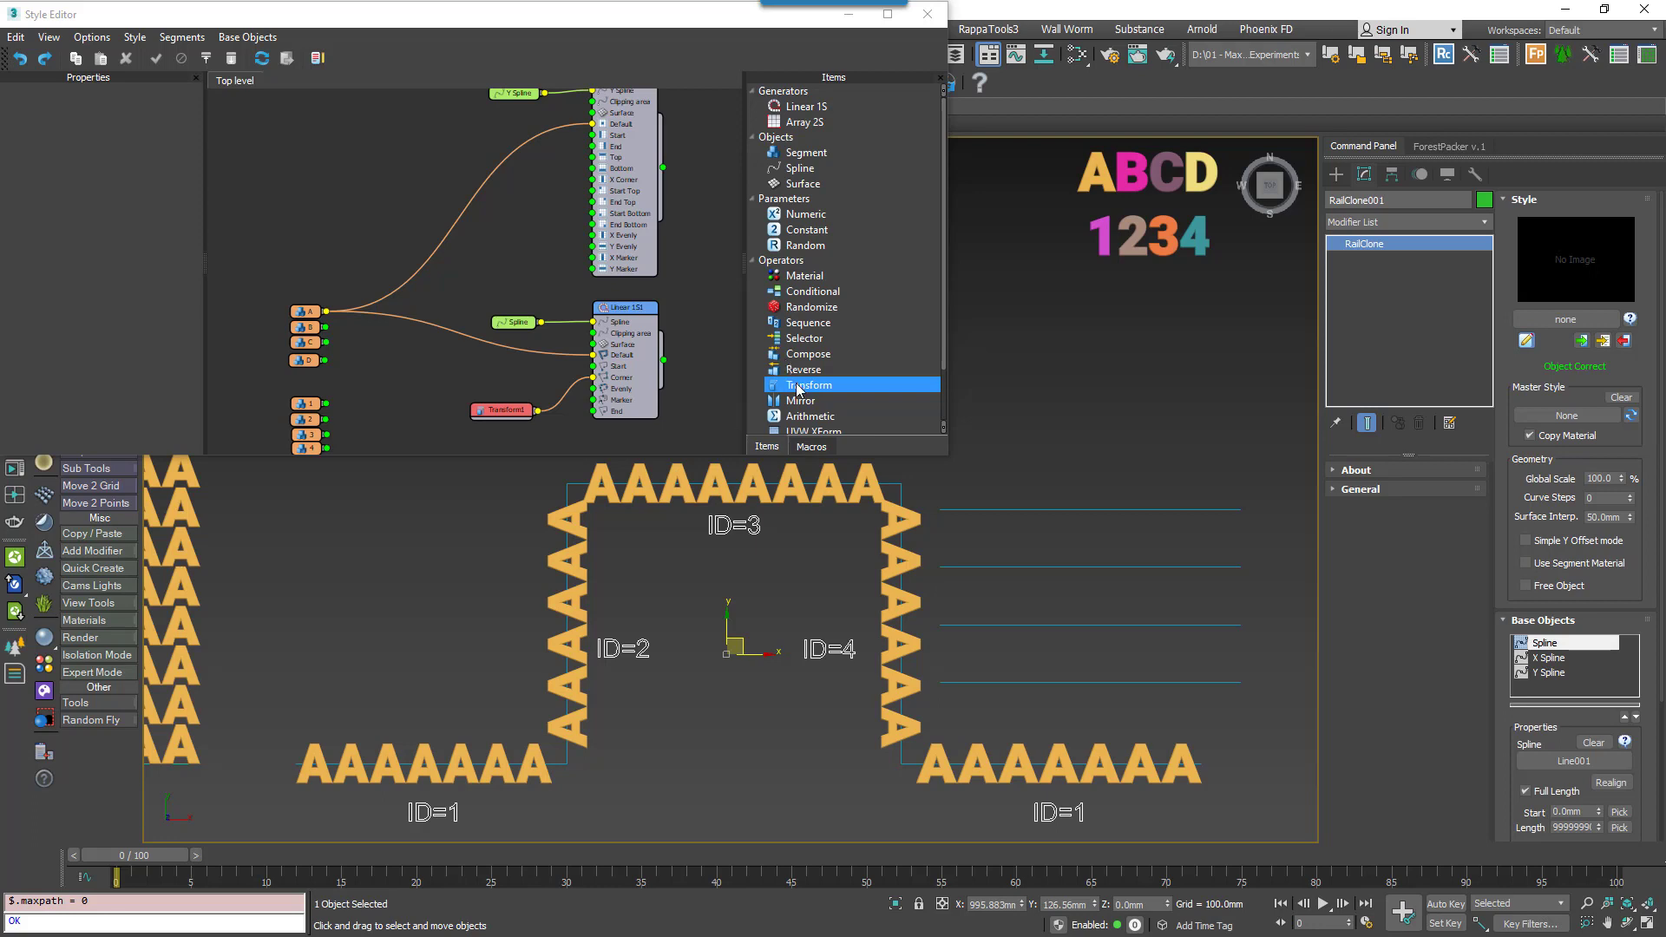
pyautogui.moveTo(896, 396)
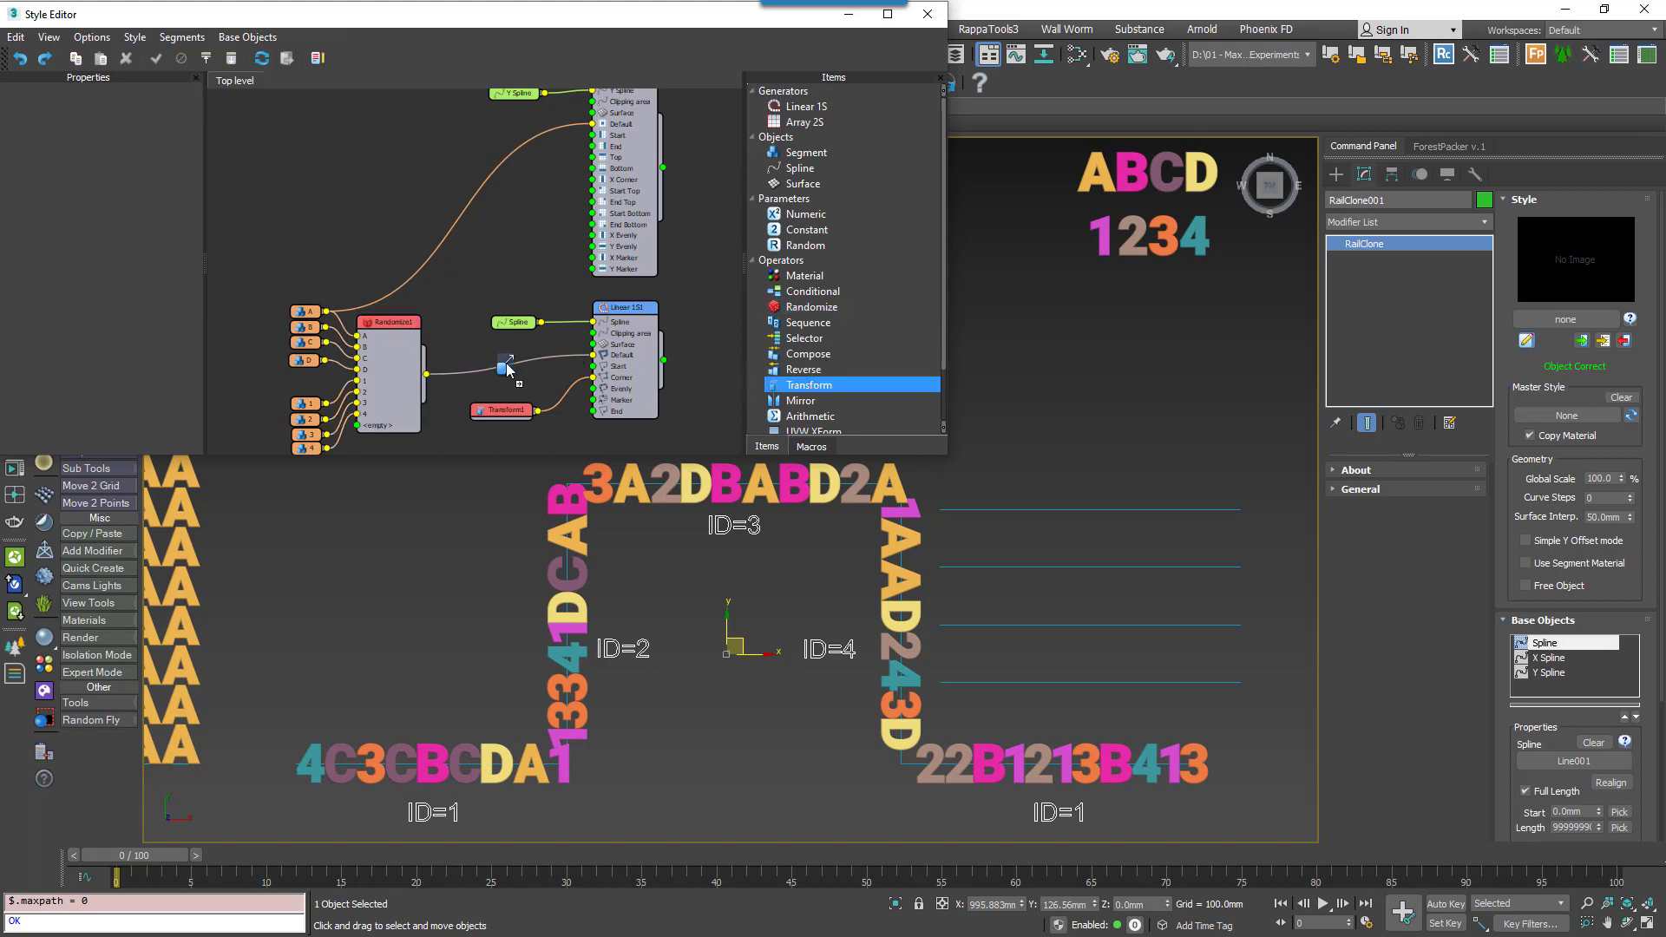
# Insert a Transform between randomizer and generator and set a fixed X size of 200 mm.
pyautogui.click(505, 363)
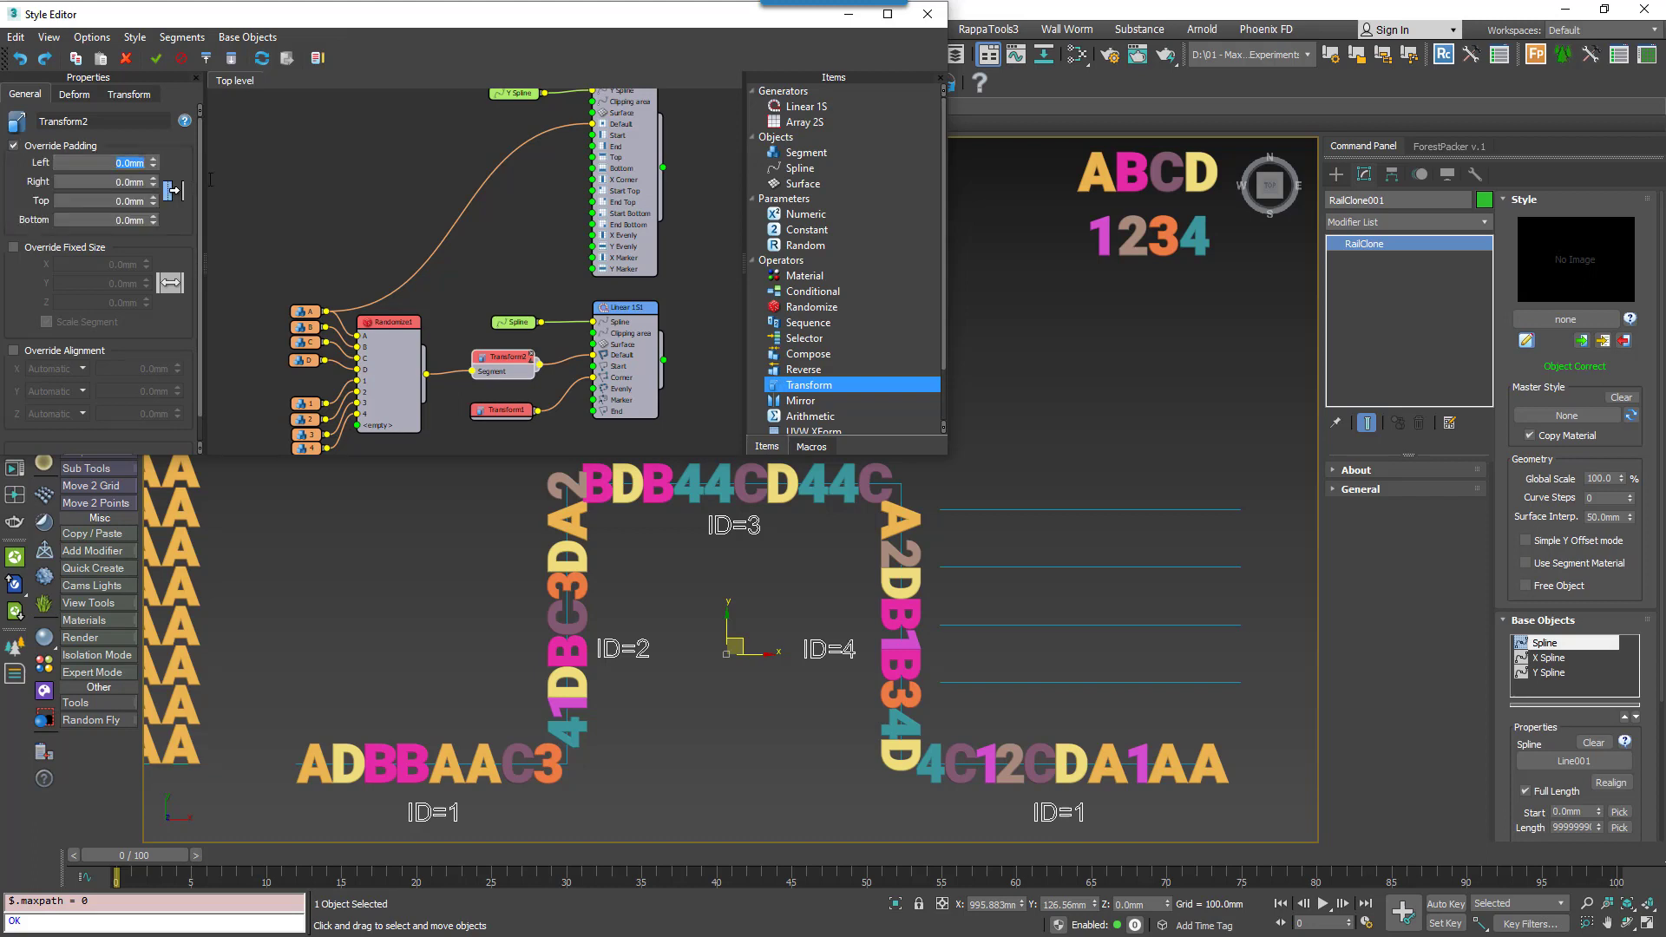
pyautogui.write('20.0mm')
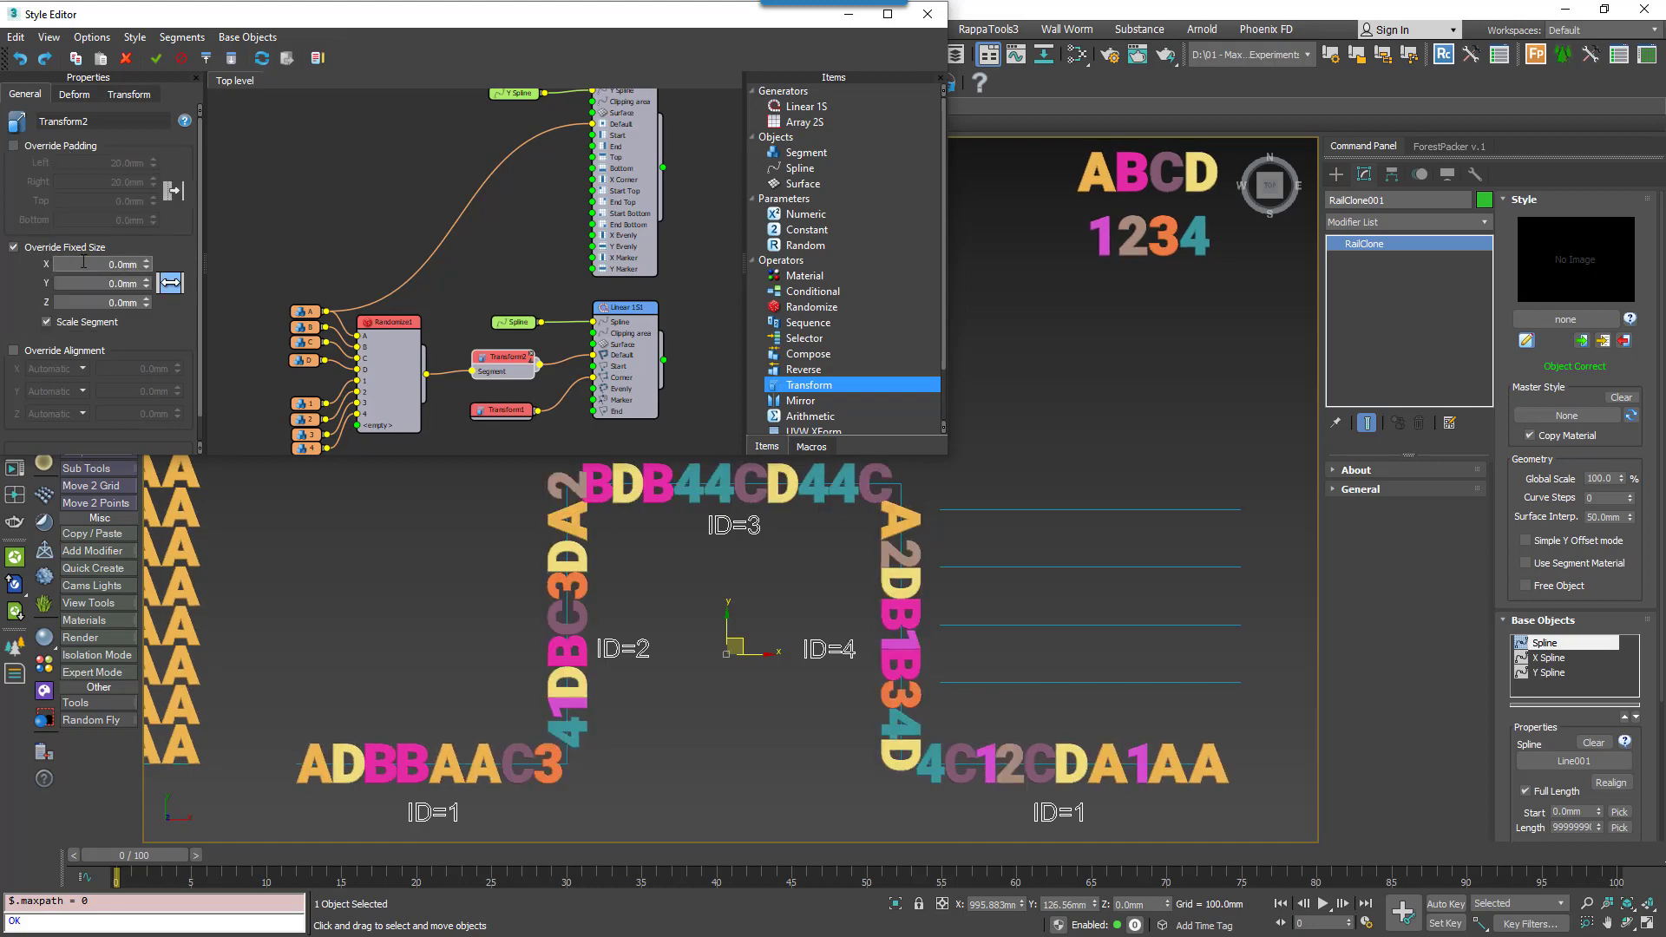
pyautogui.write('150.0mm')
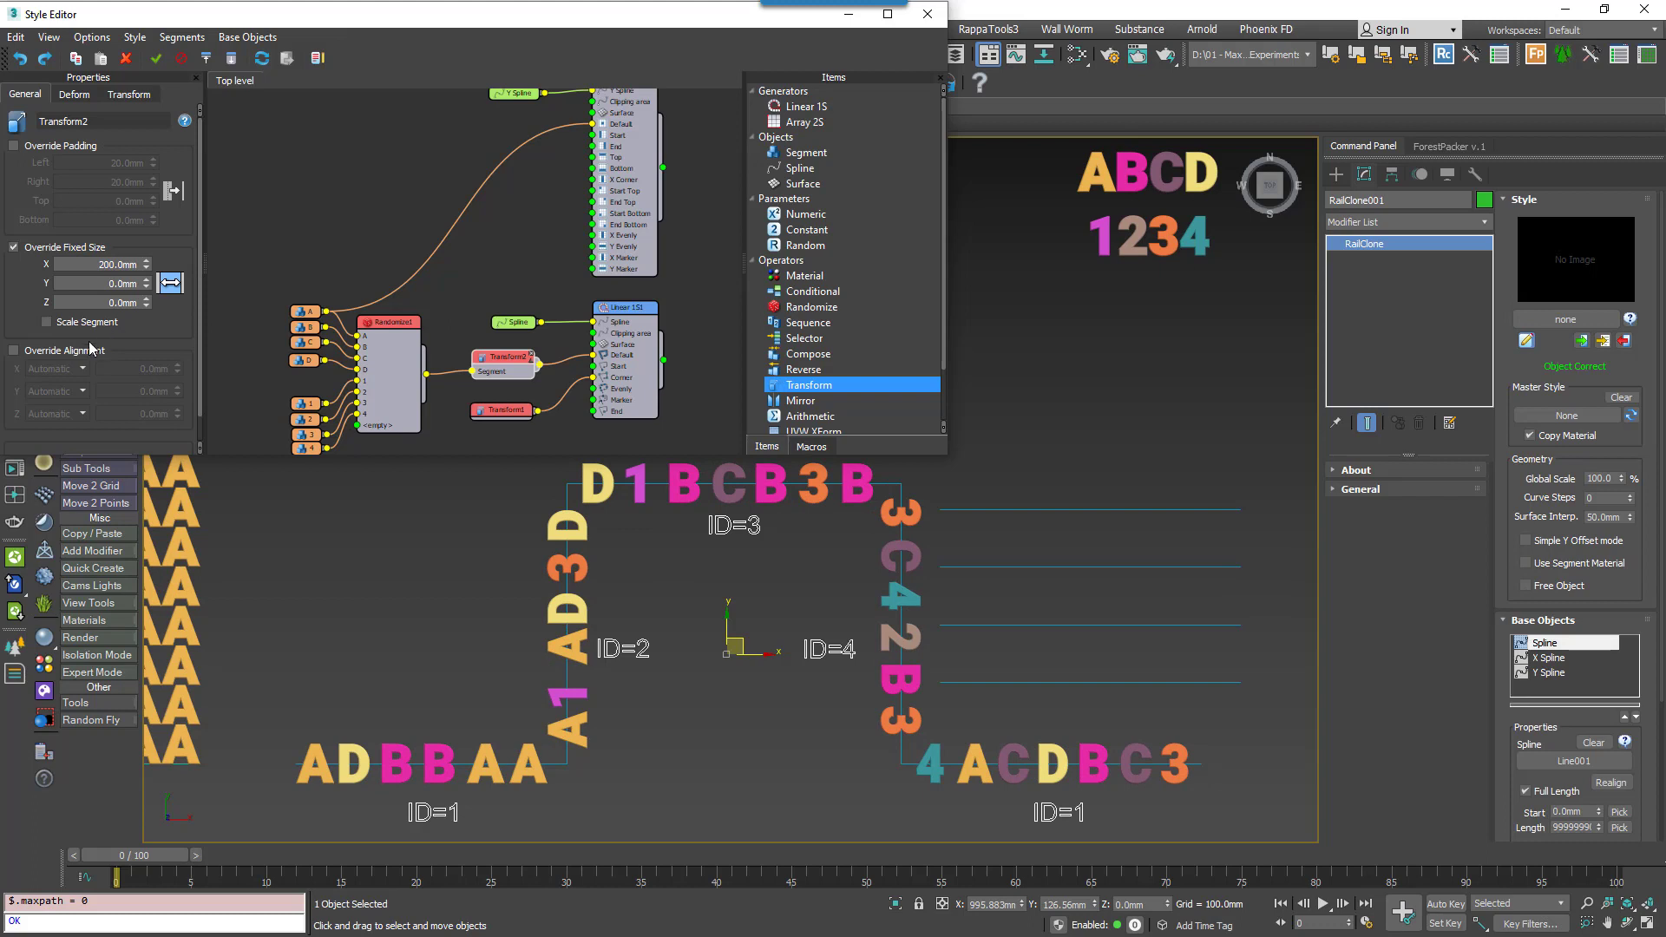
# Enable Override Alignment and set the Y alignment to Pivot.
pyautogui.click(13, 350)
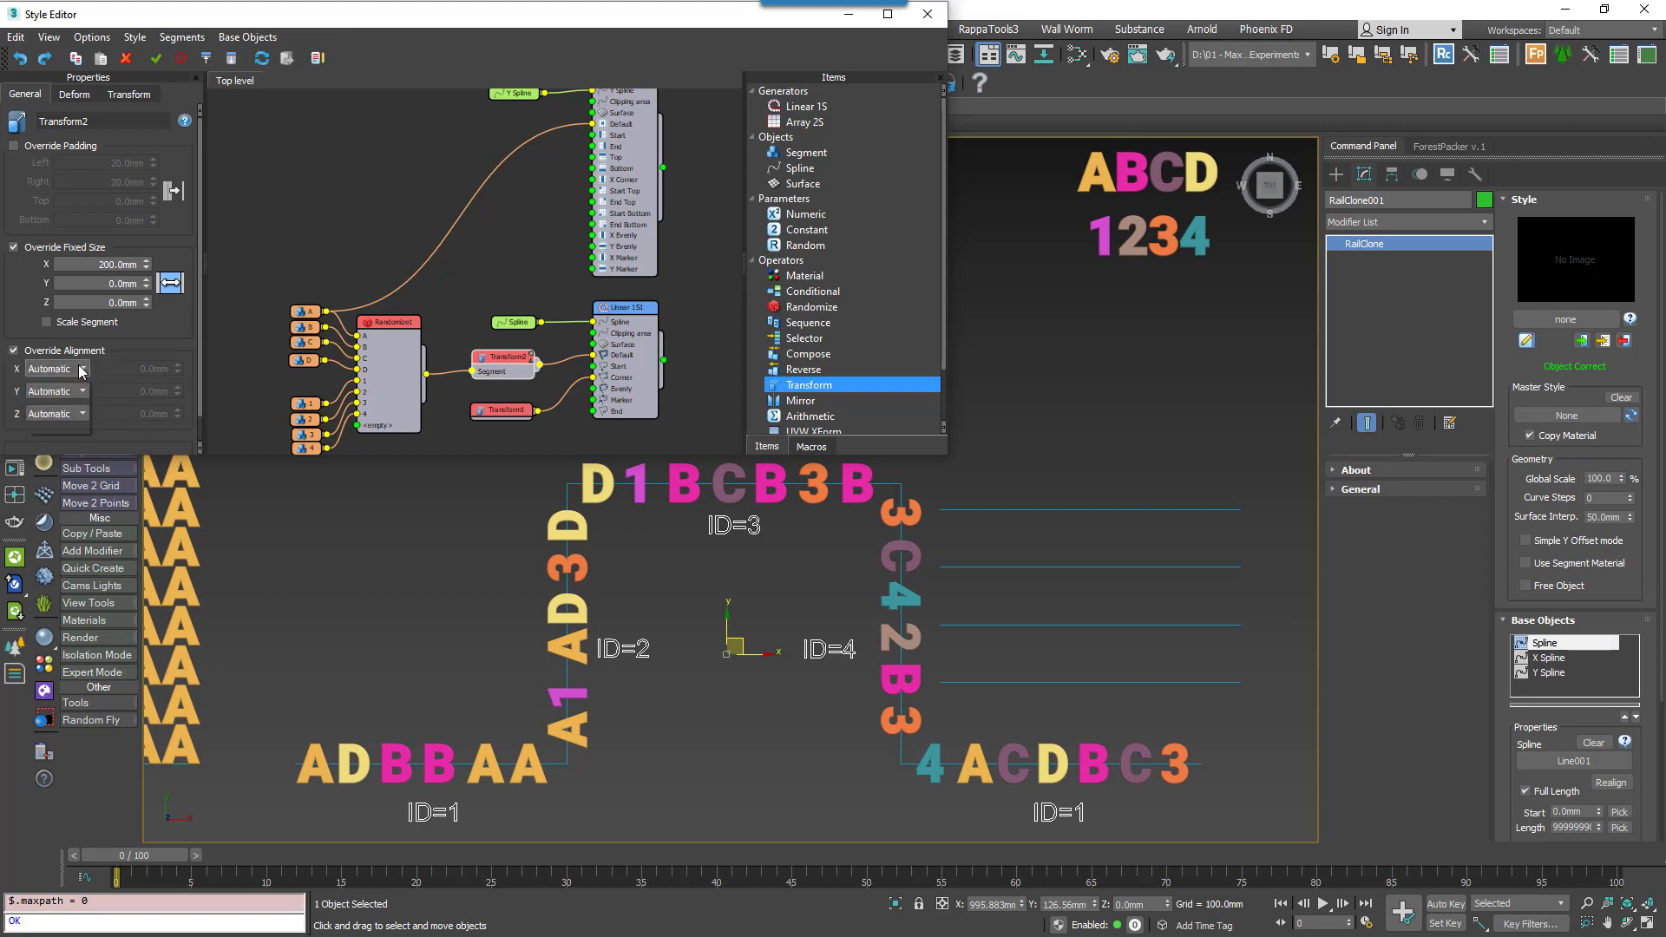
pyautogui.click(82, 368)
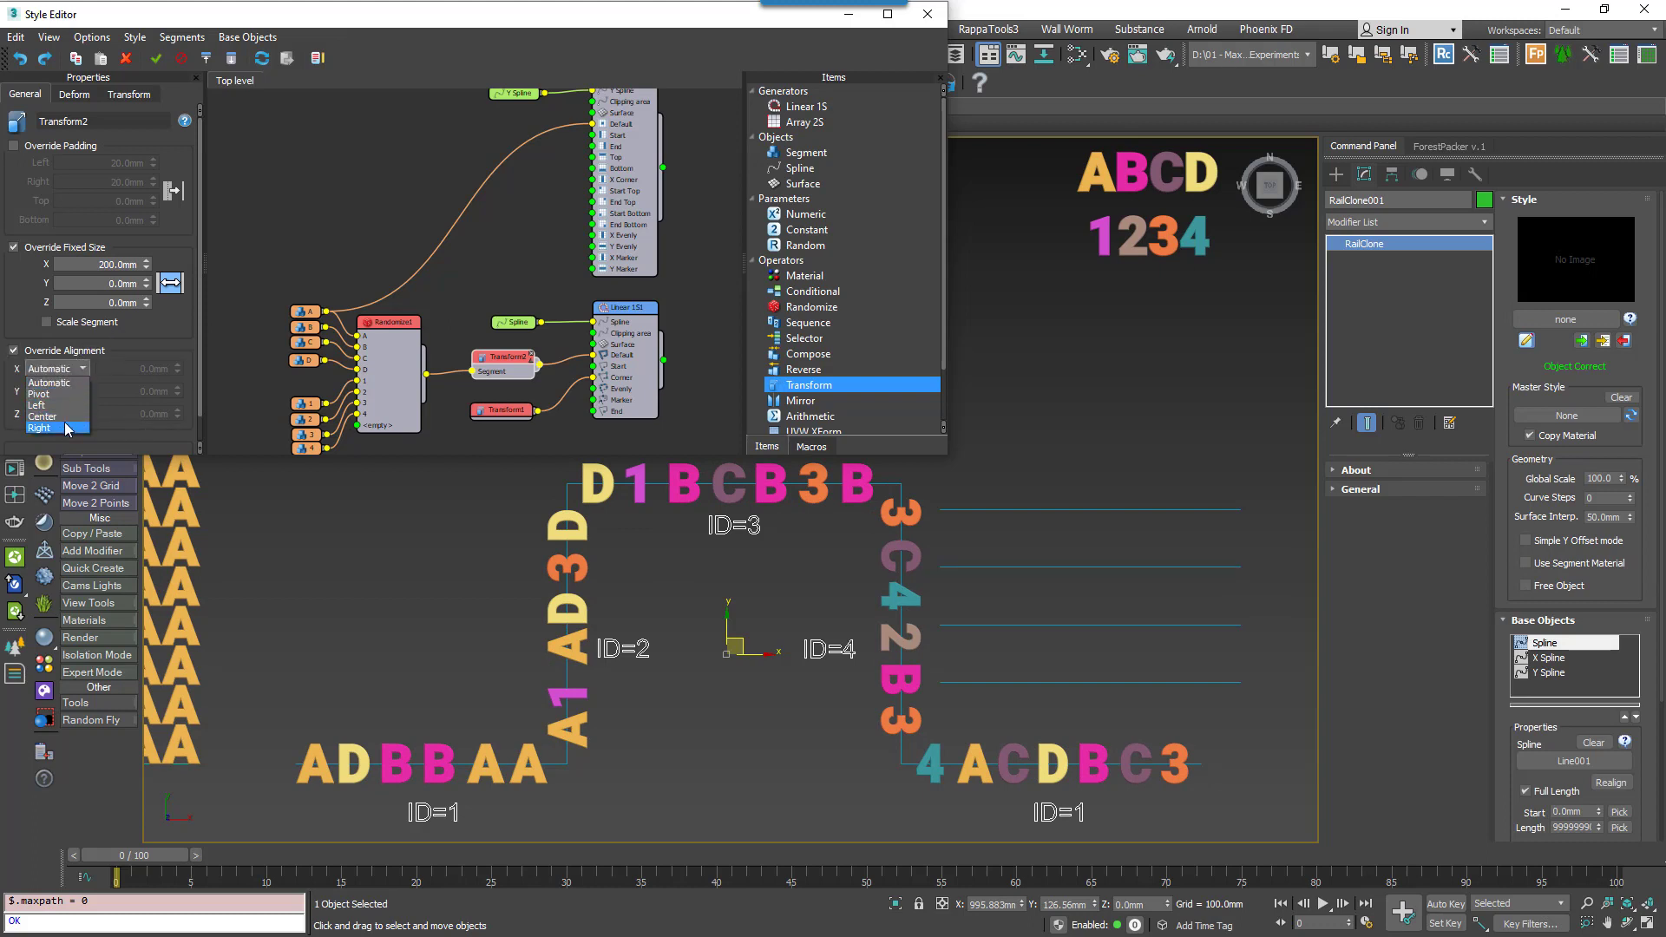
pyautogui.click(55, 390)
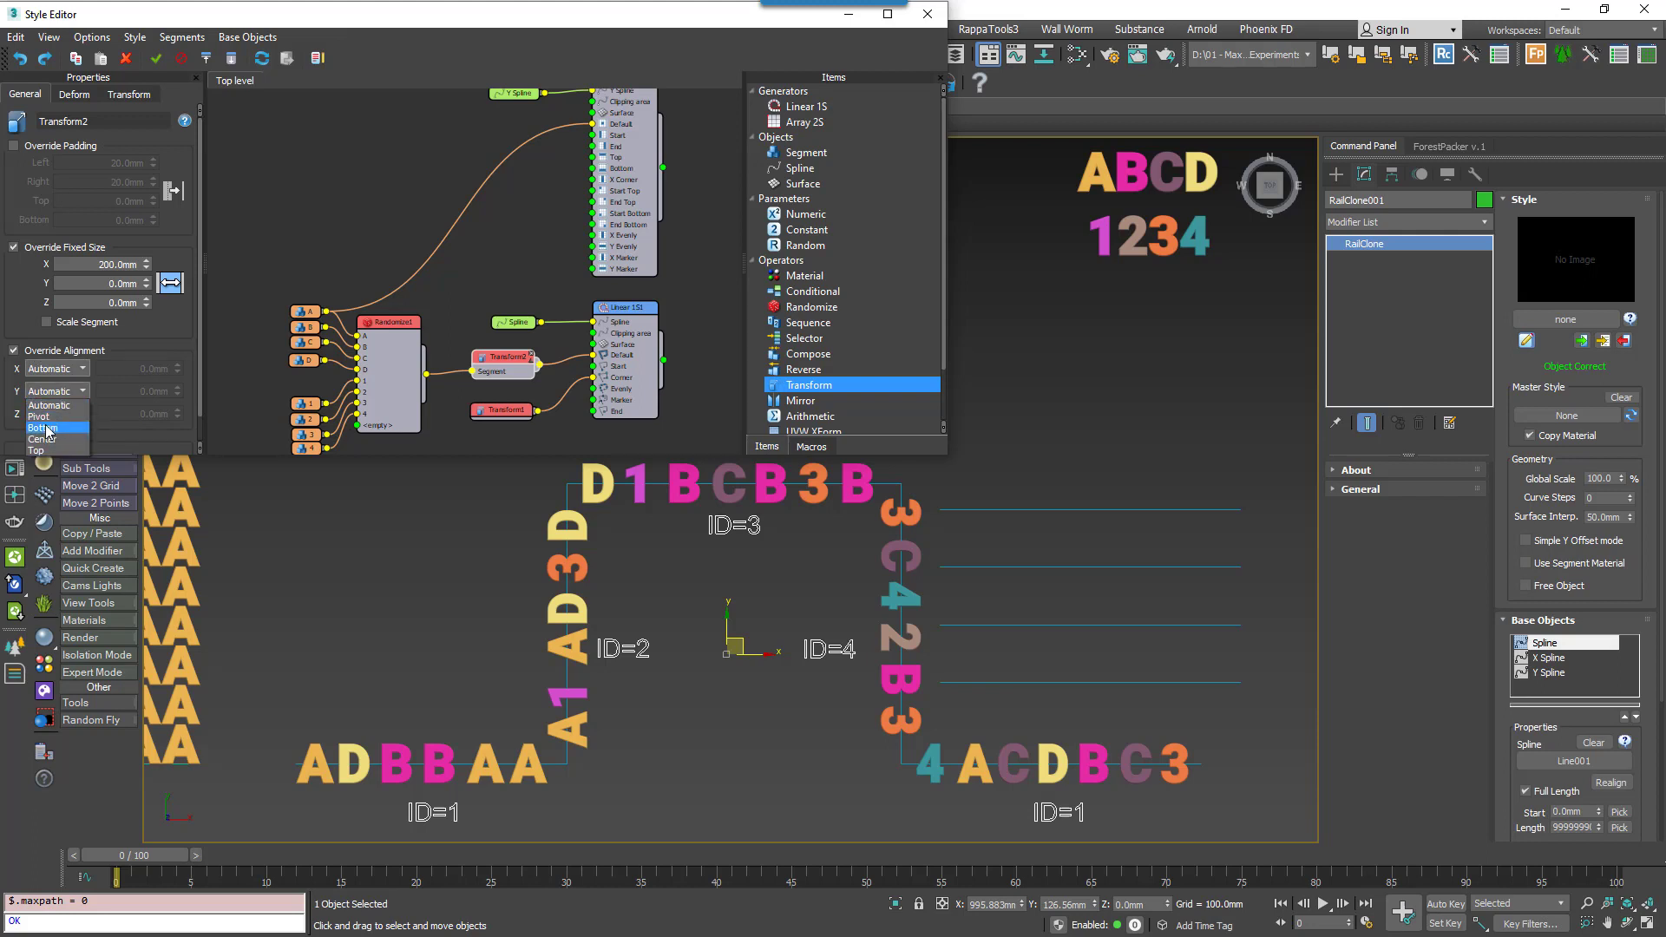
pyautogui.click(43, 428)
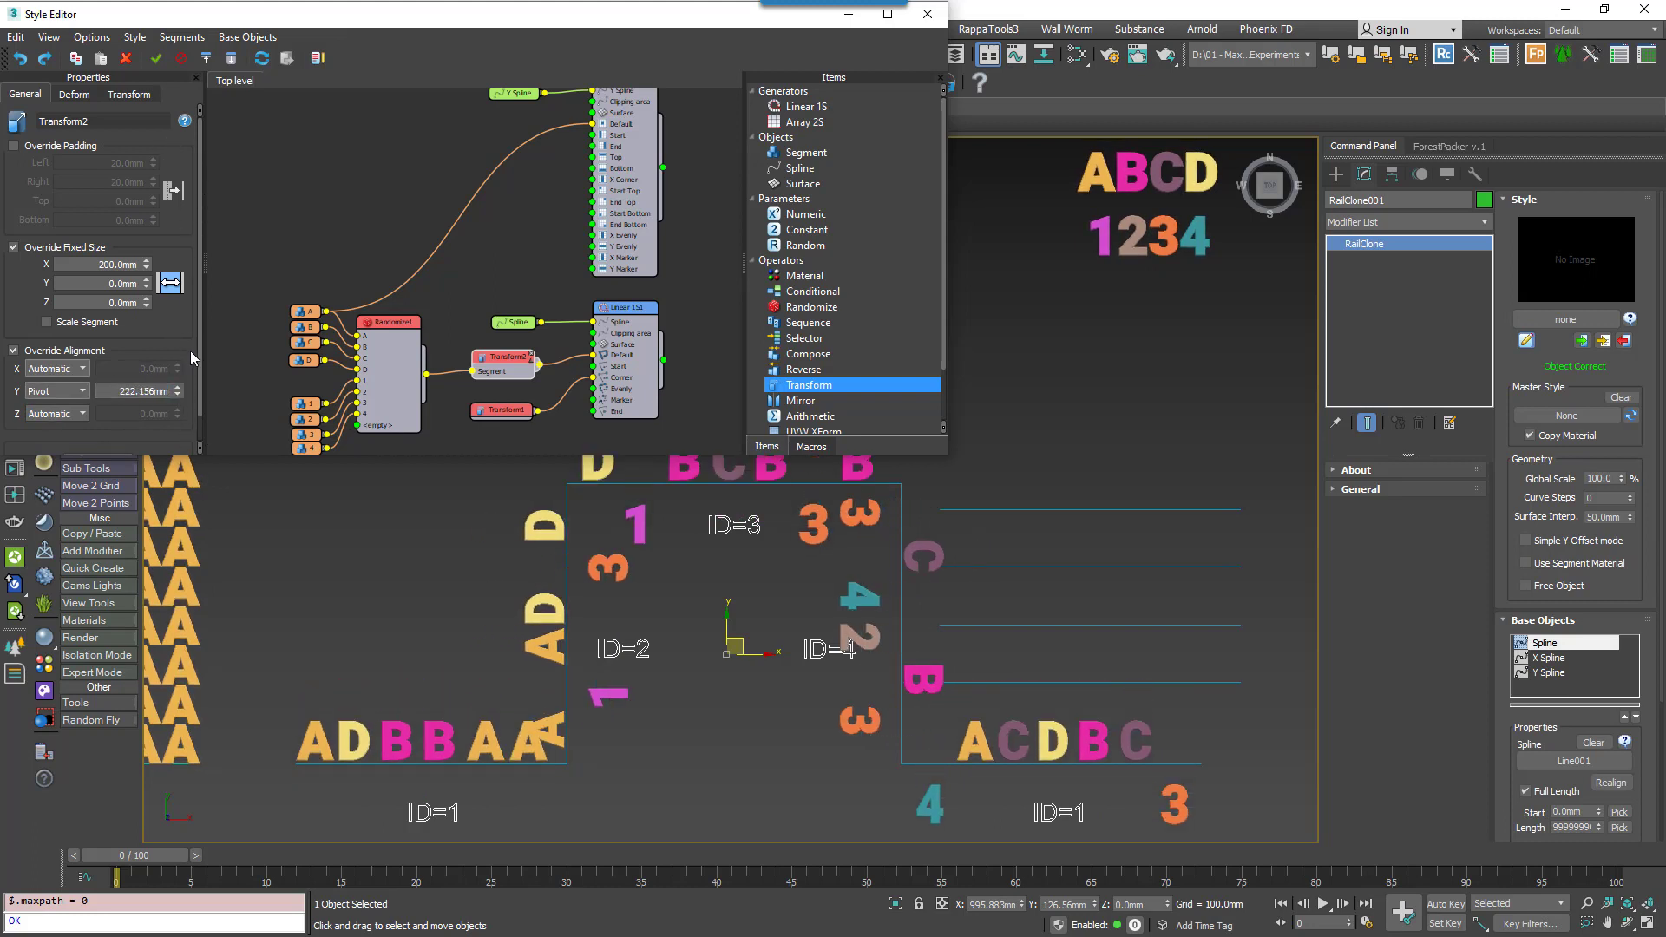
pyautogui.click(52, 368)
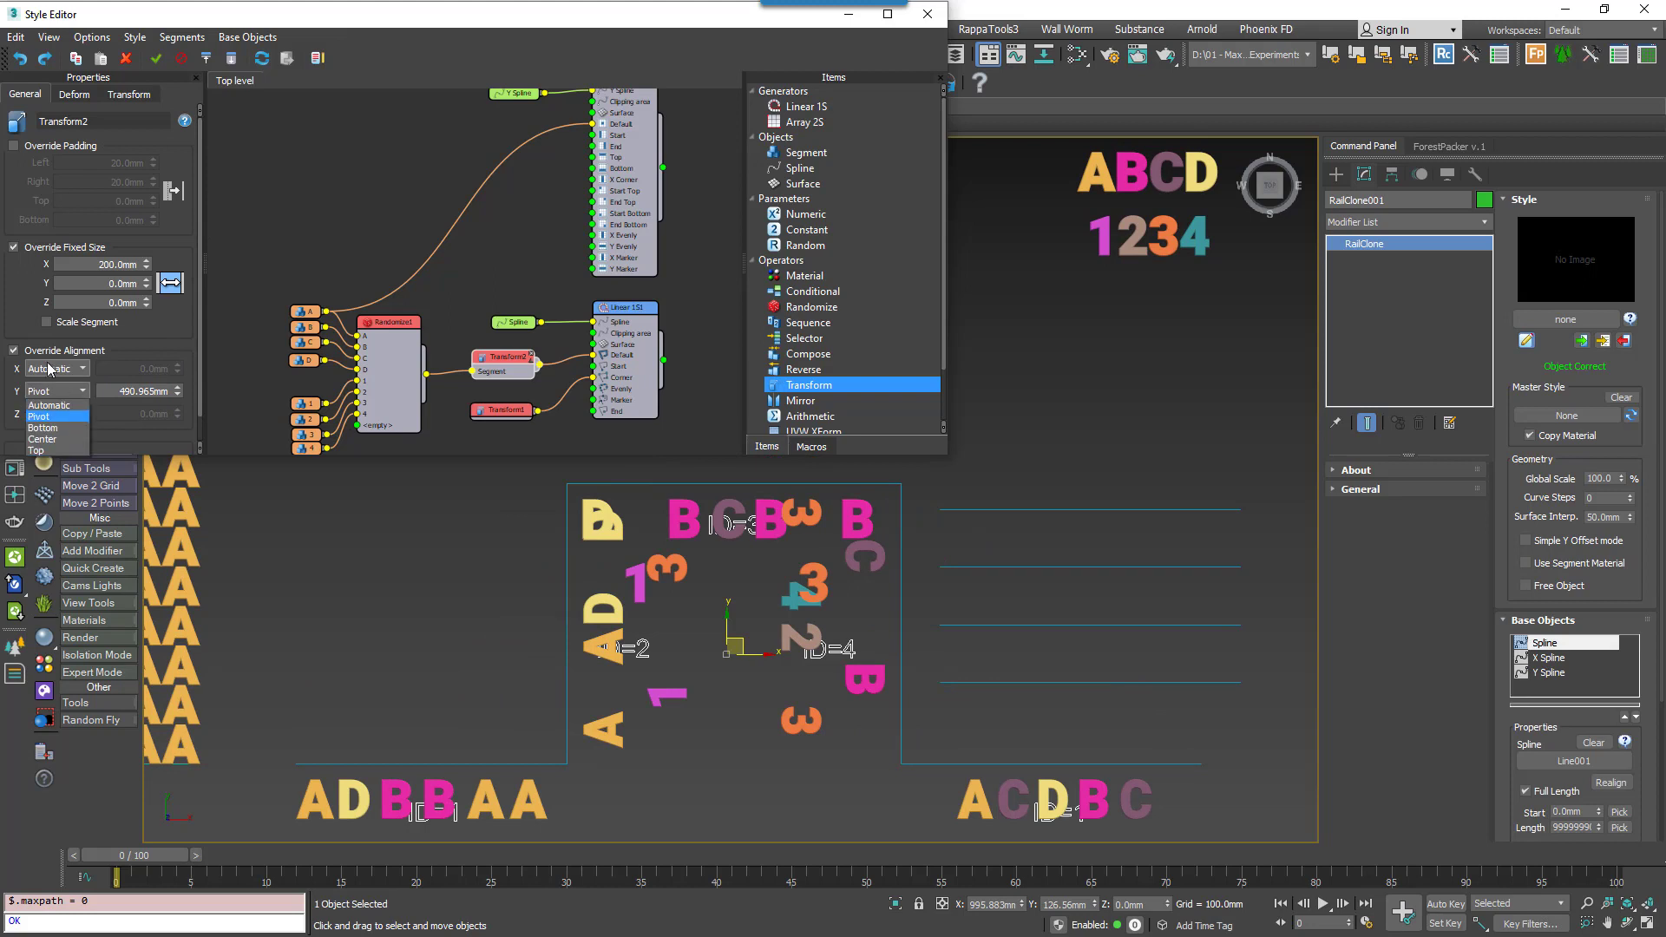
# Enable Override Deform and Override Banking on the transform.
pyautogui.click(61, 94)
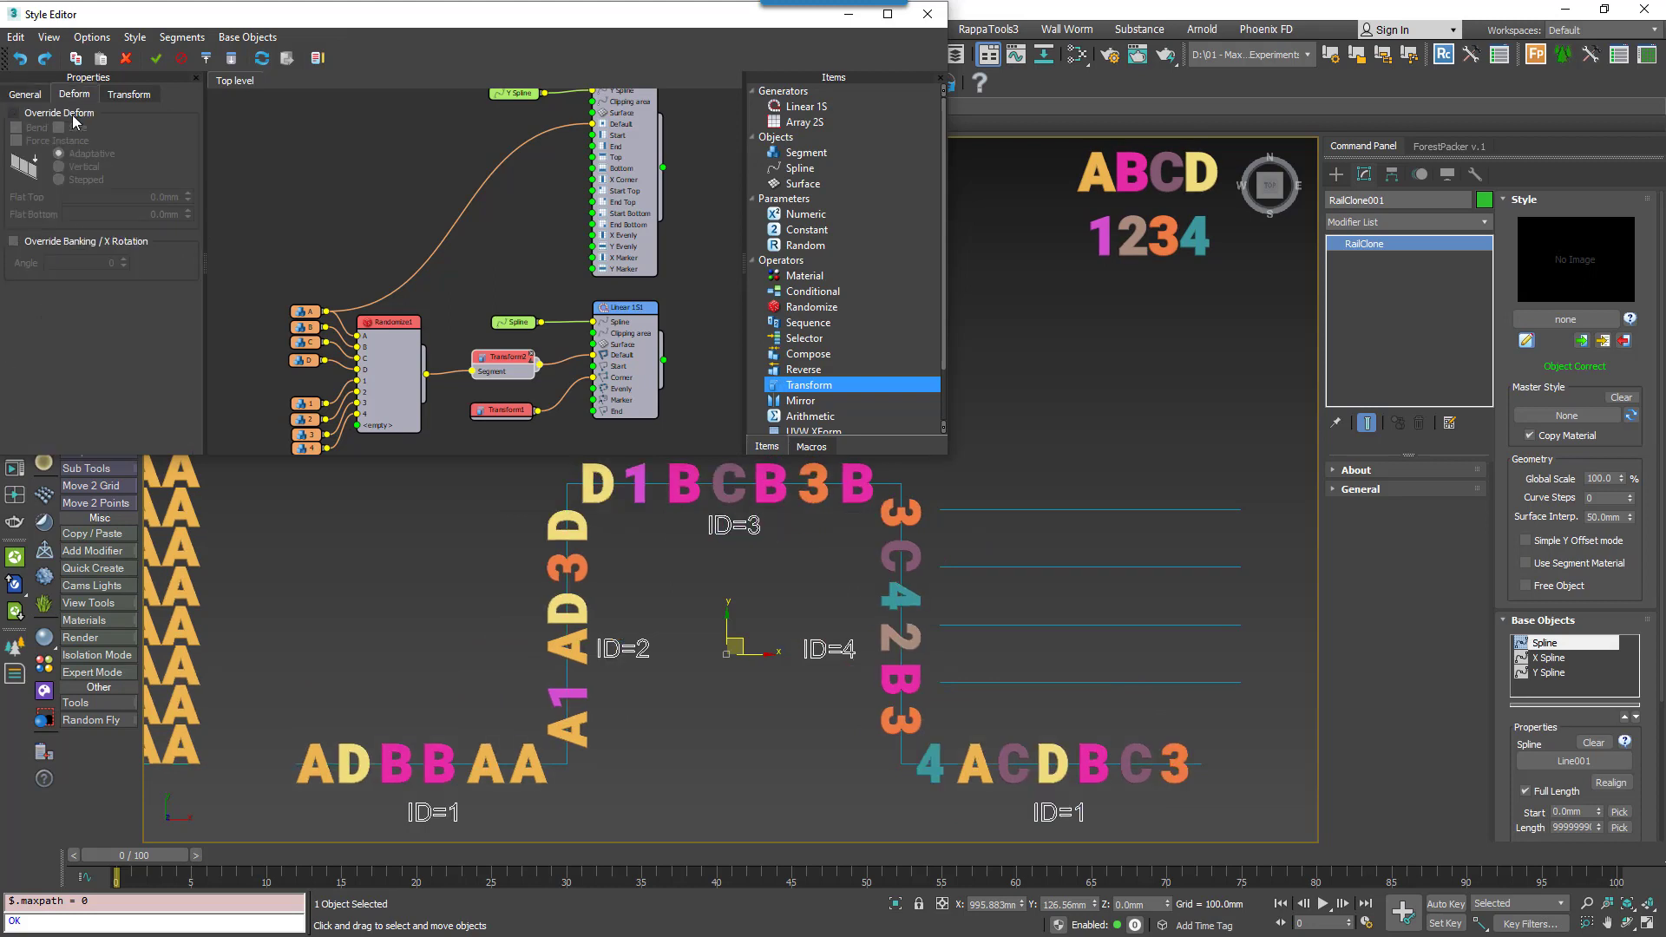
pyautogui.click(12, 112)
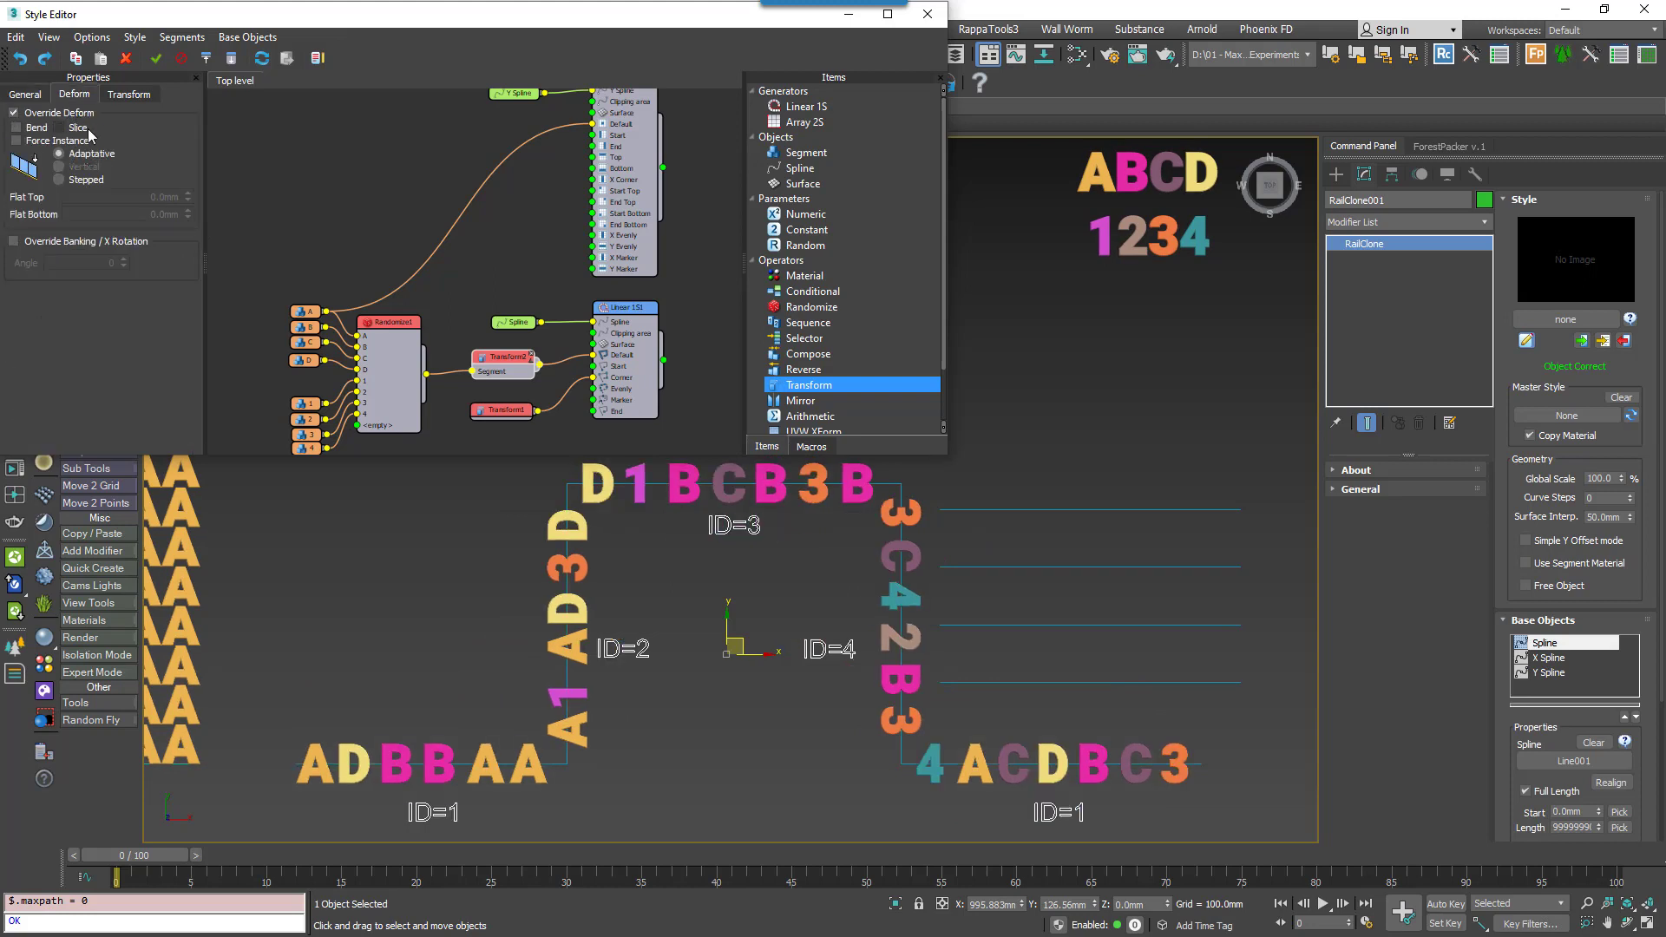
pyautogui.click(13, 242)
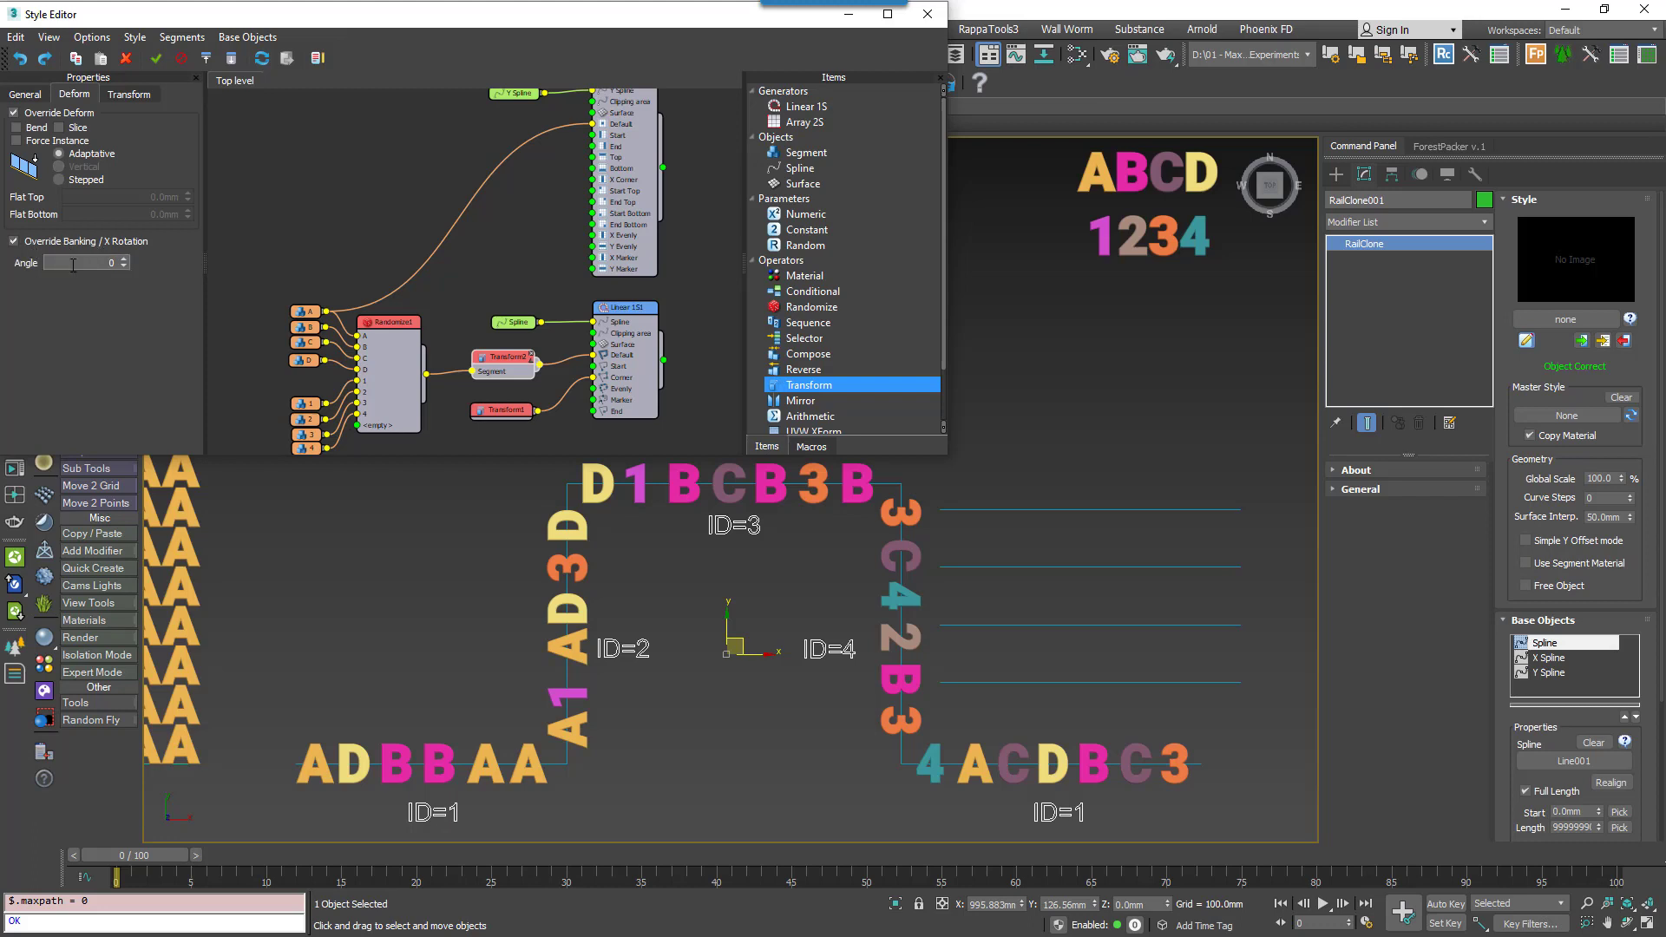
# Set the Transform tab's Z rotation to 90 and select Transform1 to inspect it.
pyautogui.click(131, 94)
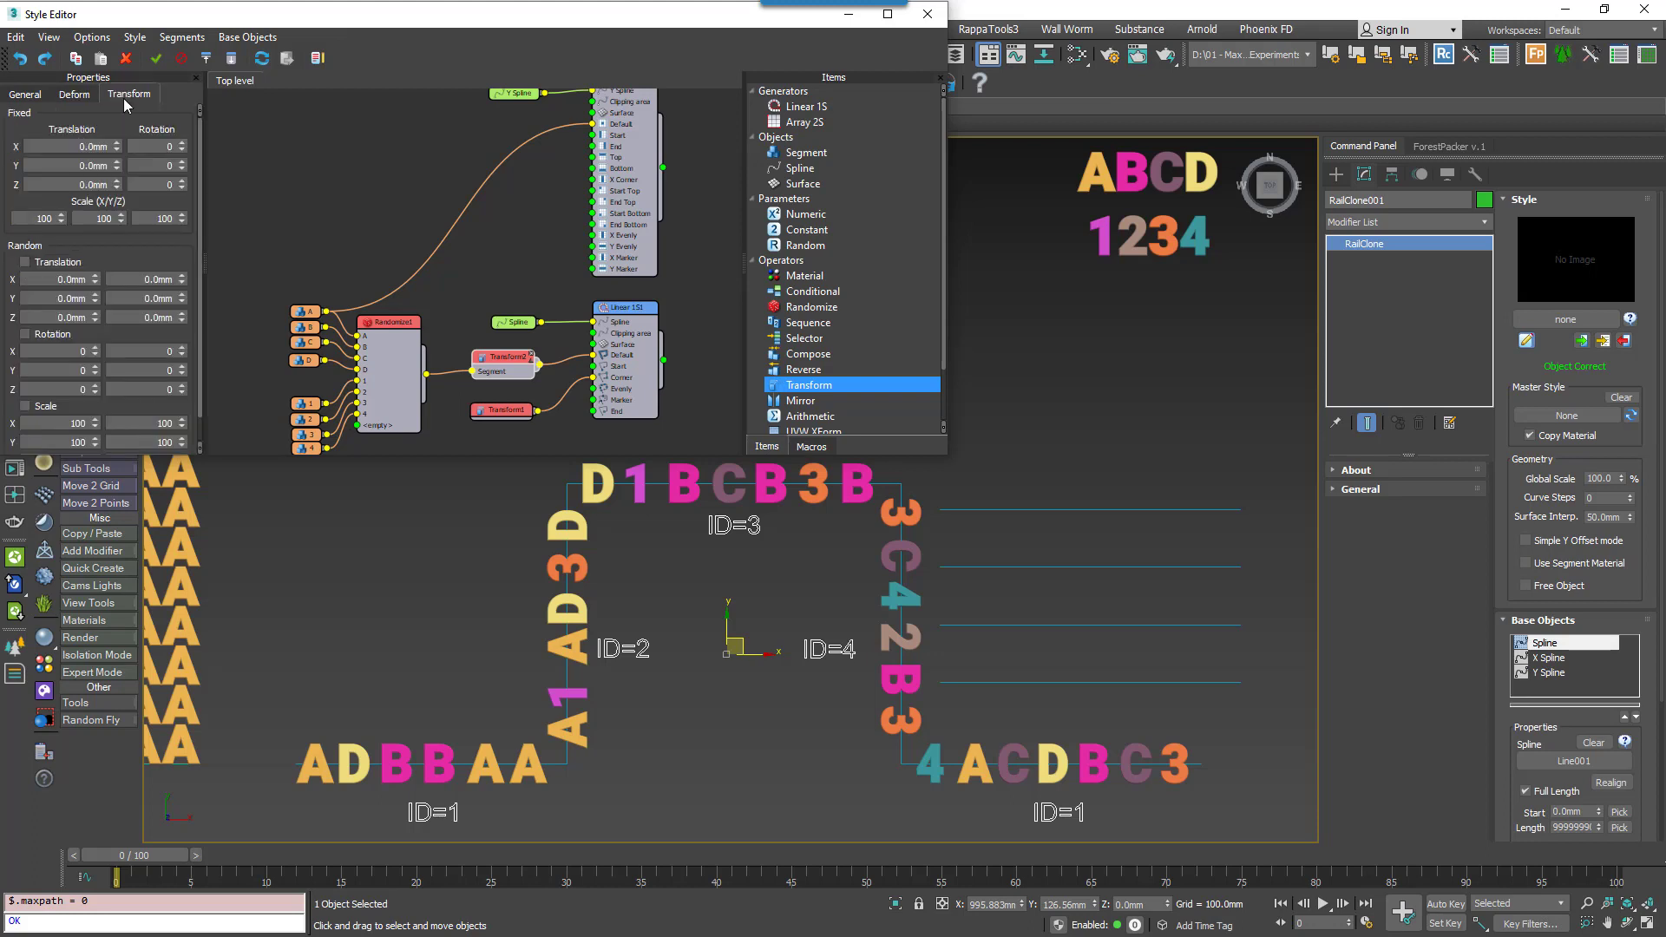
pyautogui.write('90')
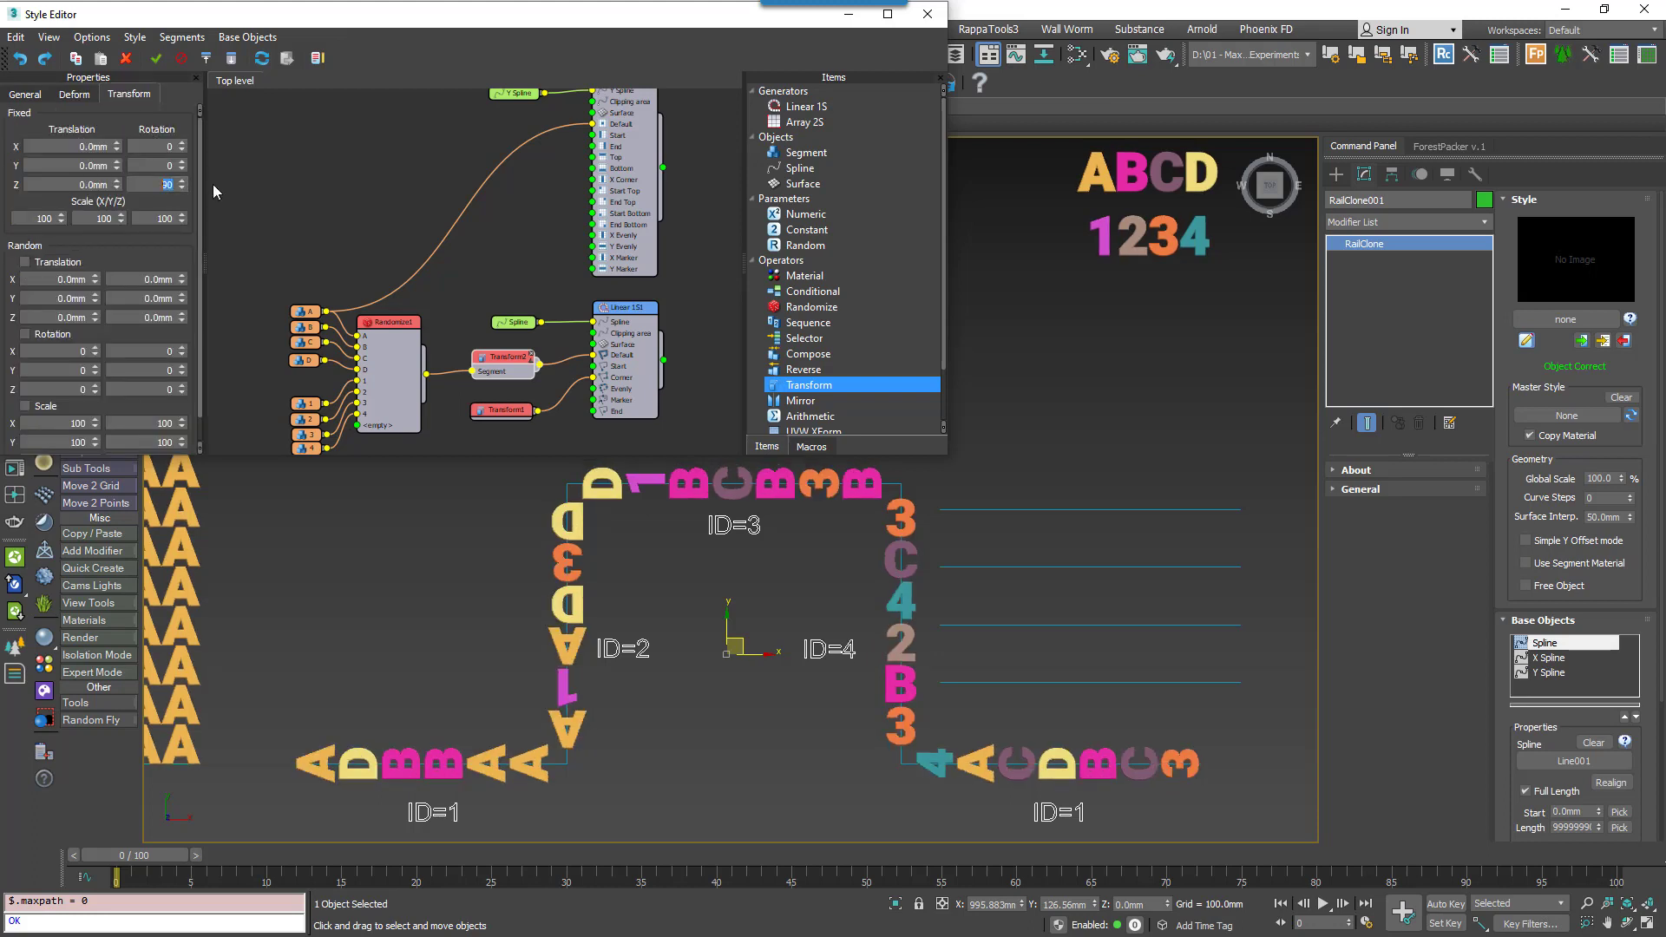
pyautogui.moveTo(207, 207)
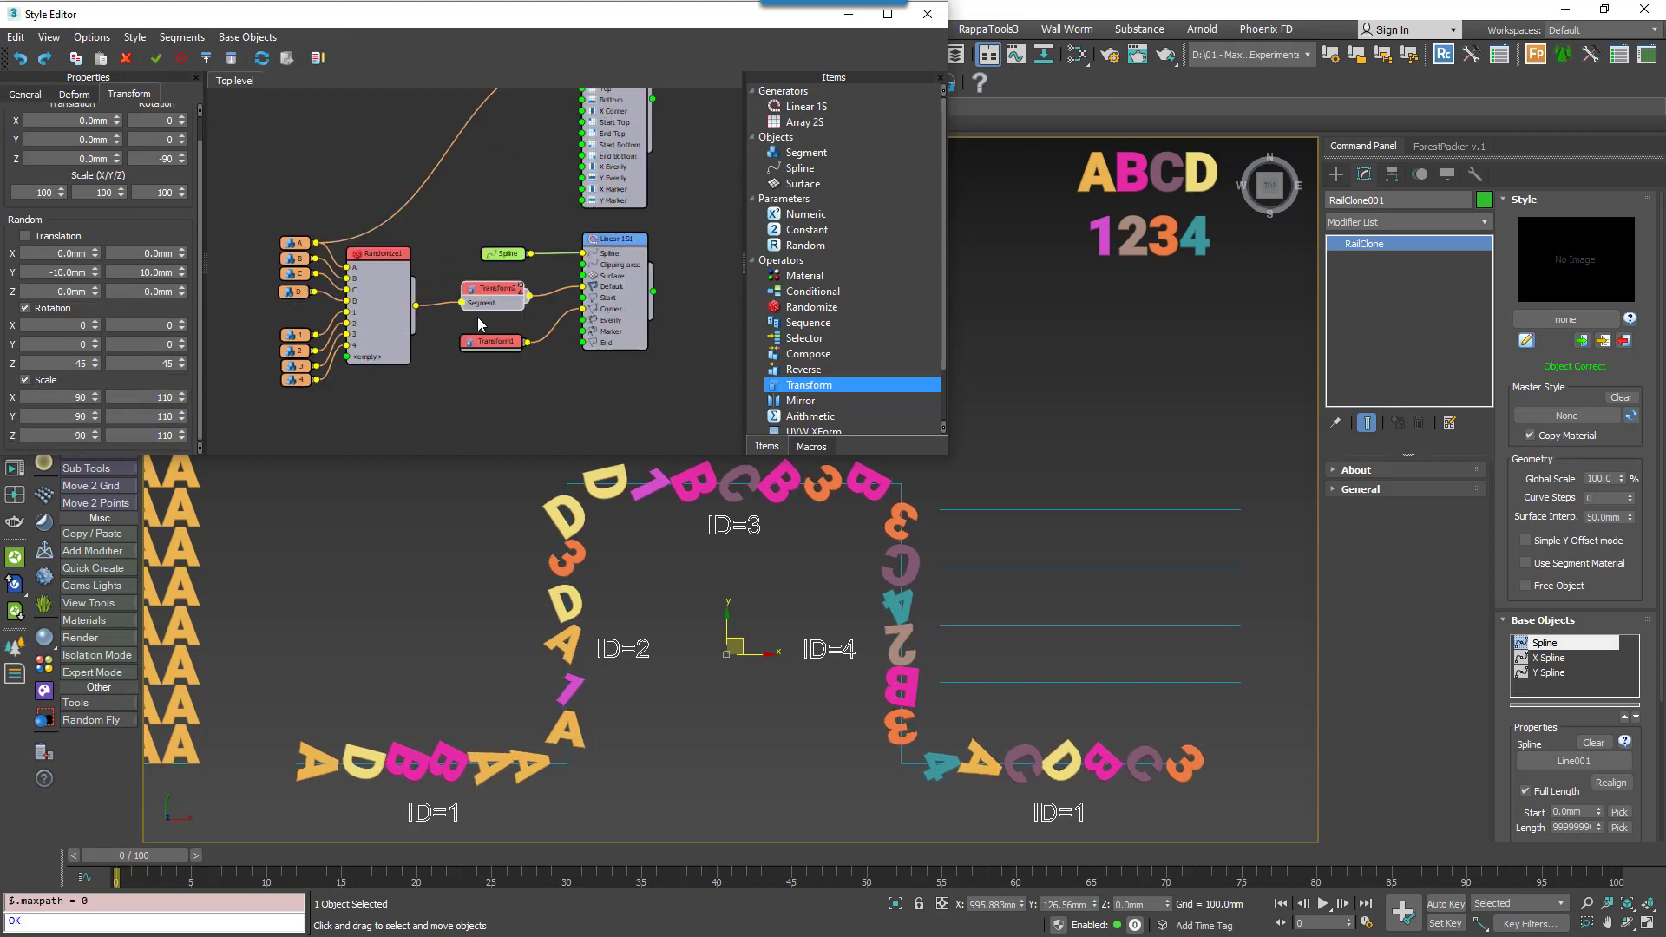
pyautogui.click(492, 341)
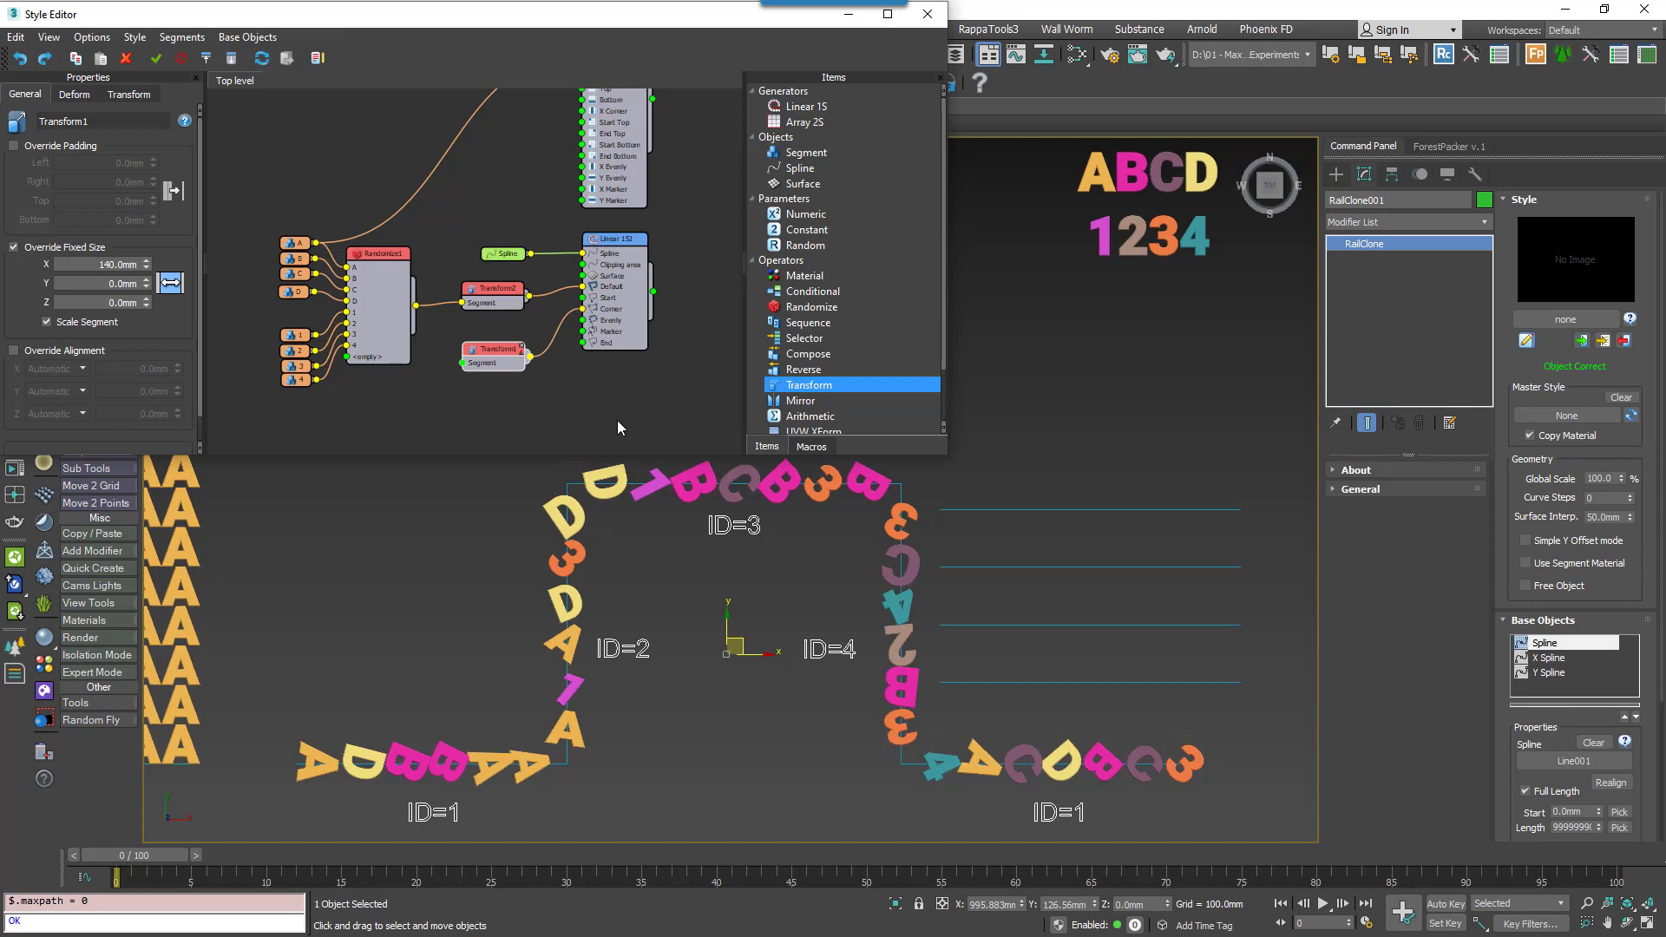
pyautogui.moveTo(552, 389)
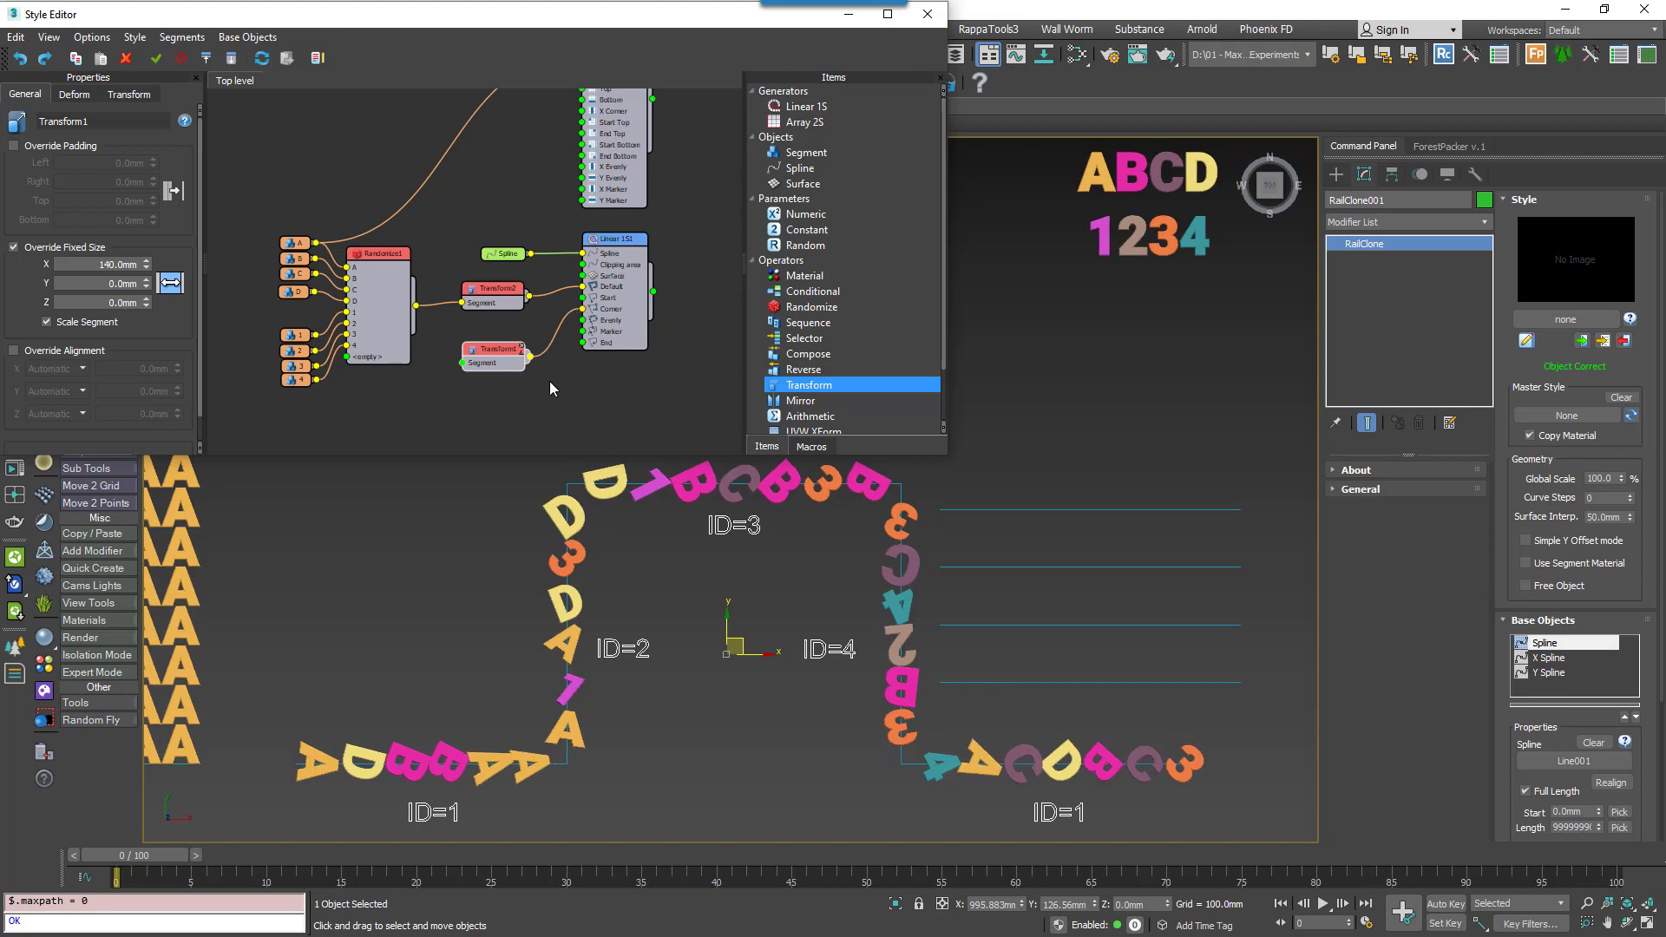
pyautogui.moveTo(505, 392)
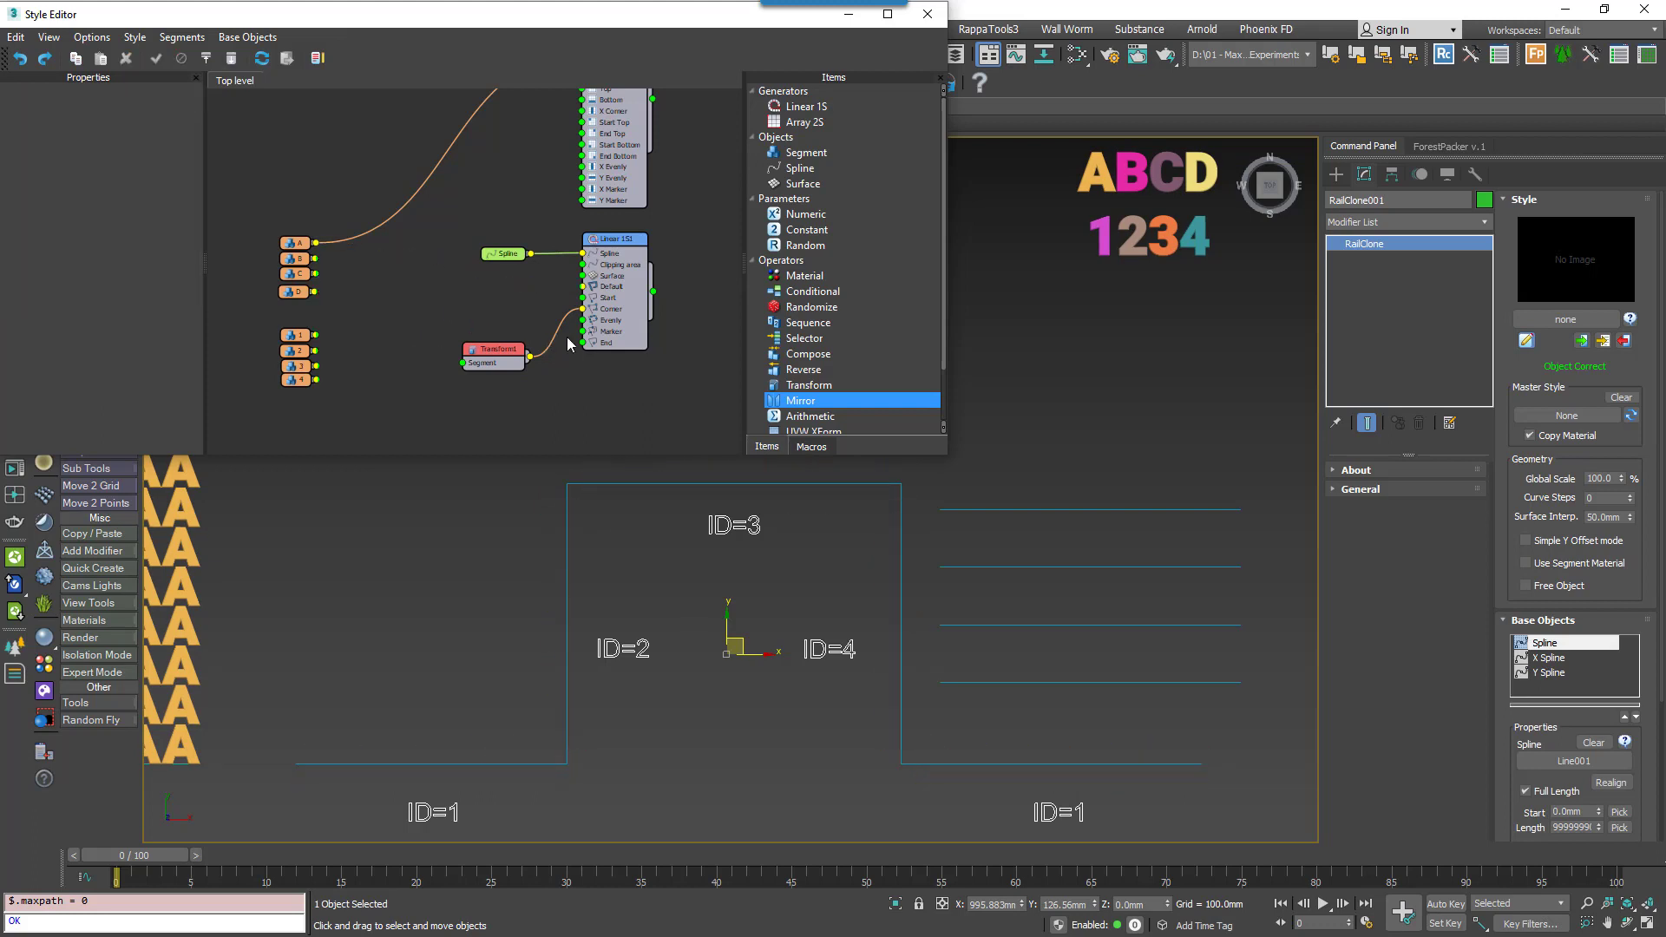
# Add a Compose node, feed its output to the generator, and line up the number nodes in a column.
pyautogui.click(808, 353)
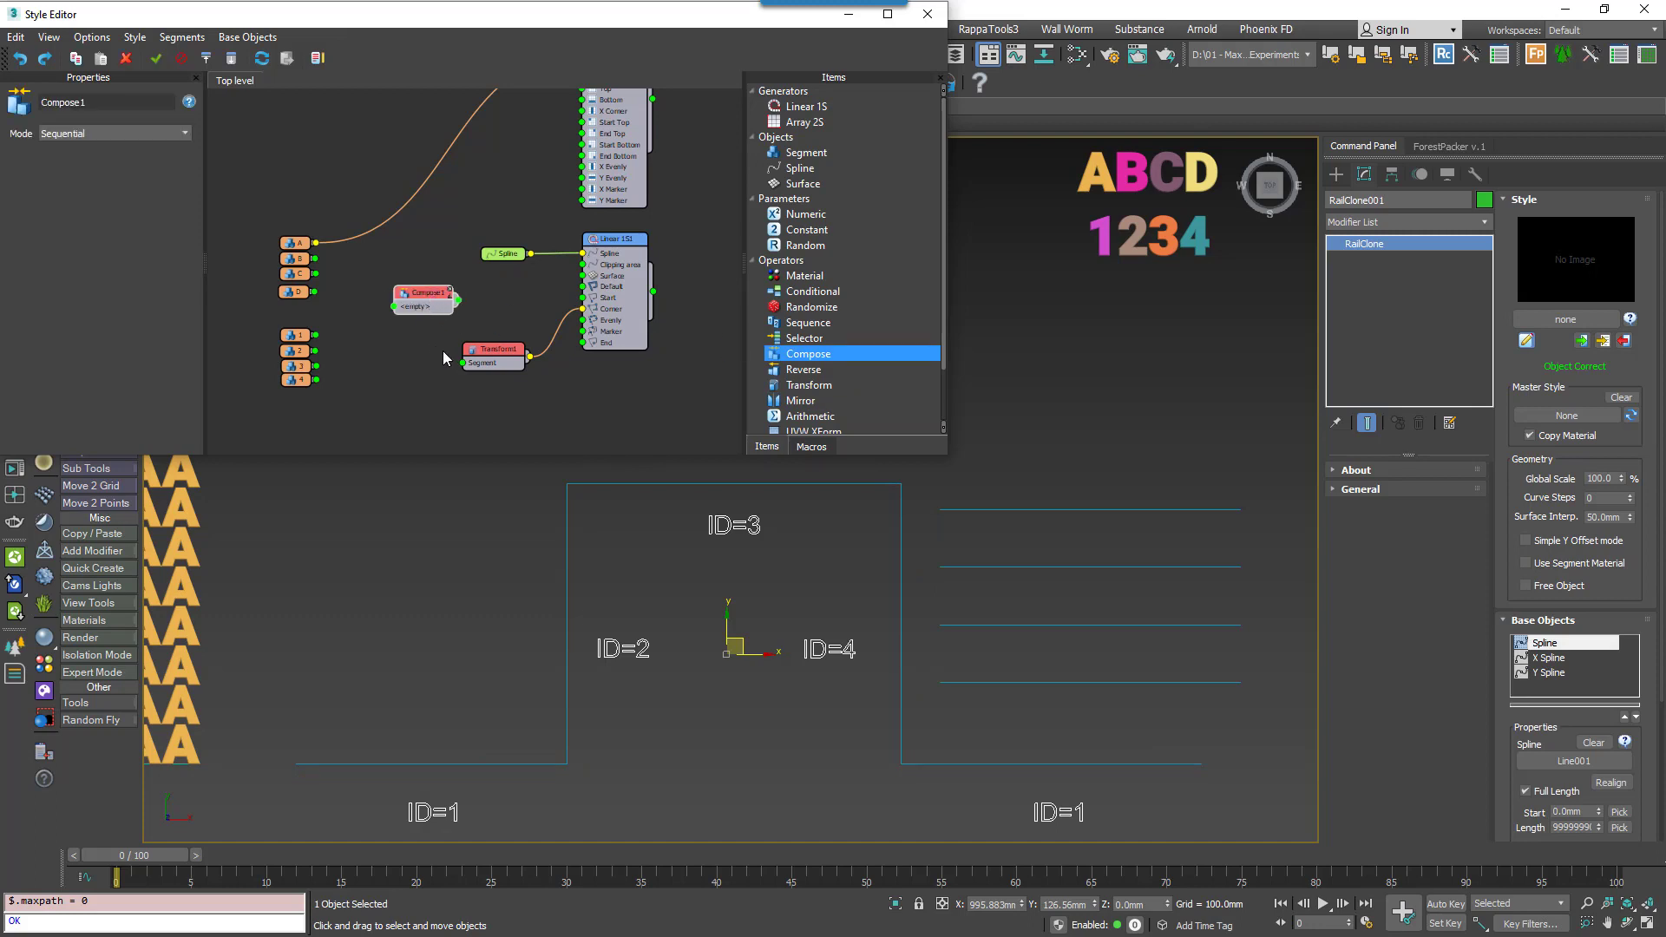
pyautogui.moveTo(451, 357)
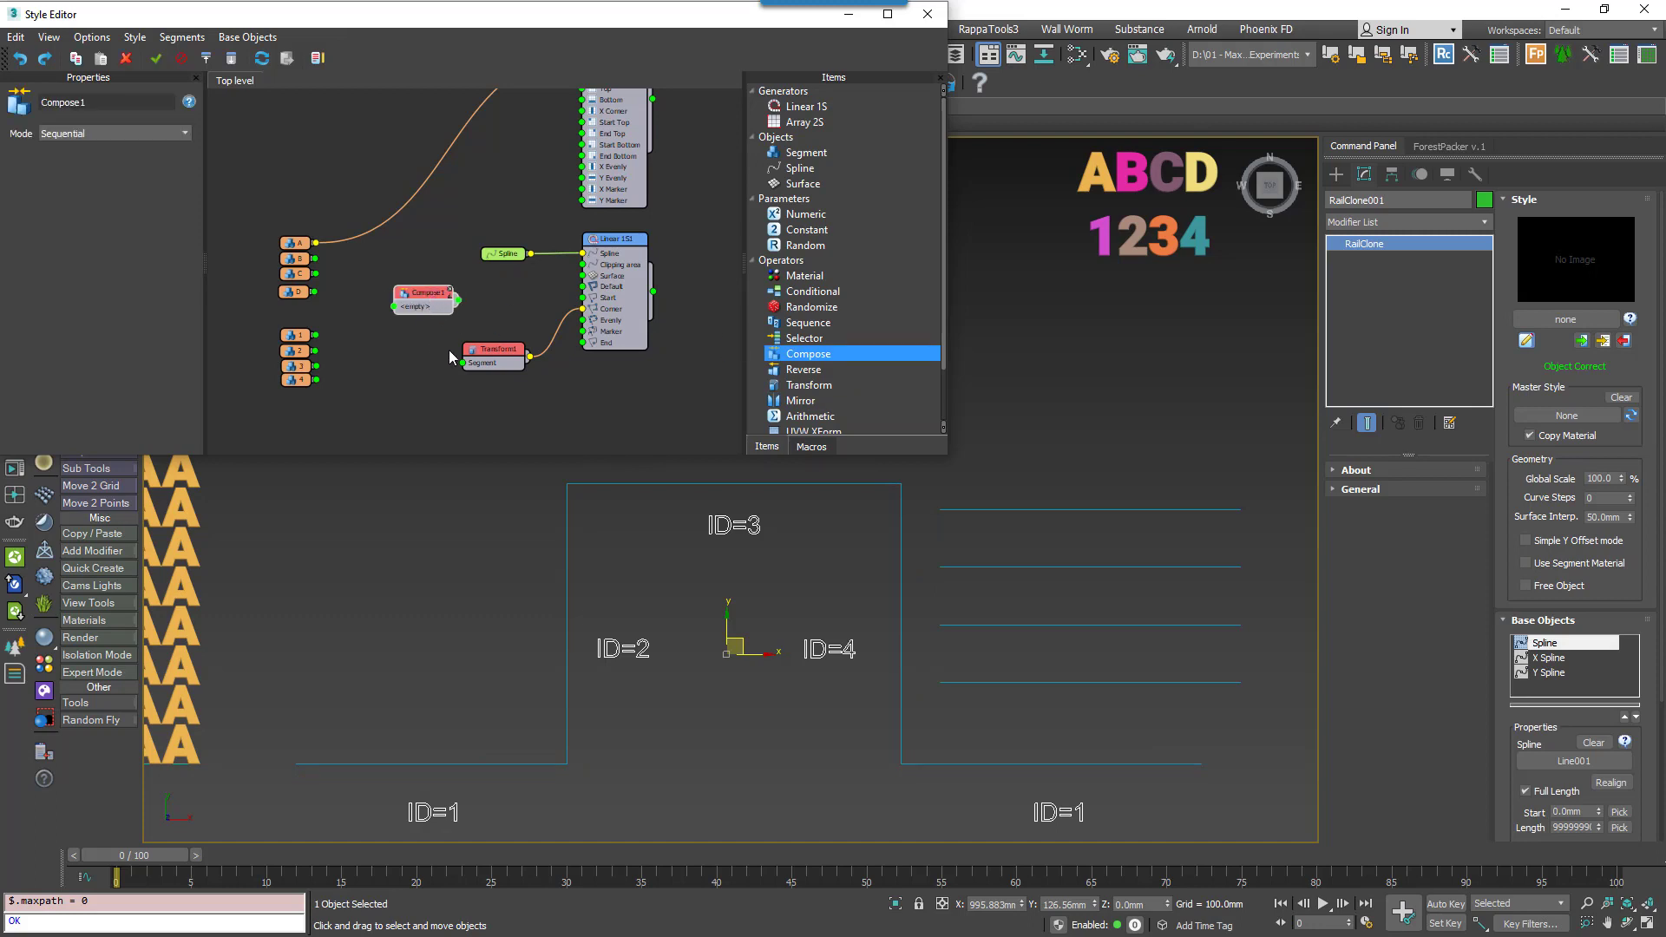
pyautogui.moveTo(458, 351)
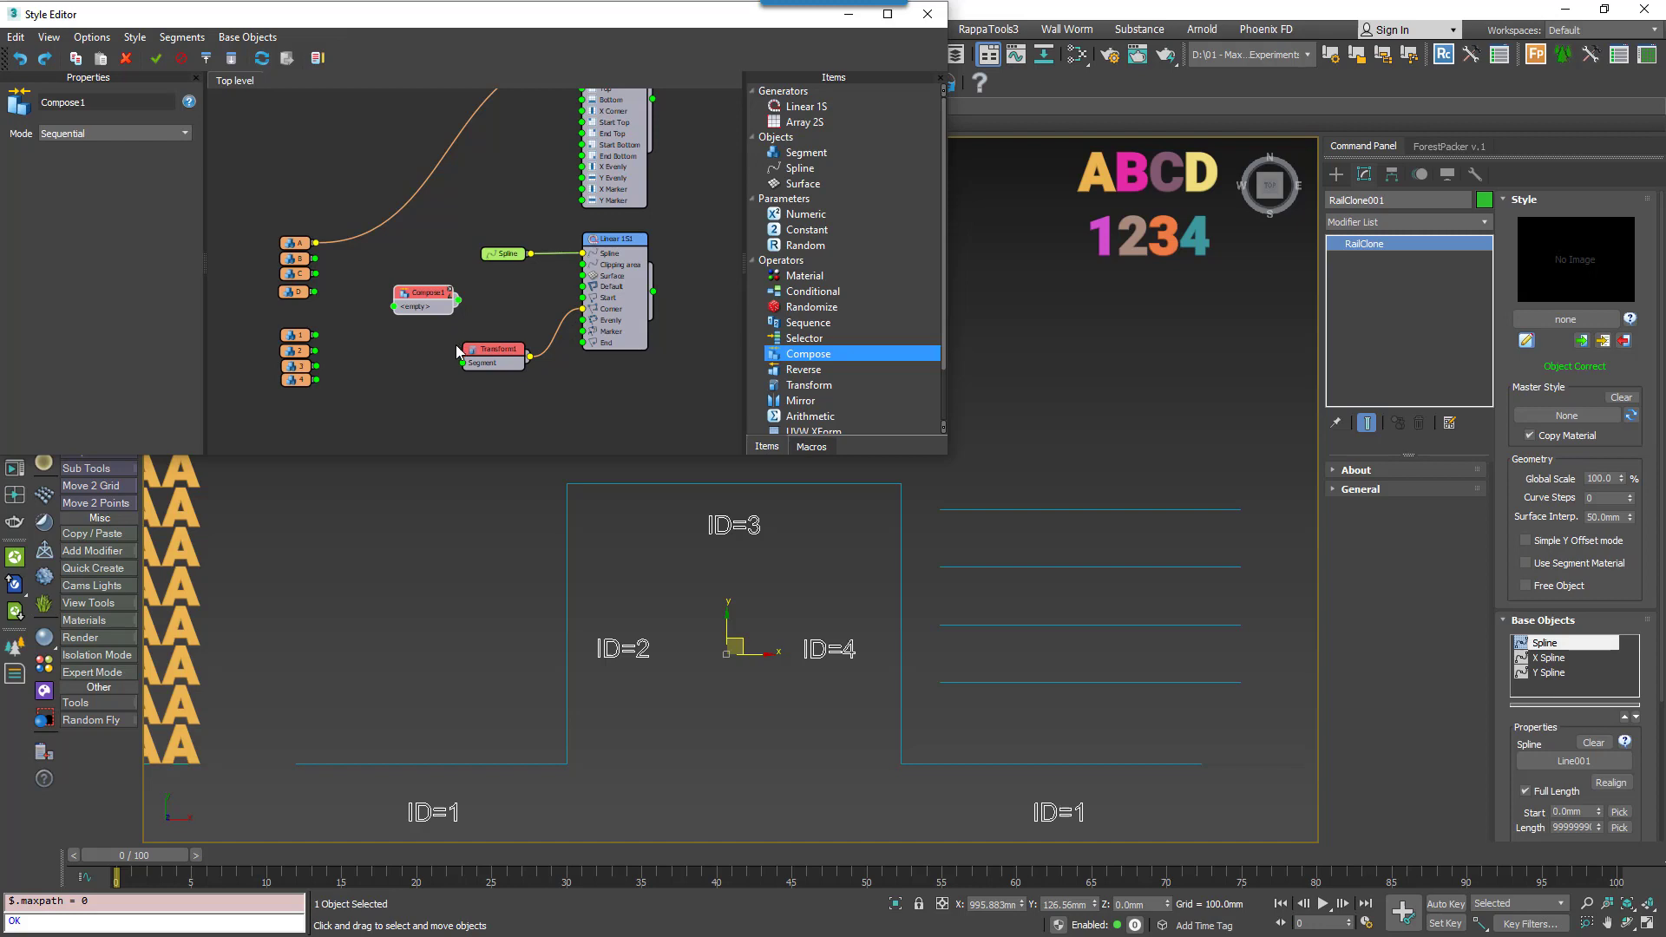
pyautogui.moveTo(448, 339)
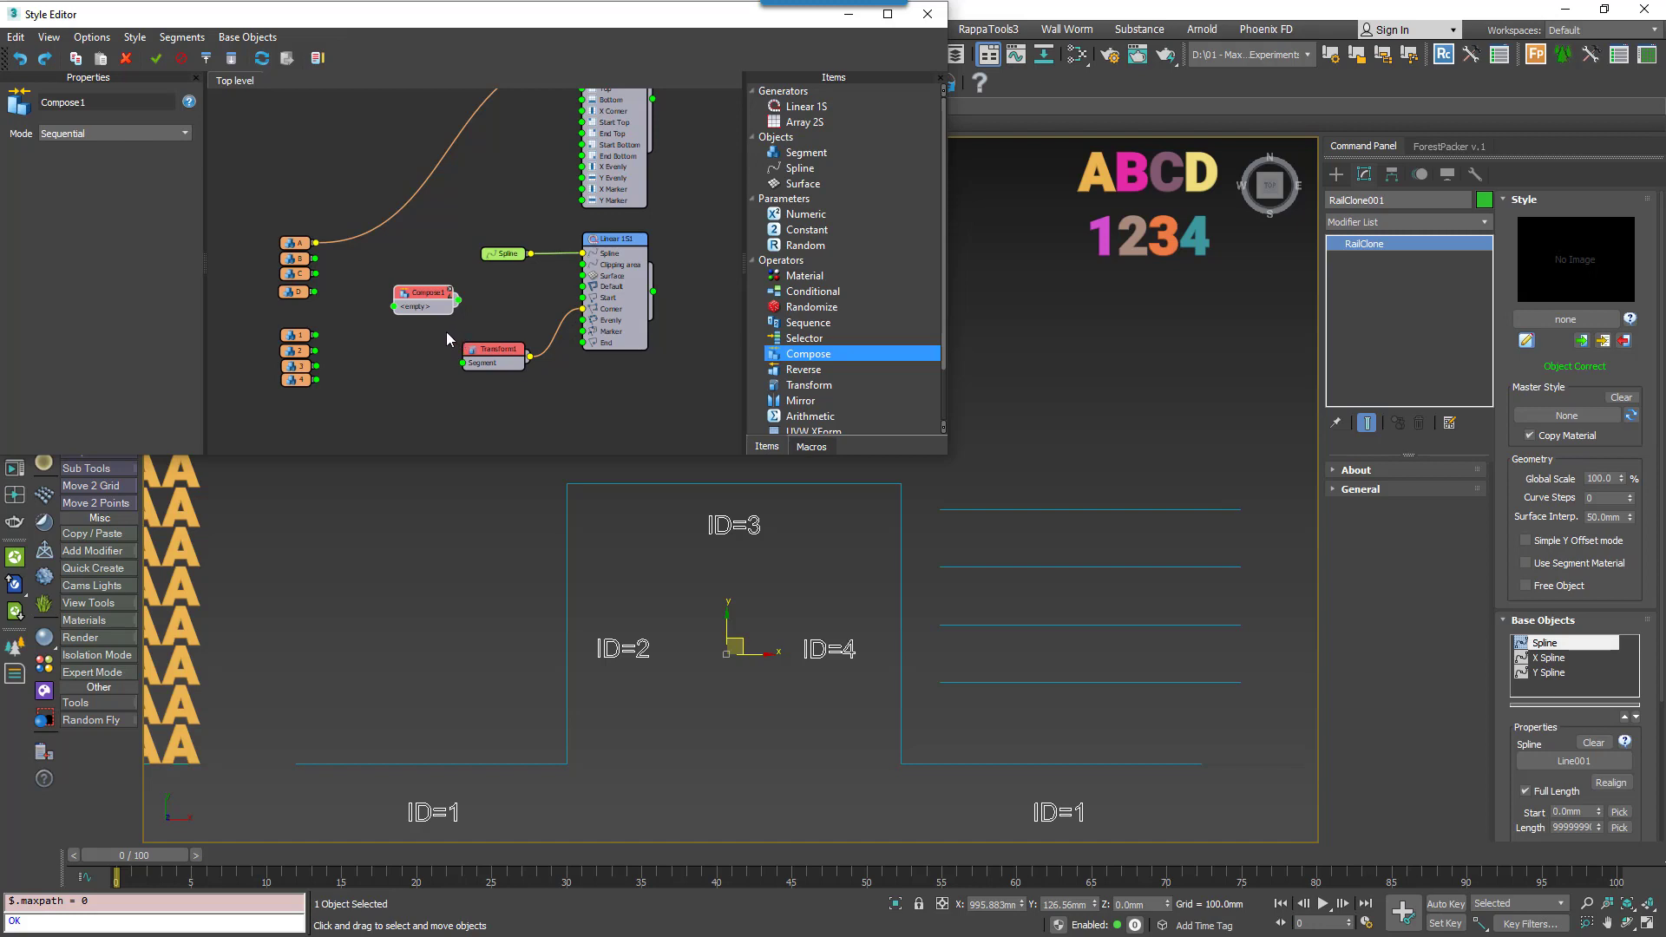
pyautogui.moveTo(314, 421)
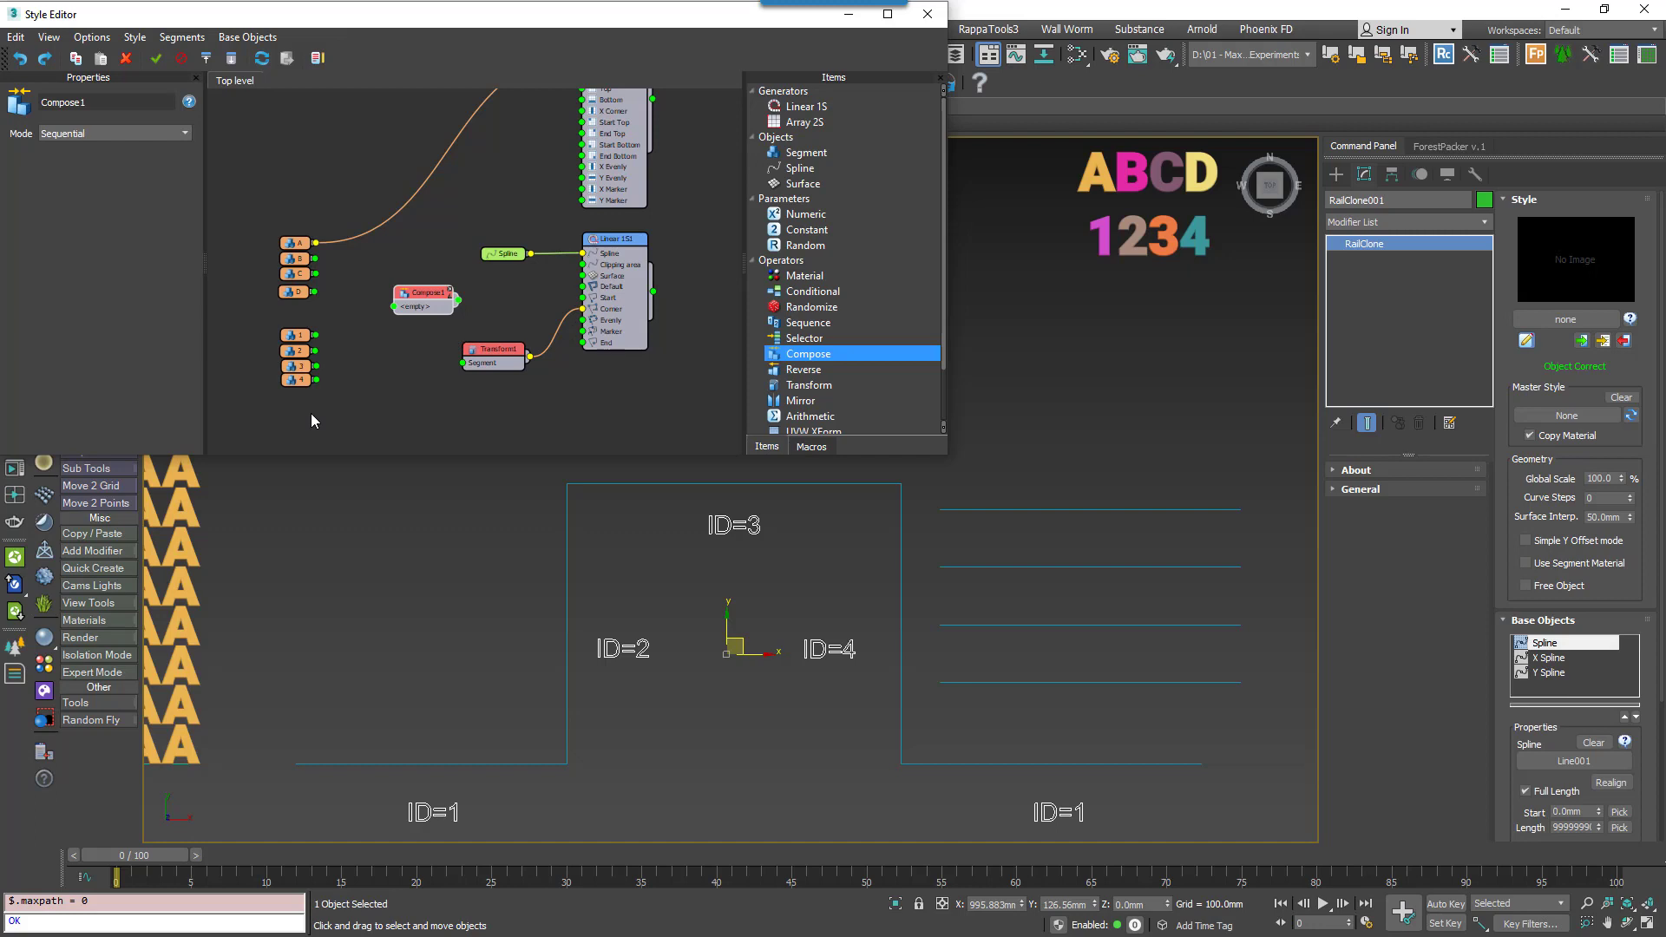
pyautogui.moveTo(459, 304)
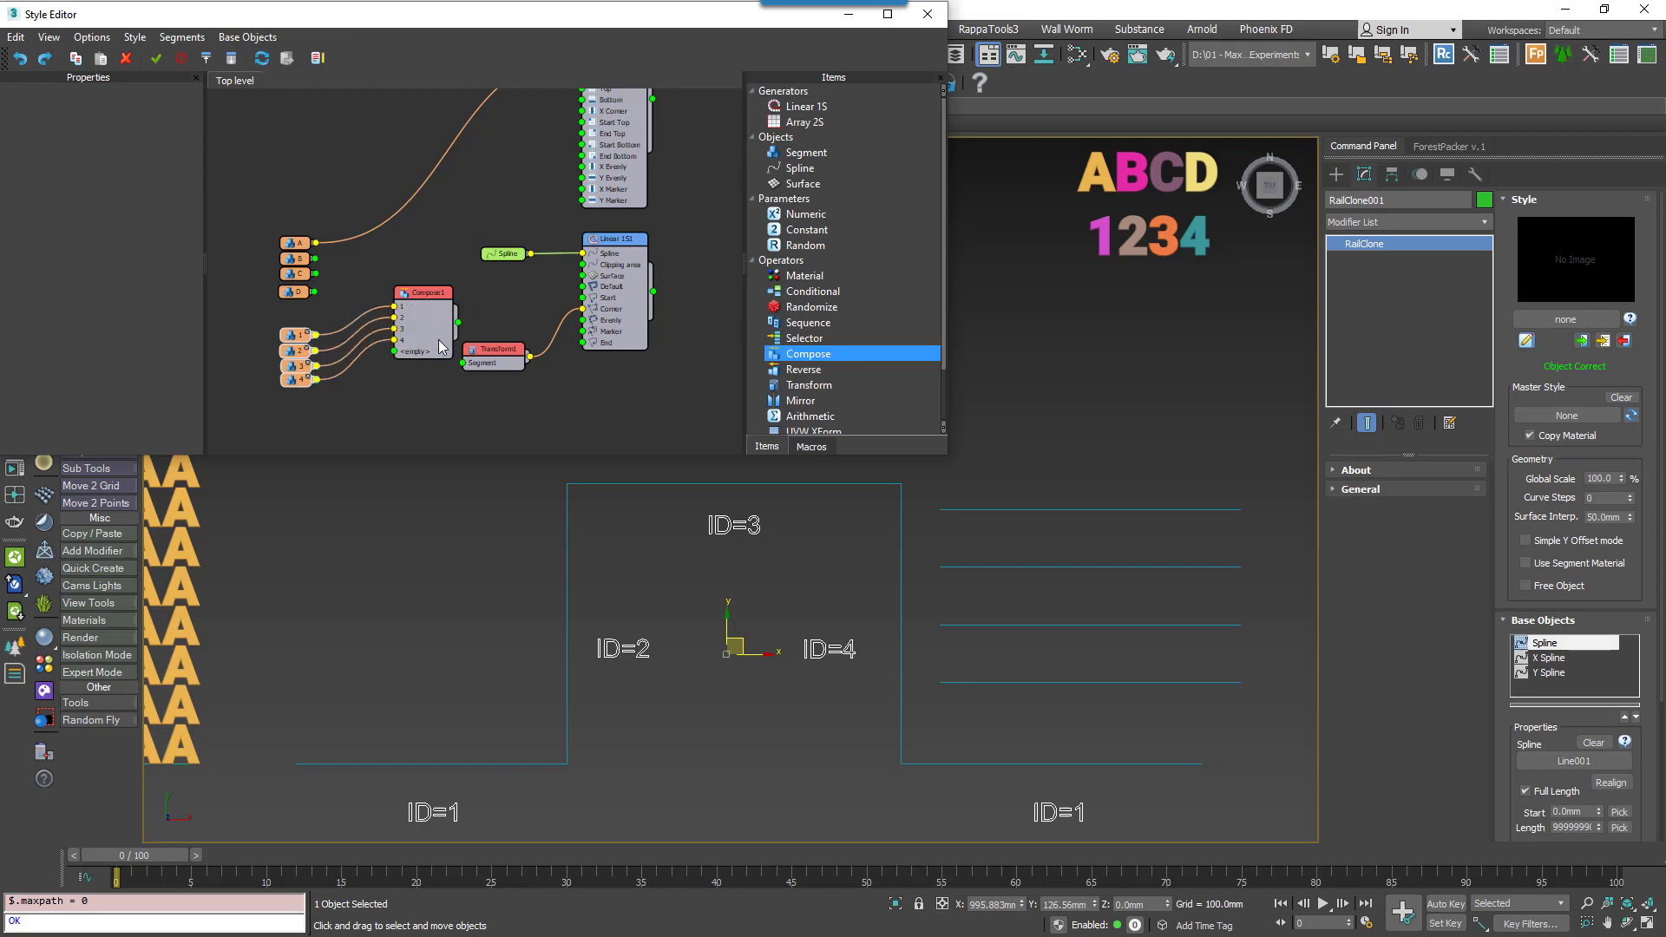
pyautogui.click(423, 293)
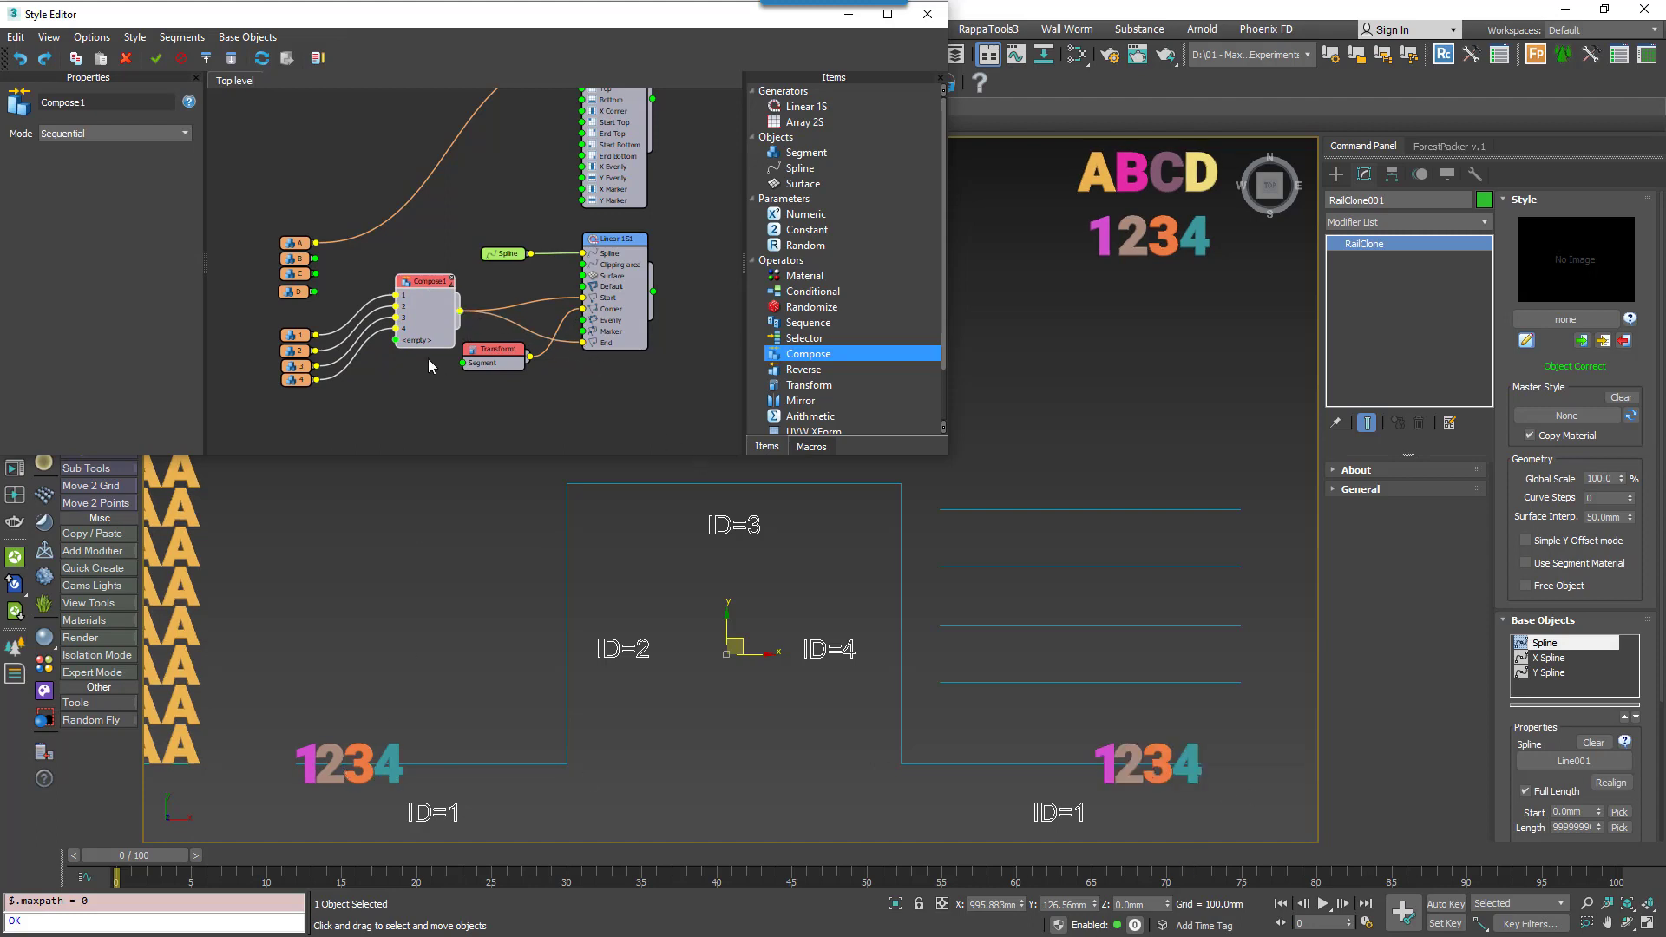
pyautogui.click(503, 373)
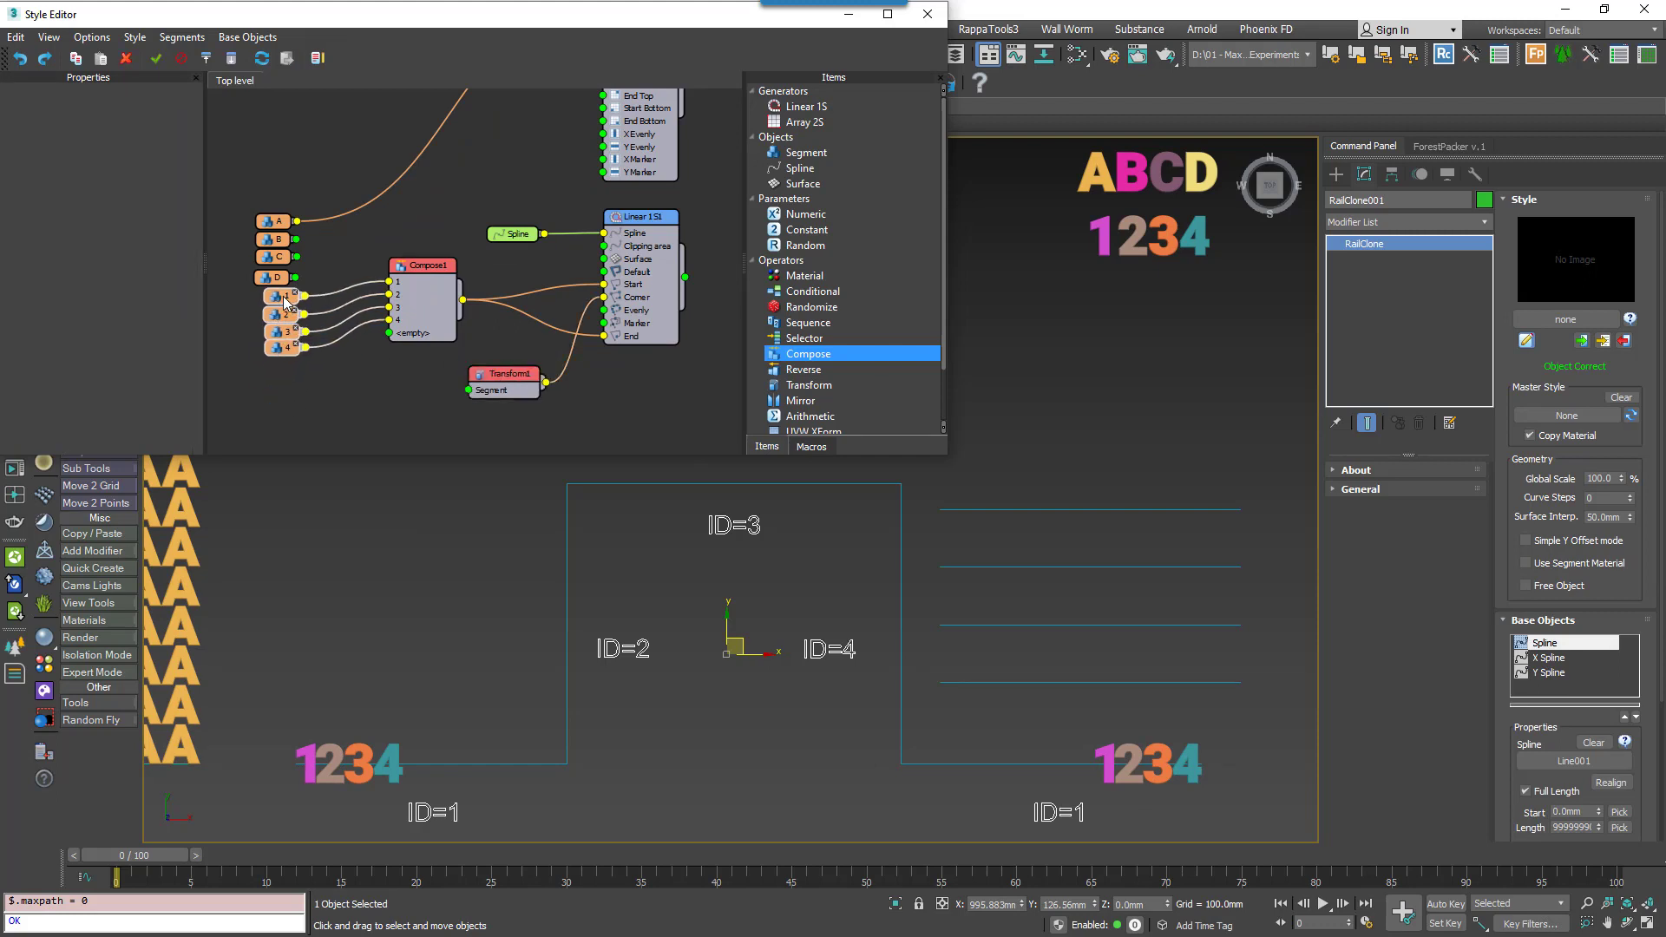
pyautogui.click(418, 284)
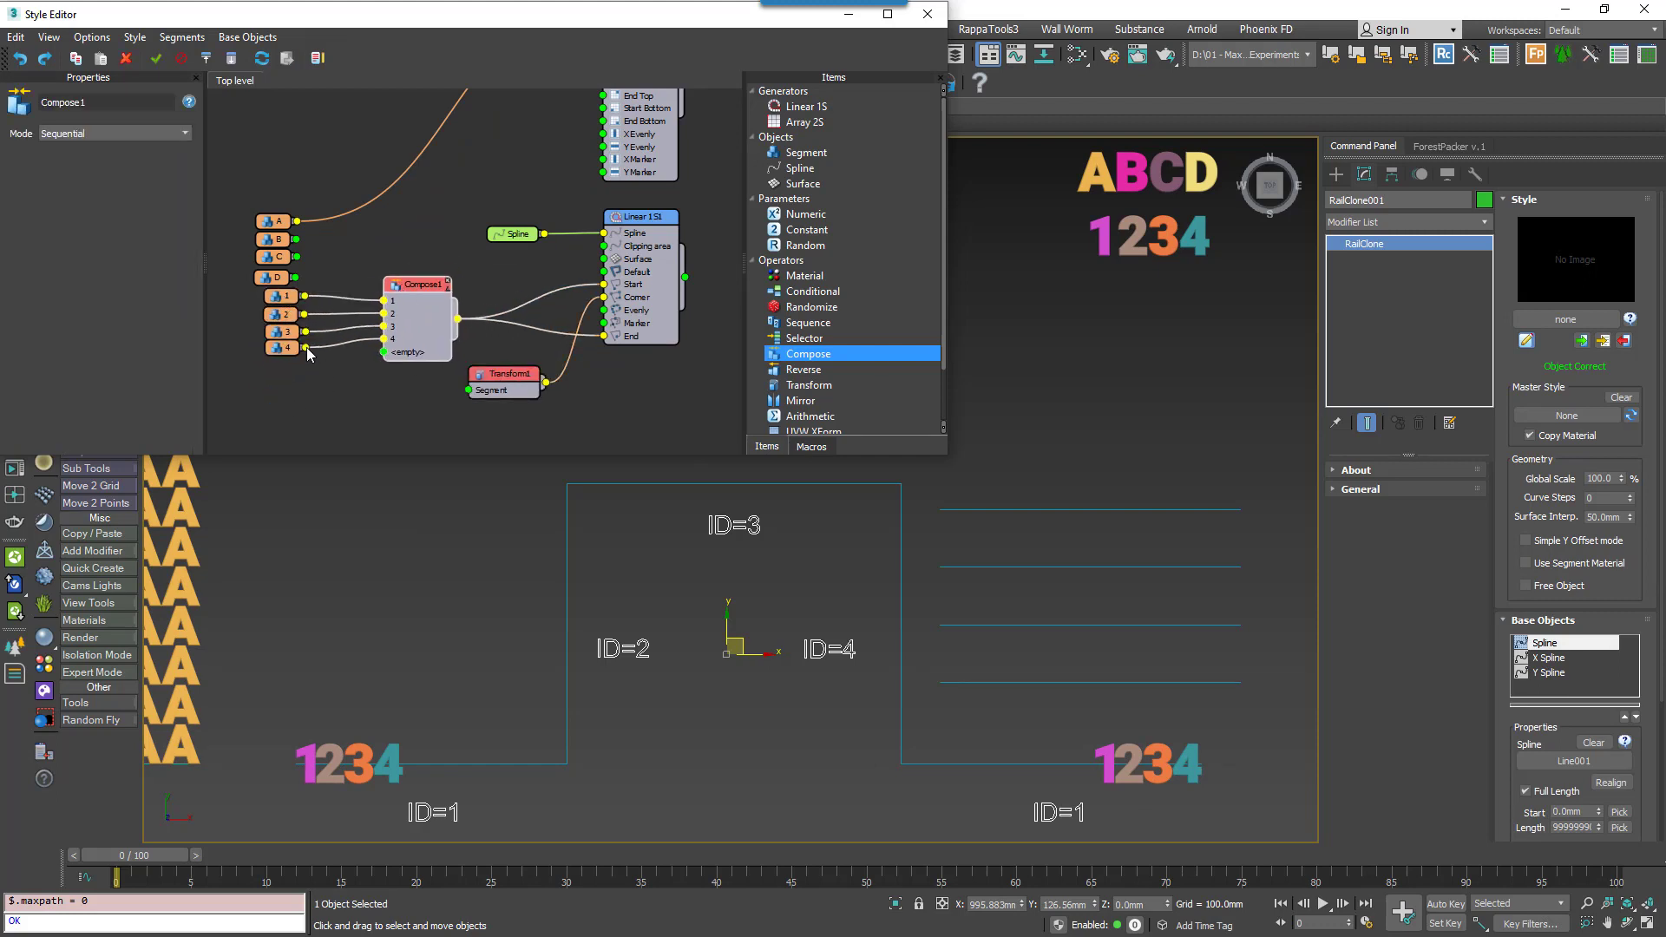
pyautogui.click(279, 296)
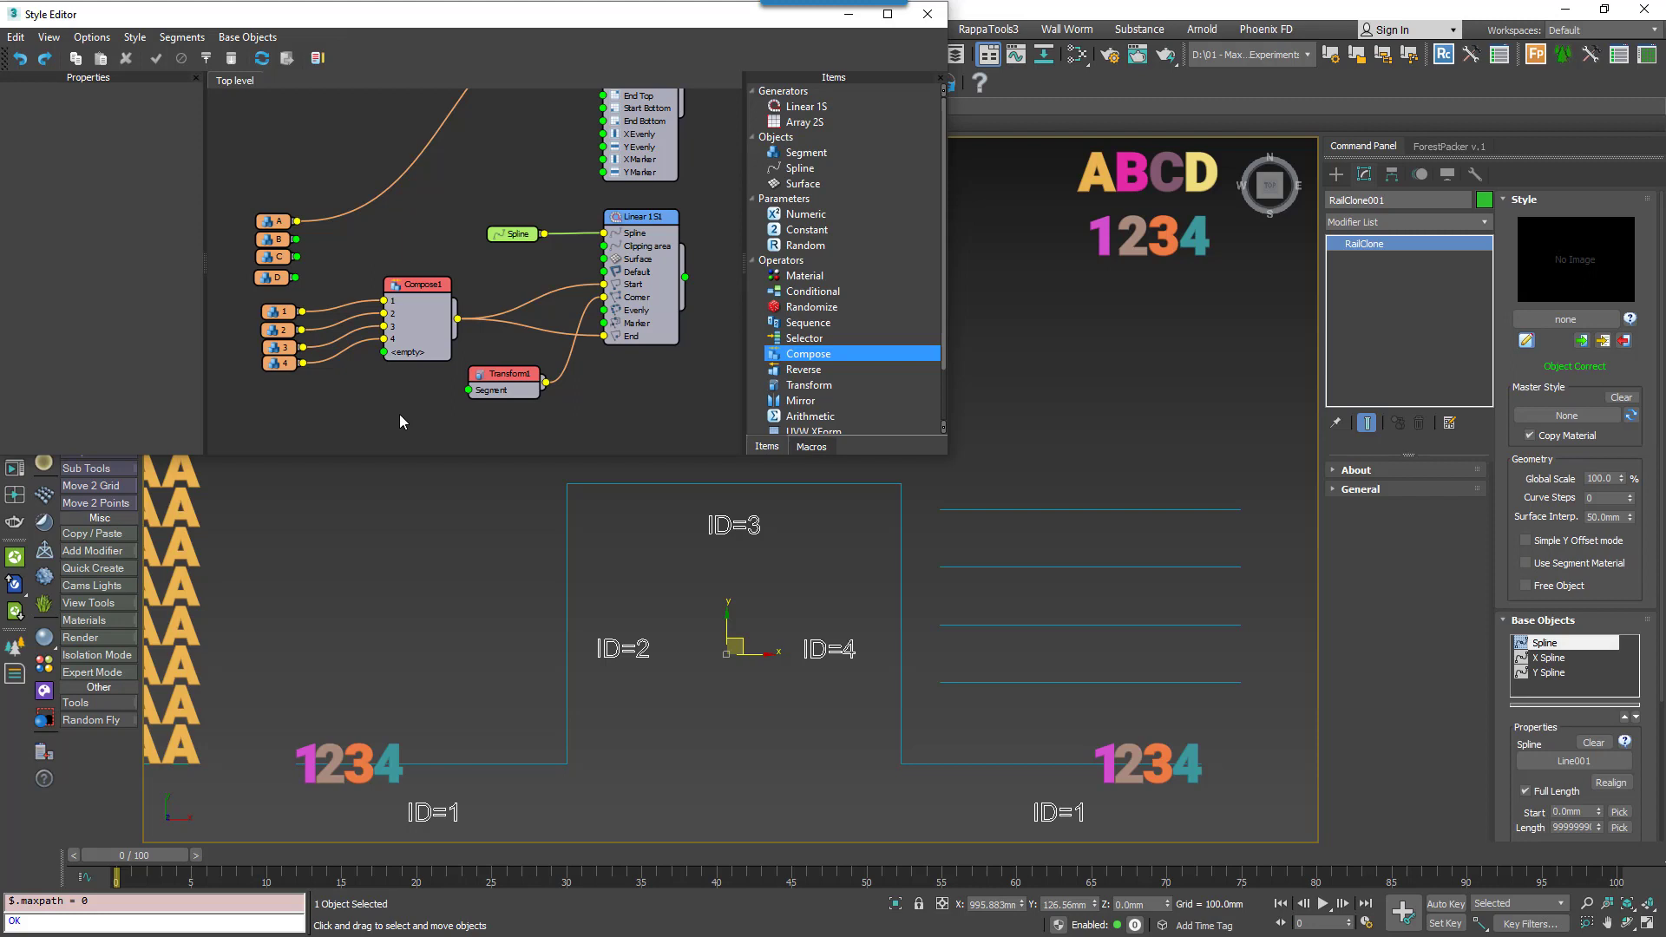
pyautogui.moveTo(524, 400)
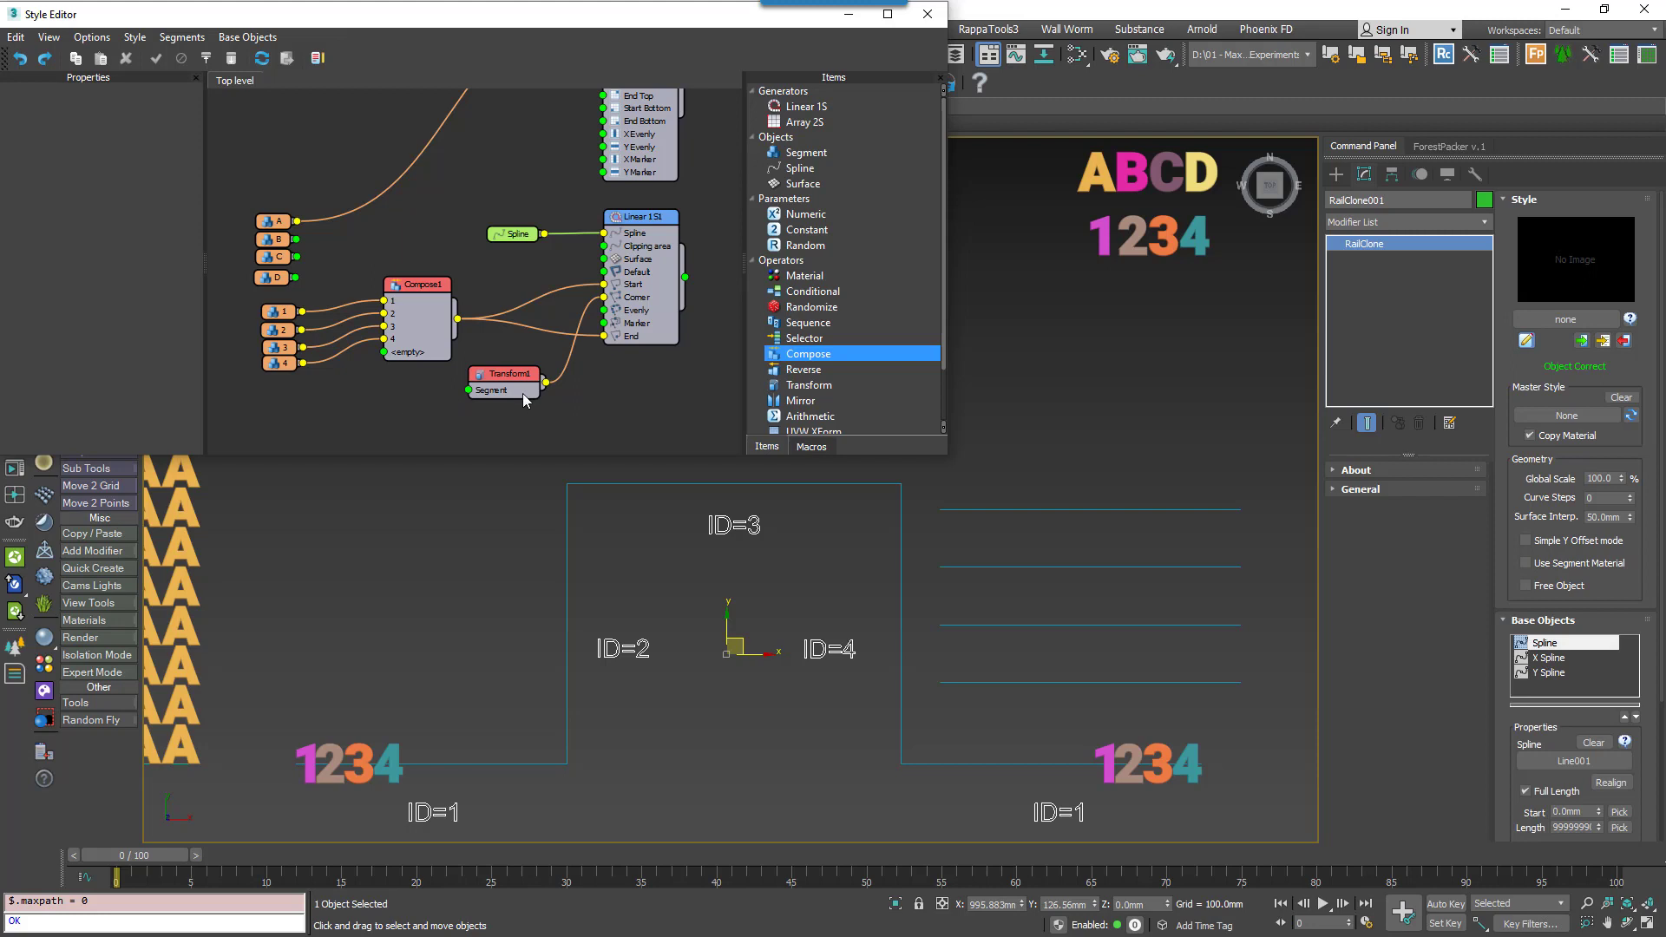
pyautogui.moveTo(395, 397)
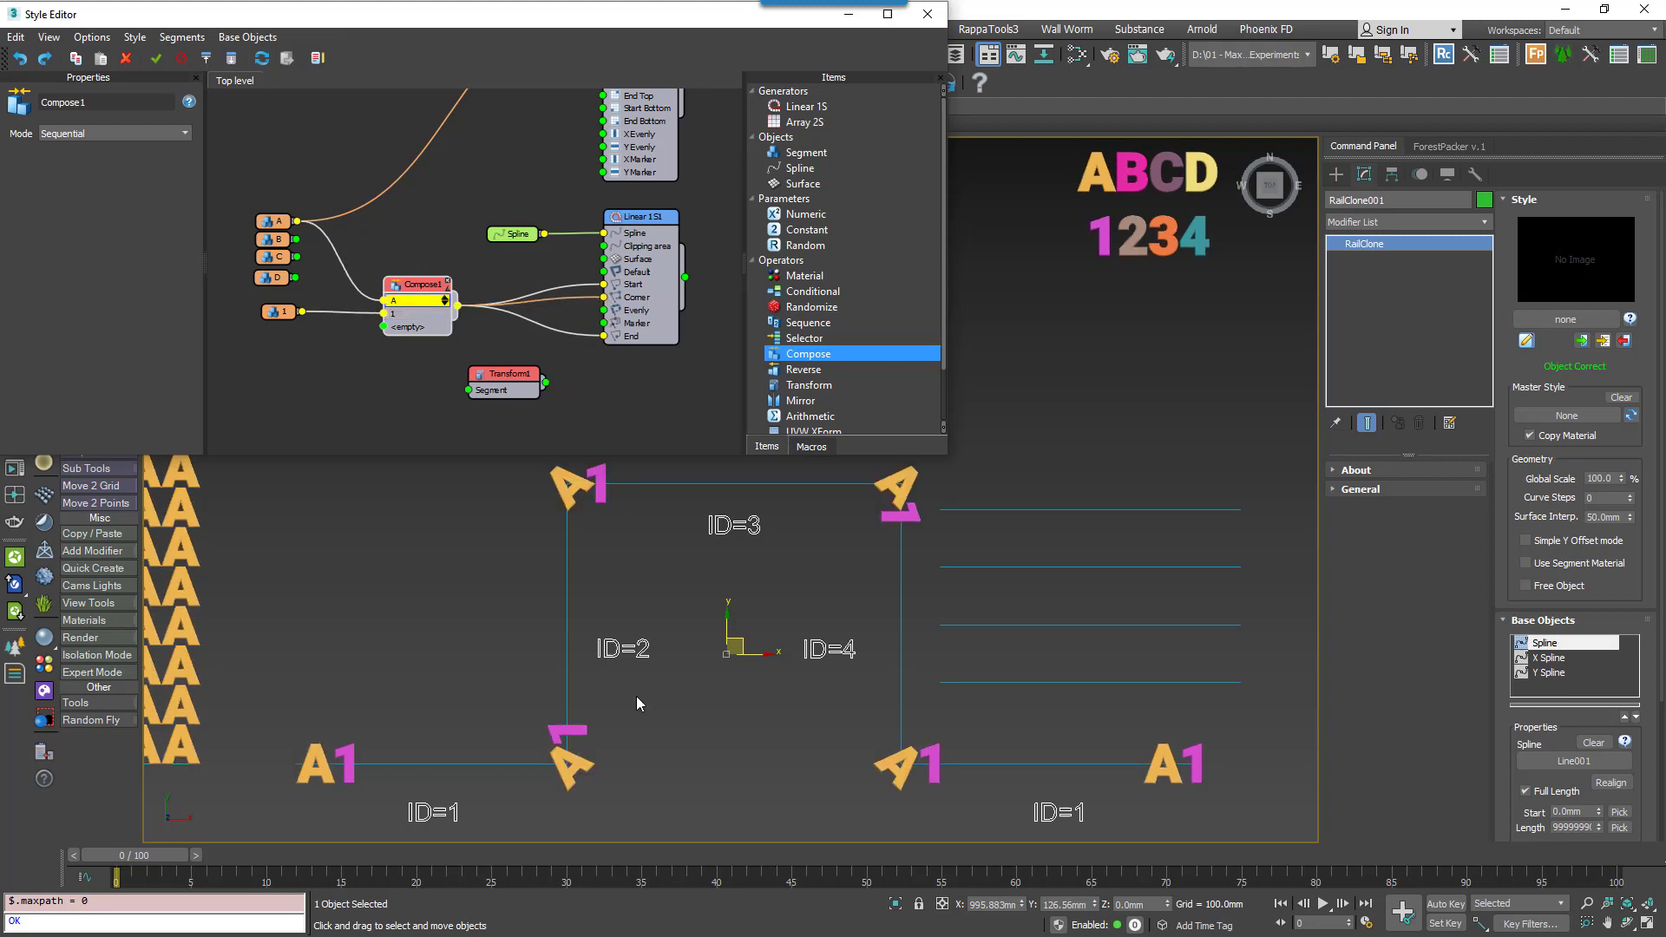
pyautogui.moveTo(904, 668)
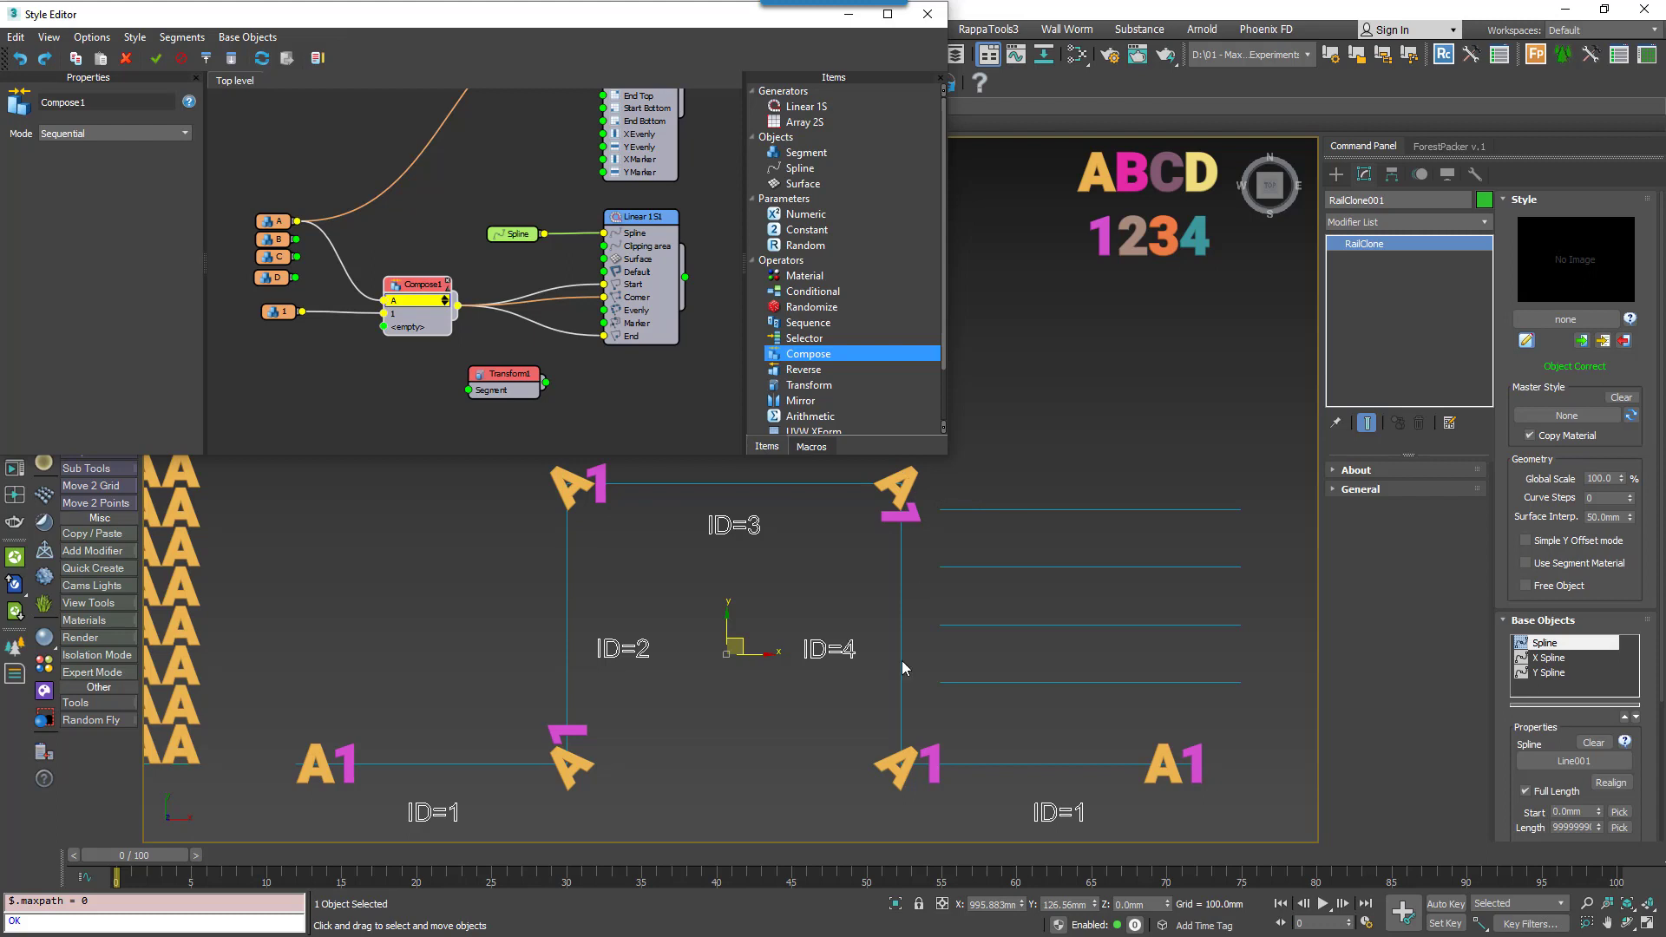
pyautogui.moveTo(433, 381)
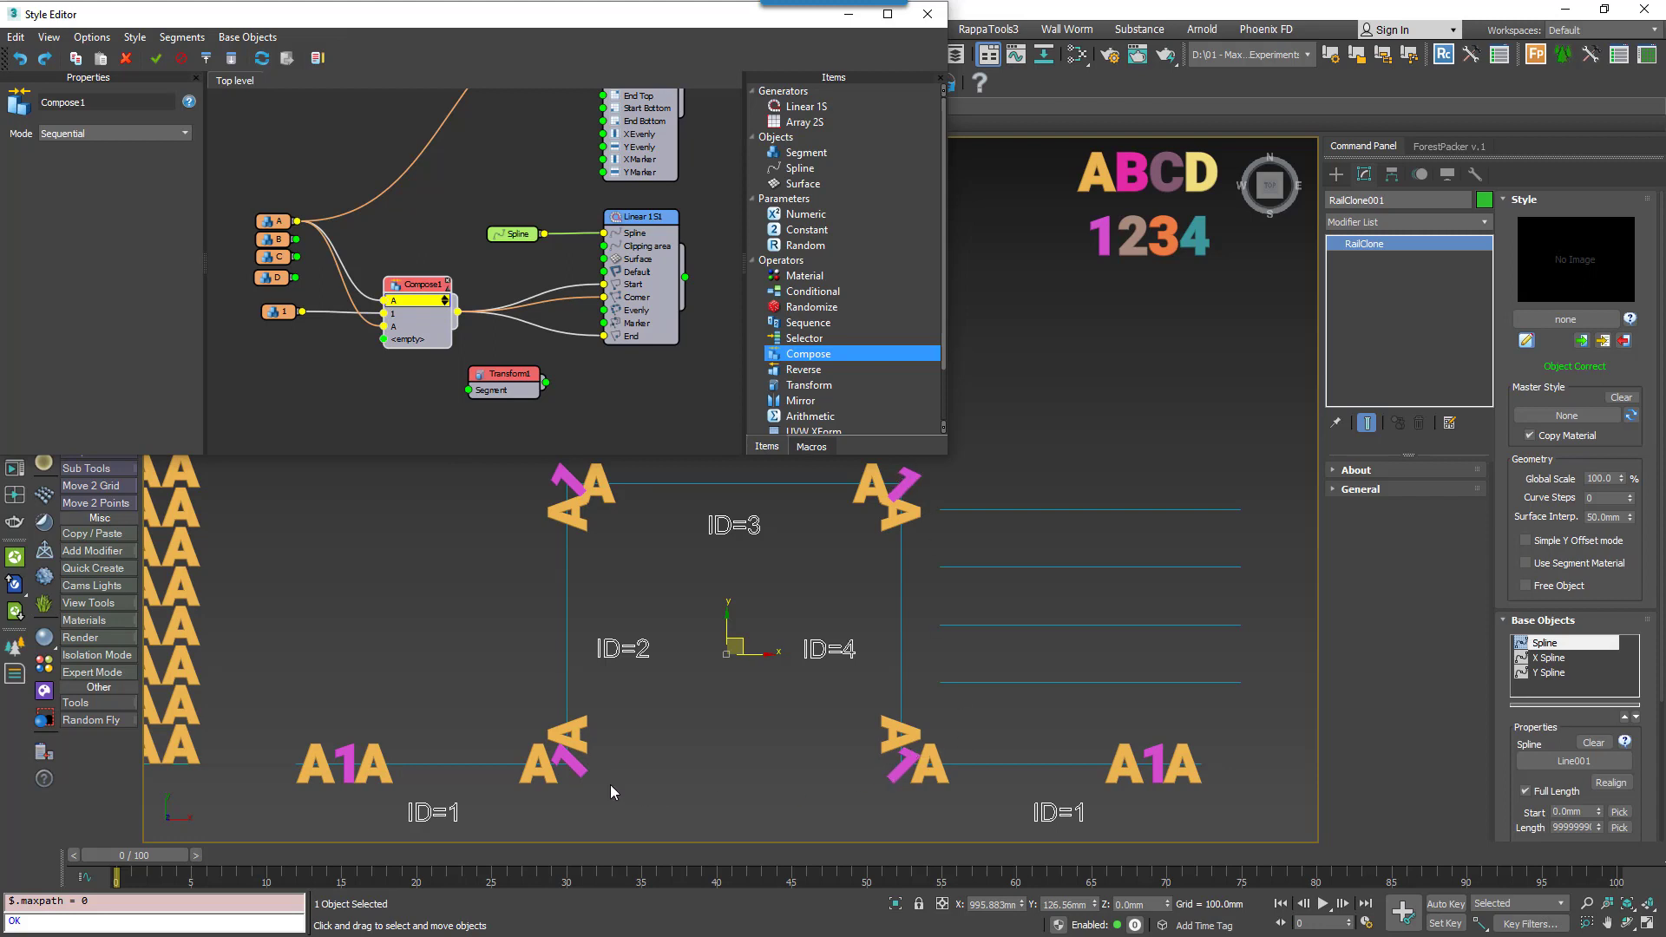
pyautogui.moveTo(404, 400)
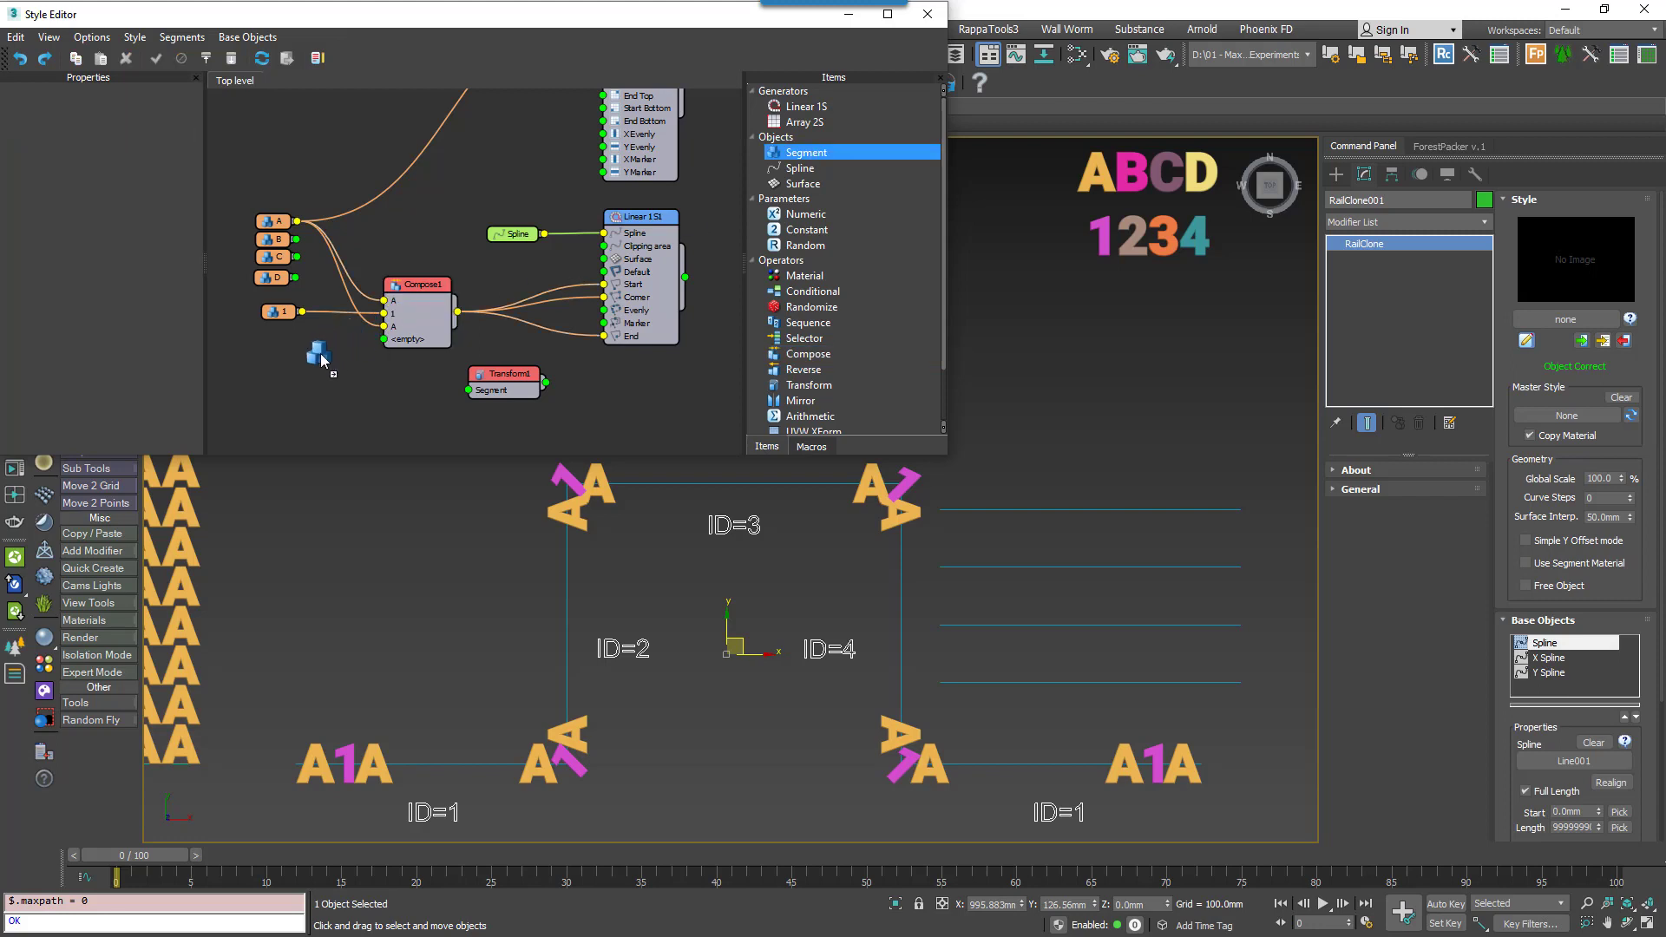
# Add an empty spacer segment to Compose1 with Fixed Size X of 150 mm.
pyautogui.click(318, 352)
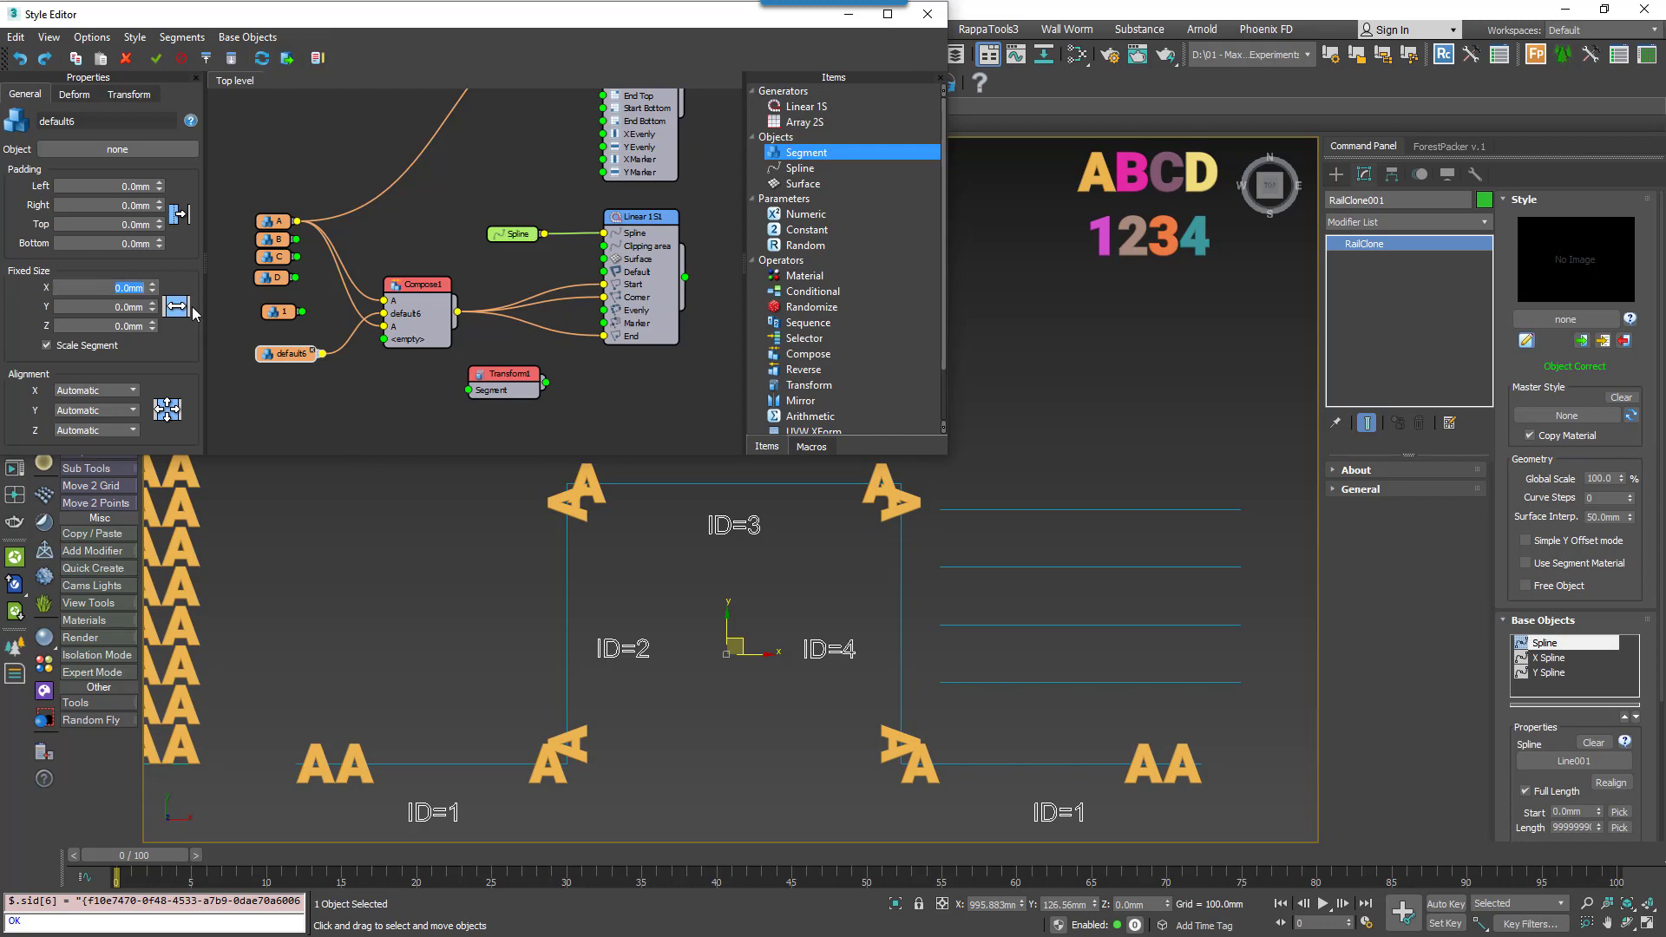
pyautogui.write('50.0mm')
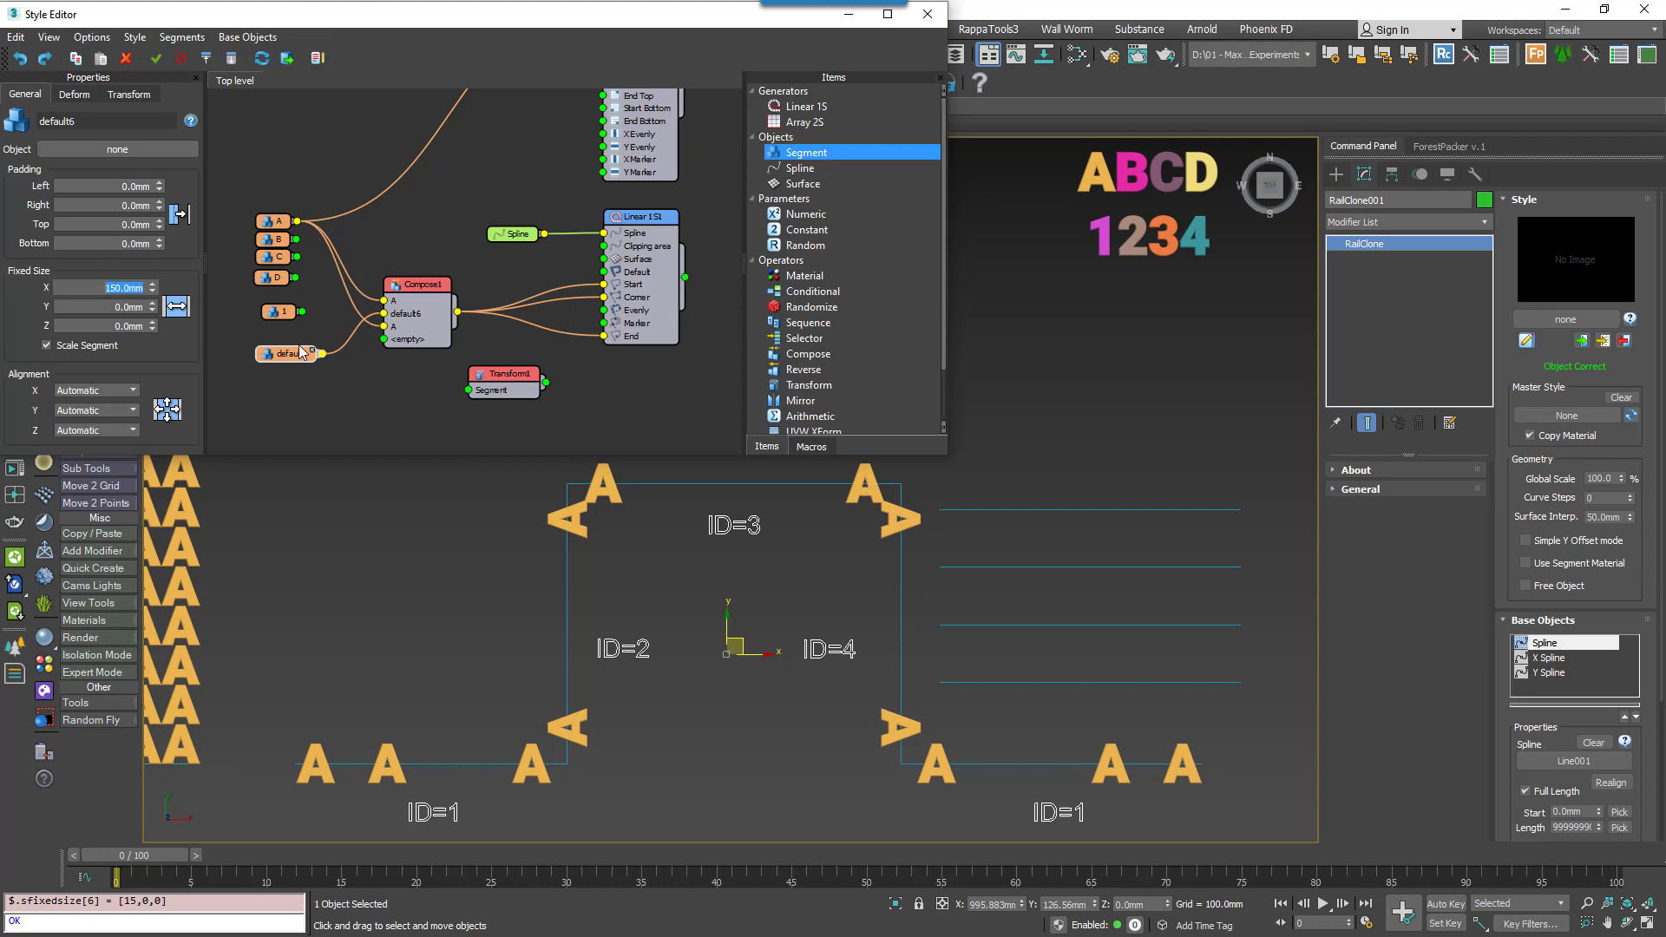
# Set the Compose1 node's Mode dropdown to Grouped.
pyautogui.click(417, 285)
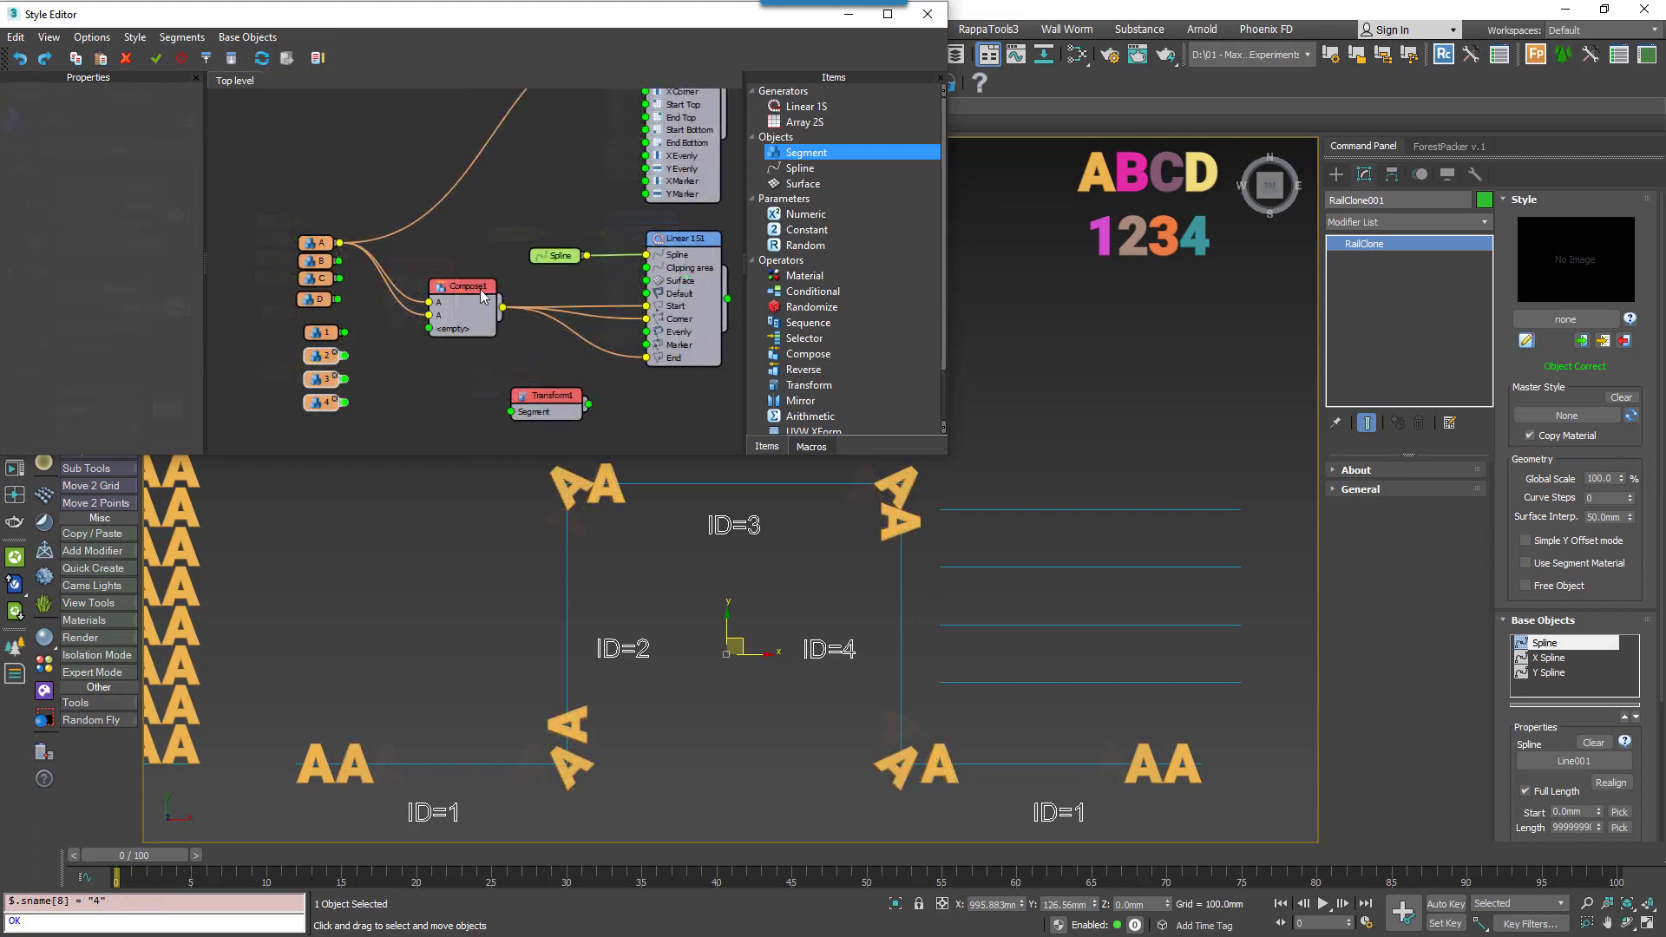
pyautogui.click(462, 286)
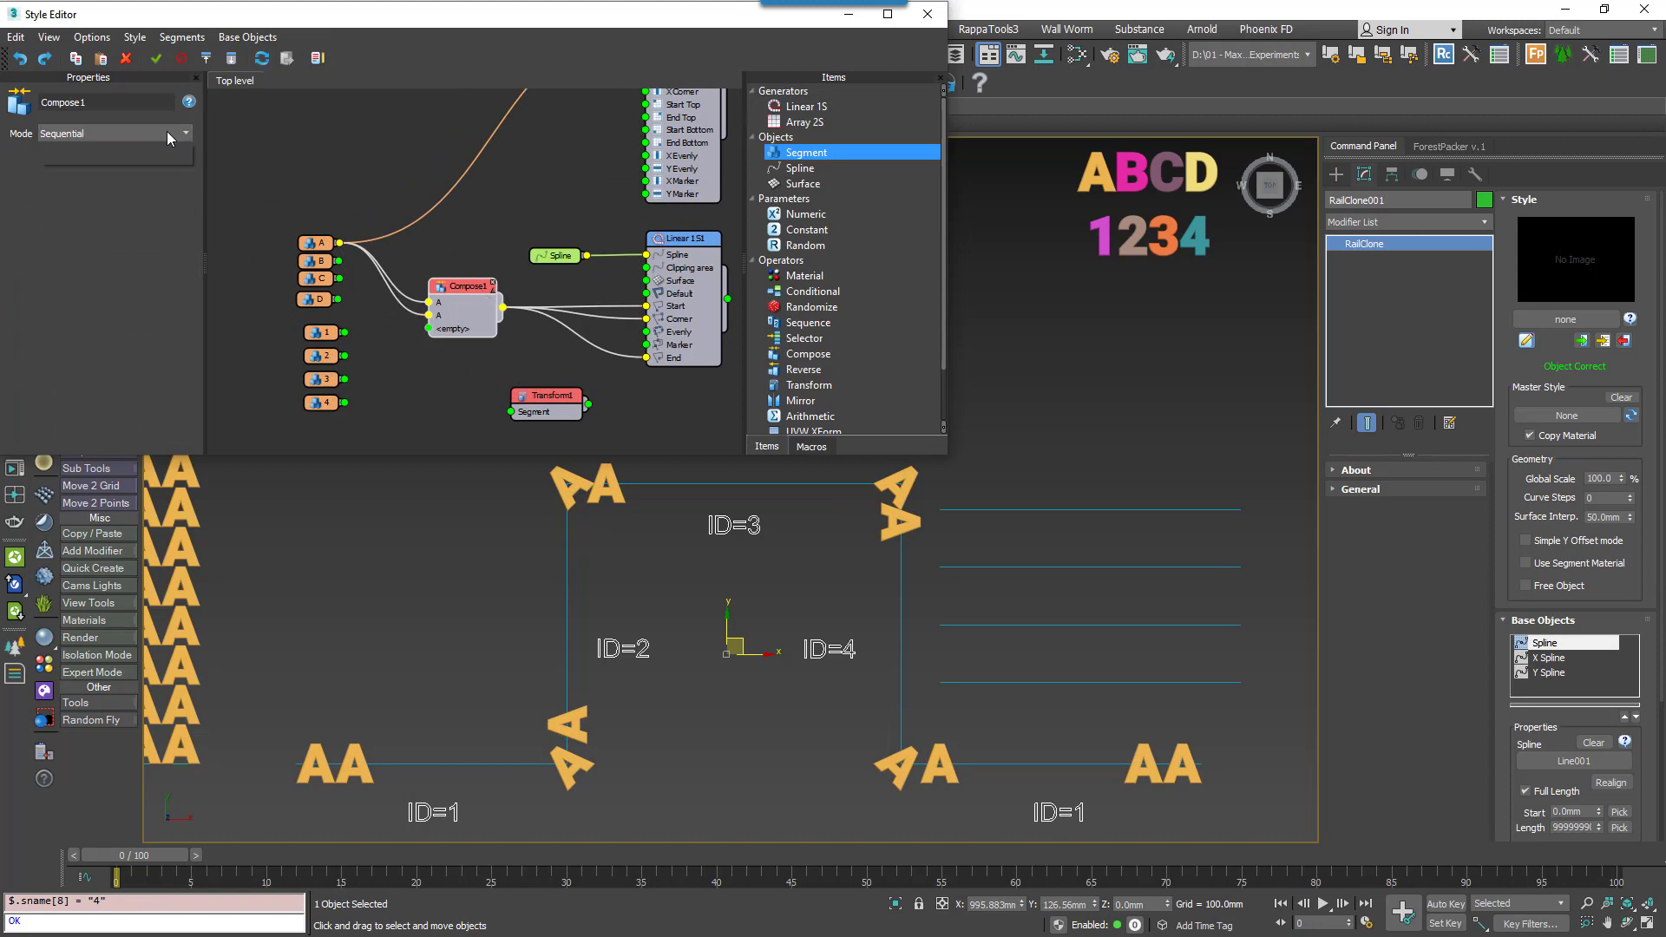
pyautogui.click(185, 133)
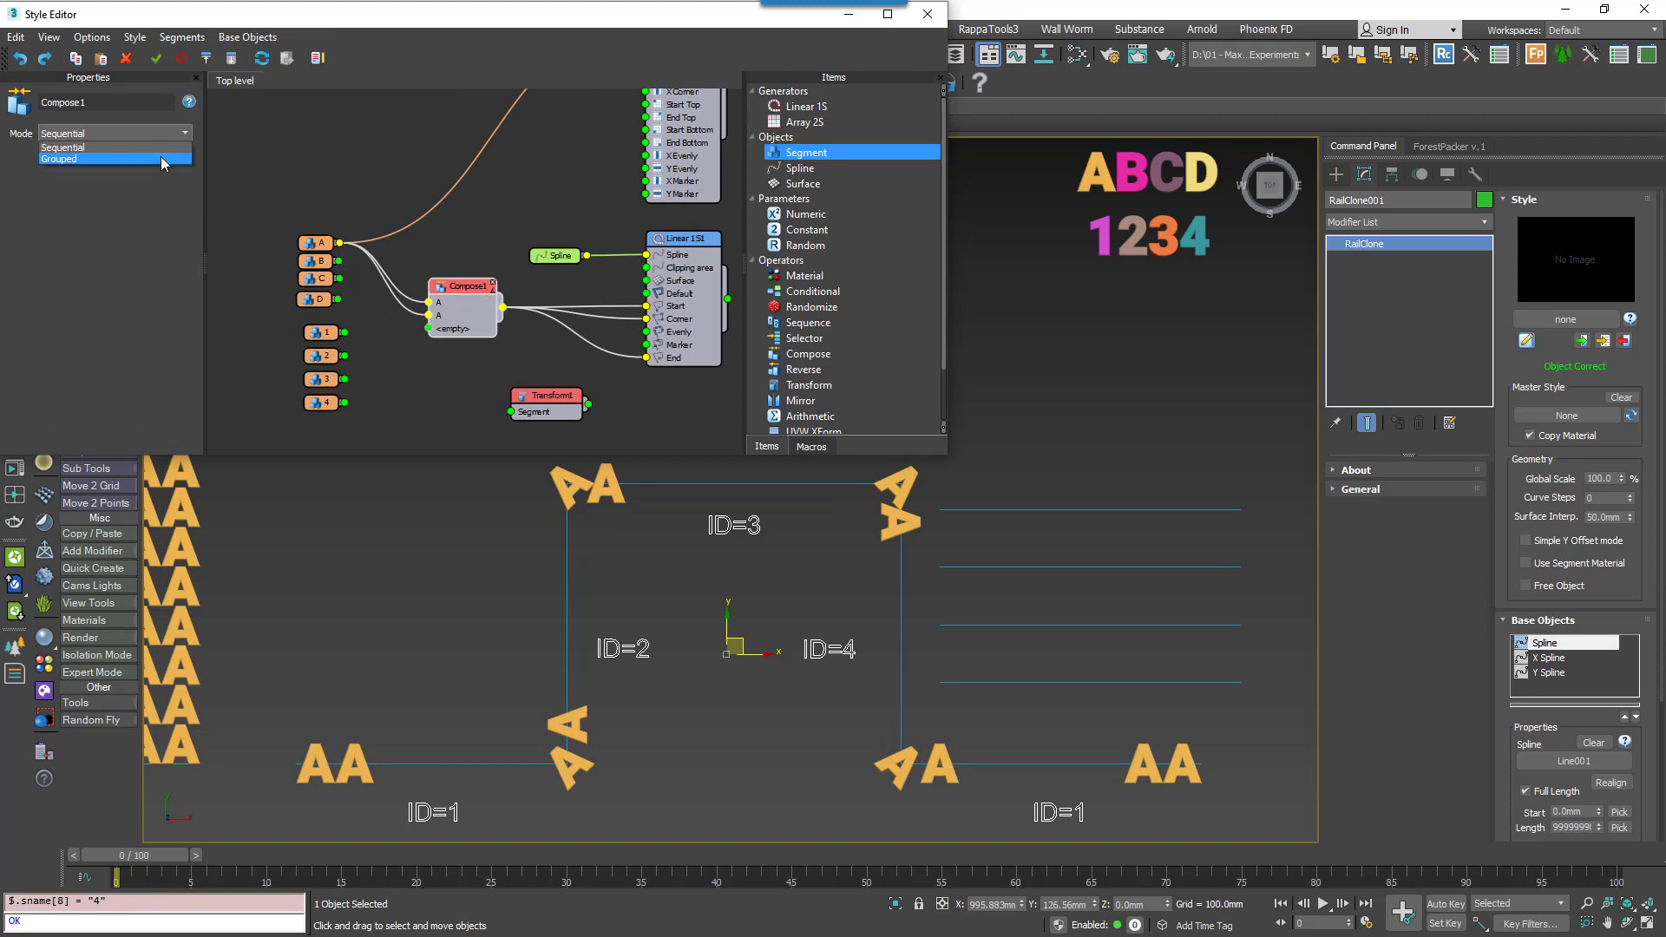
pyautogui.click(58, 159)
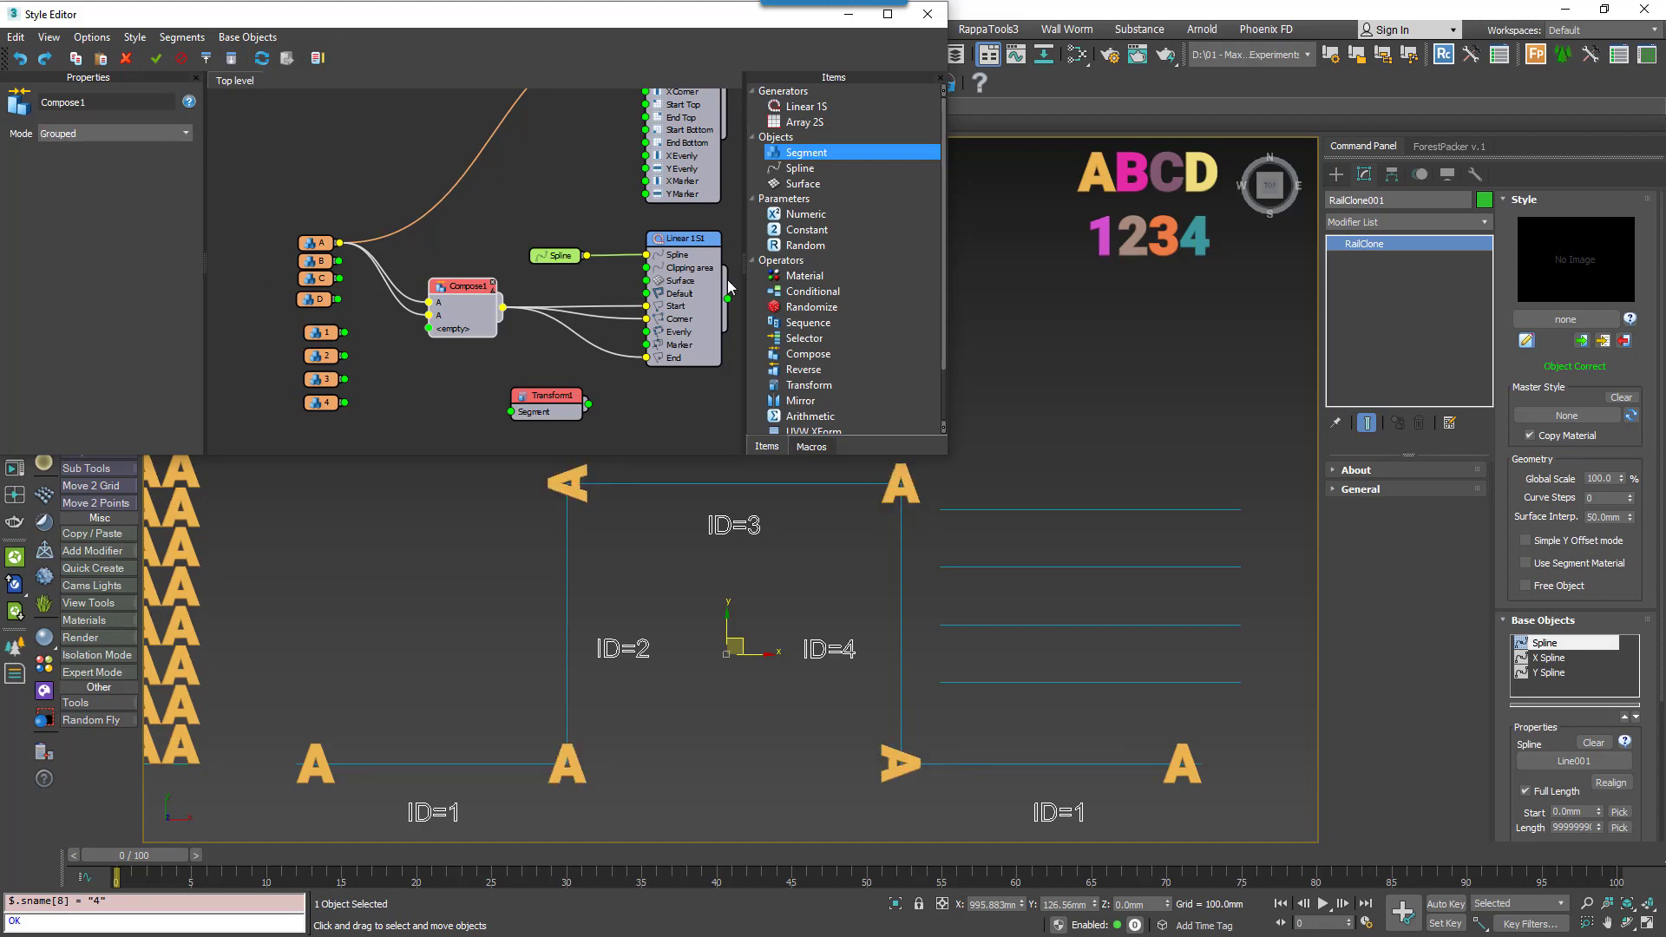
pyautogui.click(927, 14)
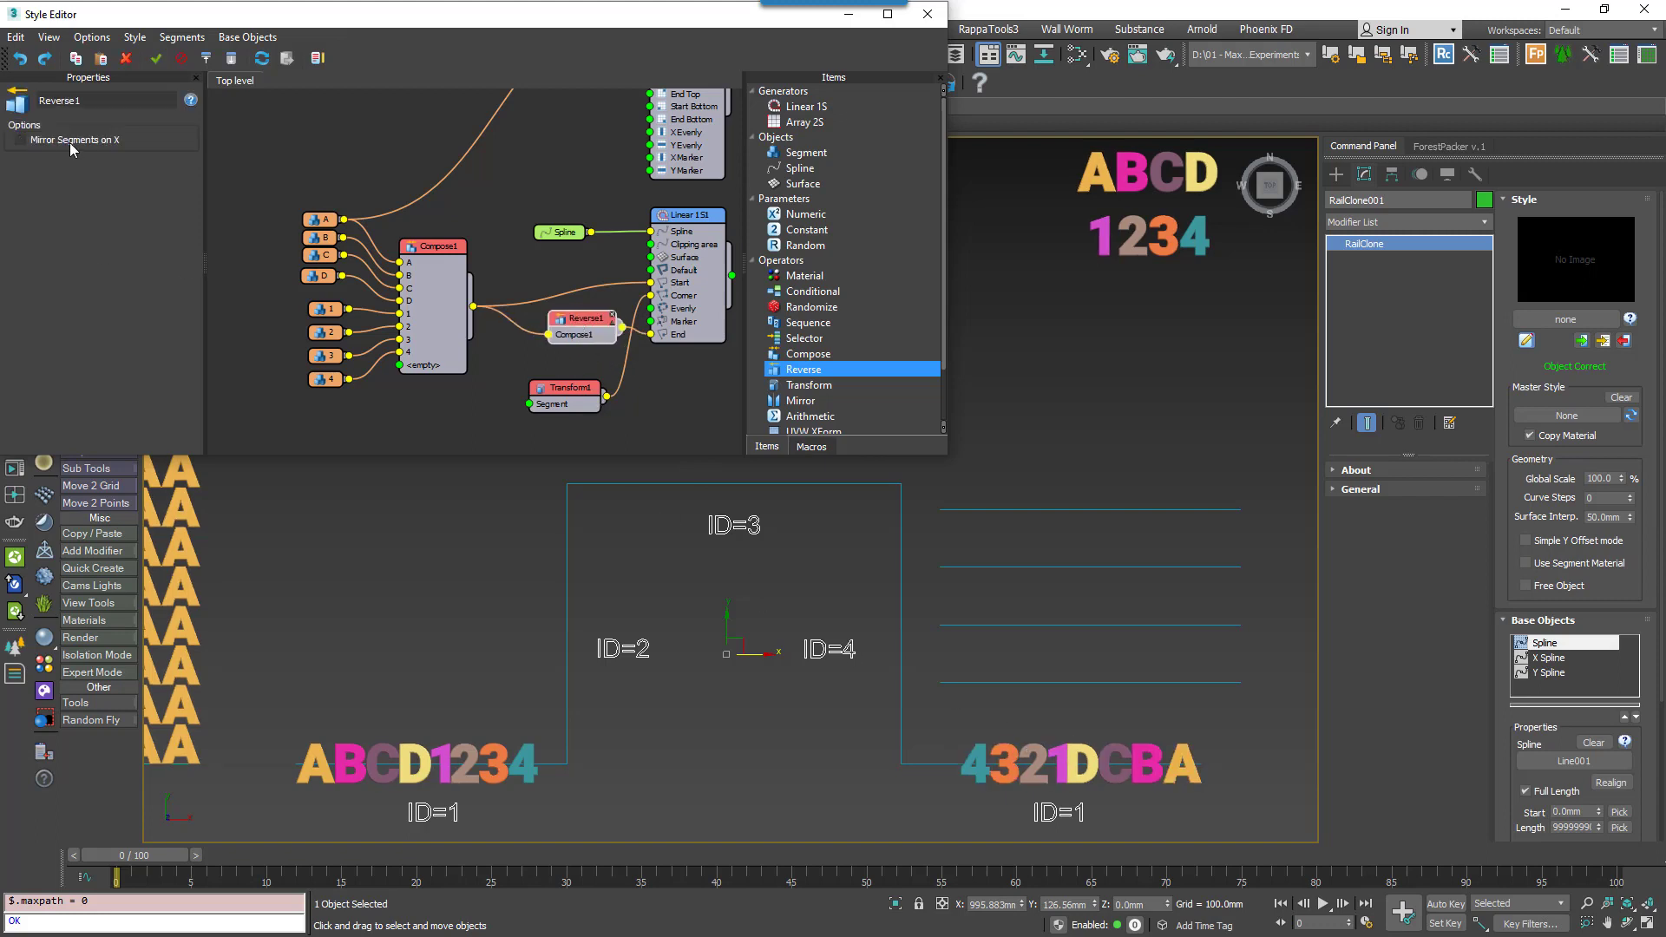
# Toggle Reverse1's Mirror Segments on X on, off, then back on.
pyautogui.click(21, 139)
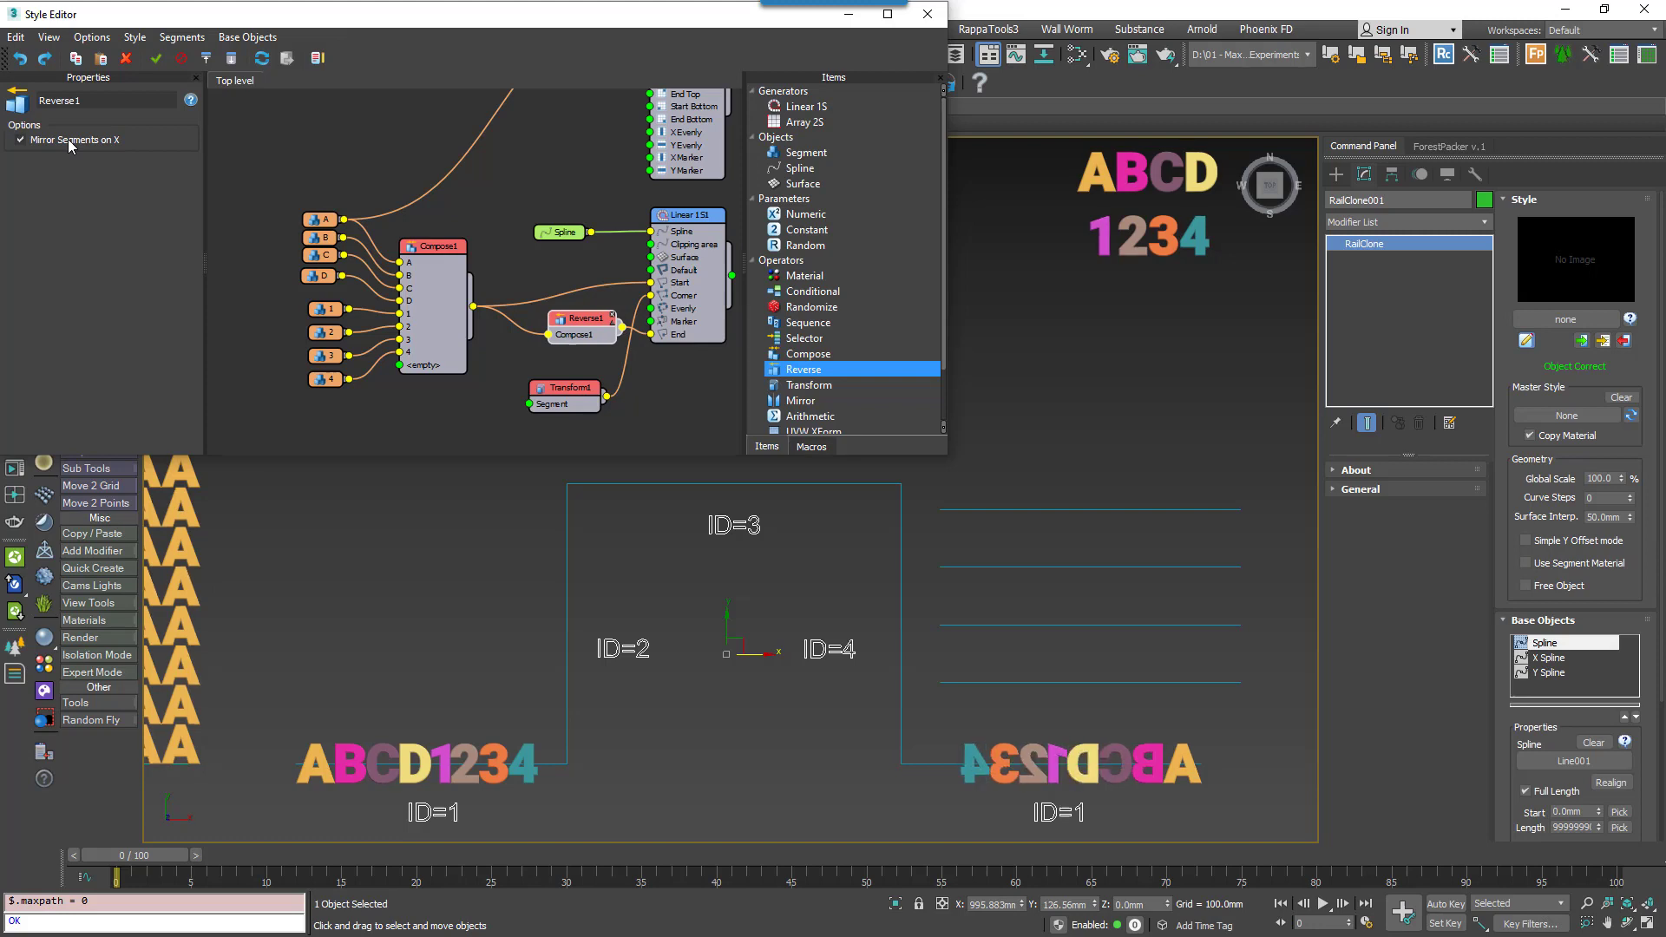
pyautogui.click(23, 139)
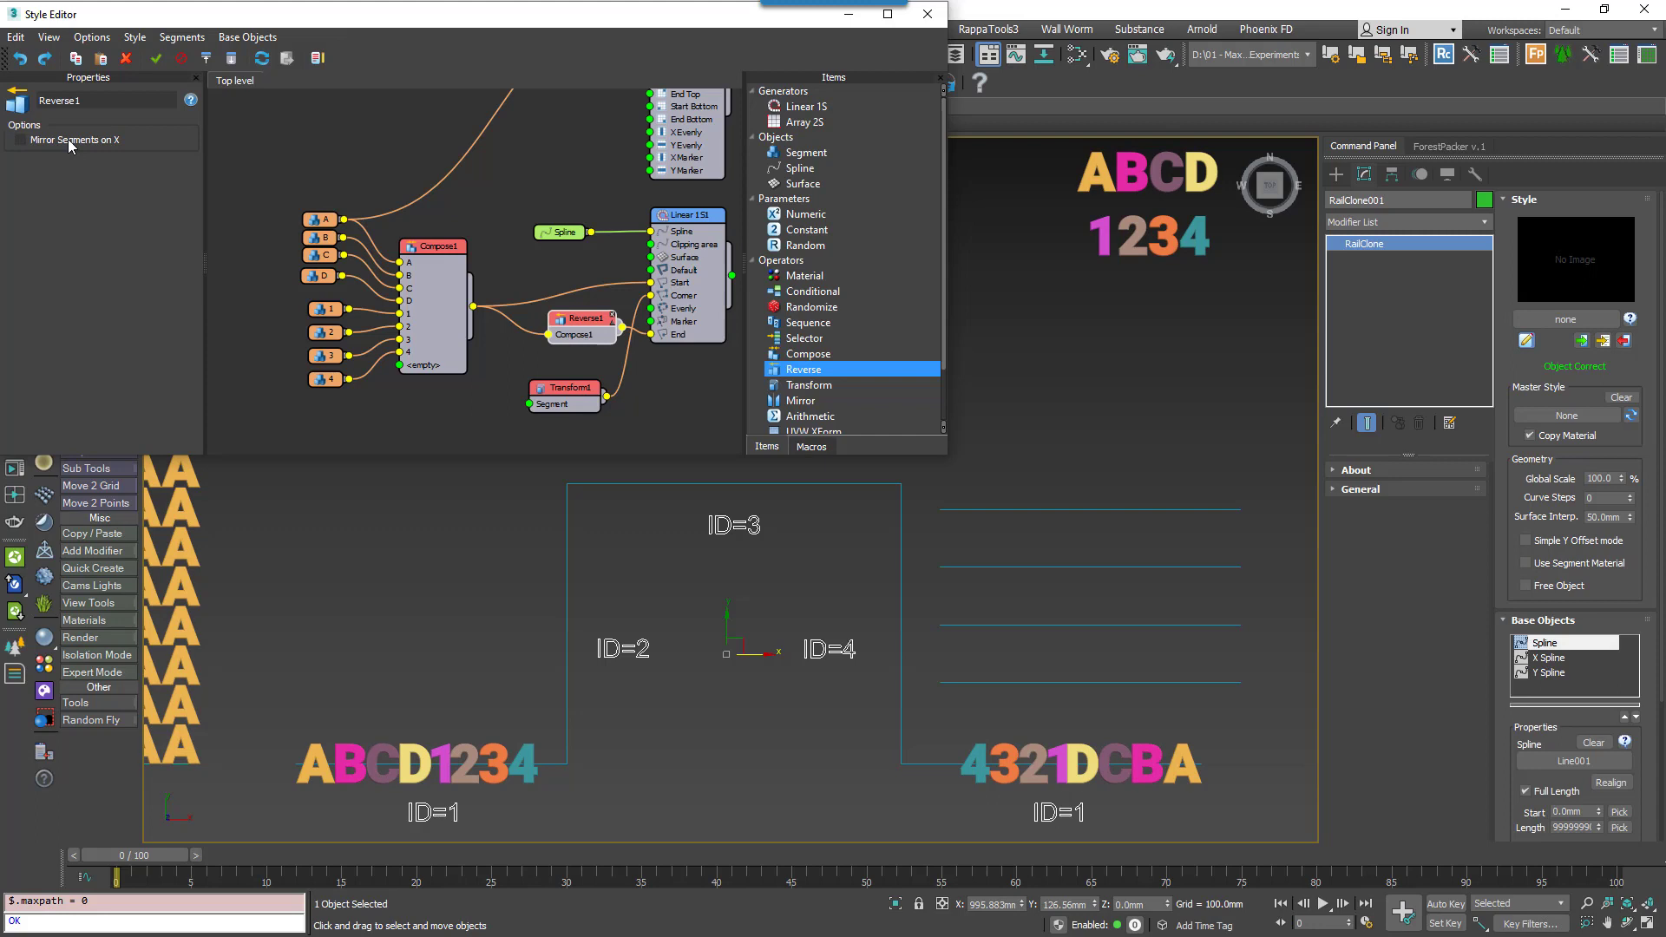
pyautogui.click(19, 140)
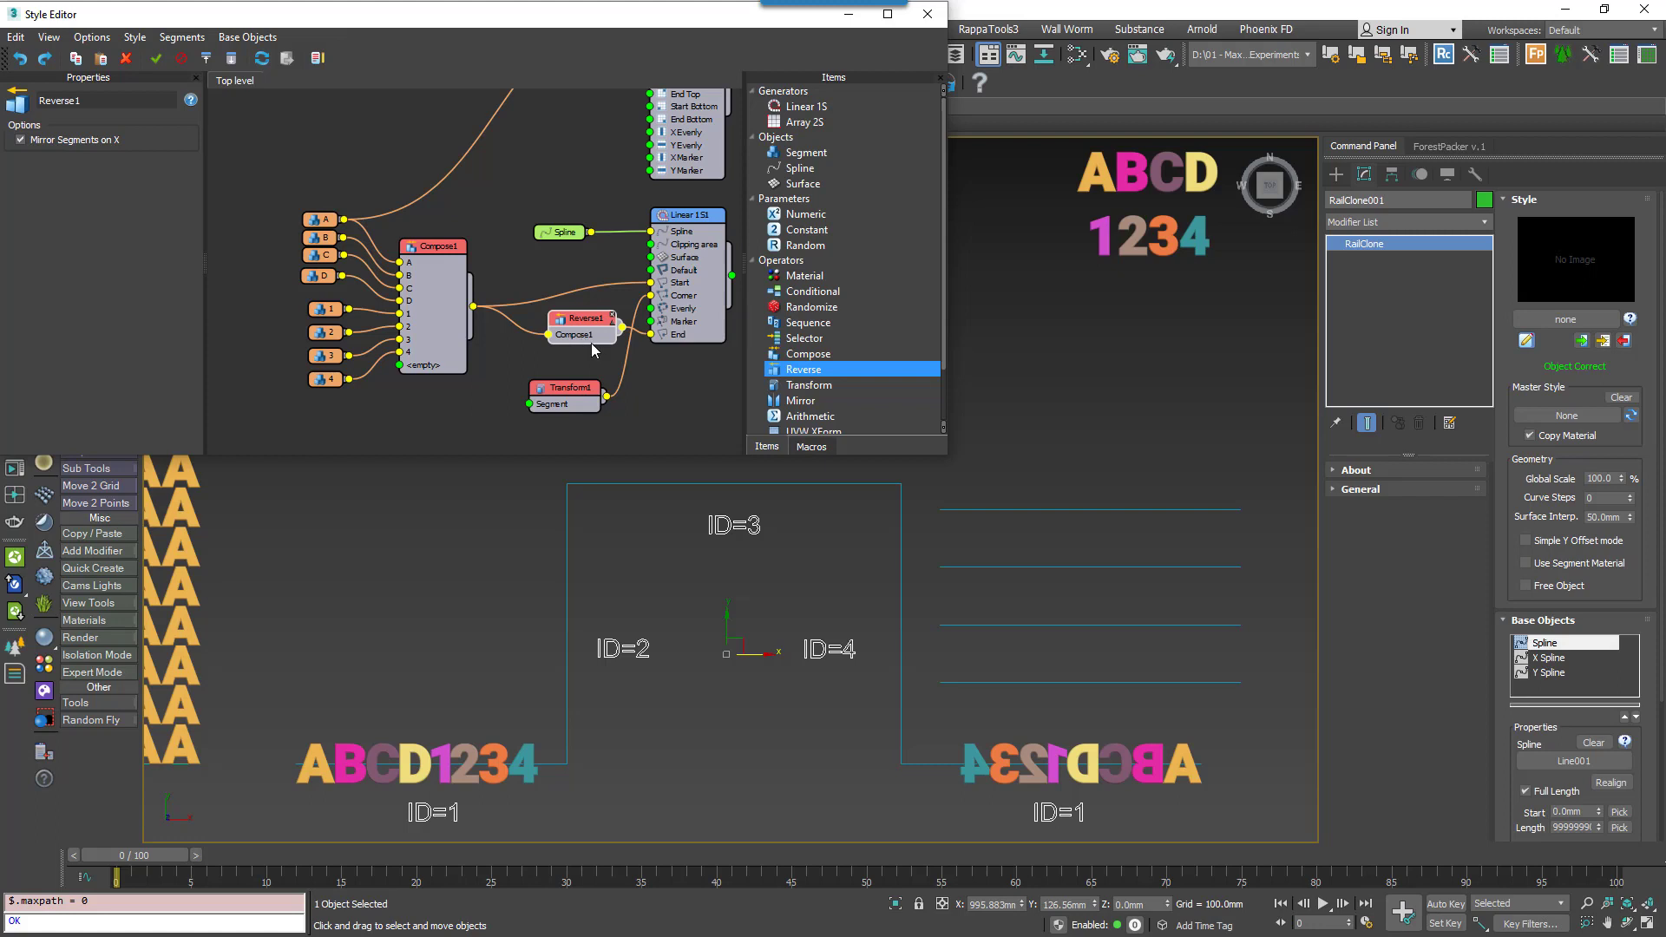
pyautogui.moveTo(626, 167)
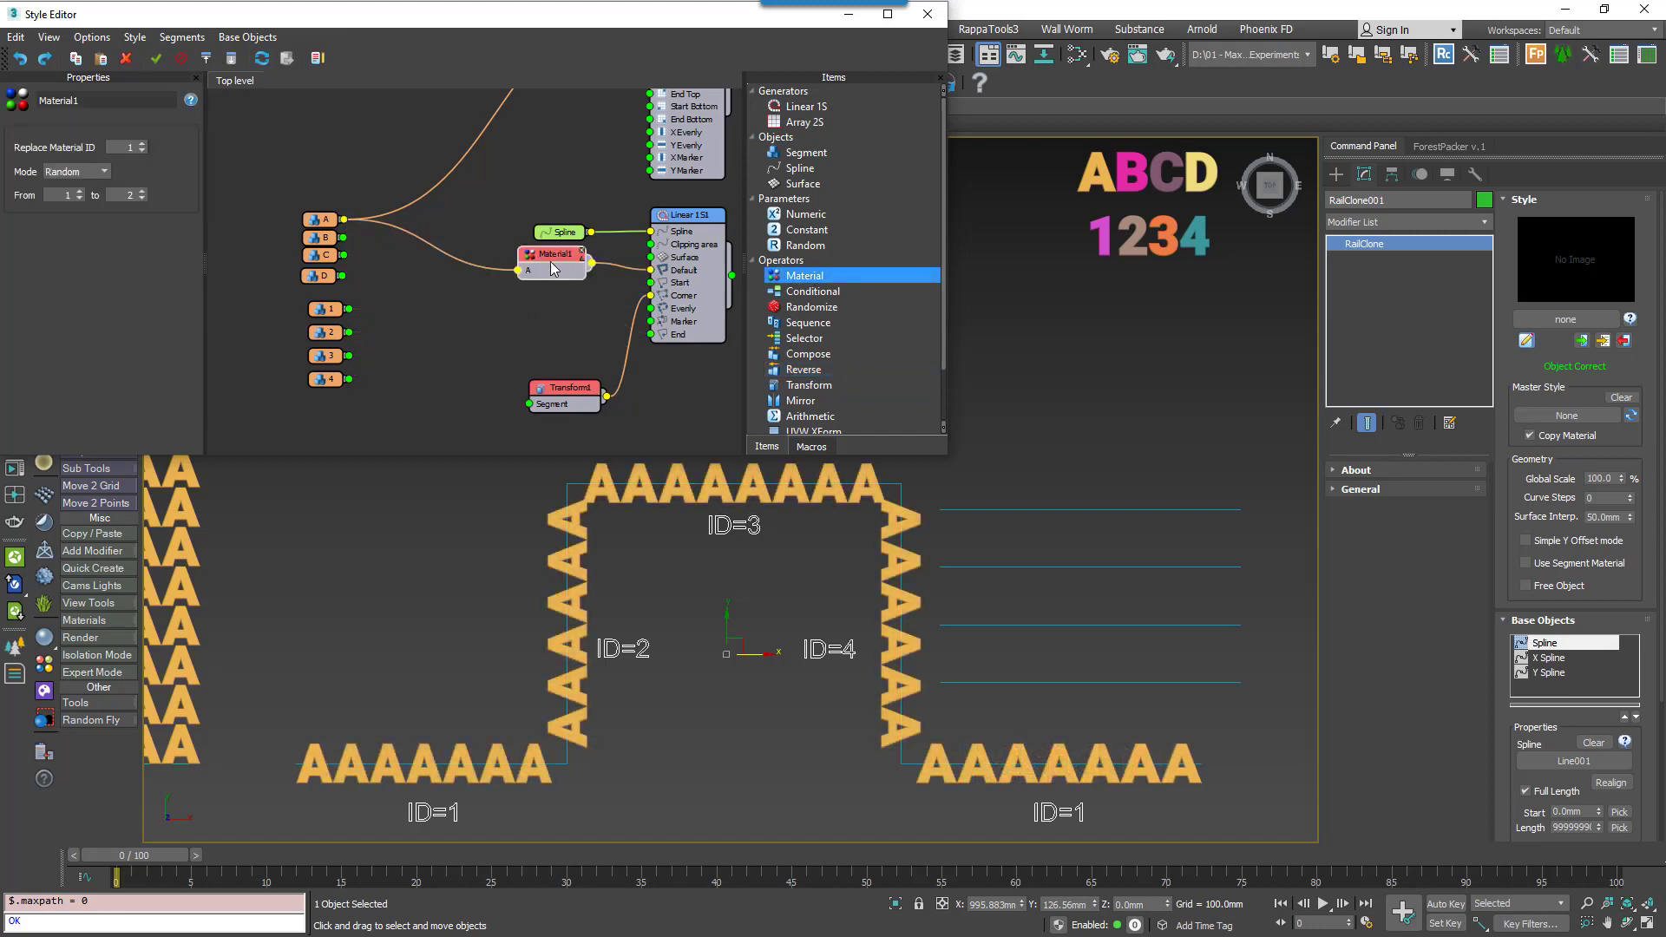
# Change Material1's mode from Random to Sequence so IDs 1–8 apply in order.
pyautogui.click(140, 143)
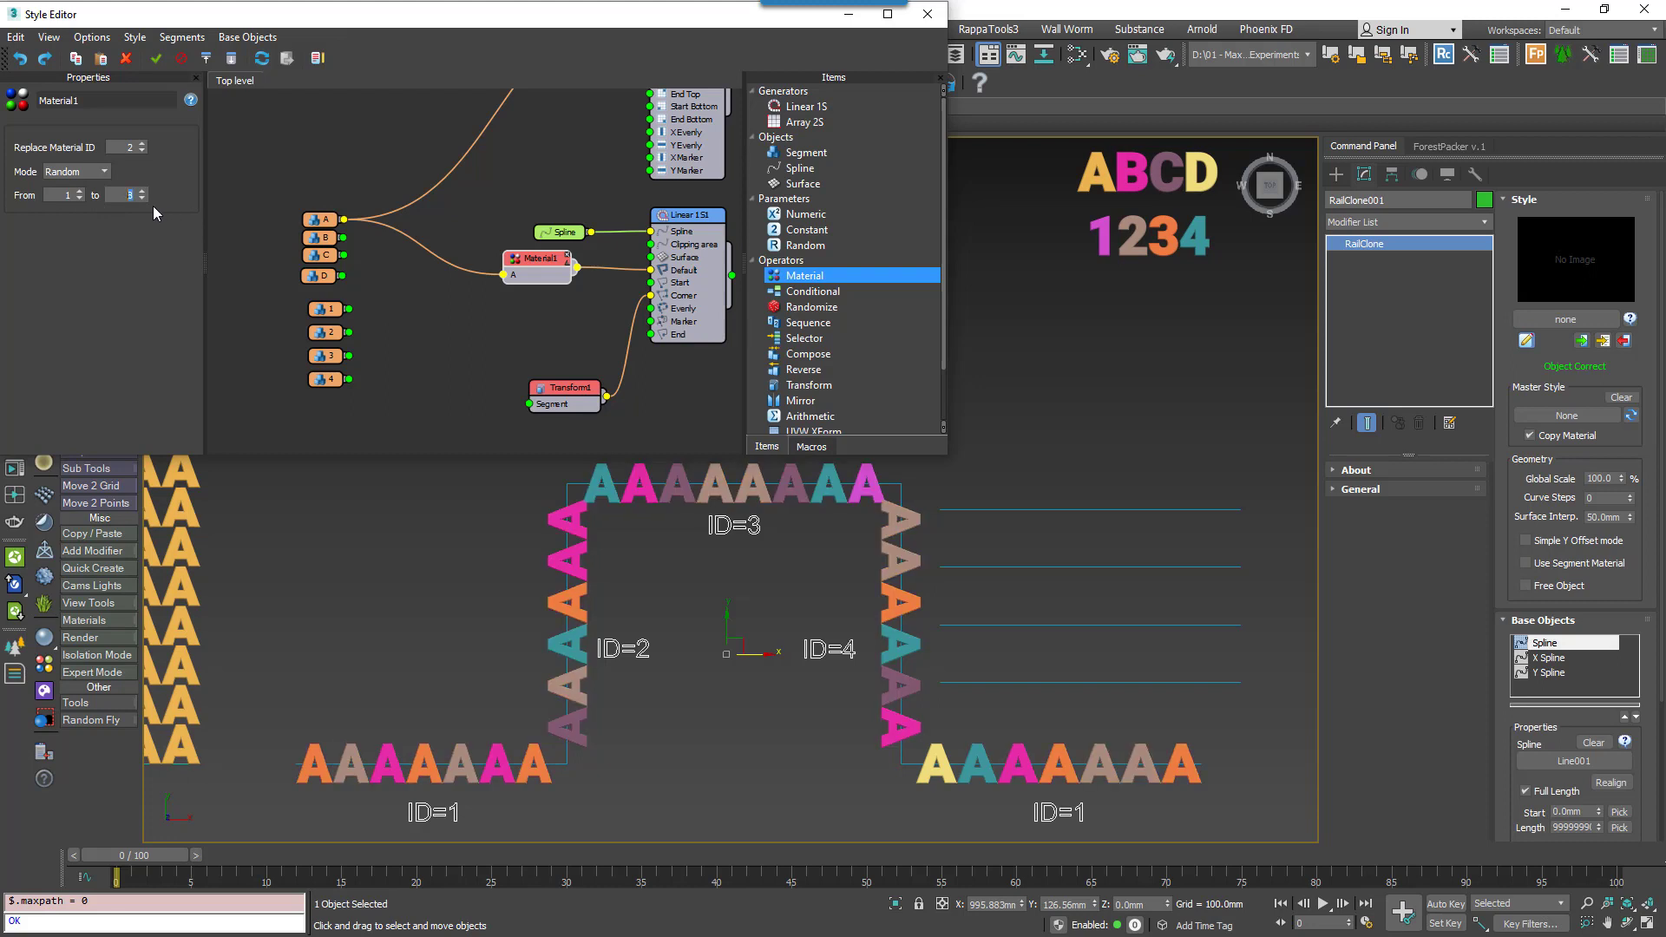
pyautogui.click(100, 171)
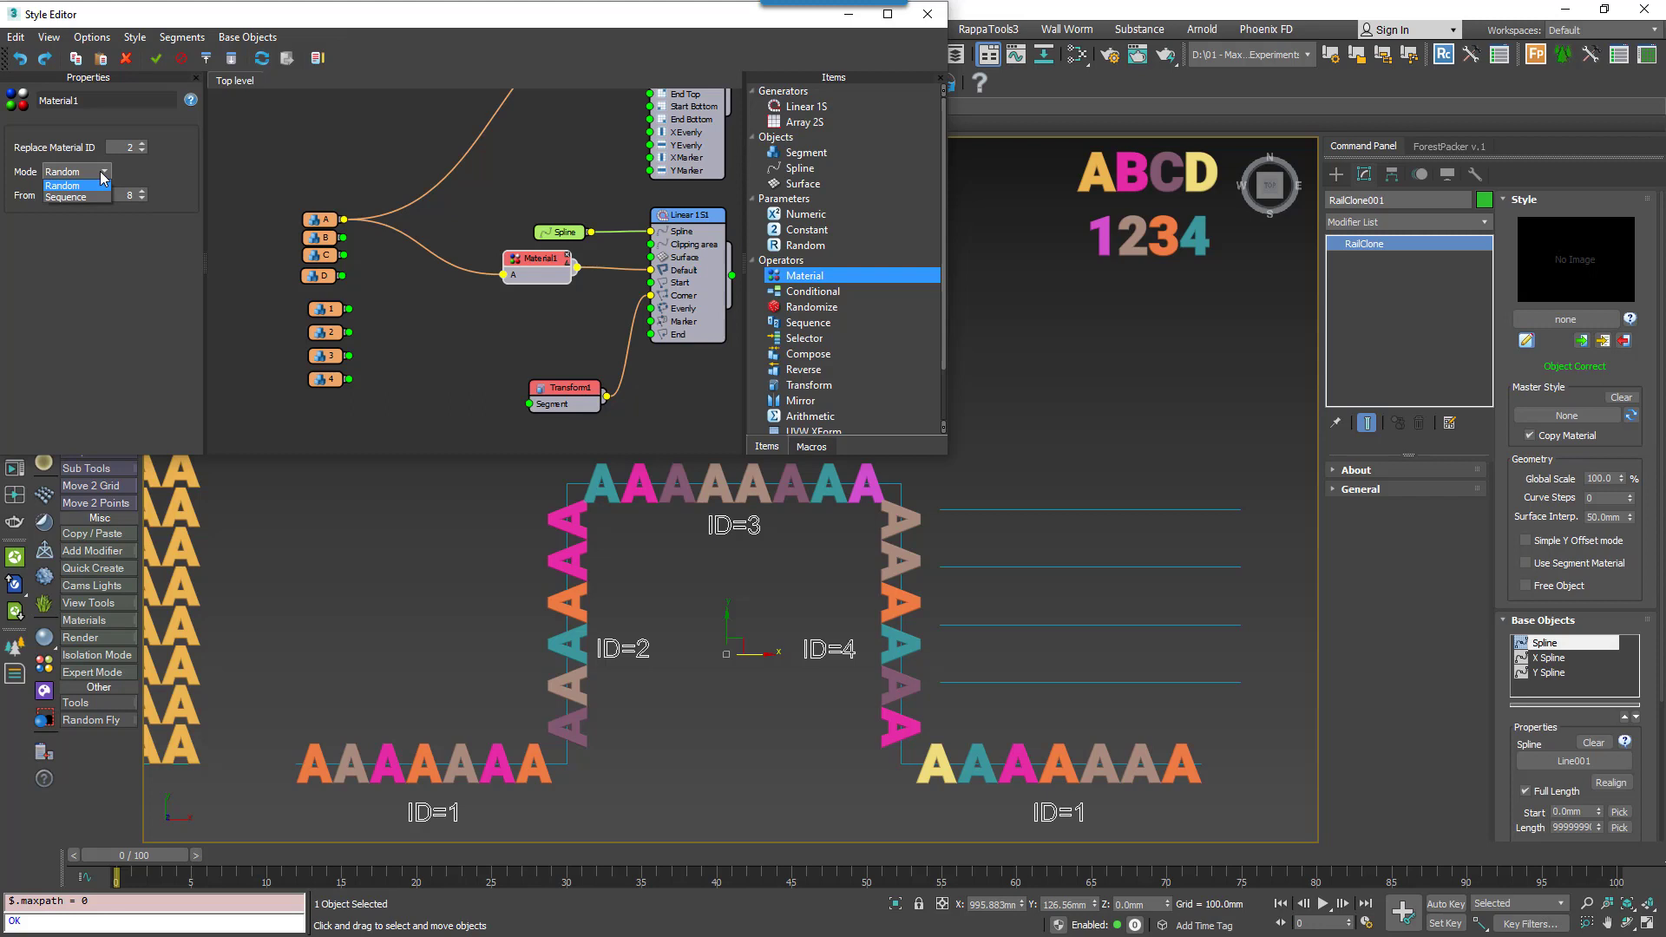
pyautogui.click(73, 197)
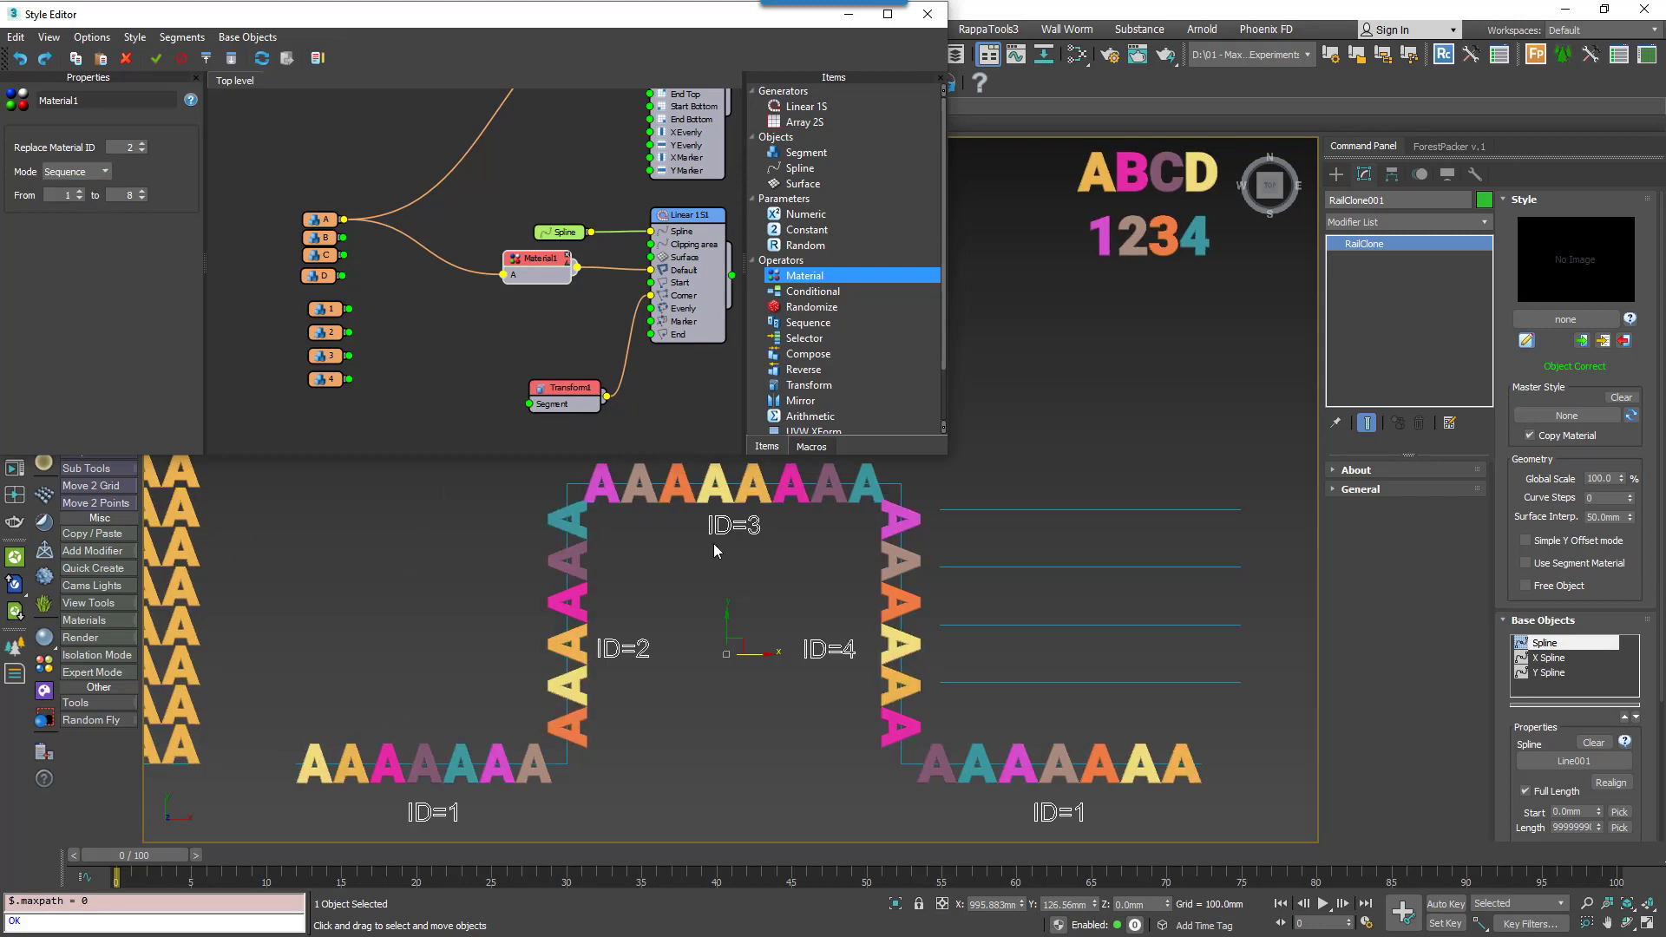
pyautogui.click(76, 171)
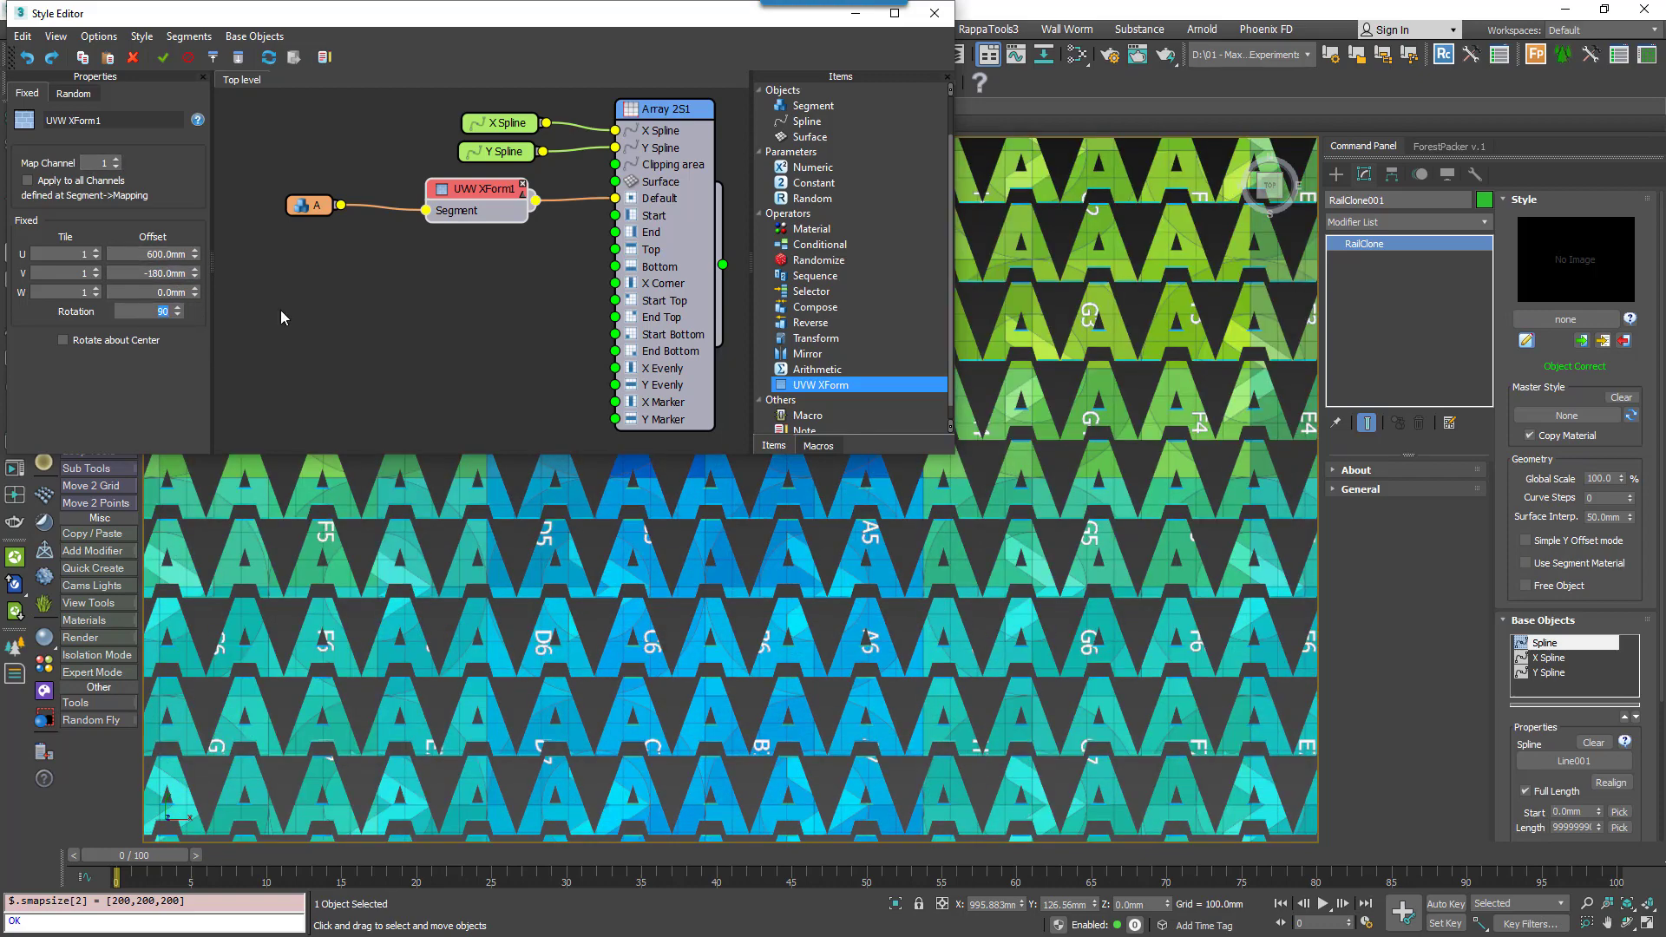
# Enable random UVW XForm1 offsets of up to 1000 mm in U and V.
pyautogui.click(74, 93)
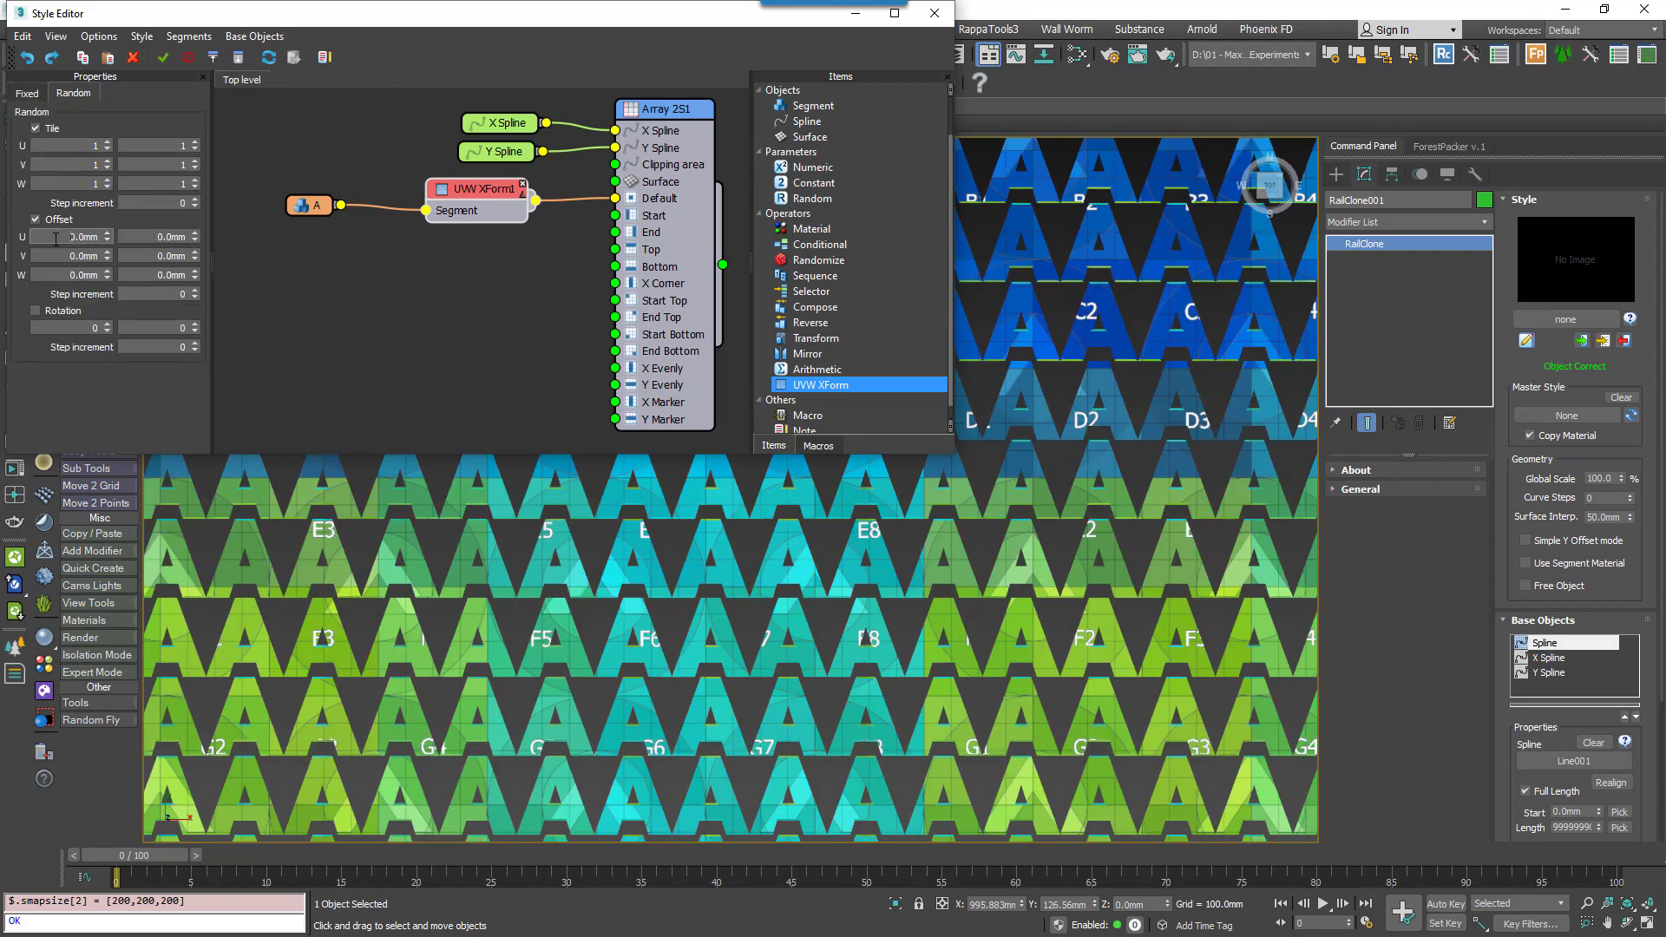
pyautogui.write('1000.0mm')
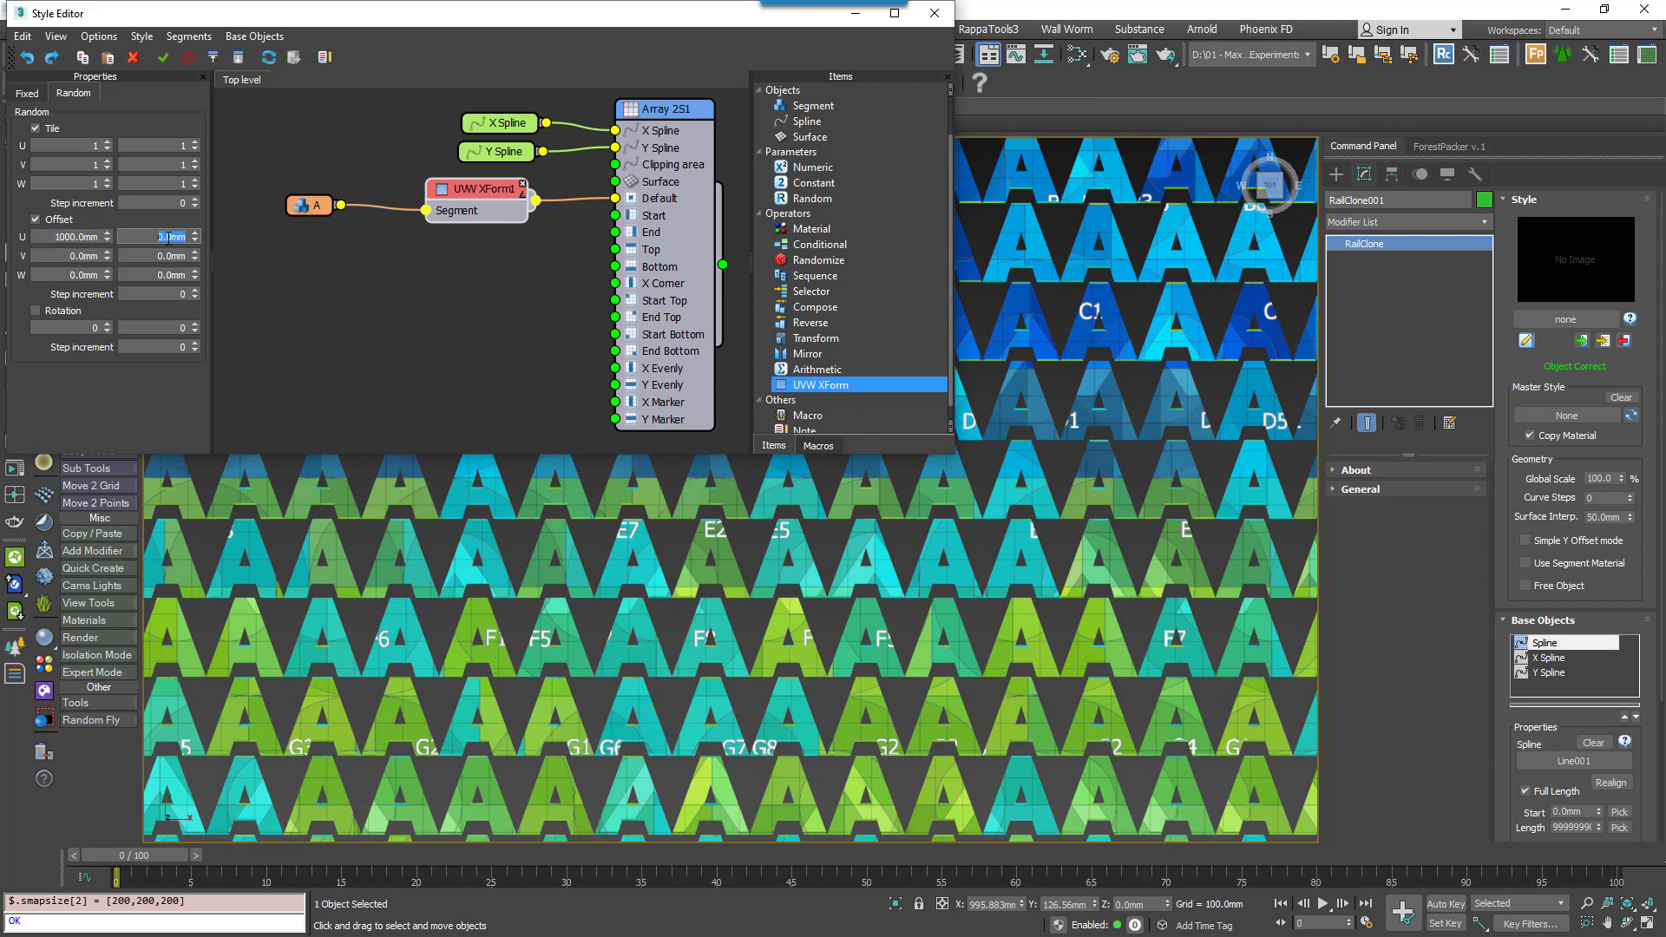
pyautogui.write('1000.0mm')
pyautogui.click(159, 347)
pyautogui.write('30')
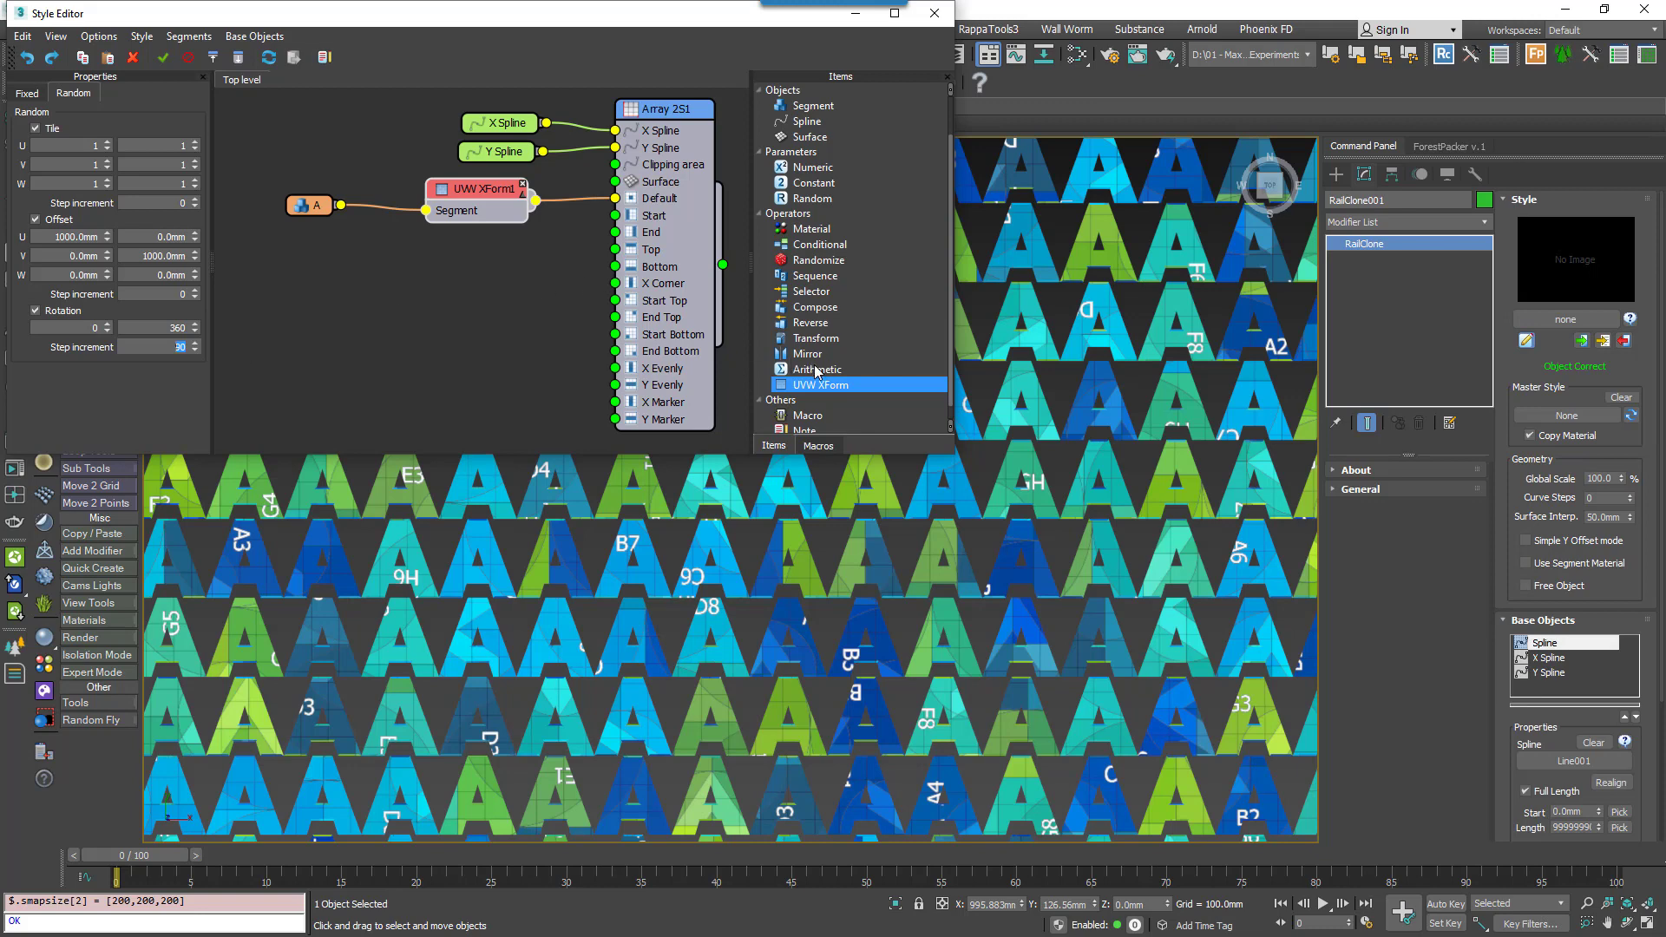
pyautogui.click(817, 369)
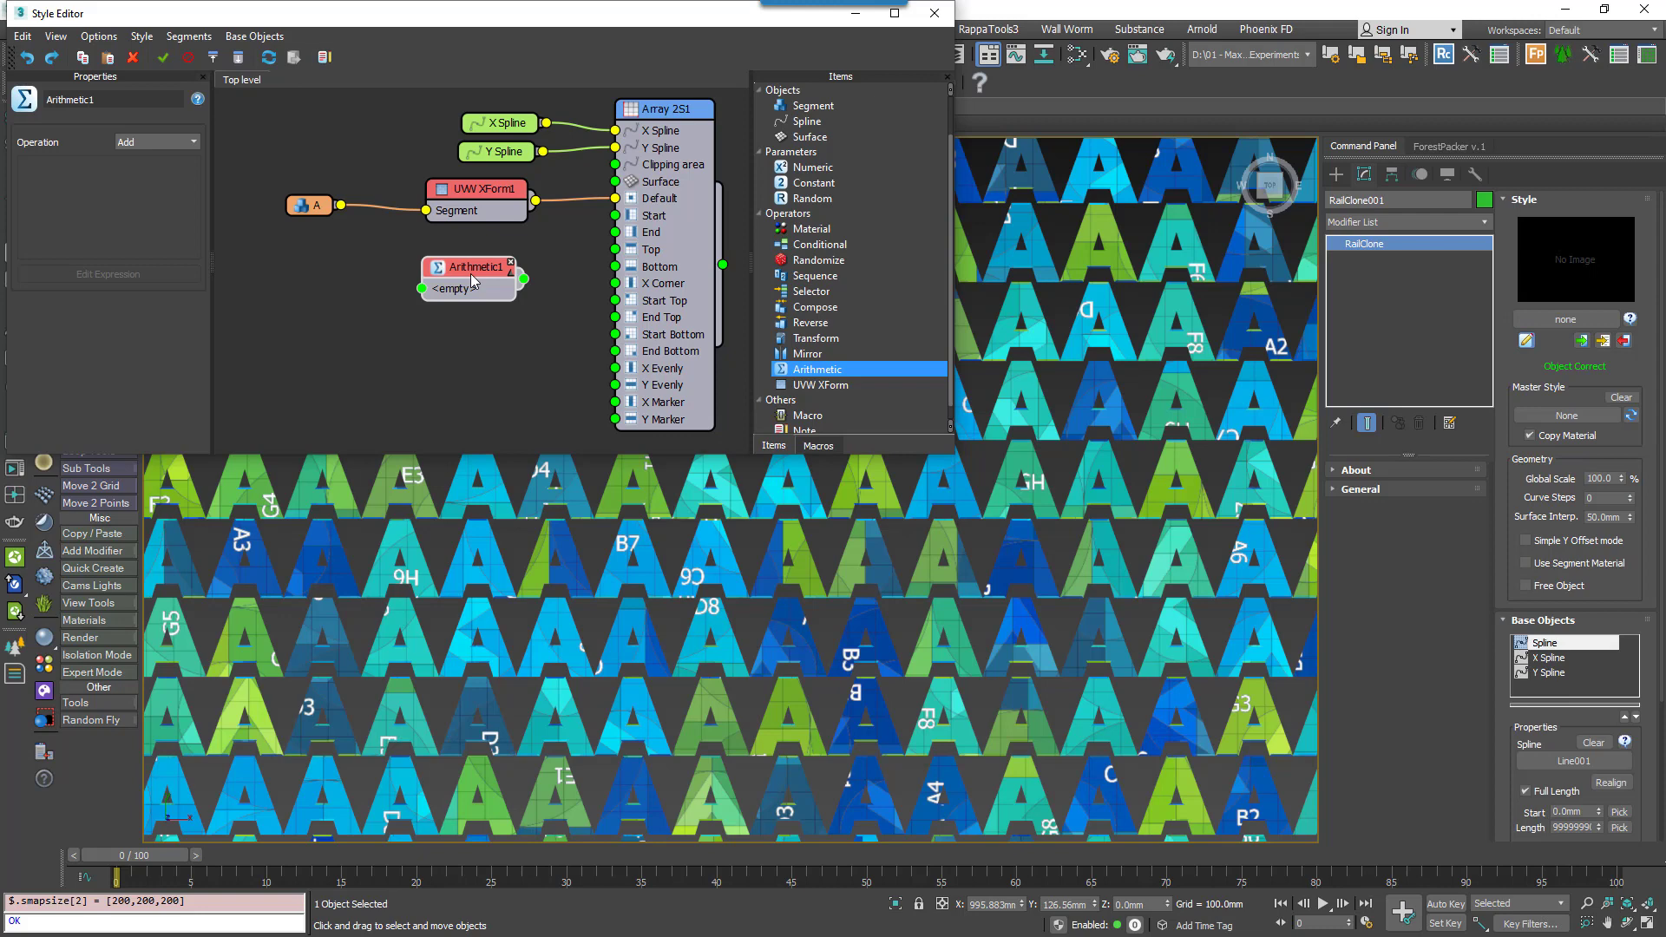
# Set the new Arithmetic node's Operation dropdown to Expression.
pyautogui.click(193, 141)
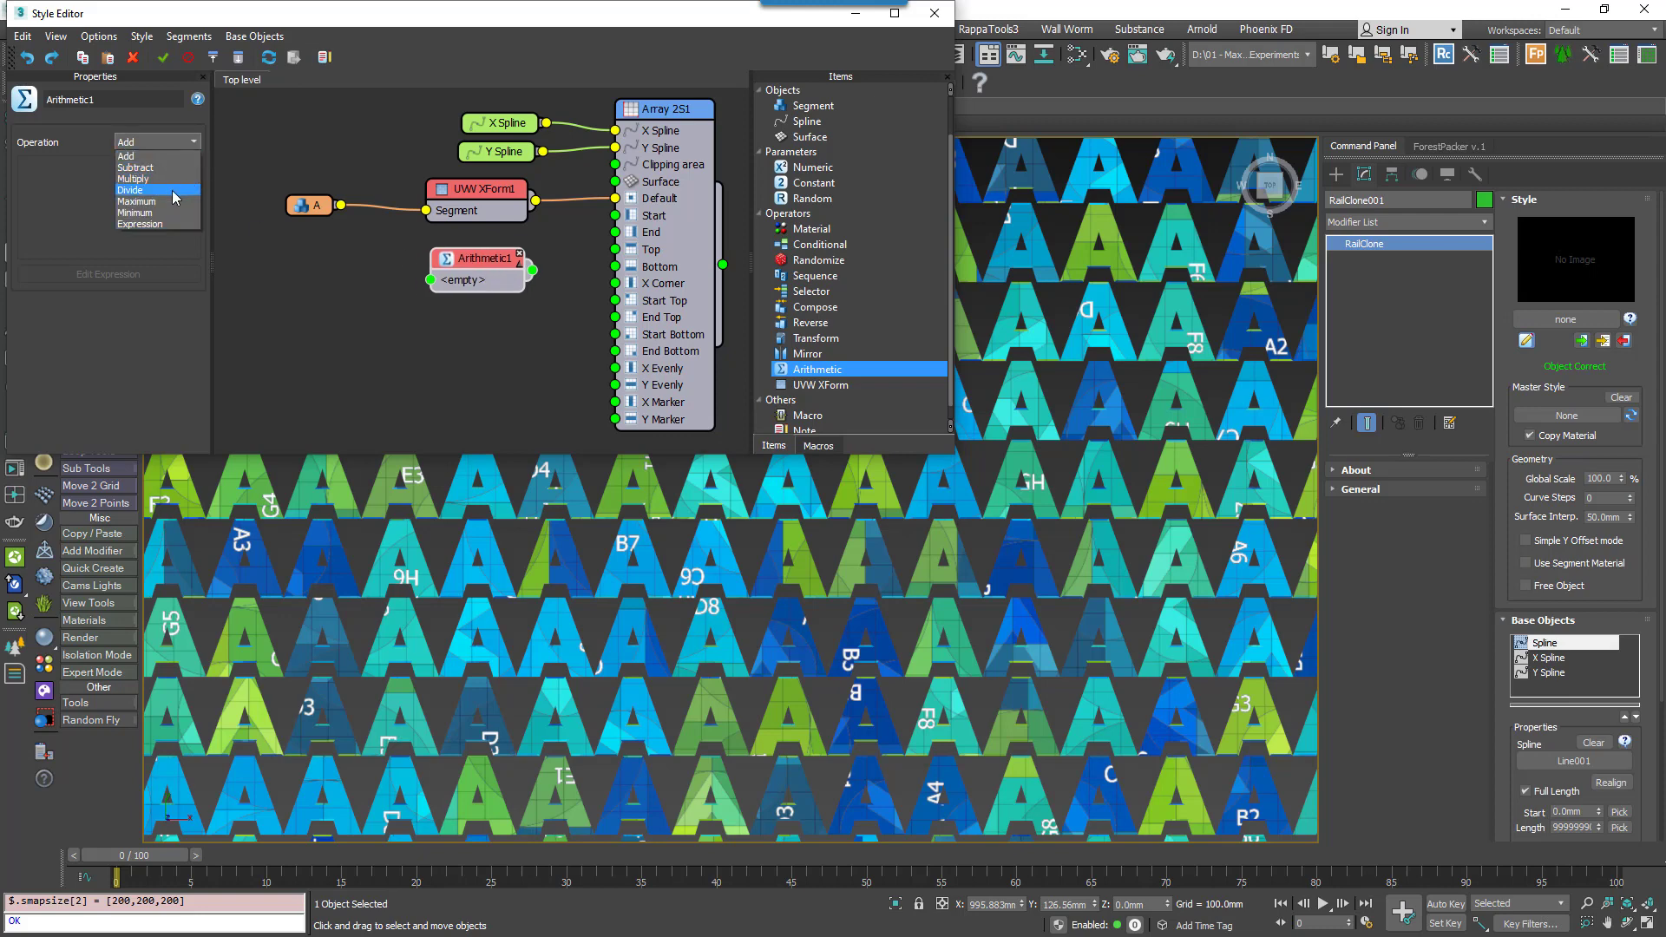
pyautogui.moveTo(171, 206)
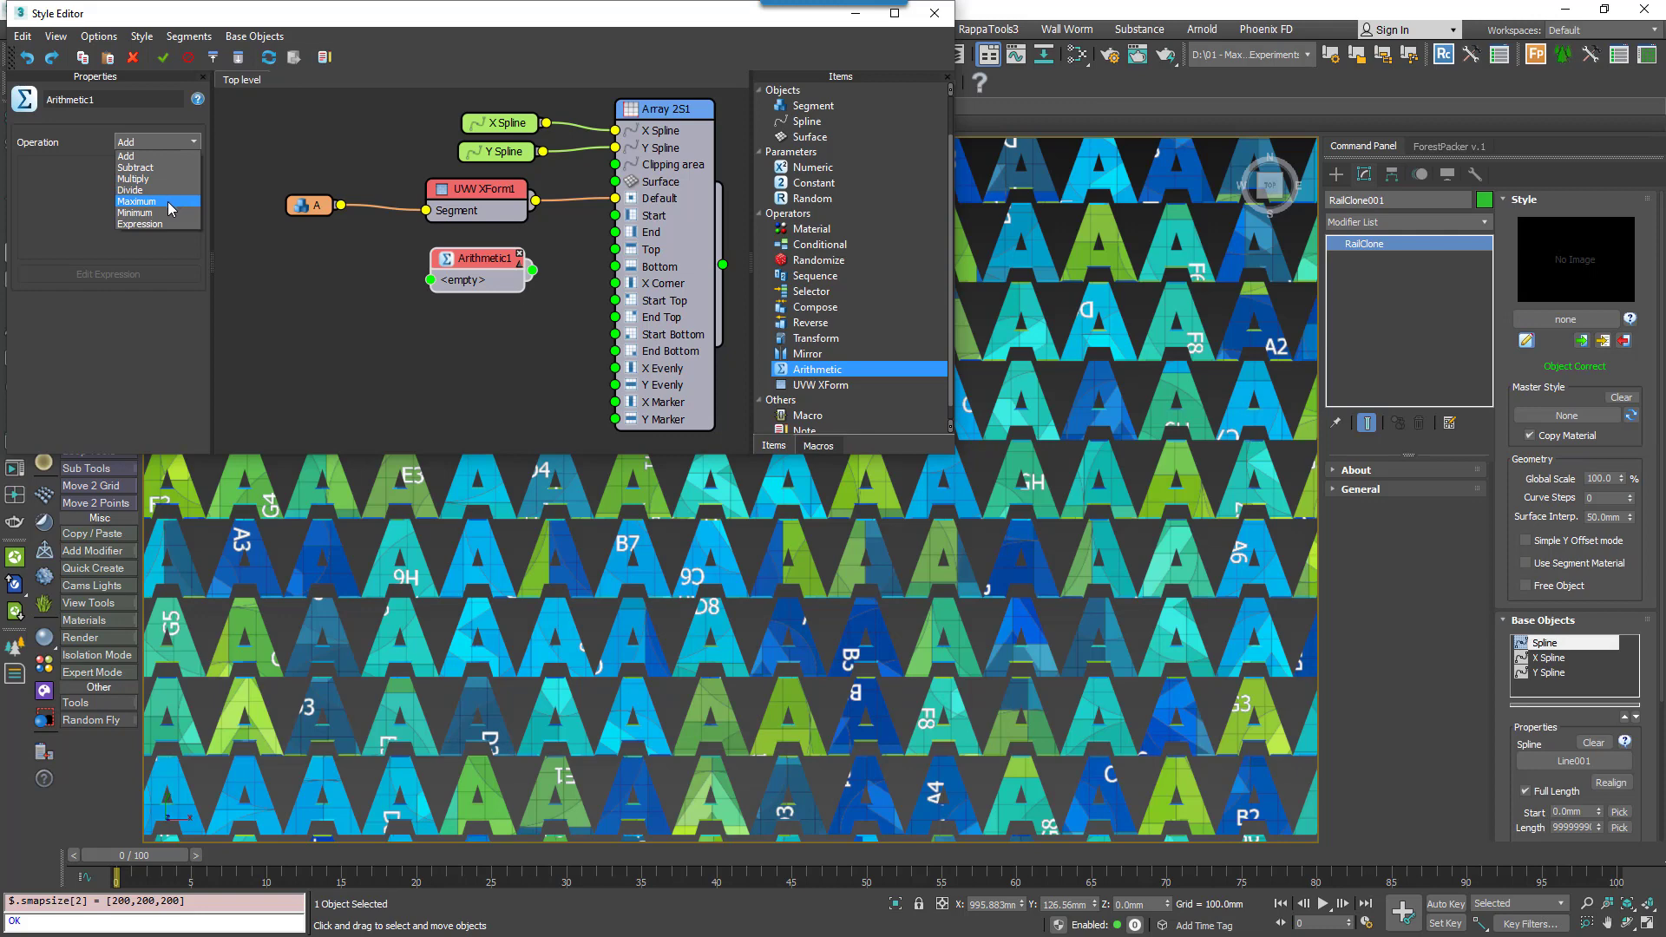
pyautogui.moveTo(173, 225)
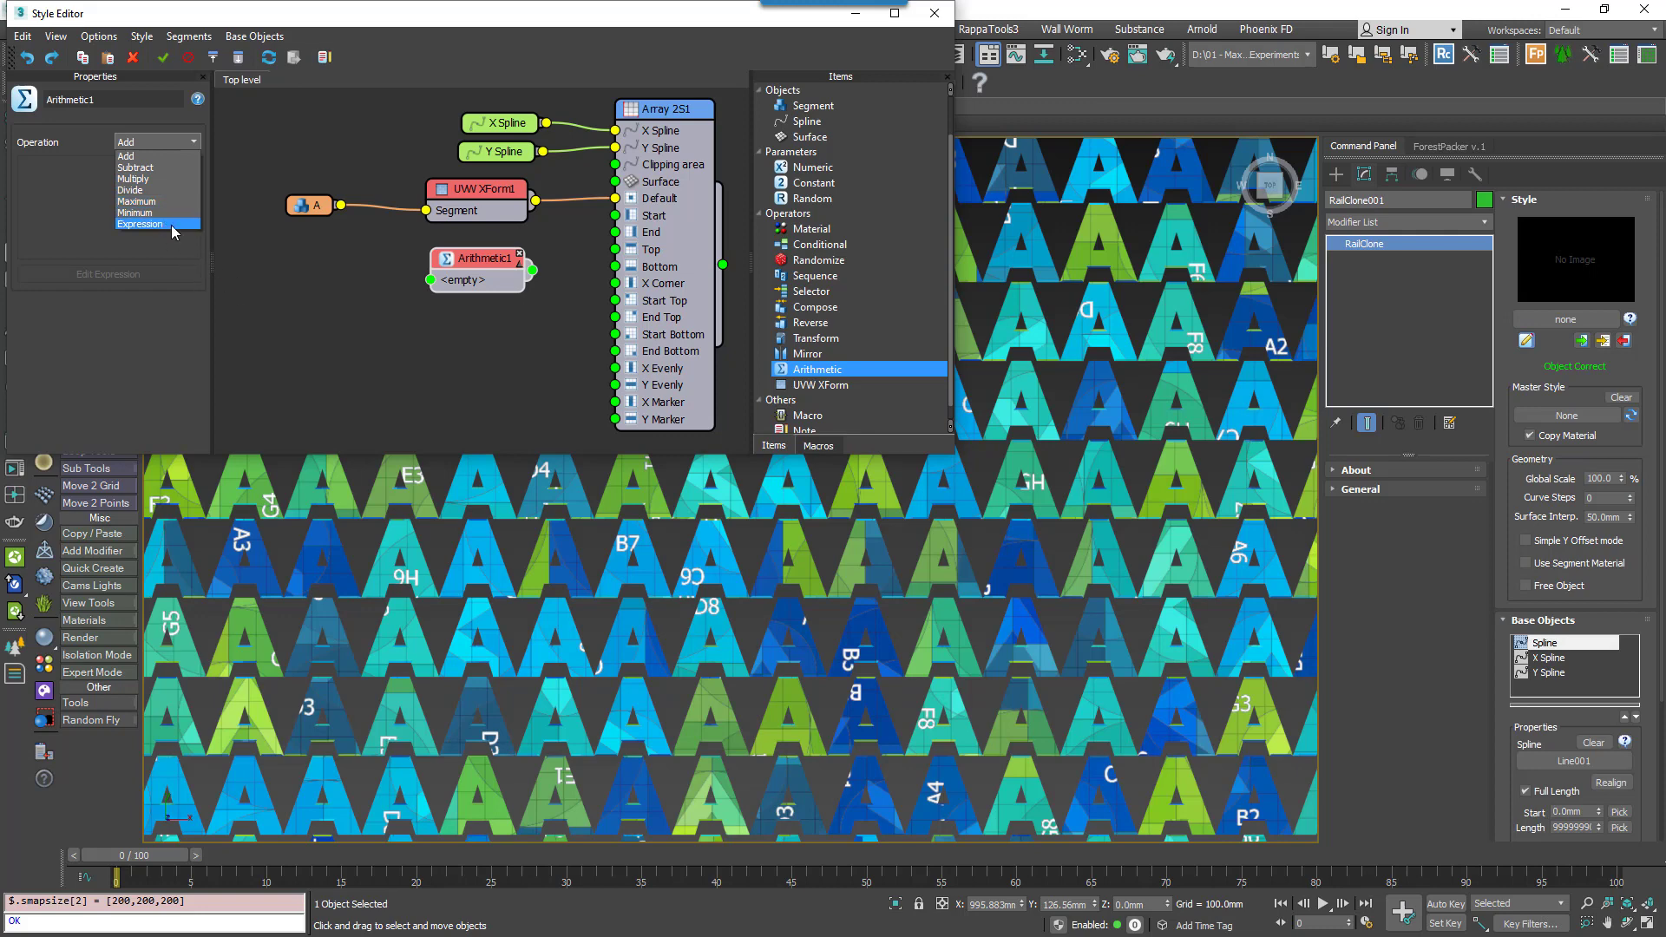
pyautogui.click(139, 223)
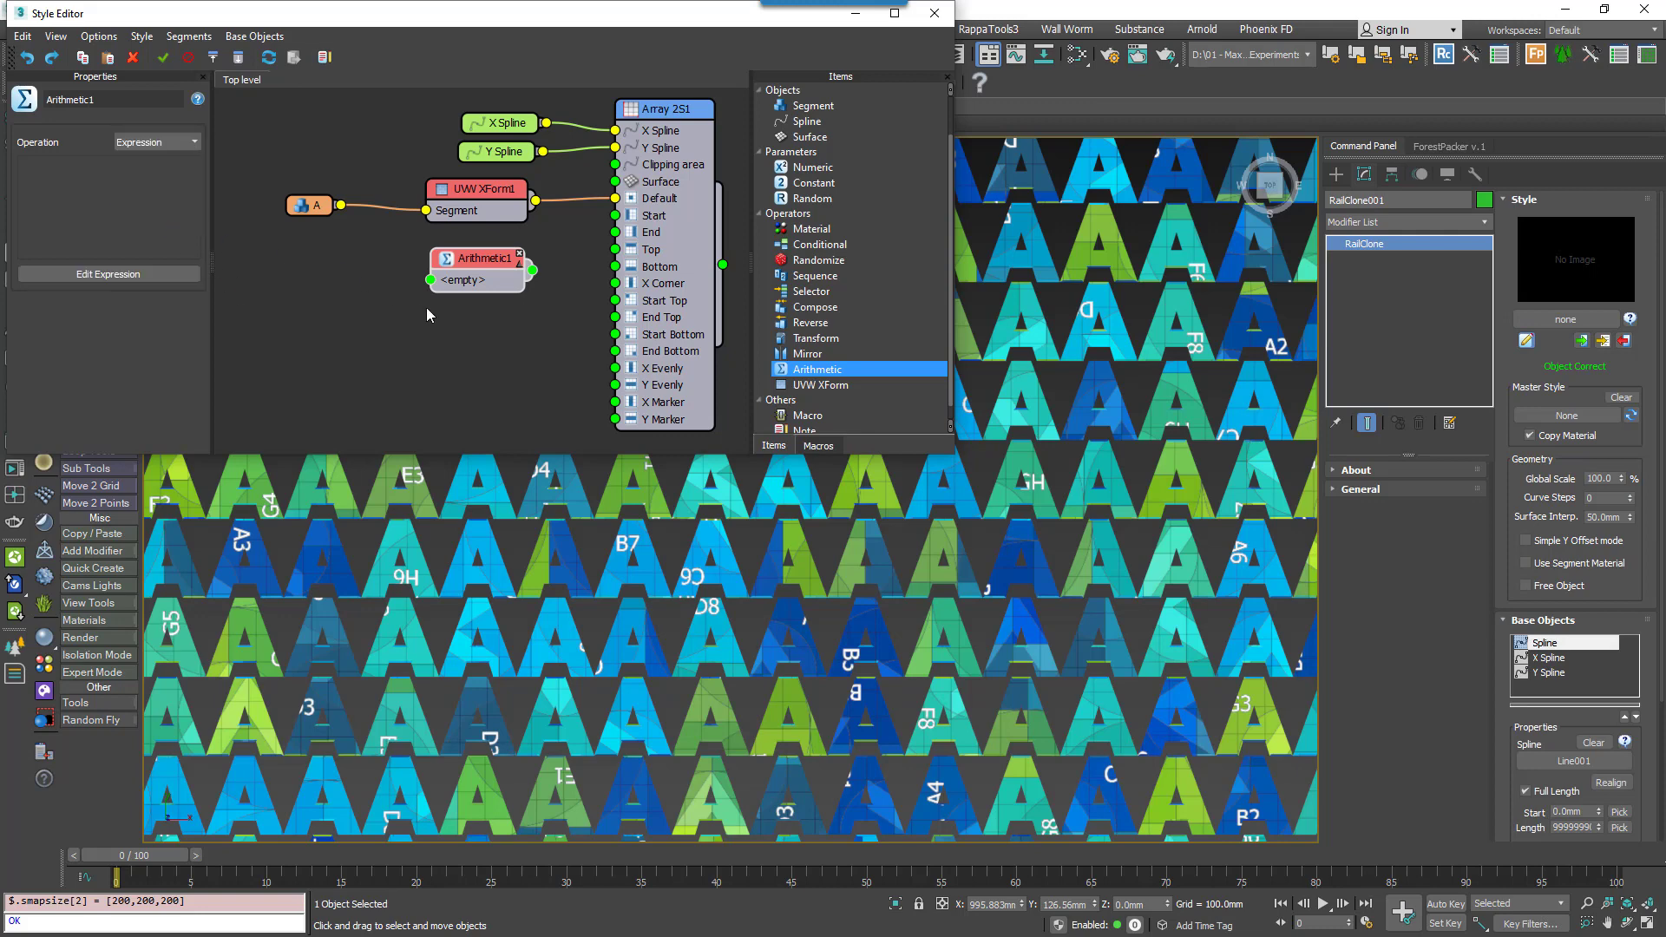